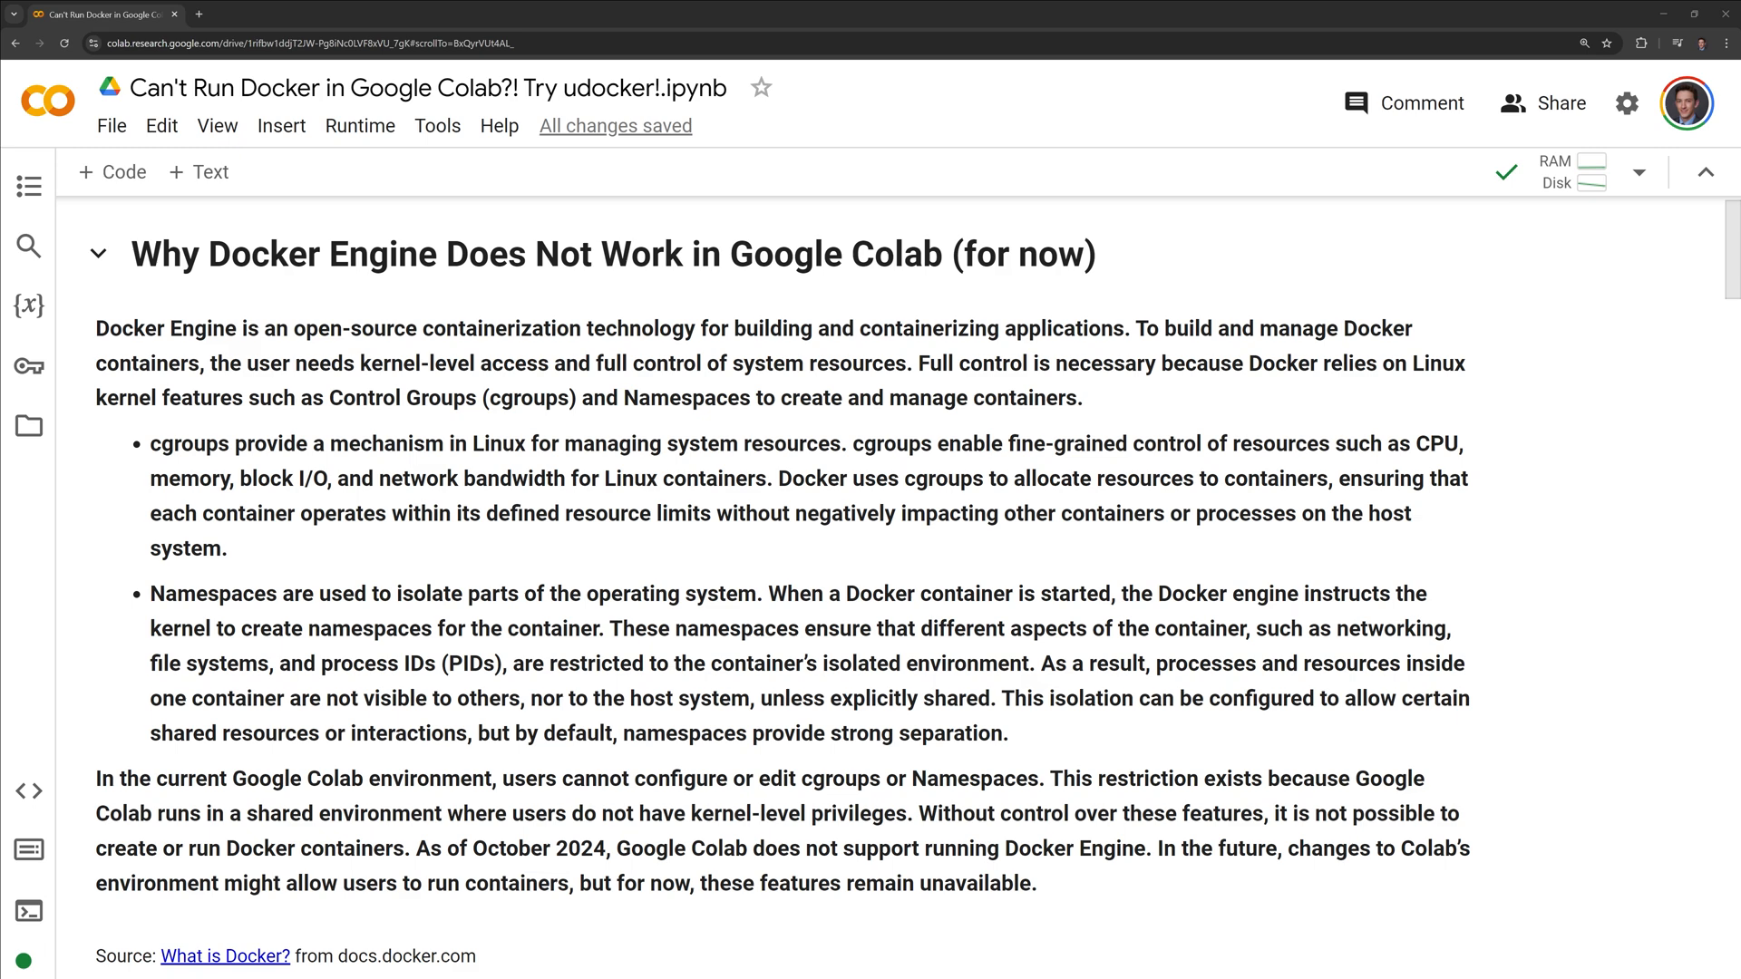
# Step: Run !whoami (root) and !mount | grep /sys showing /sys mounted read-only
pyautogui.scroll(-3)
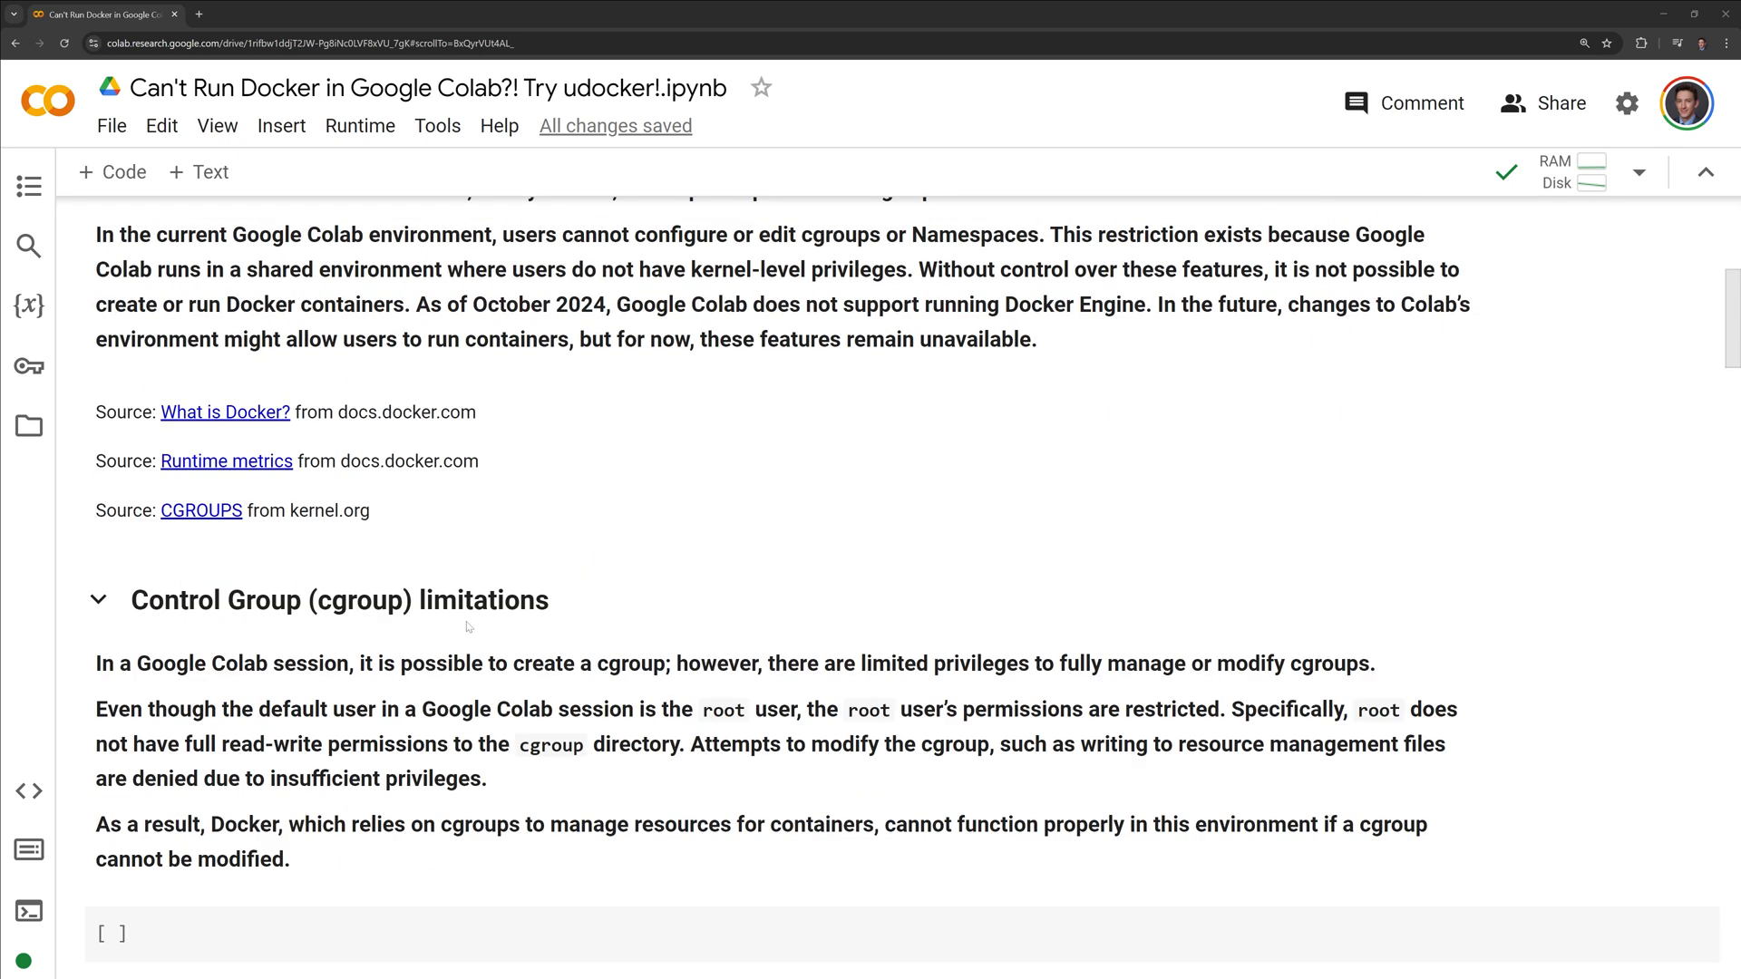
pyautogui.scroll(-3)
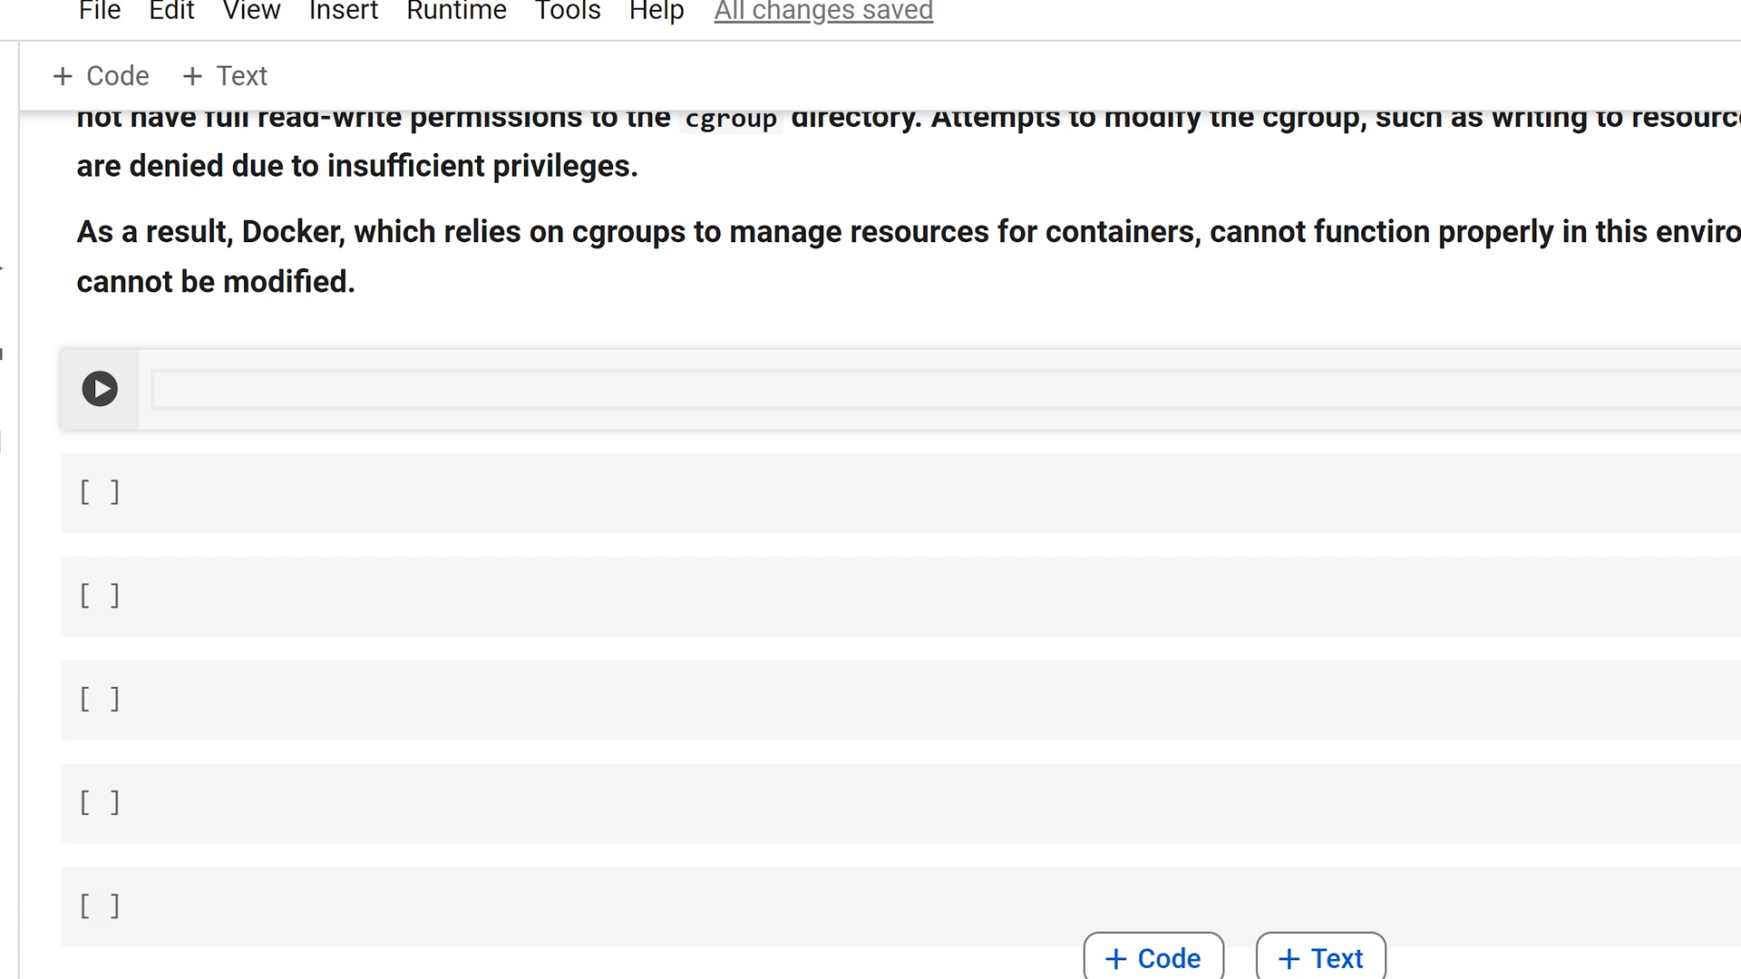
pyautogui.write('!whoami')
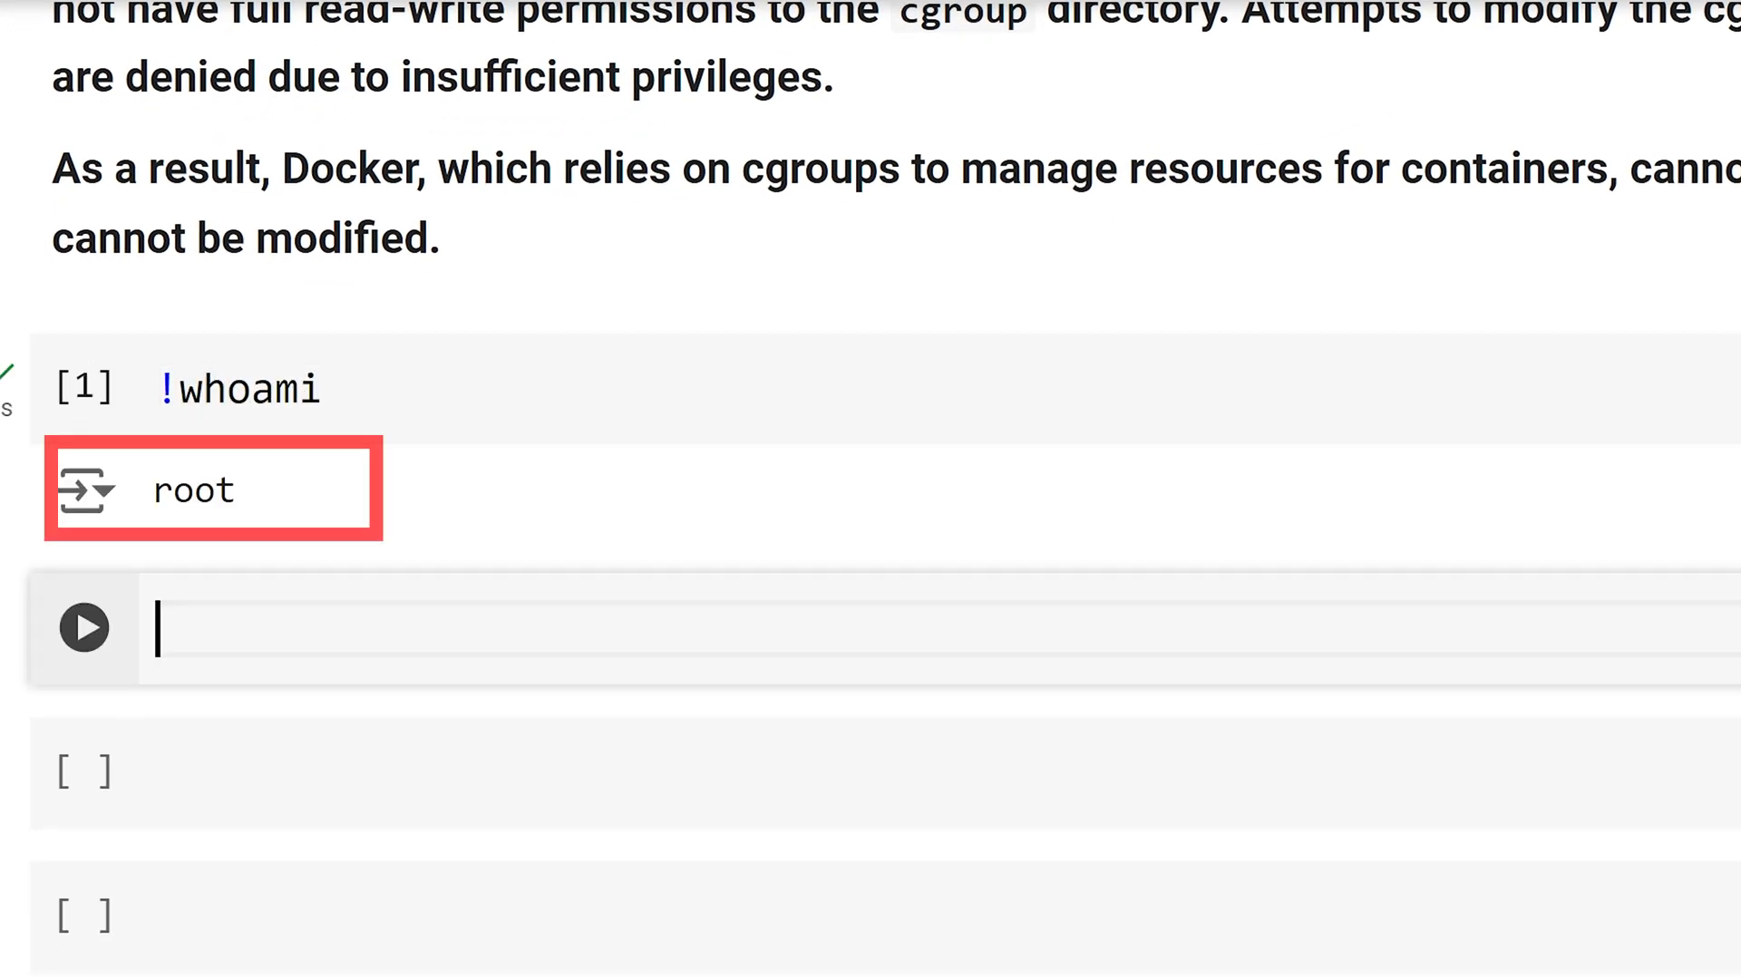
pyautogui.write('!moun')
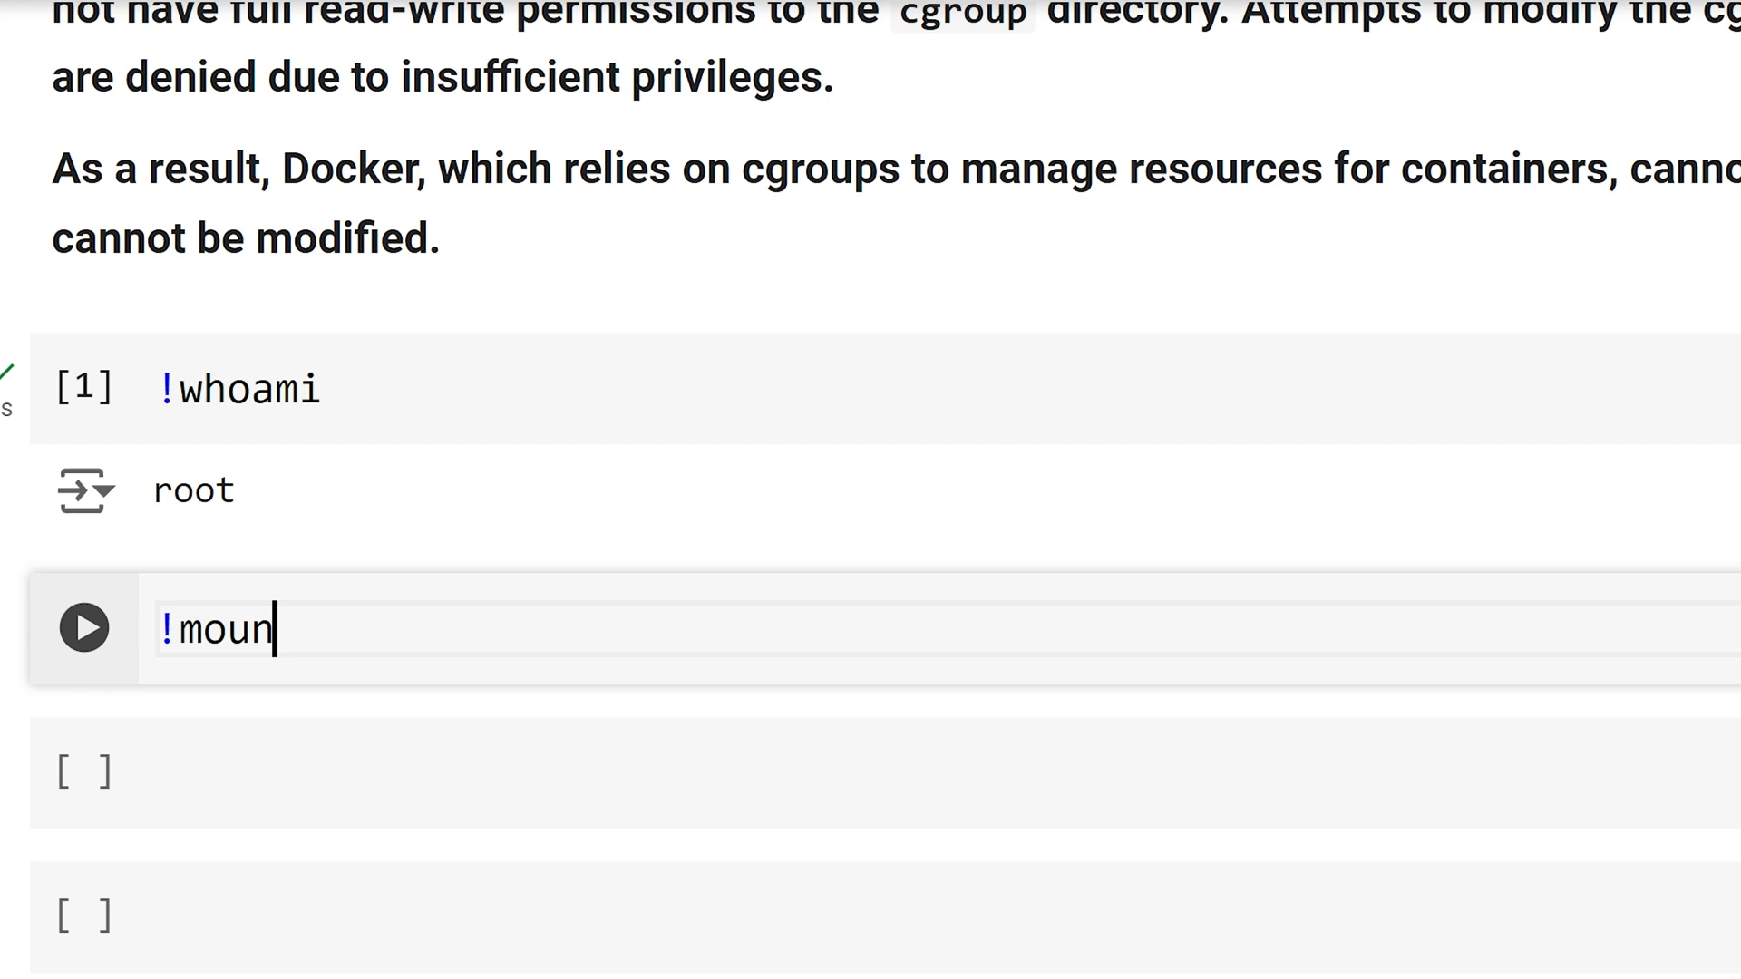
pyautogui.write('t')
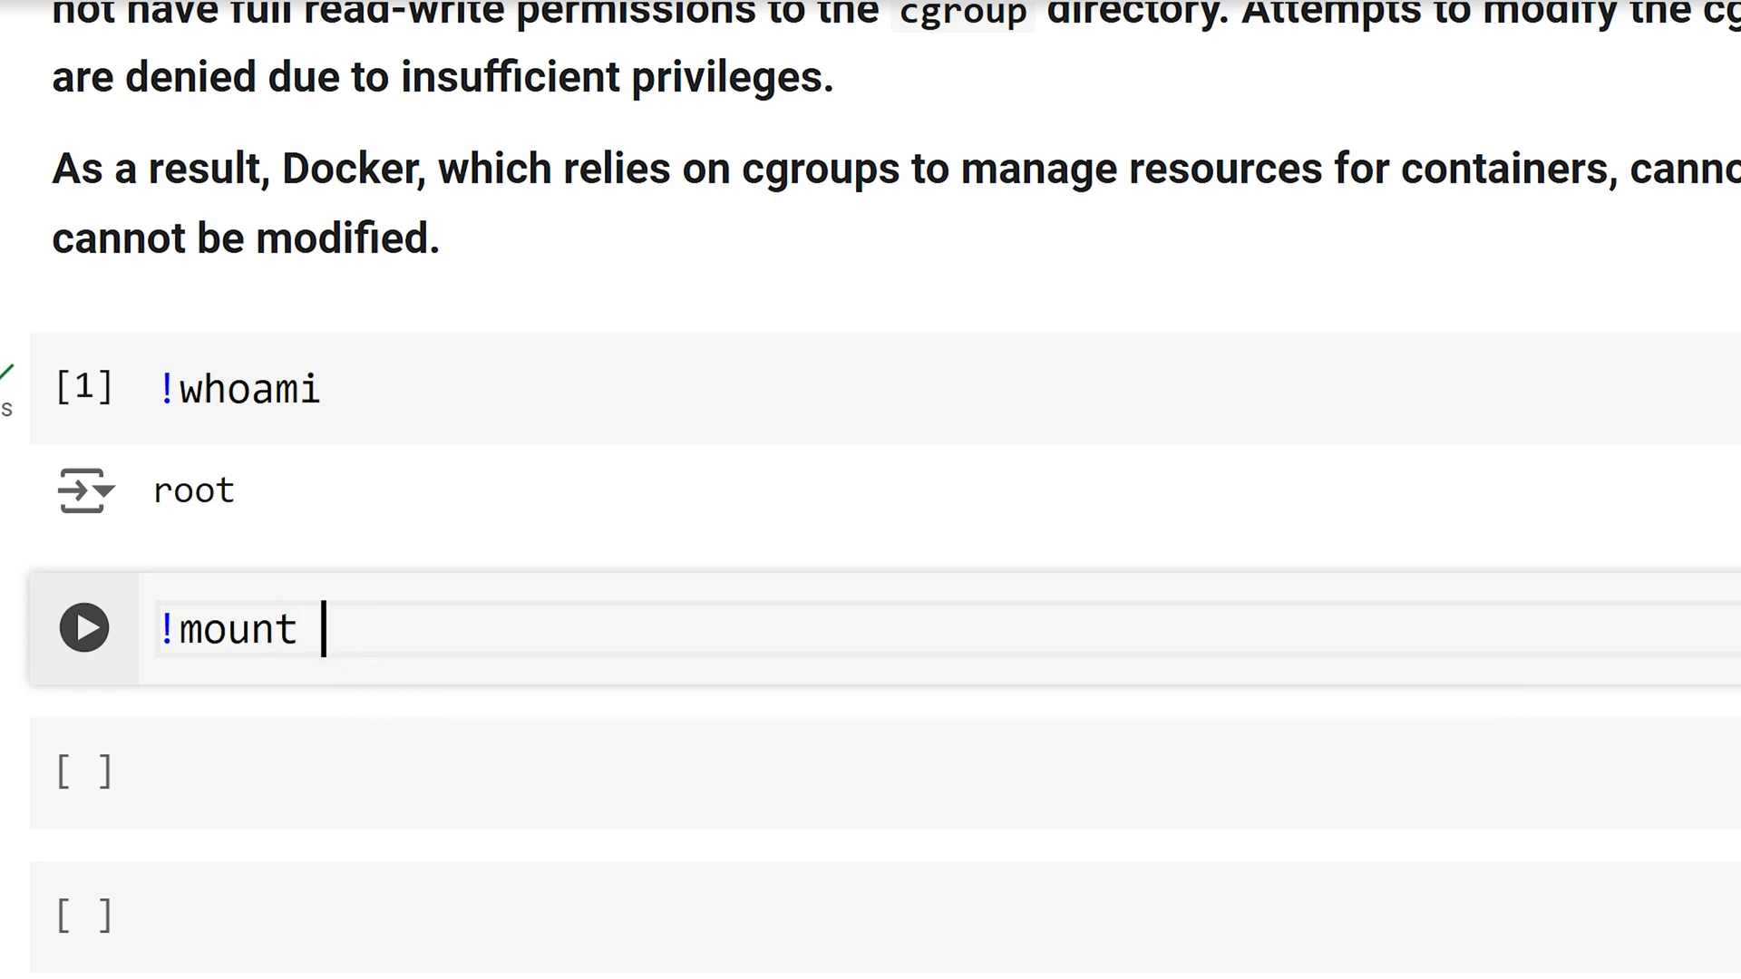
pyautogui.write('| gr')
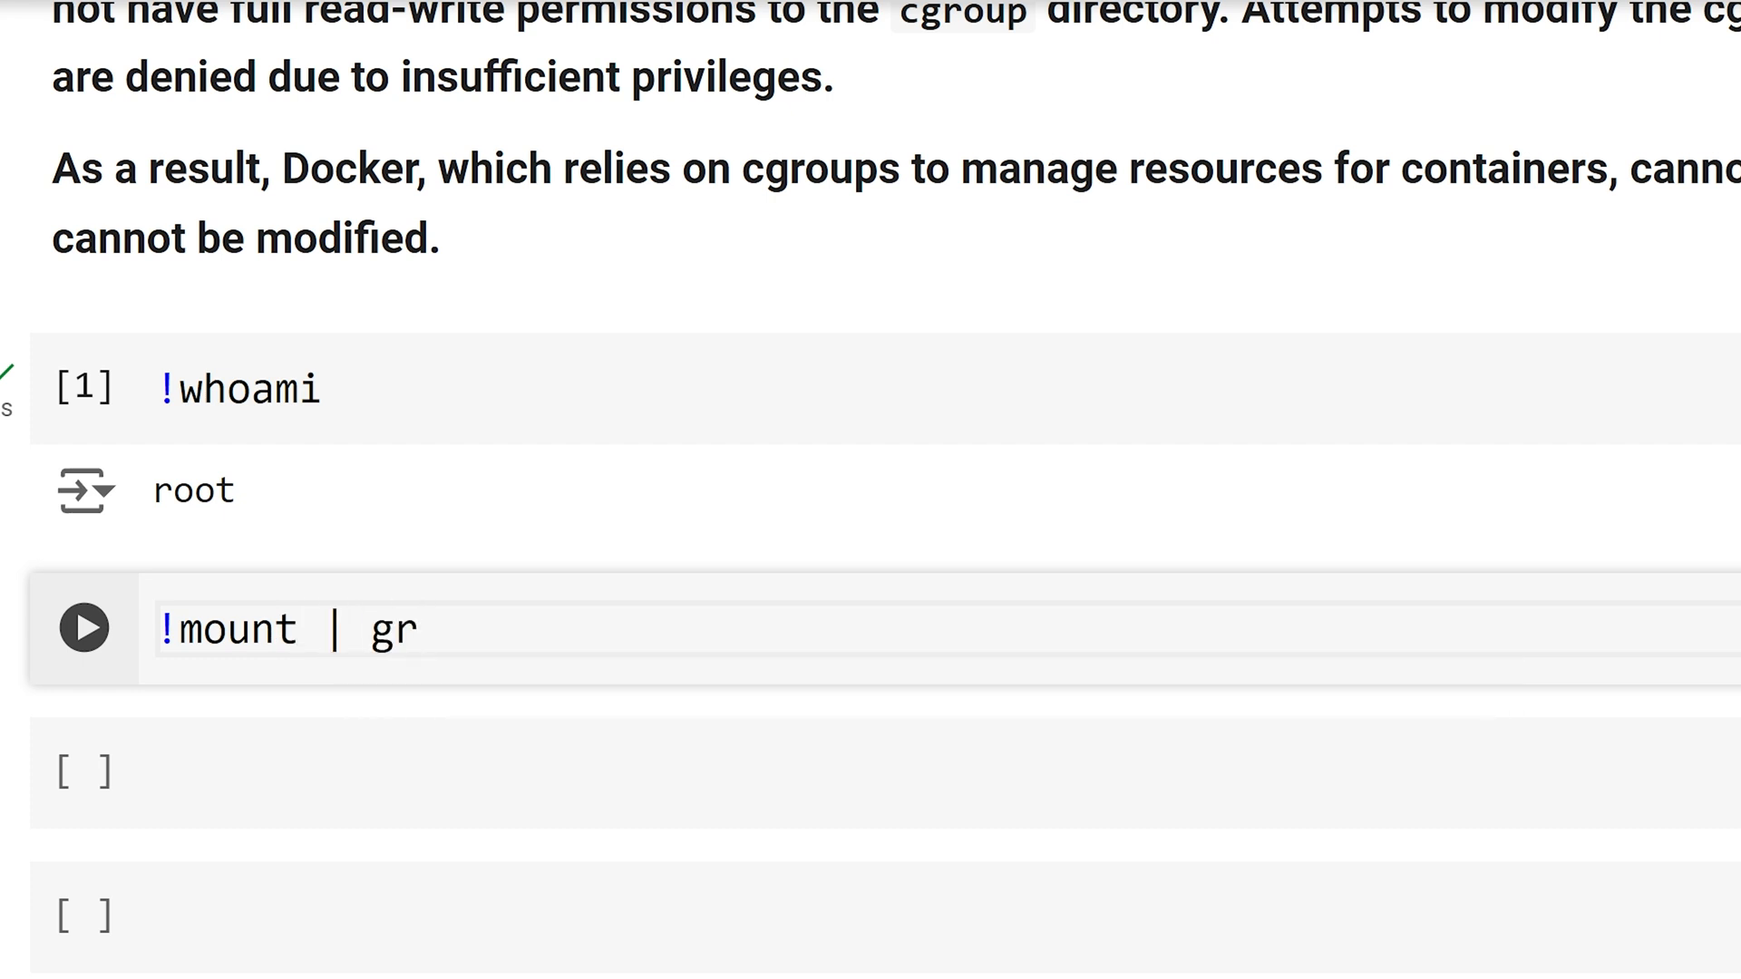
pyautogui.write('ep')
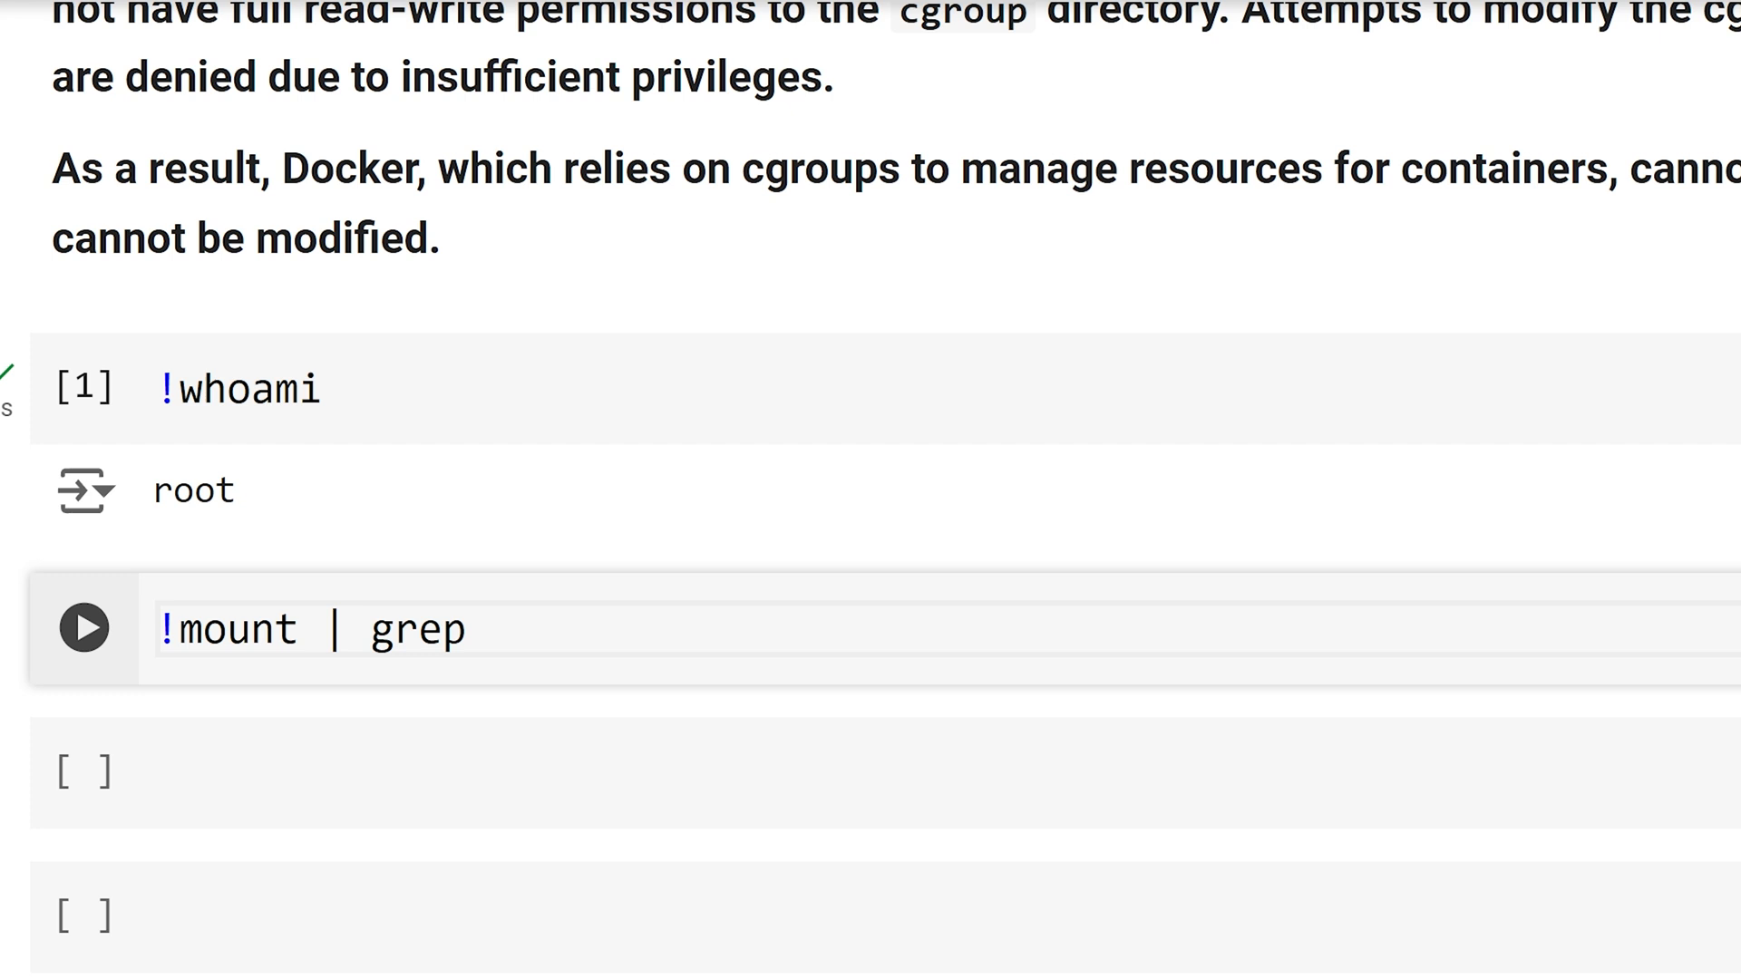
pyautogui.click(84, 627)
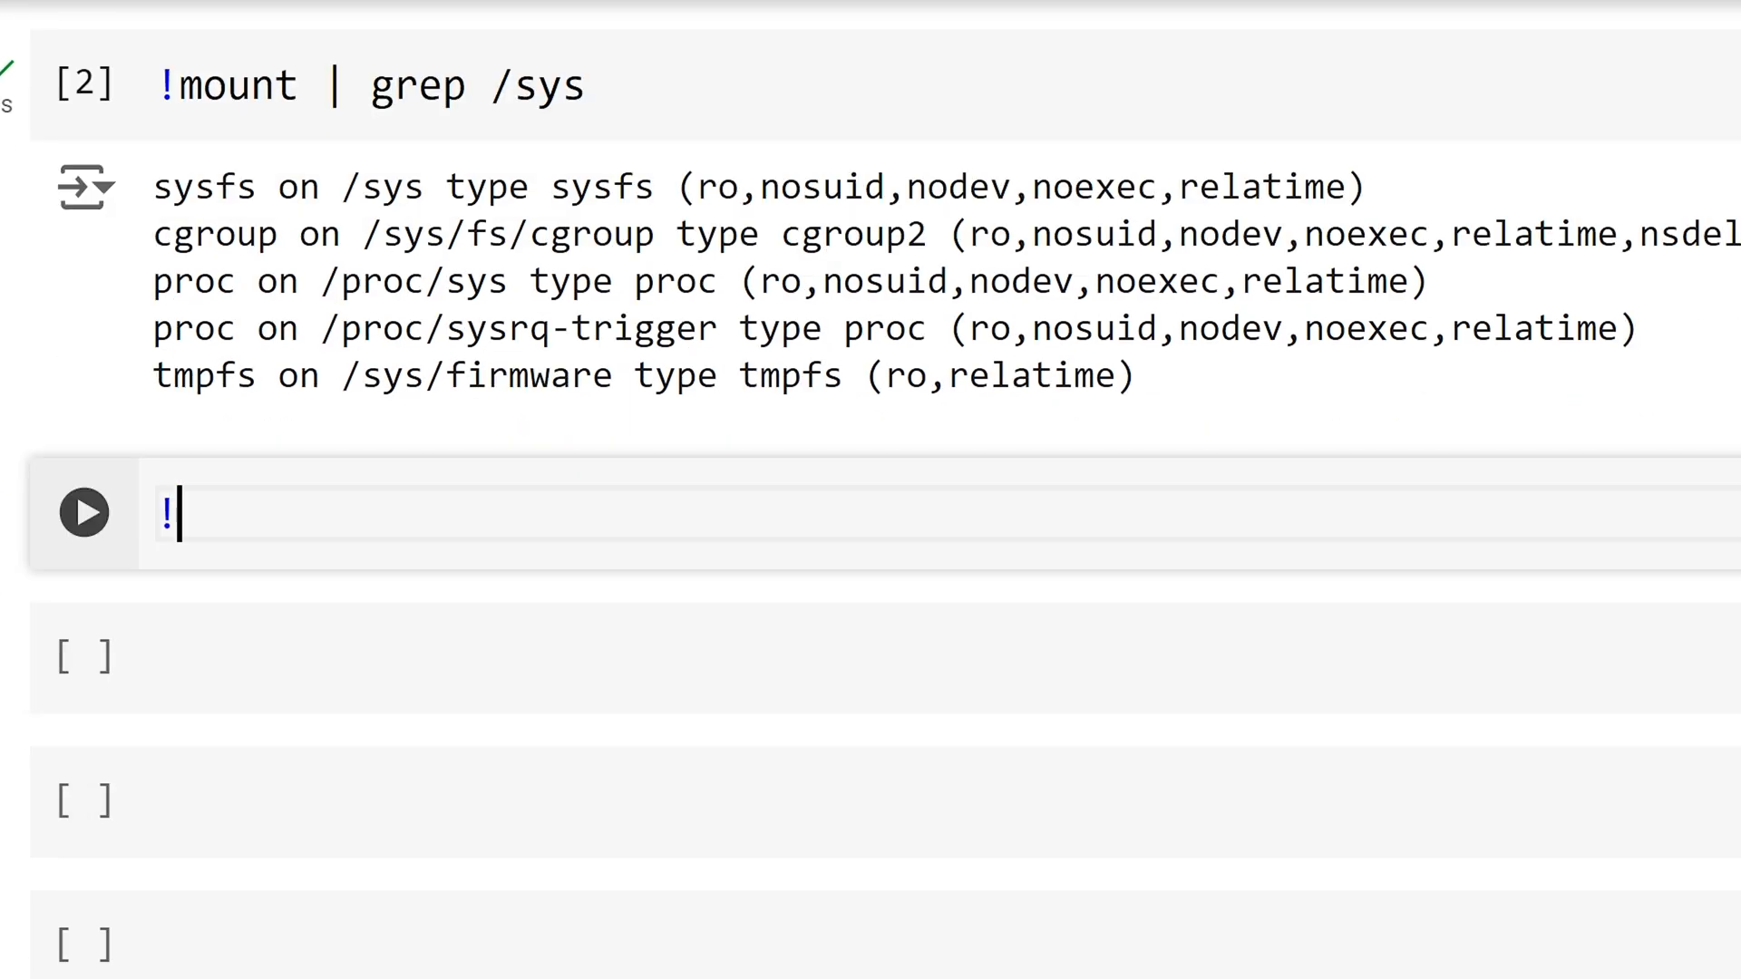
# Step: Remount /sys and /sys/fs/cgroup read-write with mount -o remount,rw and recheck the listing
pyautogui.write('mount -o remount,')
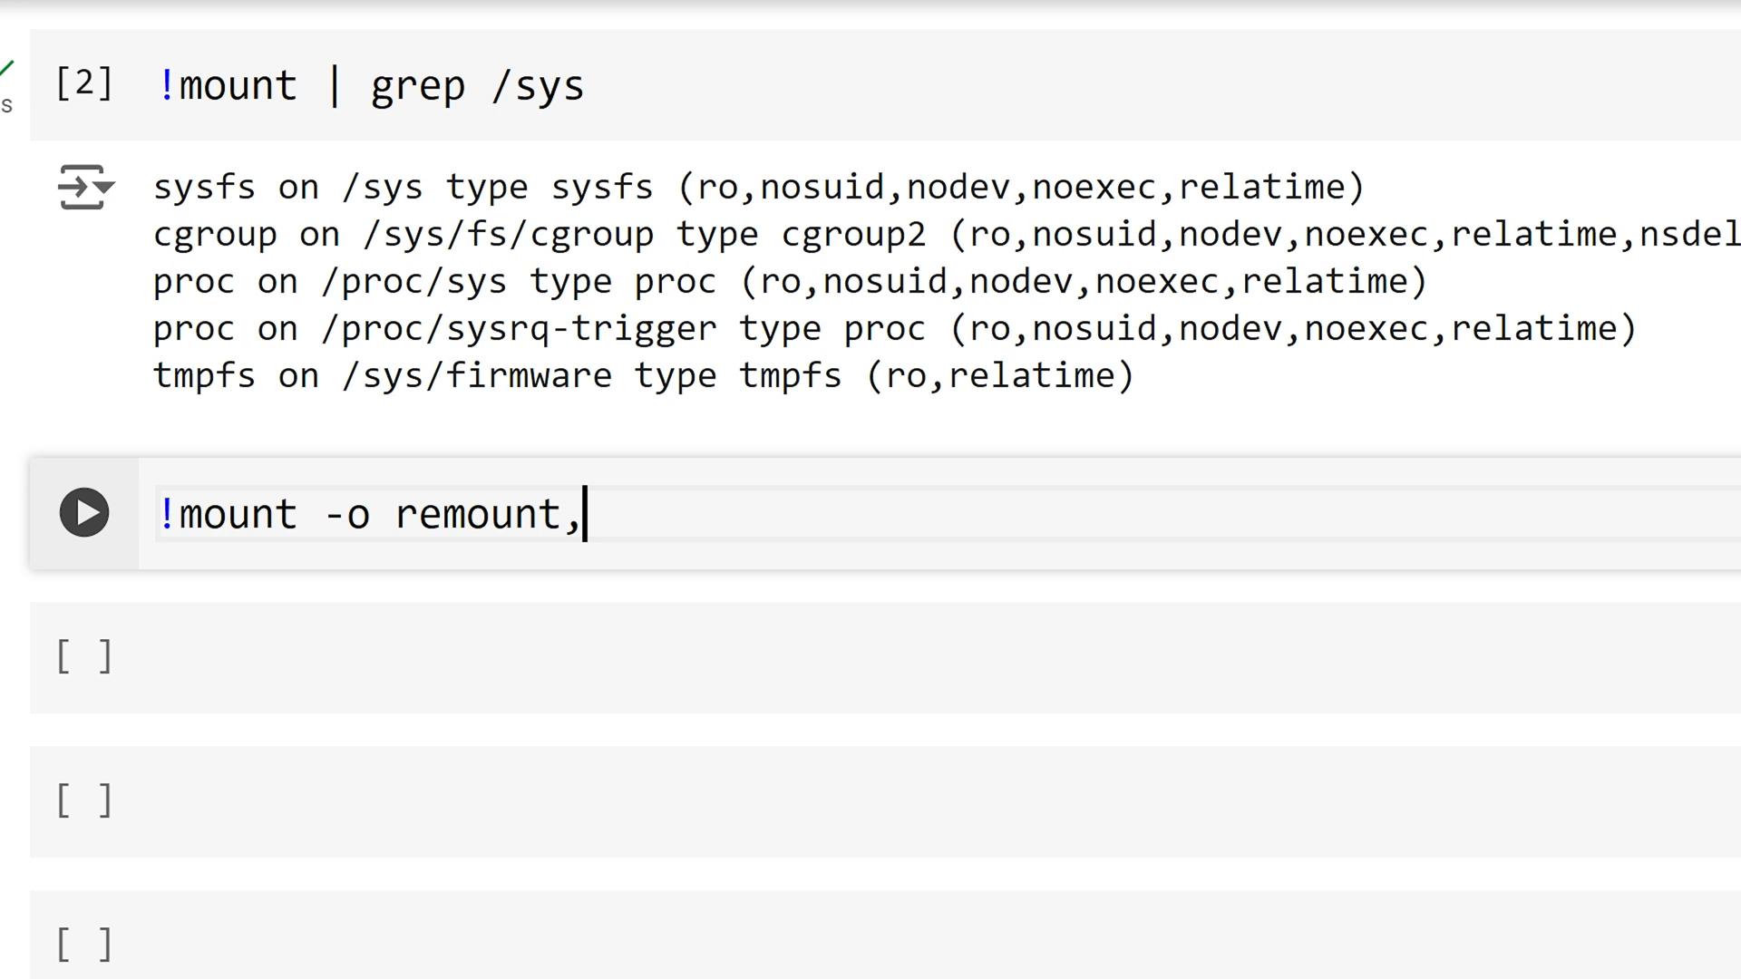
pyautogui.write('rw /sys')
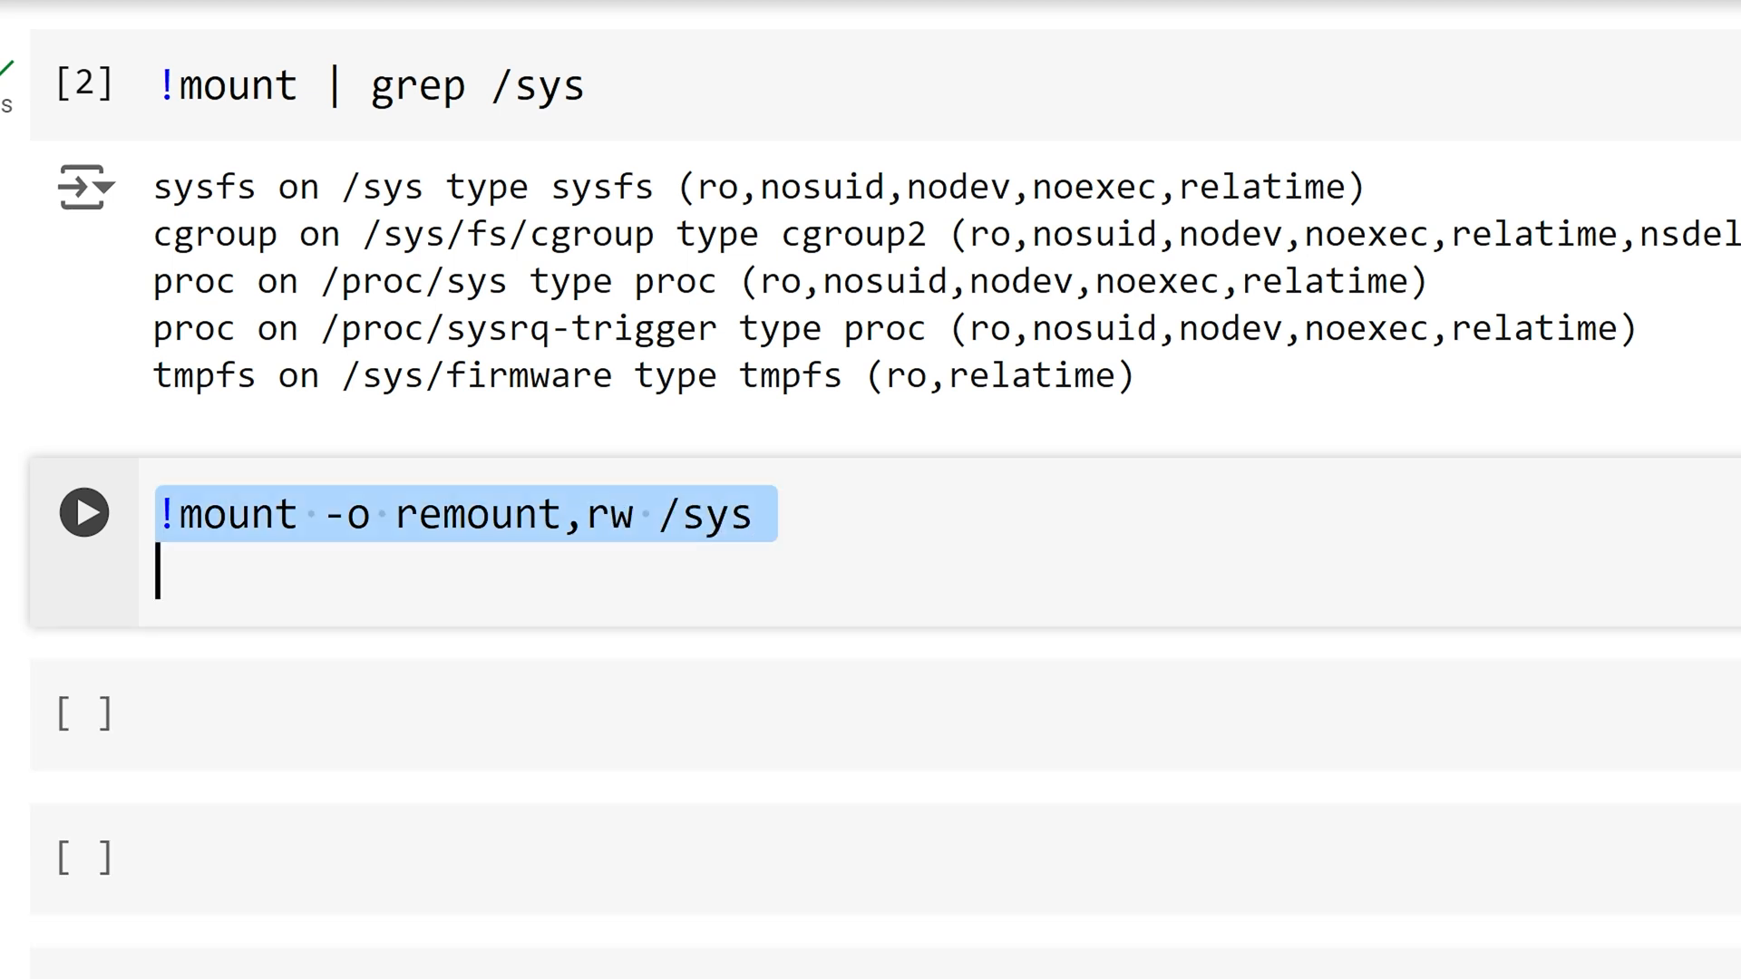
pyautogui.write('!mount -o remount,rw /sys/fs/cgroup')
pyautogui.click(885, 715)
pyautogui.write('!mount | grep /sys')
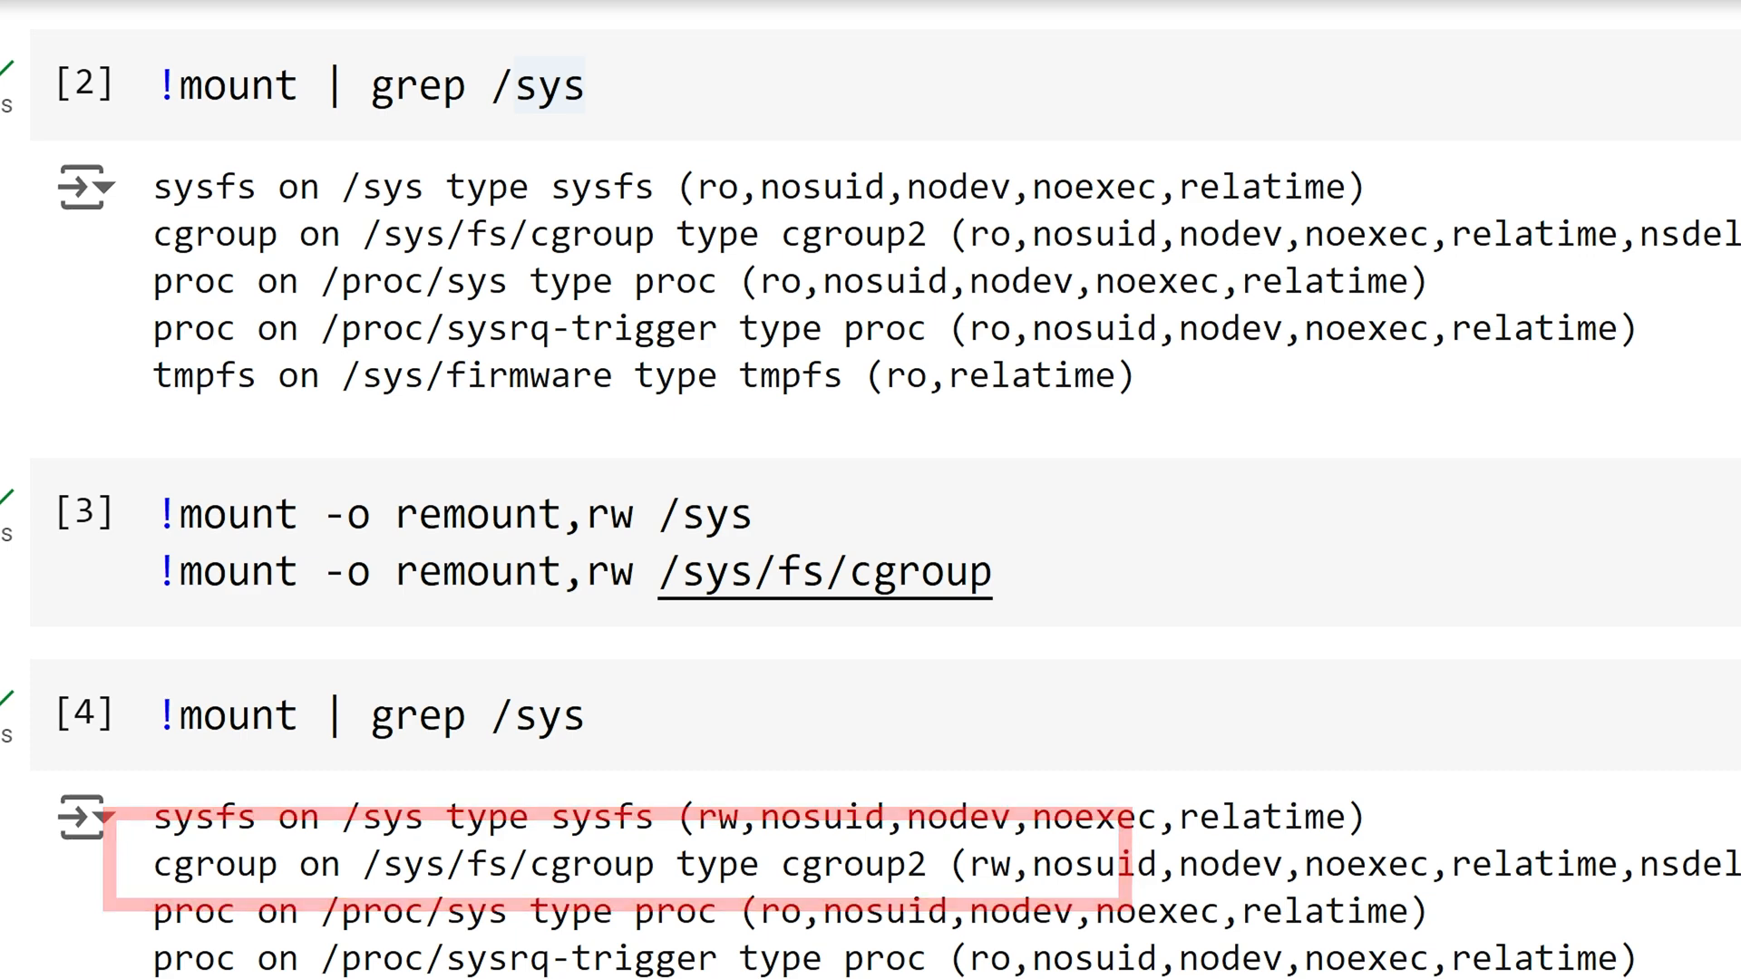
# Step: Create /sys/fs/cgroup/my_cgroup and list /sys/fs/cgroup to confirm it appears
pyautogui.scroll(-3)
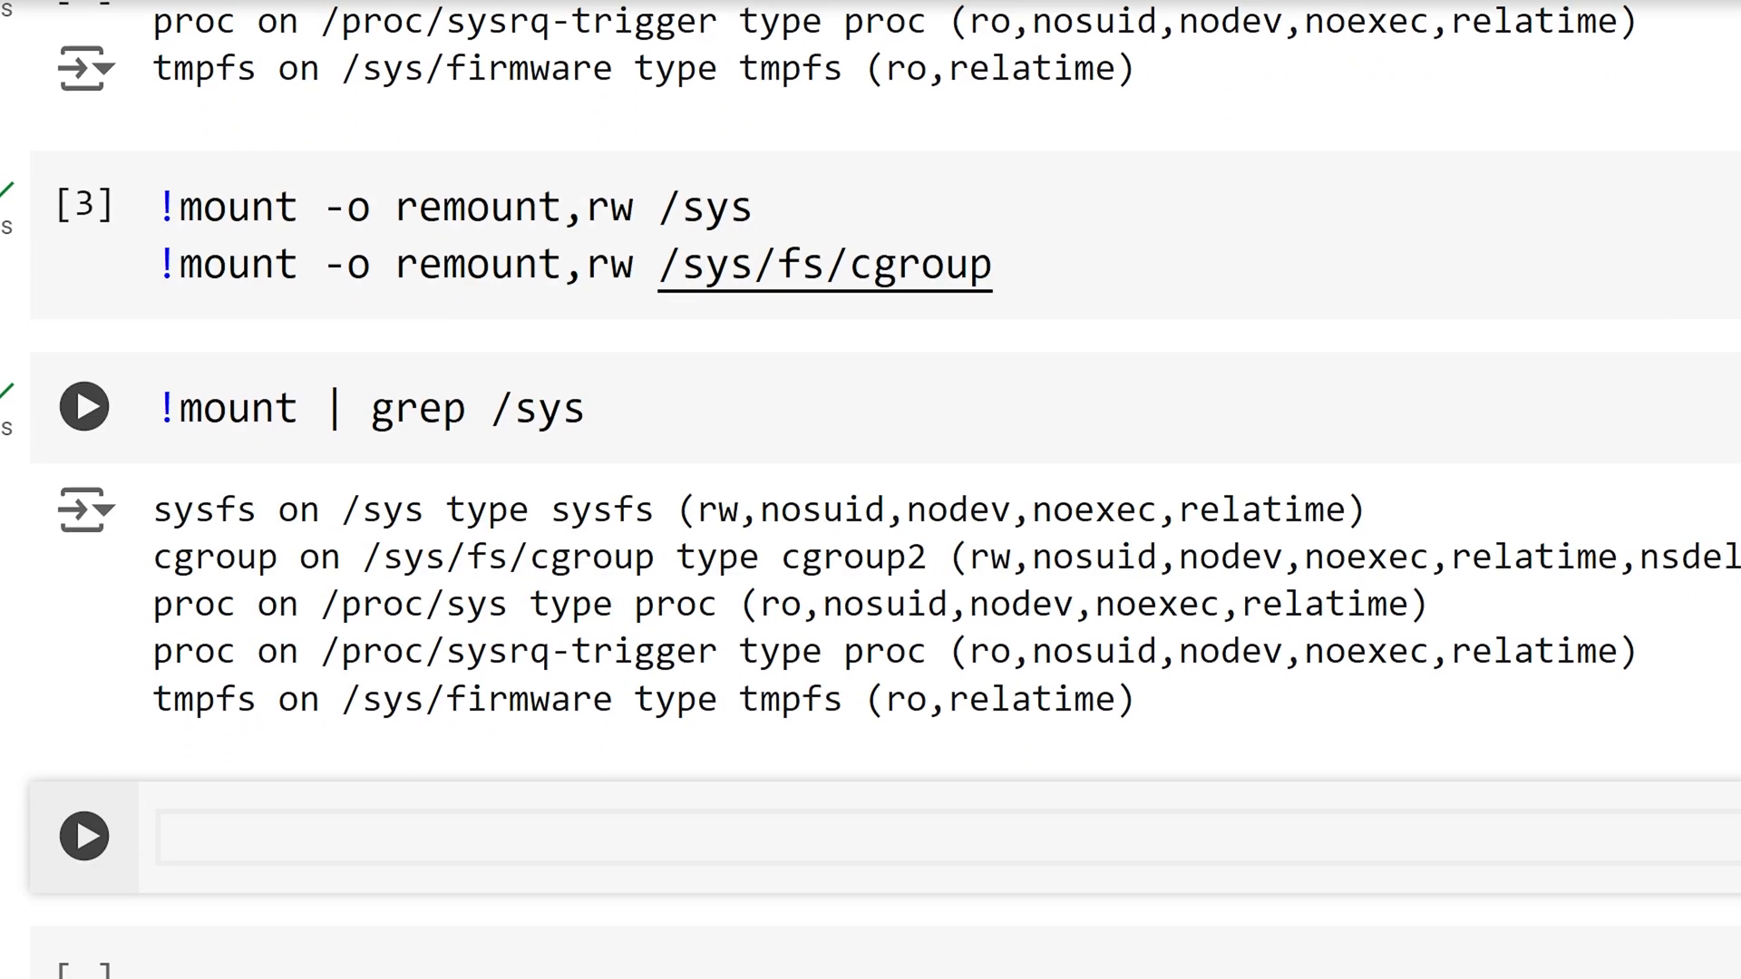
pyautogui.scroll(-3)
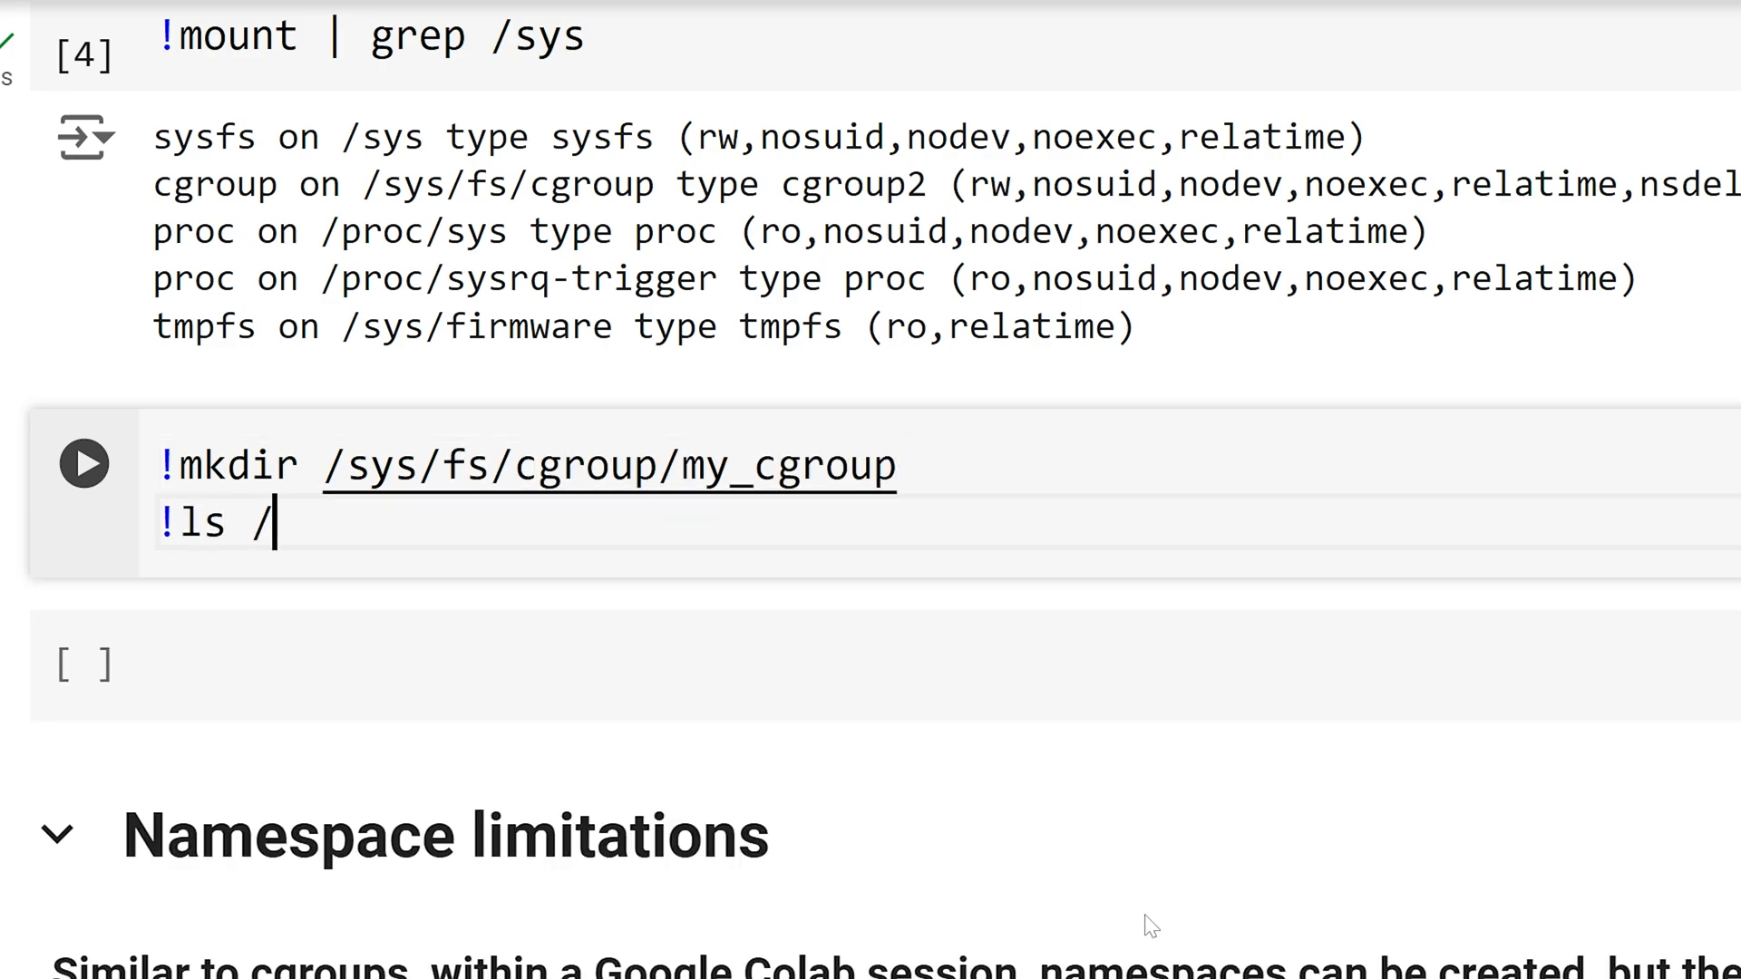
pyautogui.write('sys/fs/c')
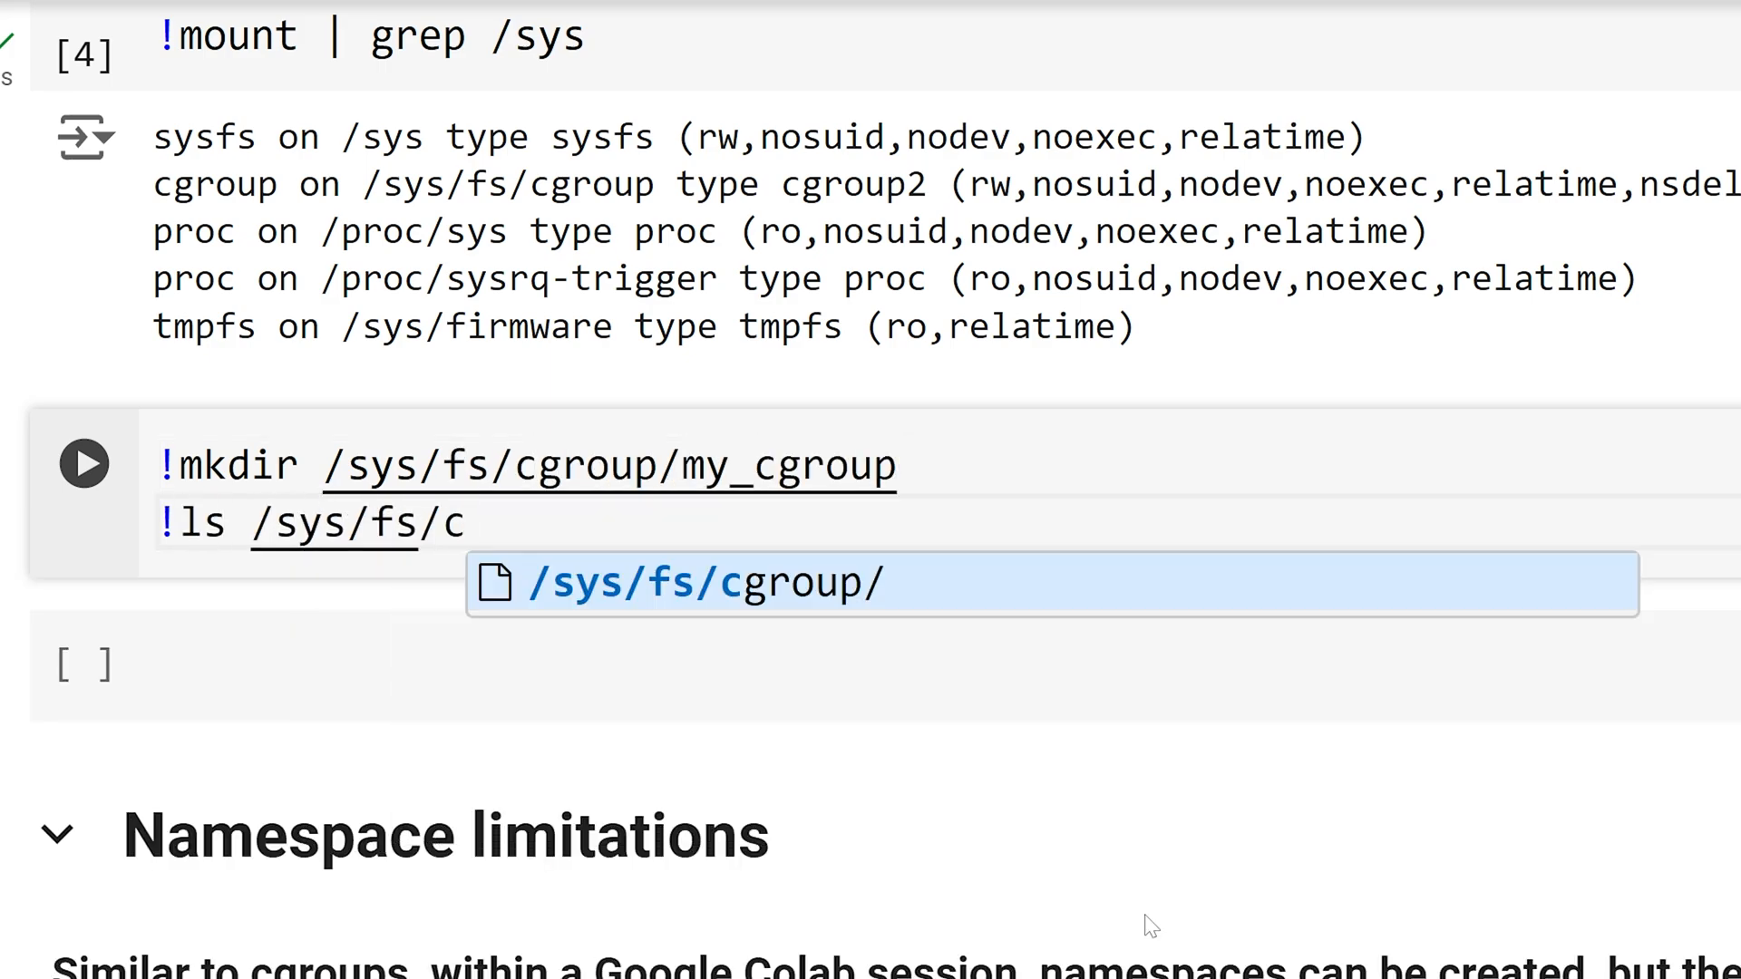
pyautogui.click(83, 464)
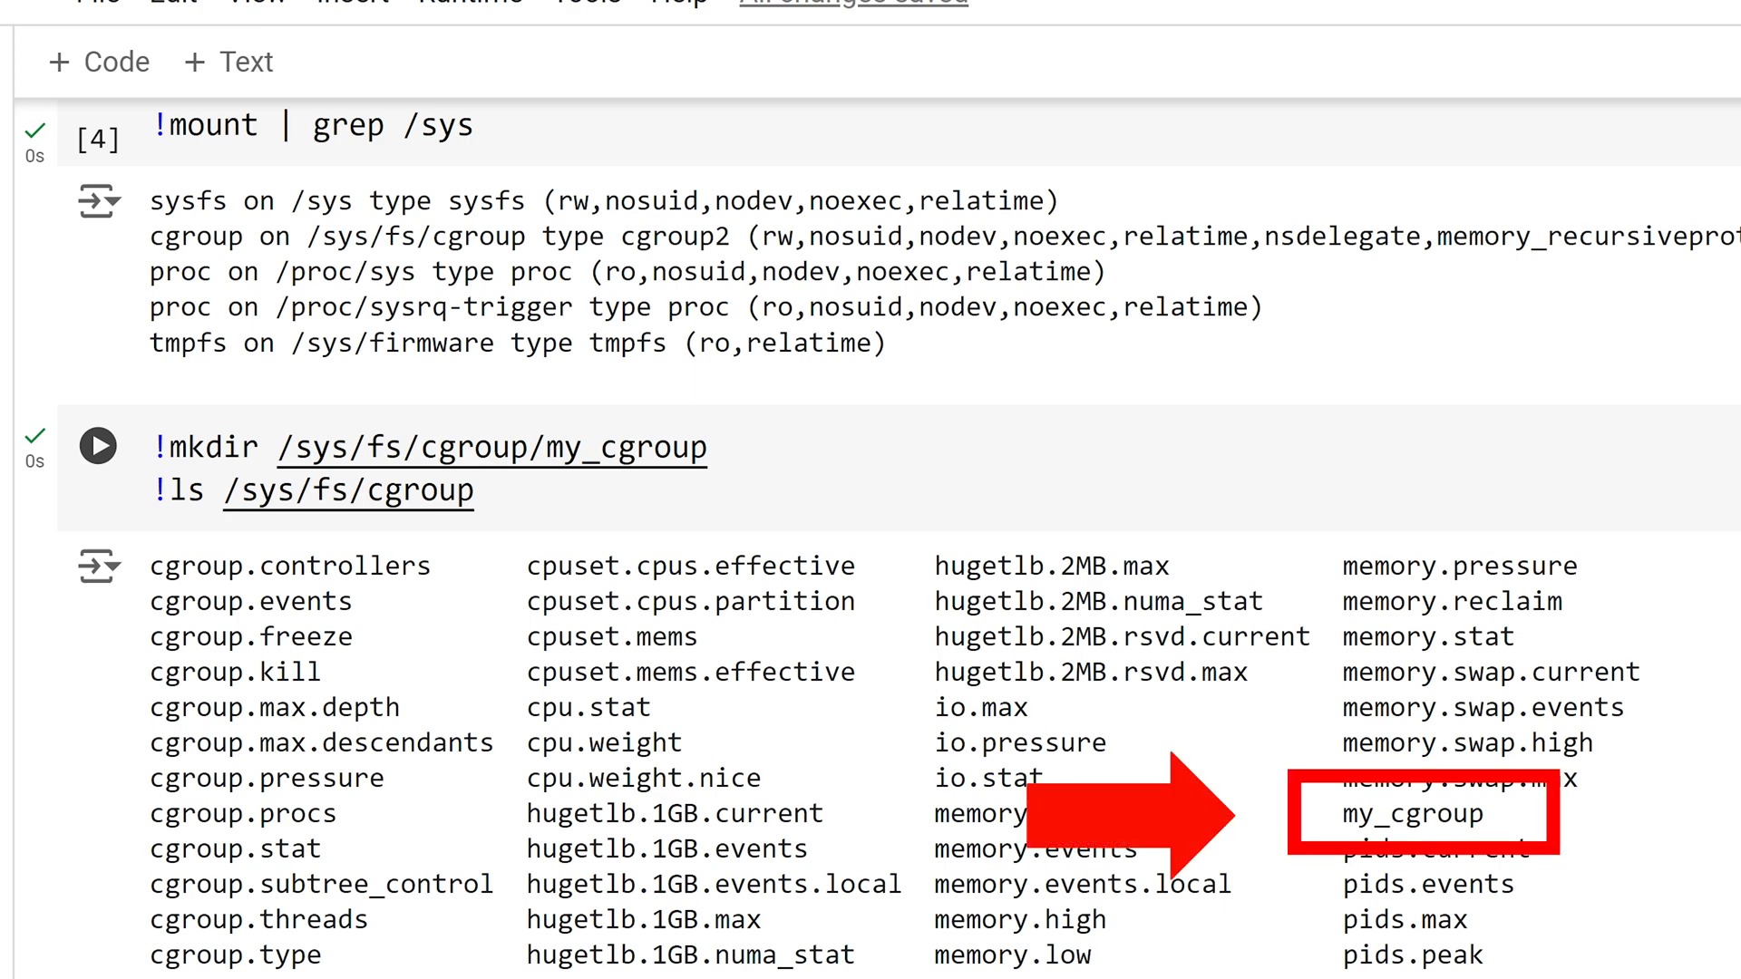
# Step: Write 512 to my_cgroup's cpu.shares, which fails with Permission denied
pyautogui.scroll(-3)
pyautogui.write('!echo 512 > /')
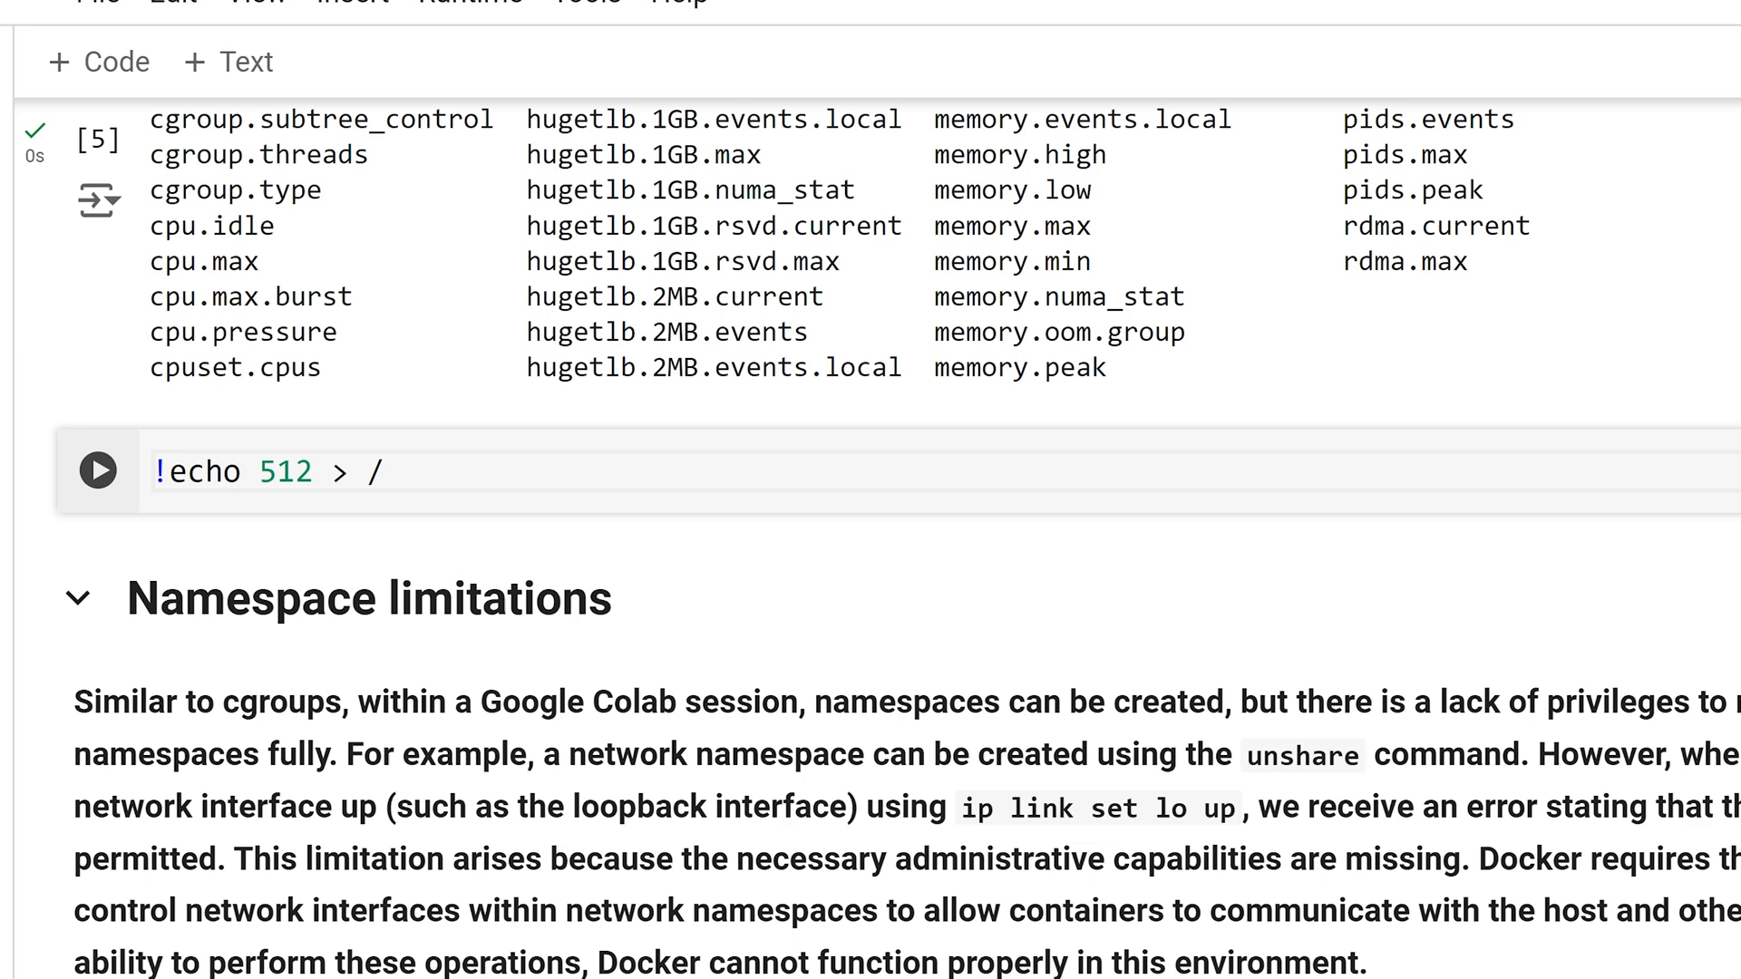
pyautogui.write('sys/fs/cgroup/')
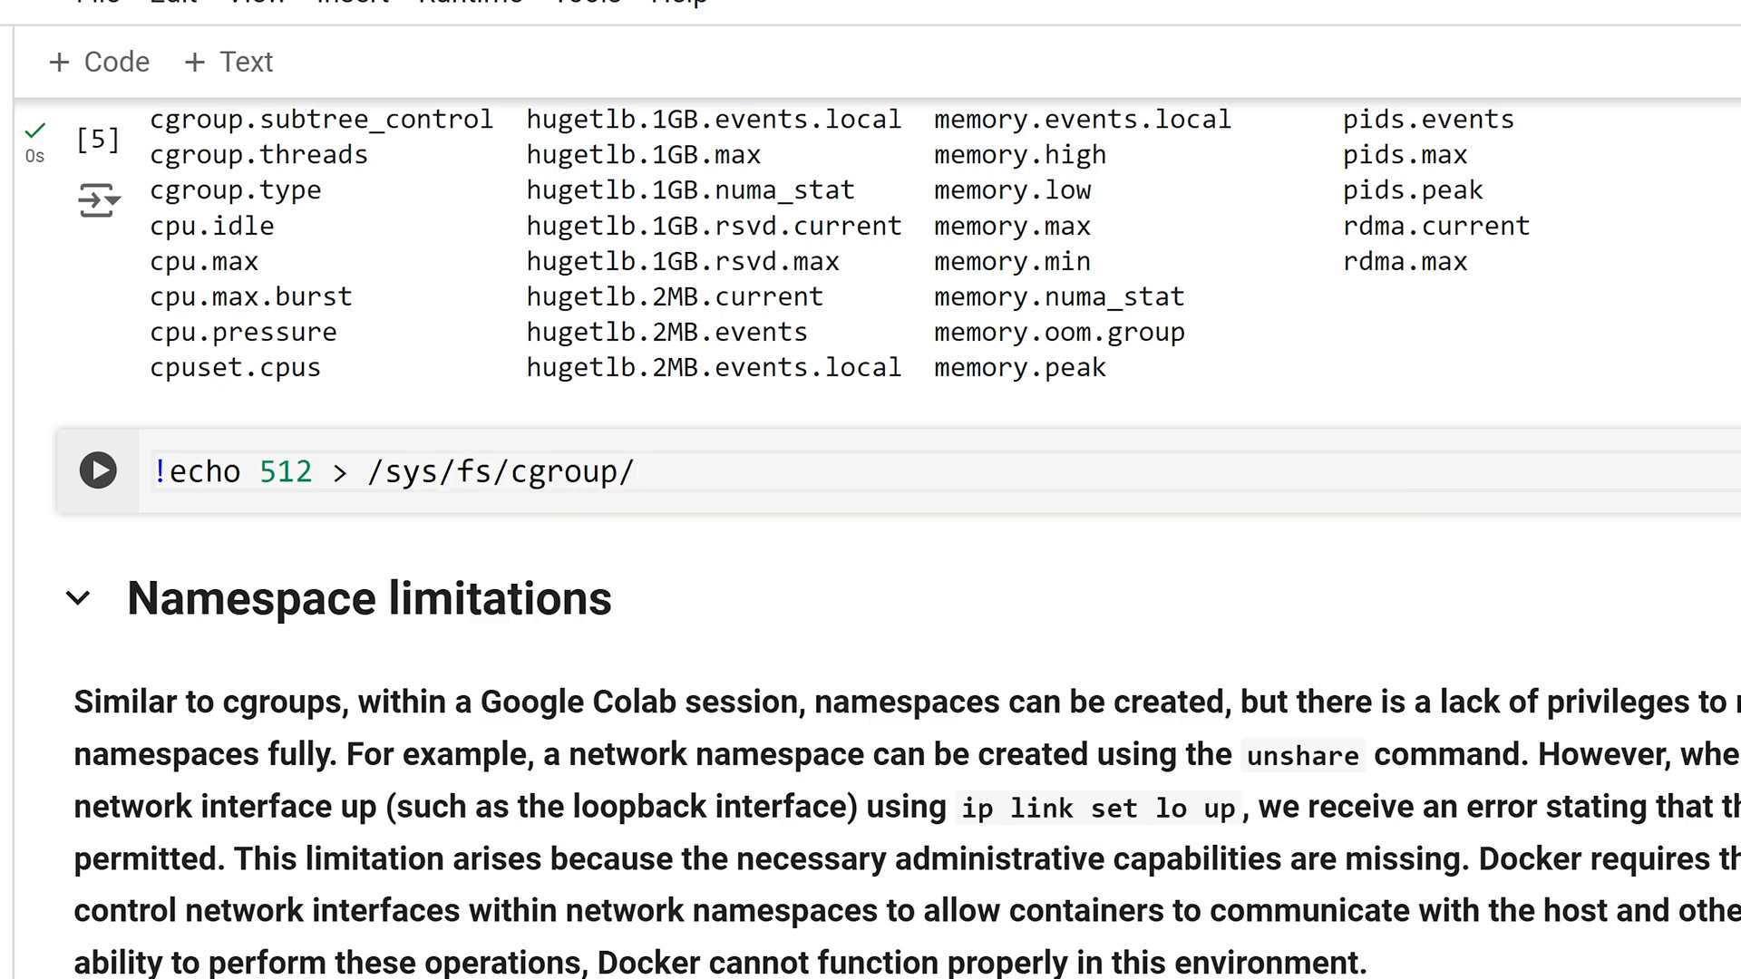
pyautogui.click(97, 470)
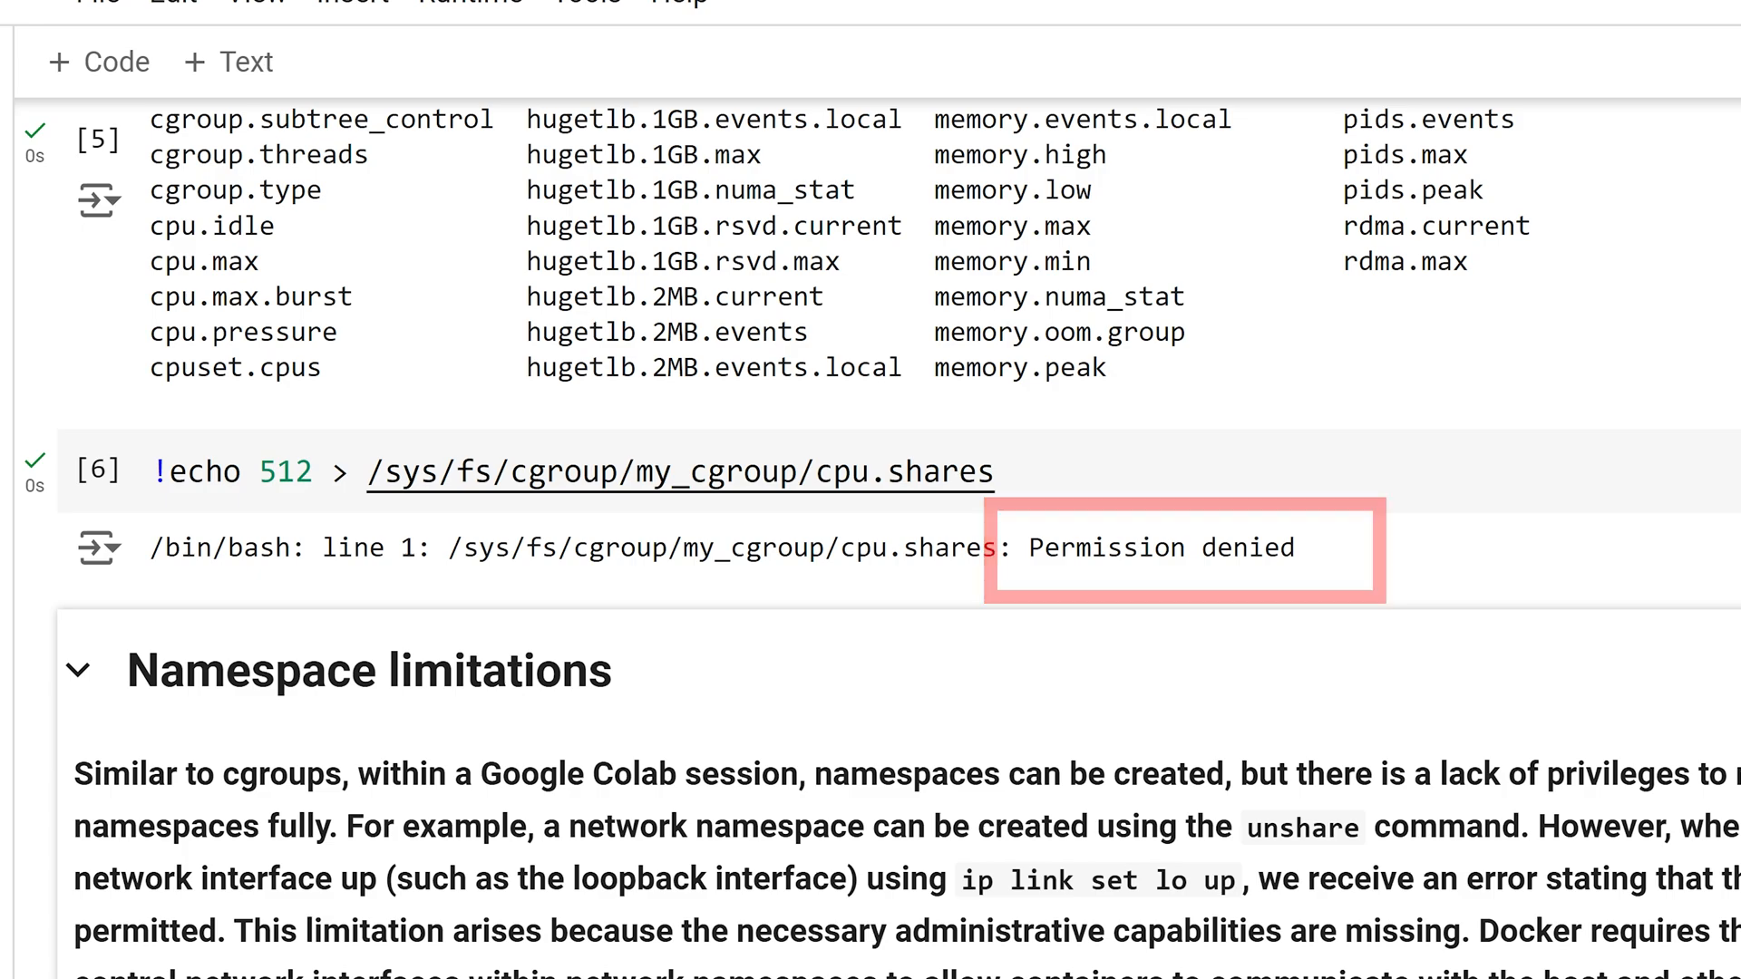
pyautogui.scroll(-3)
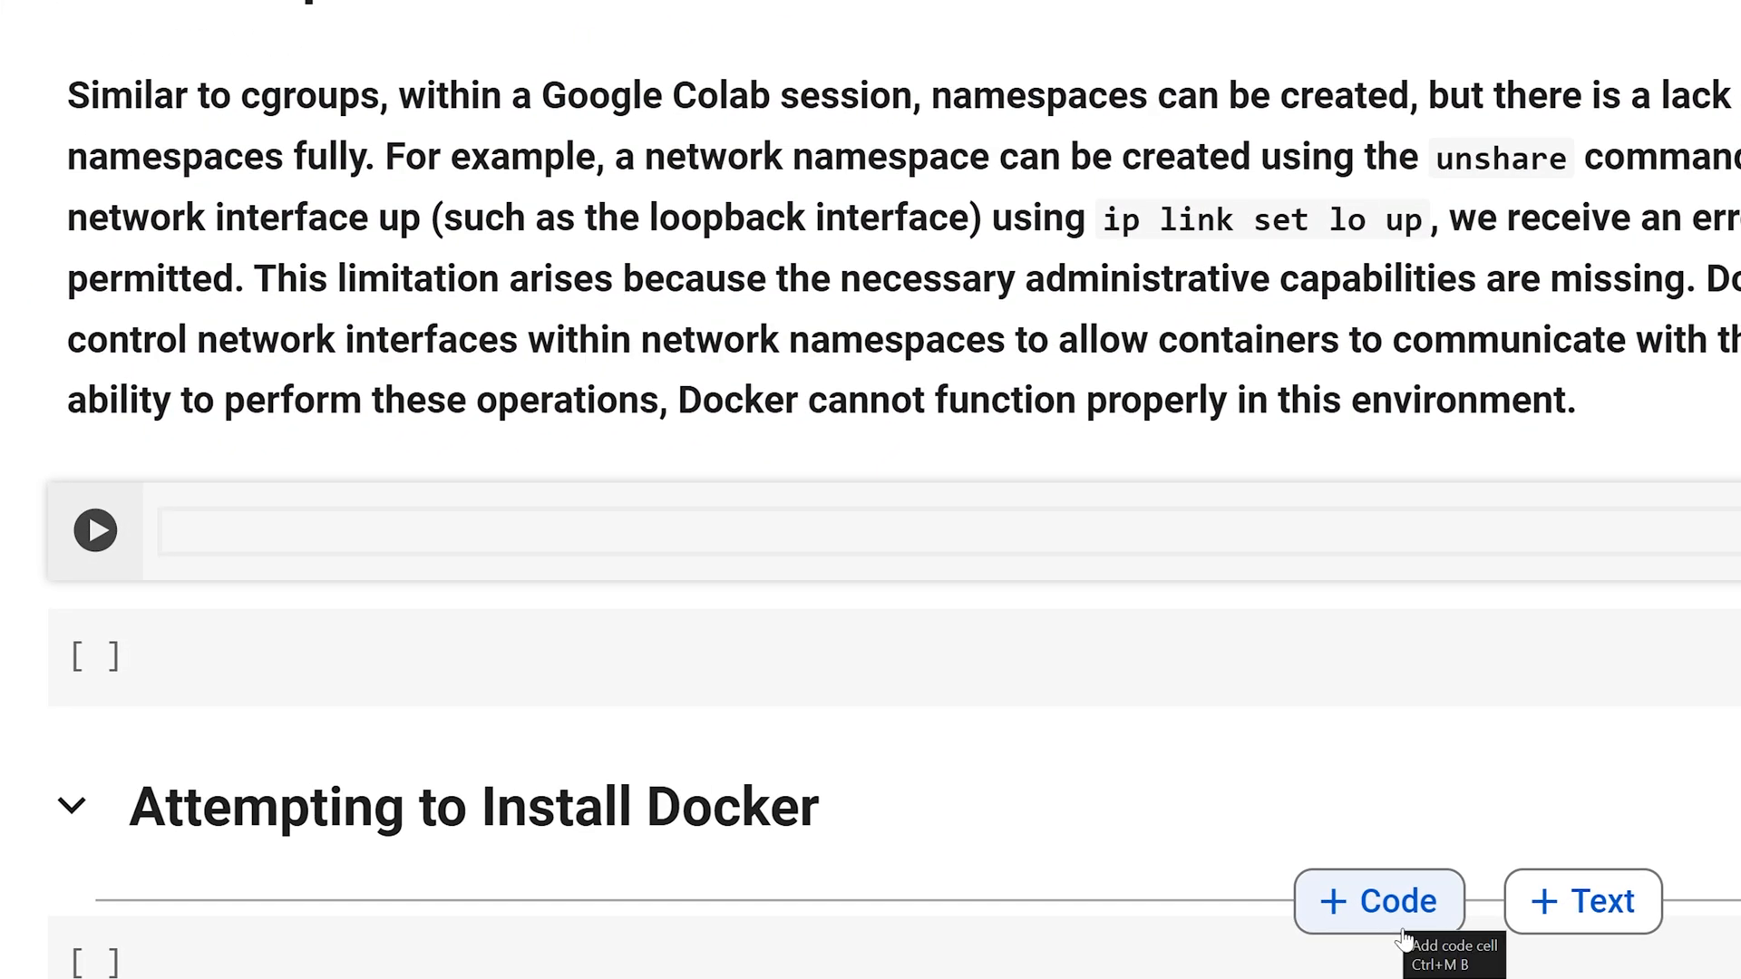
# Step: Run !unshare --net bash -c "ip link", listing only a DOWN loopback interface
pyautogui.write('!unstare')
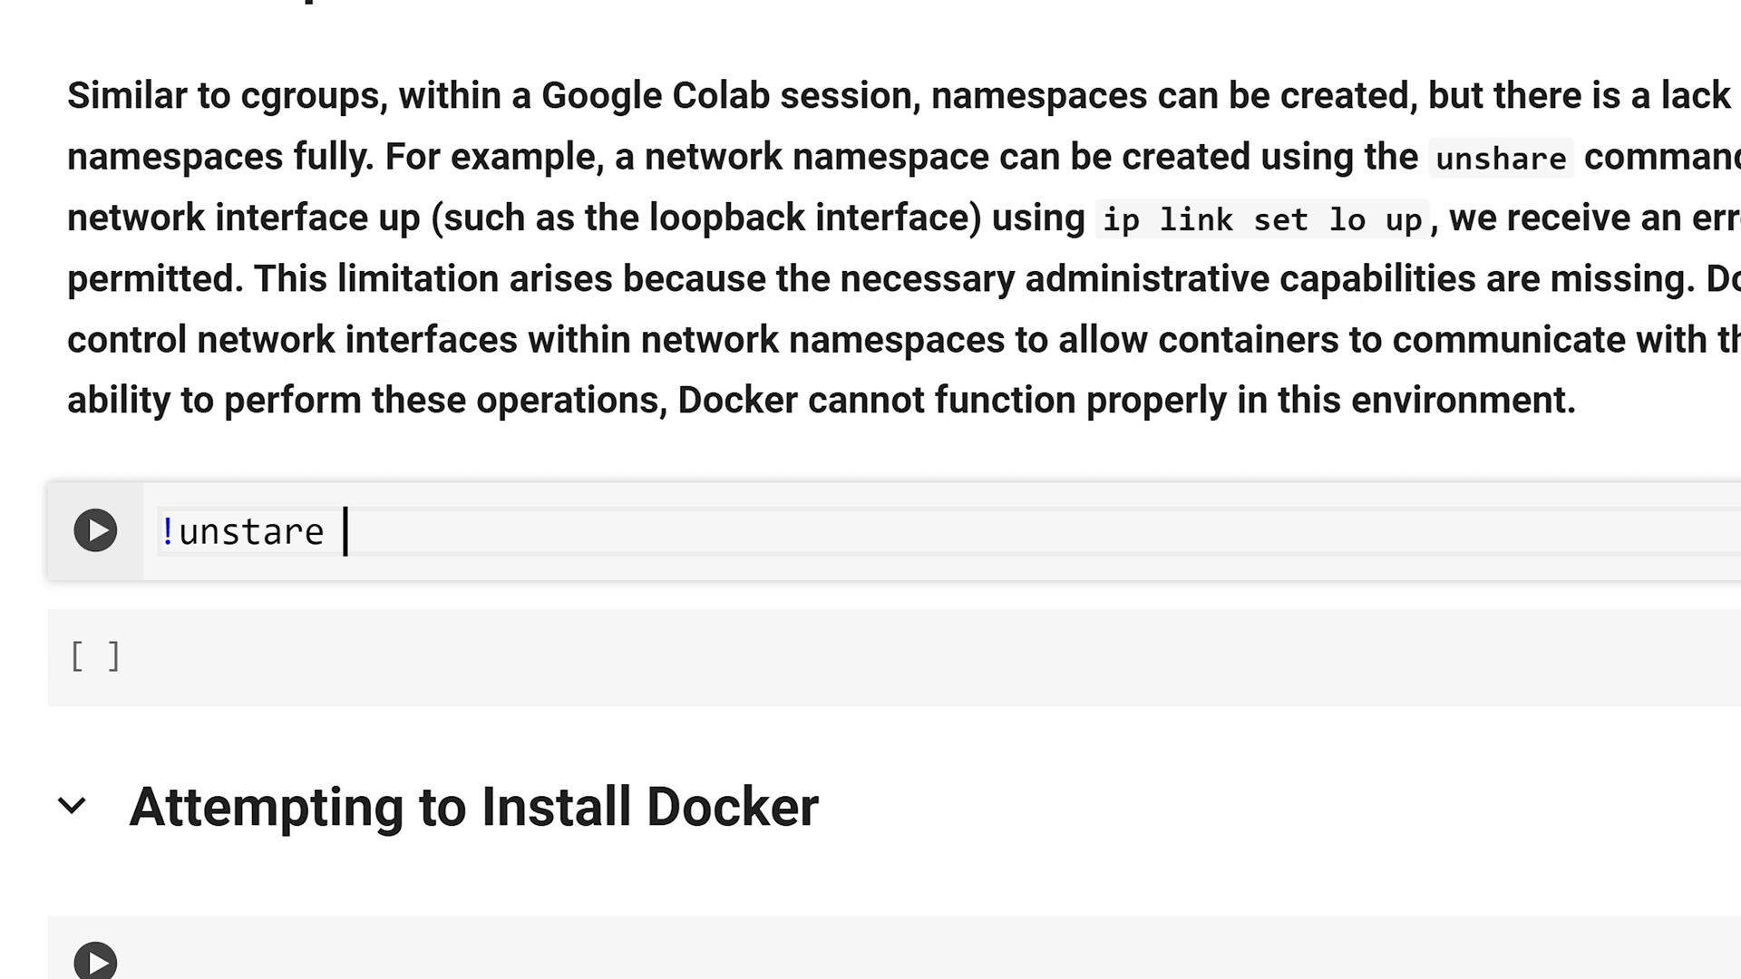
pyautogui.write('--net bash -c "ip"')
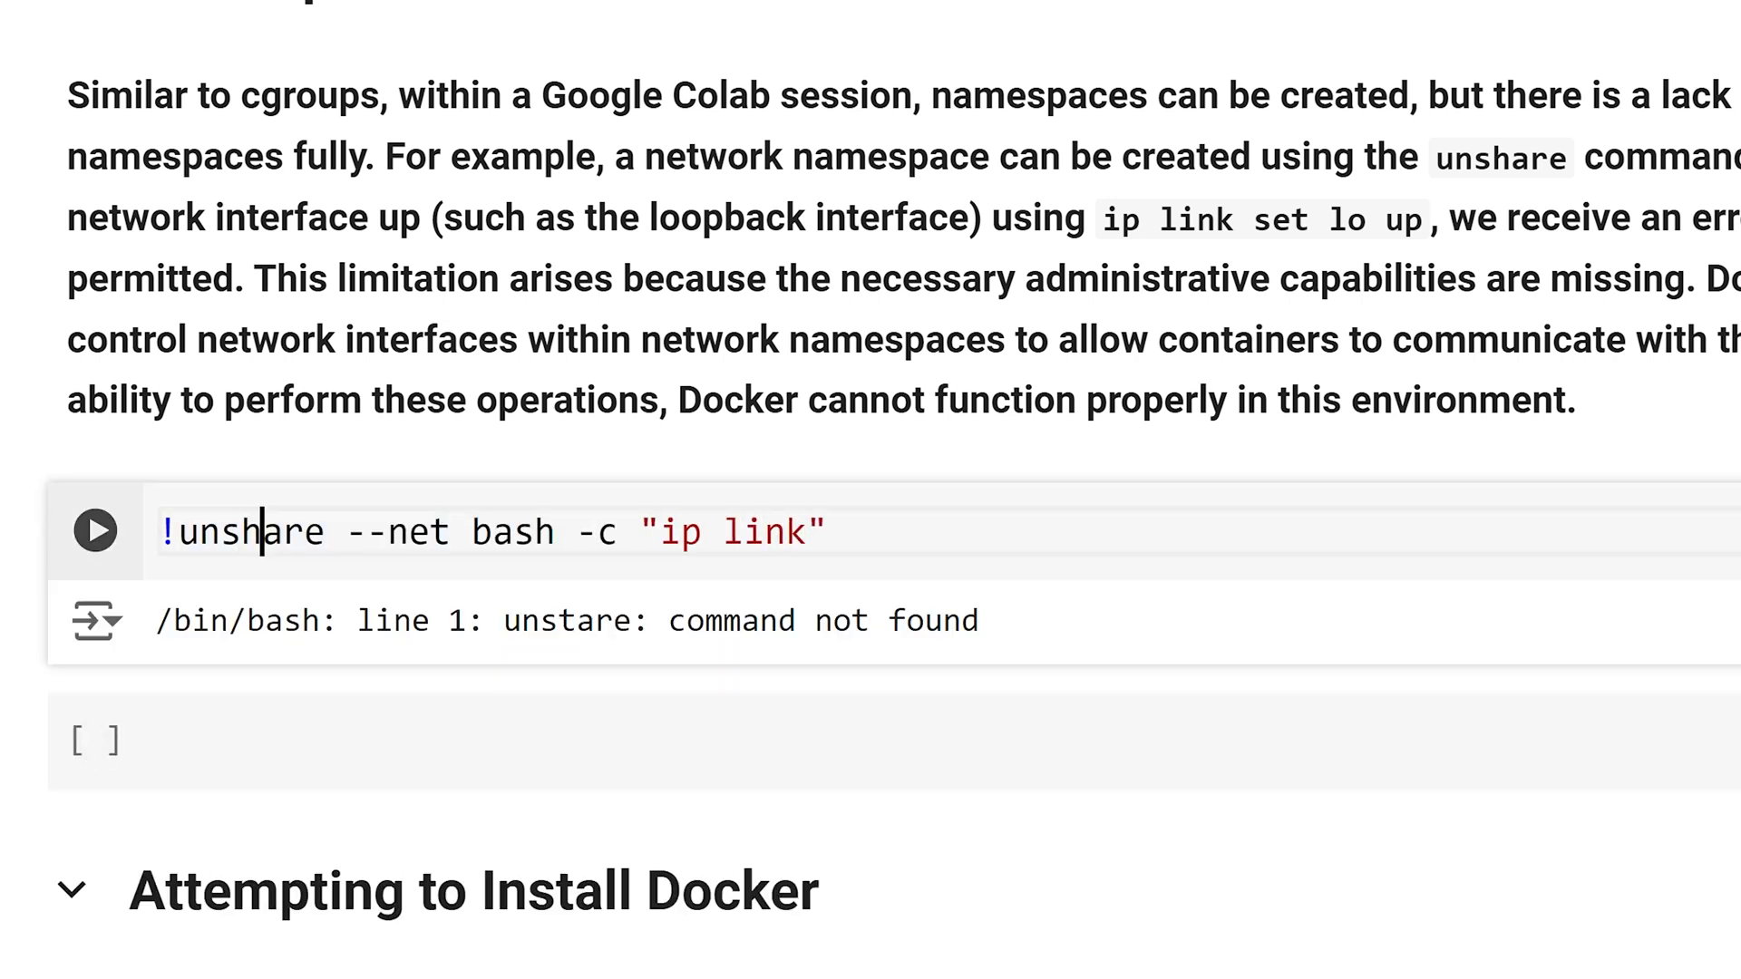
pyautogui.click(96, 531)
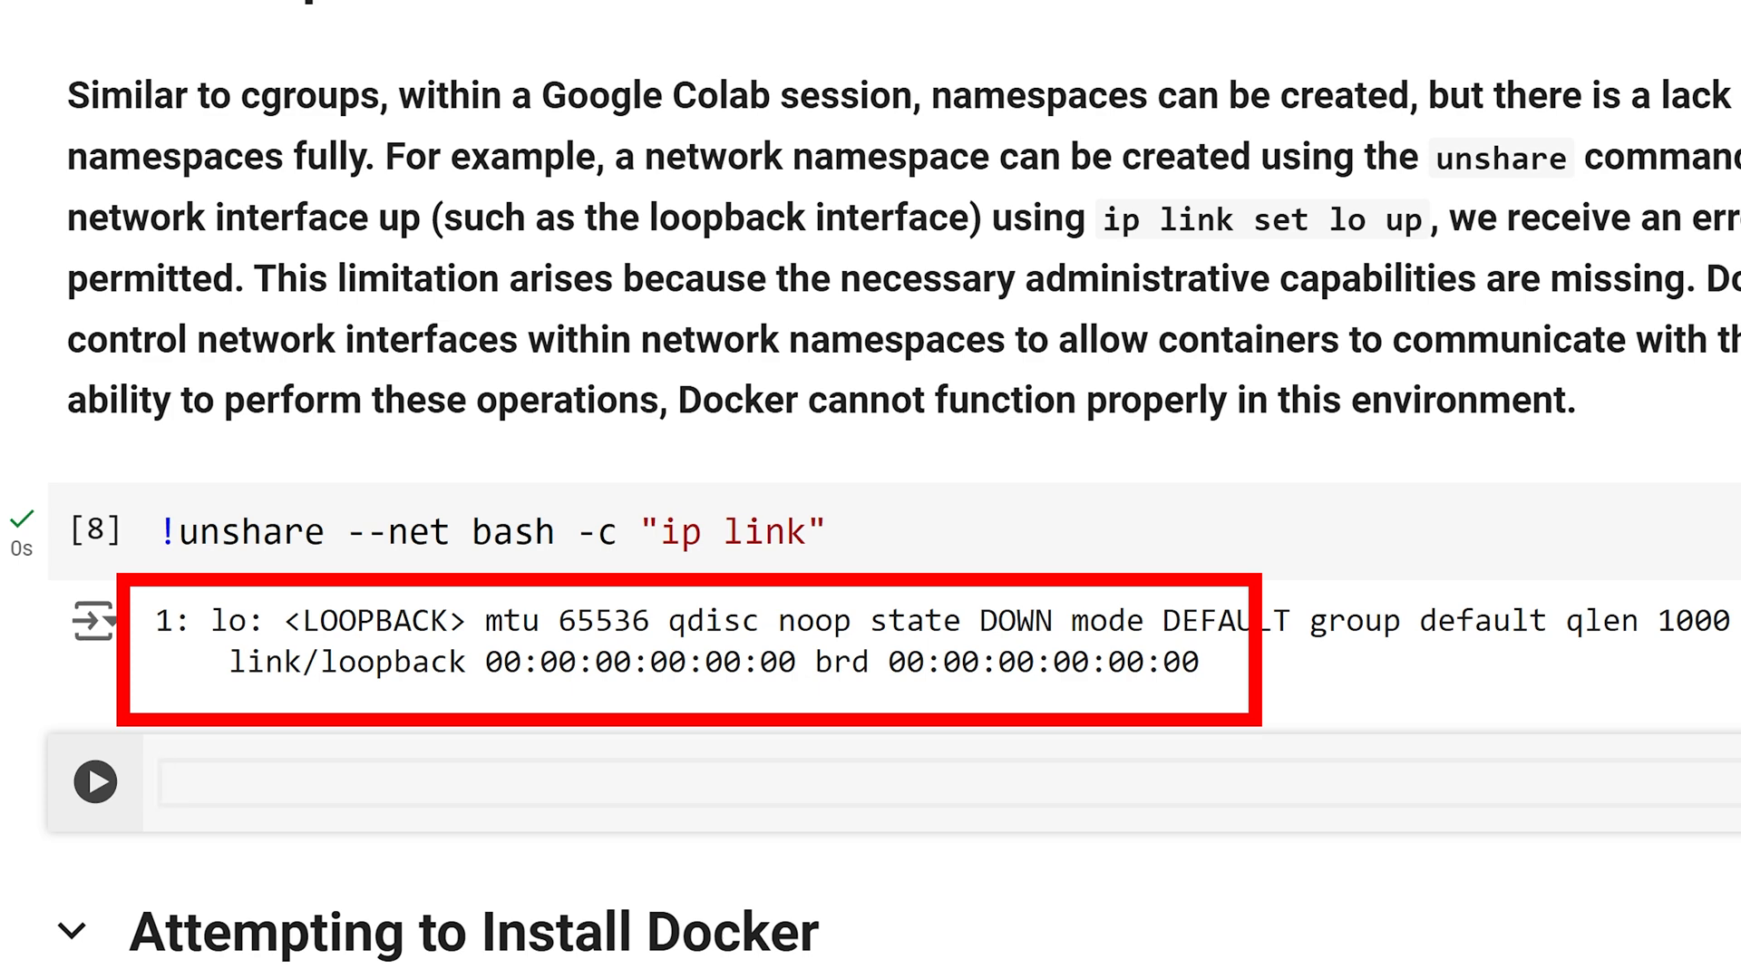
pyautogui.scroll(-3)
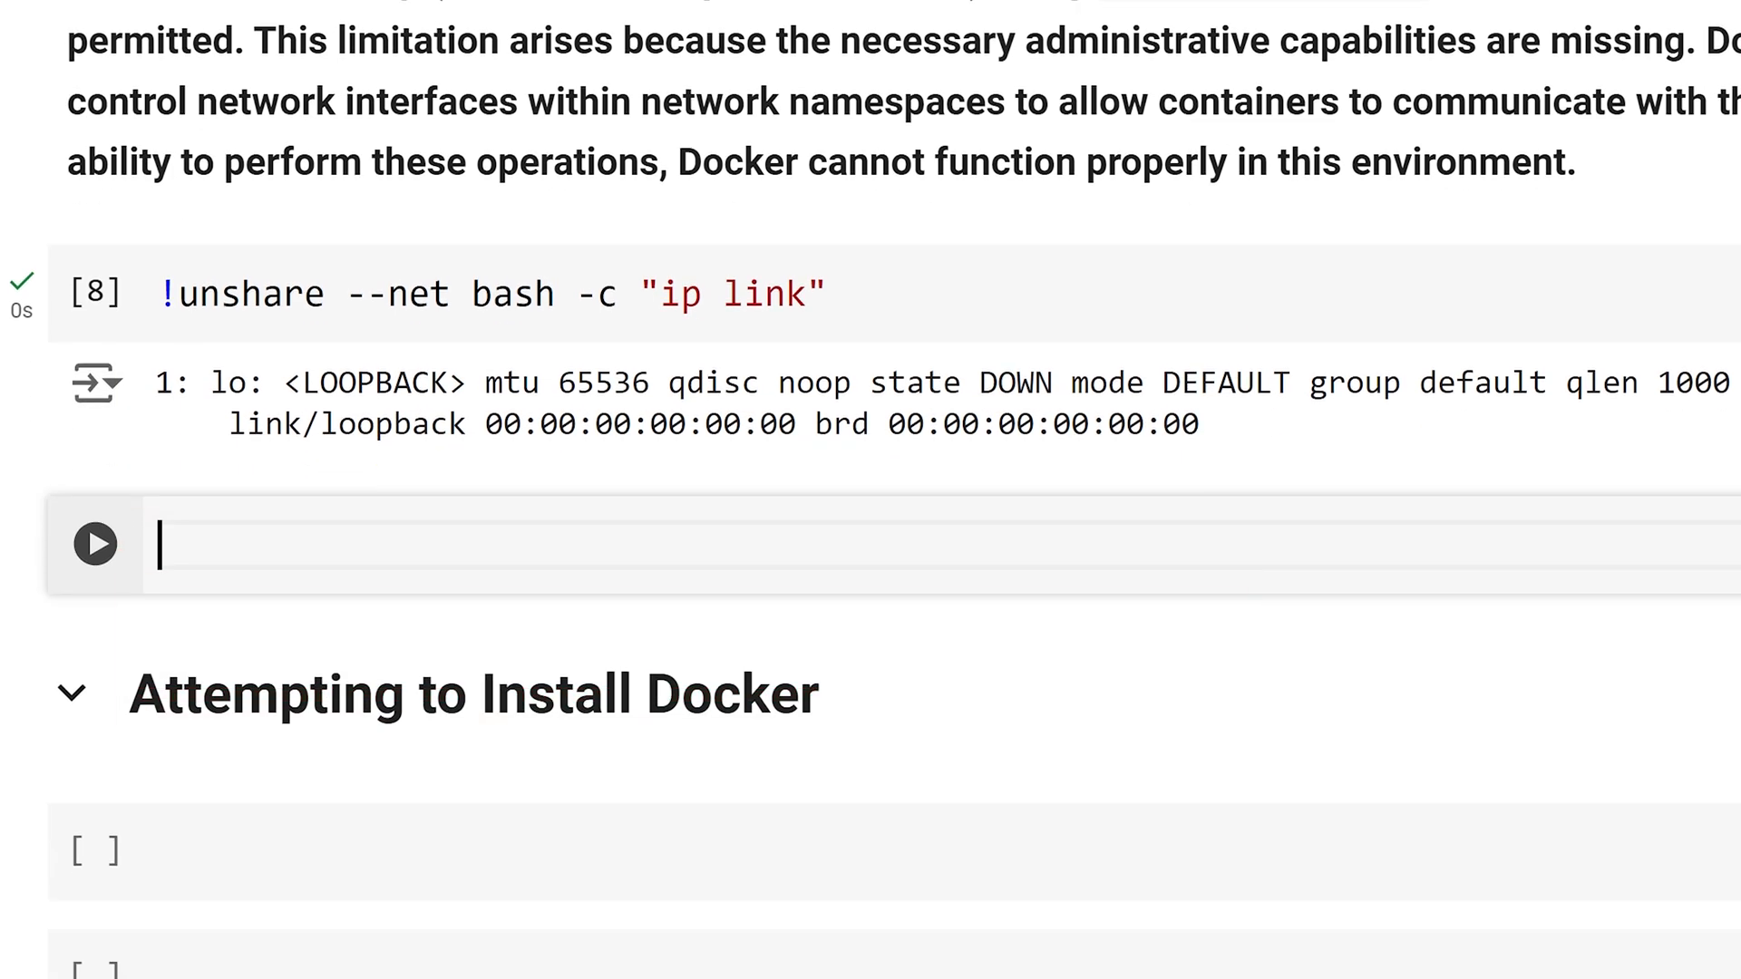
# Step: Run !ip link set lo up, which fails with Operation not permitted
pyautogui.write('!')
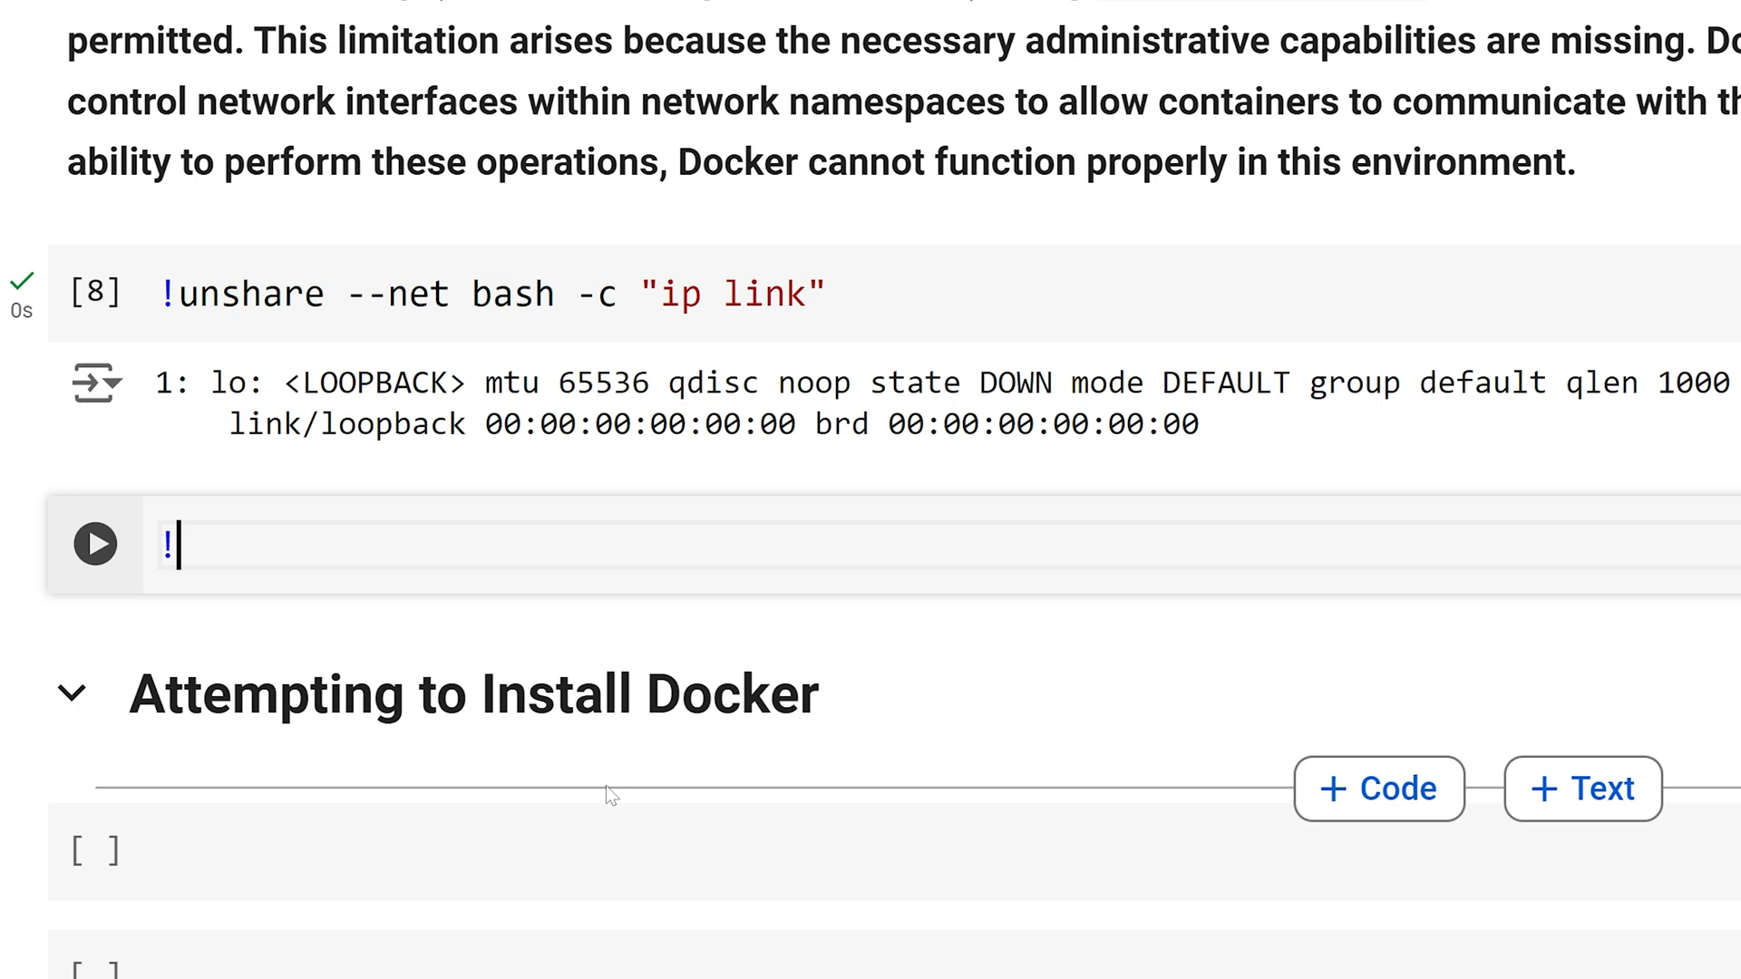
pyautogui.write('ip link s')
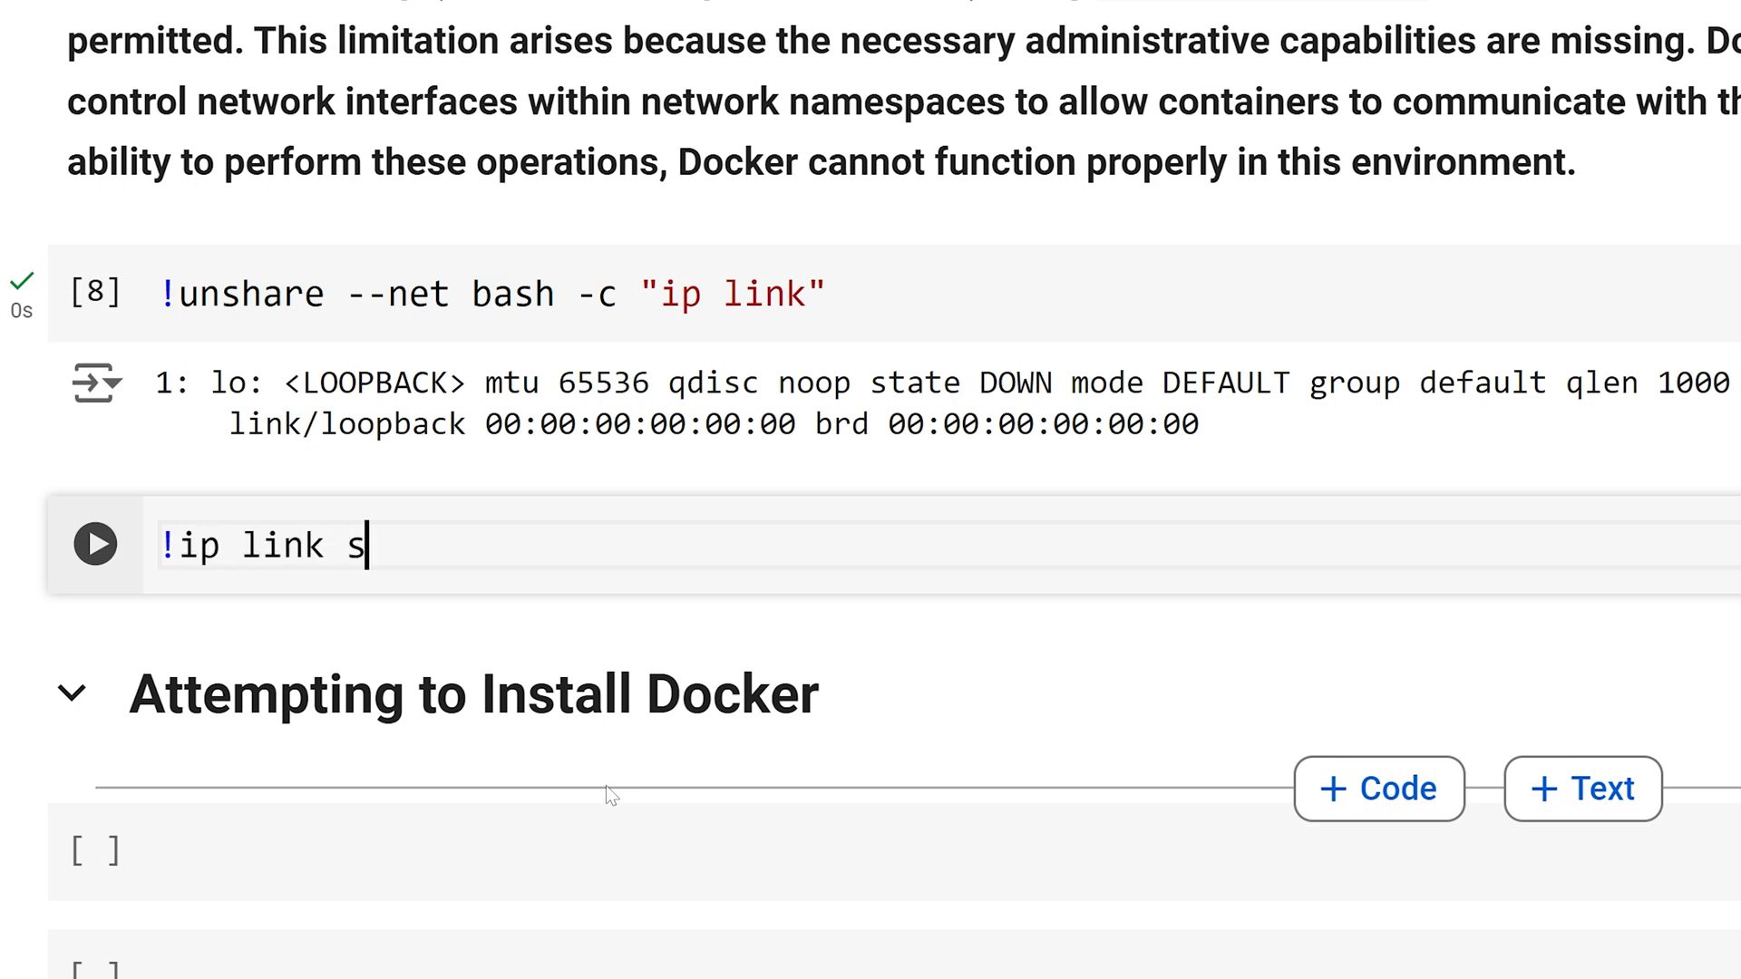
pyautogui.write('et lo up')
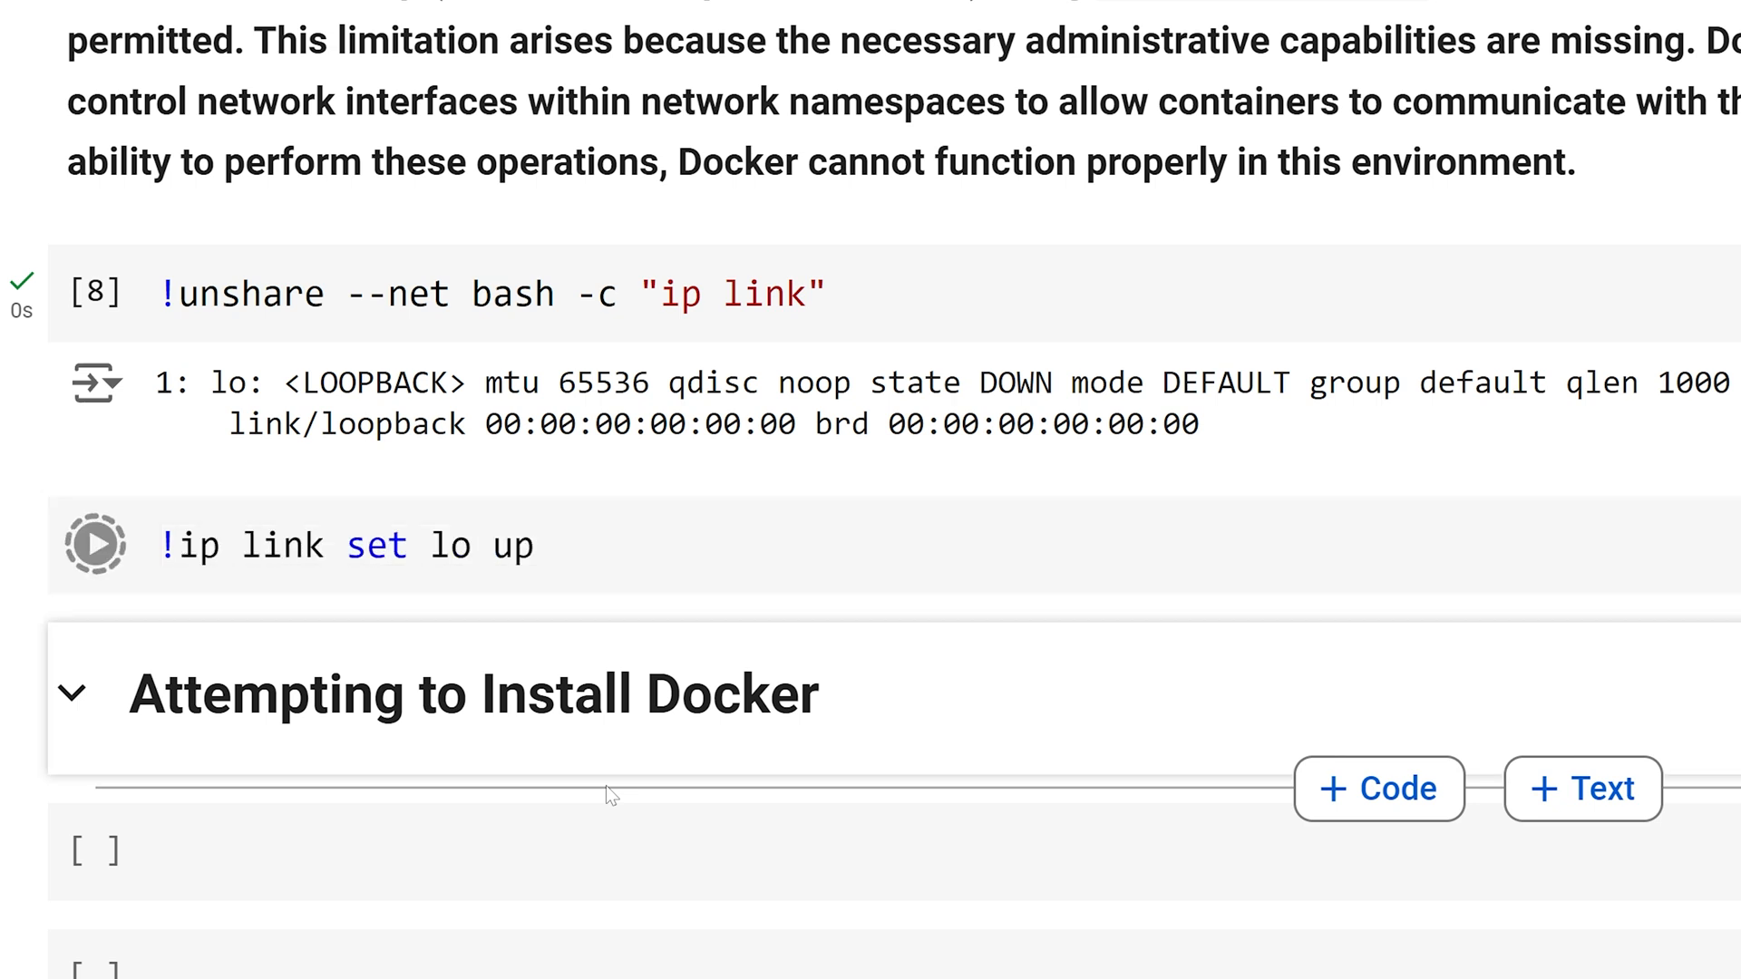
pyautogui.click(96, 545)
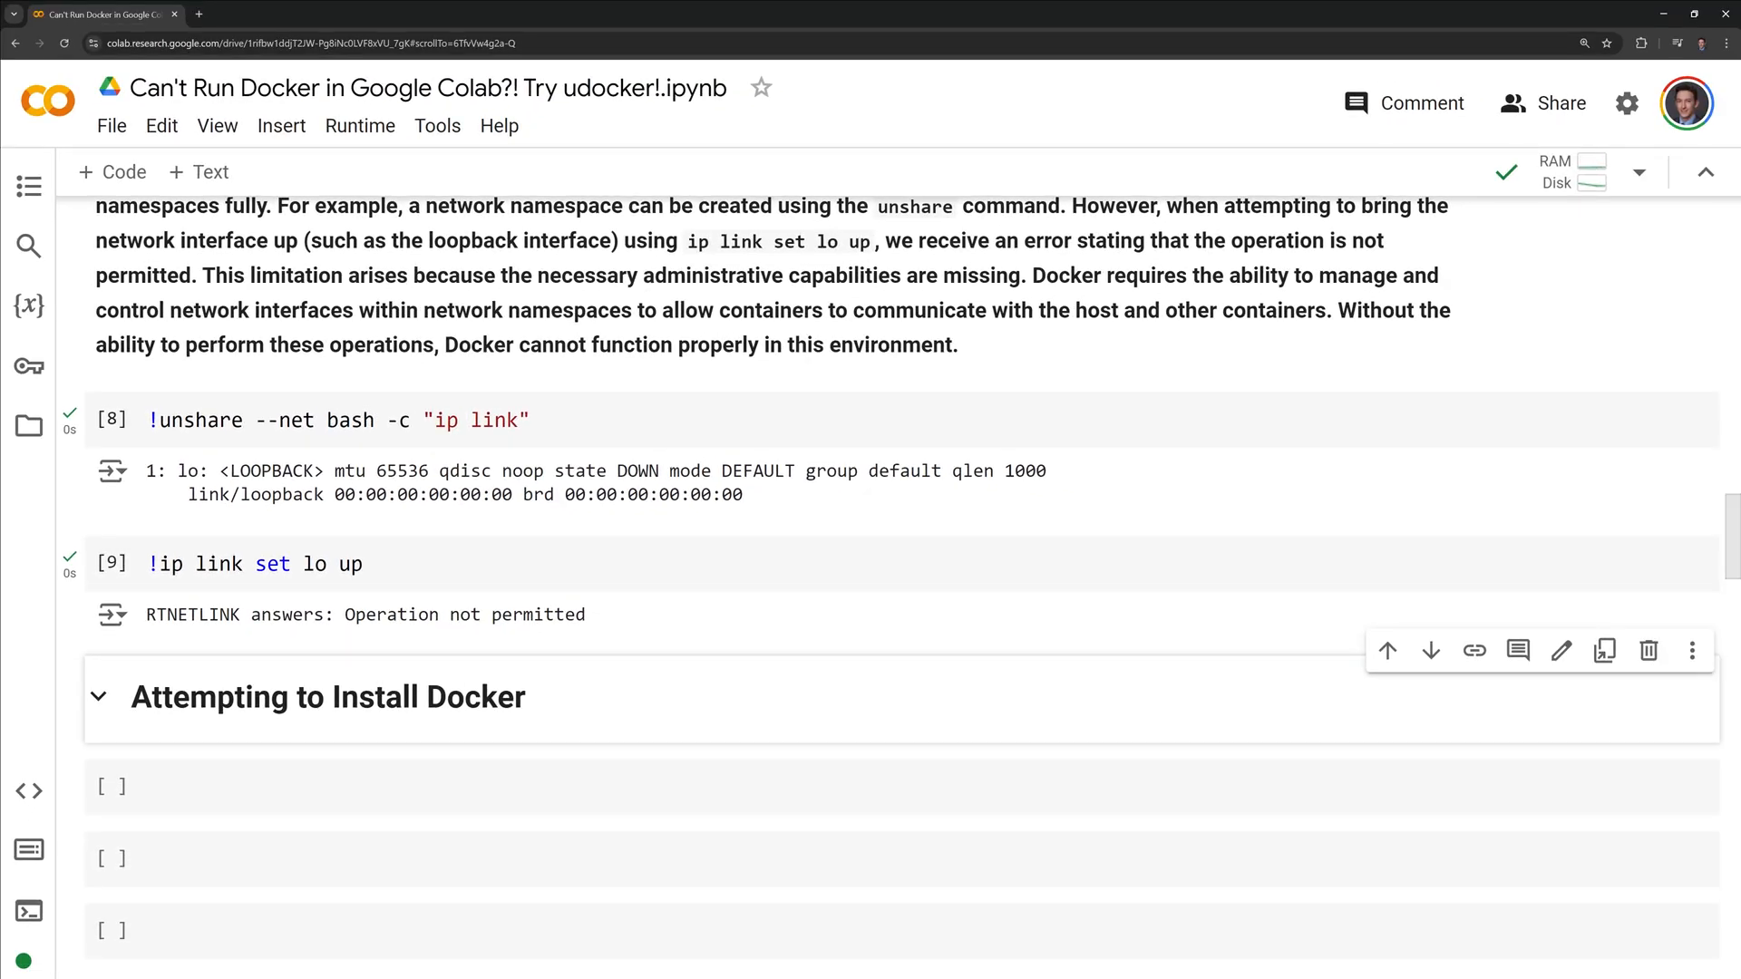
pyautogui.scroll(-3)
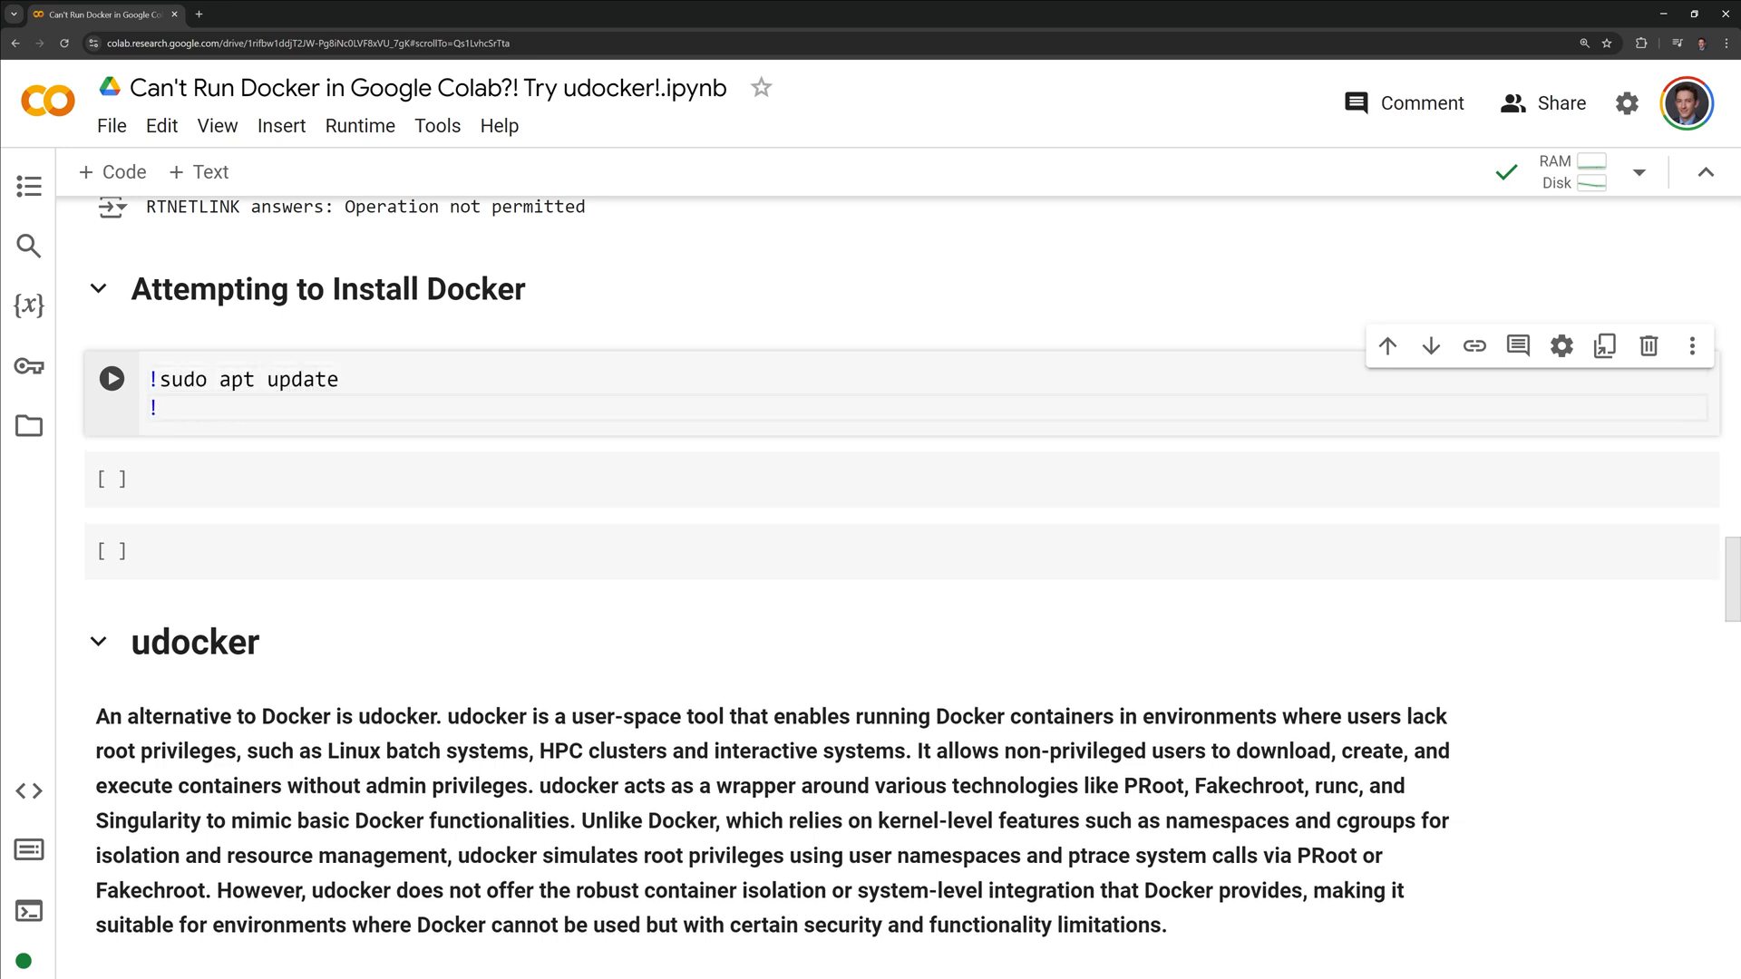
# Step: Install docker.io with !sudo apt install docker.io
pyautogui.write('sudo apt insta')
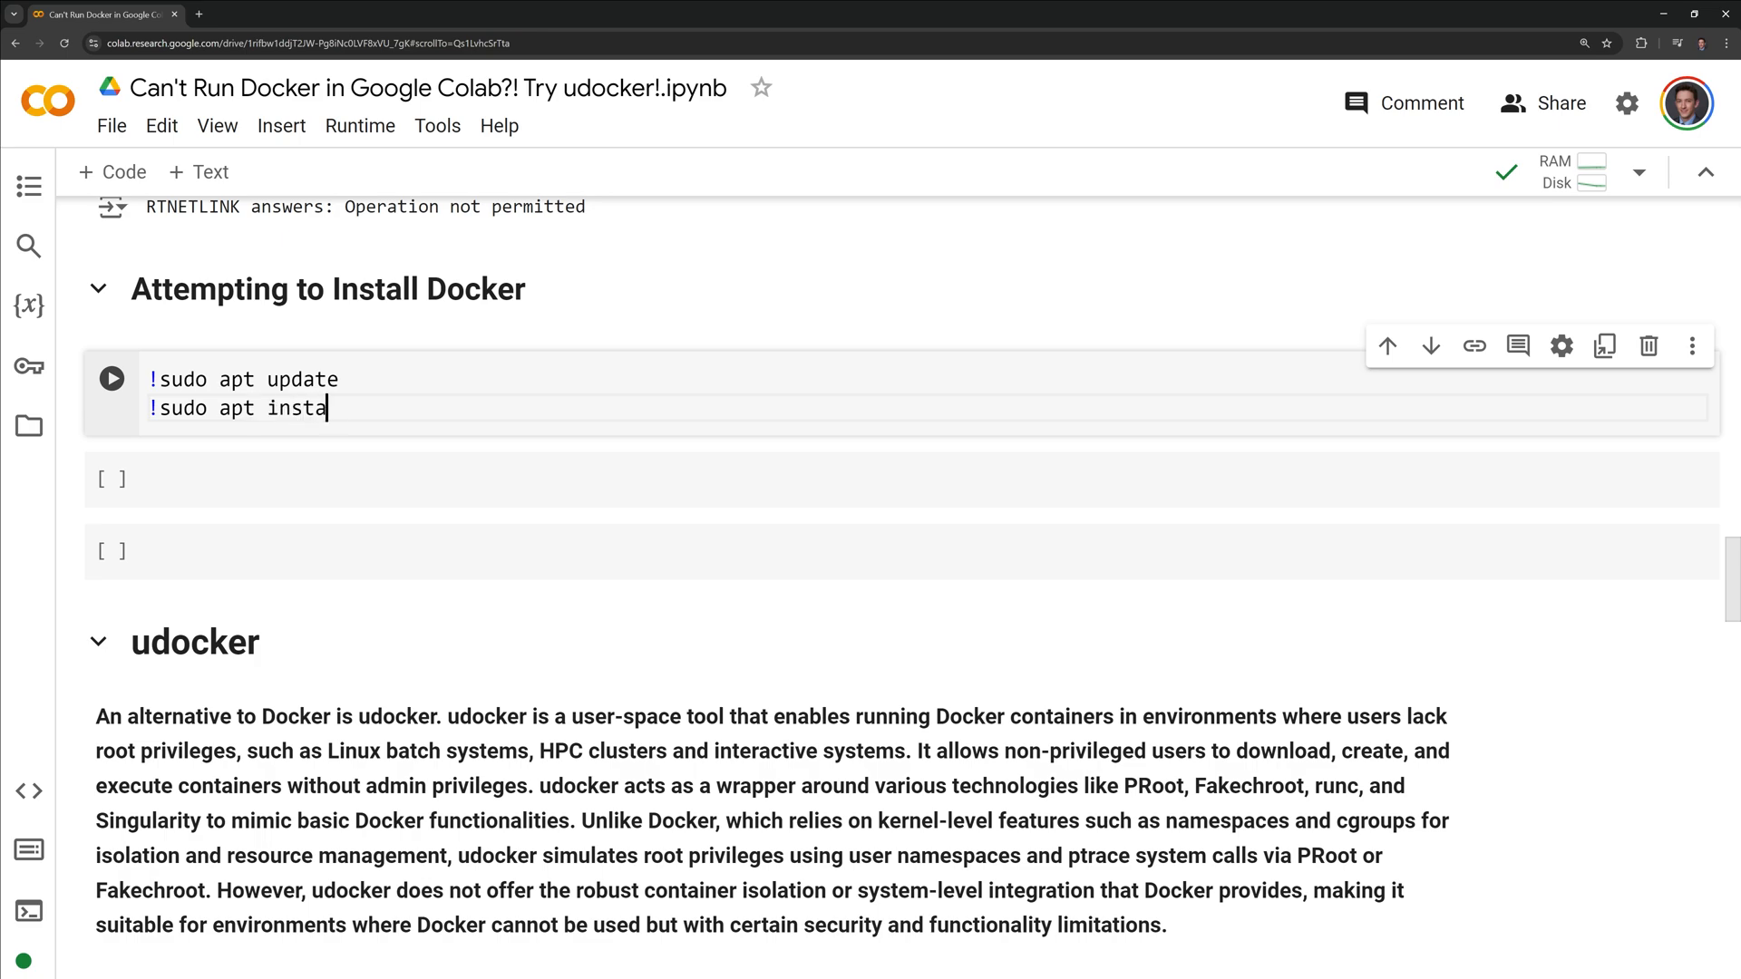
pyautogui.write('ll docker.i')
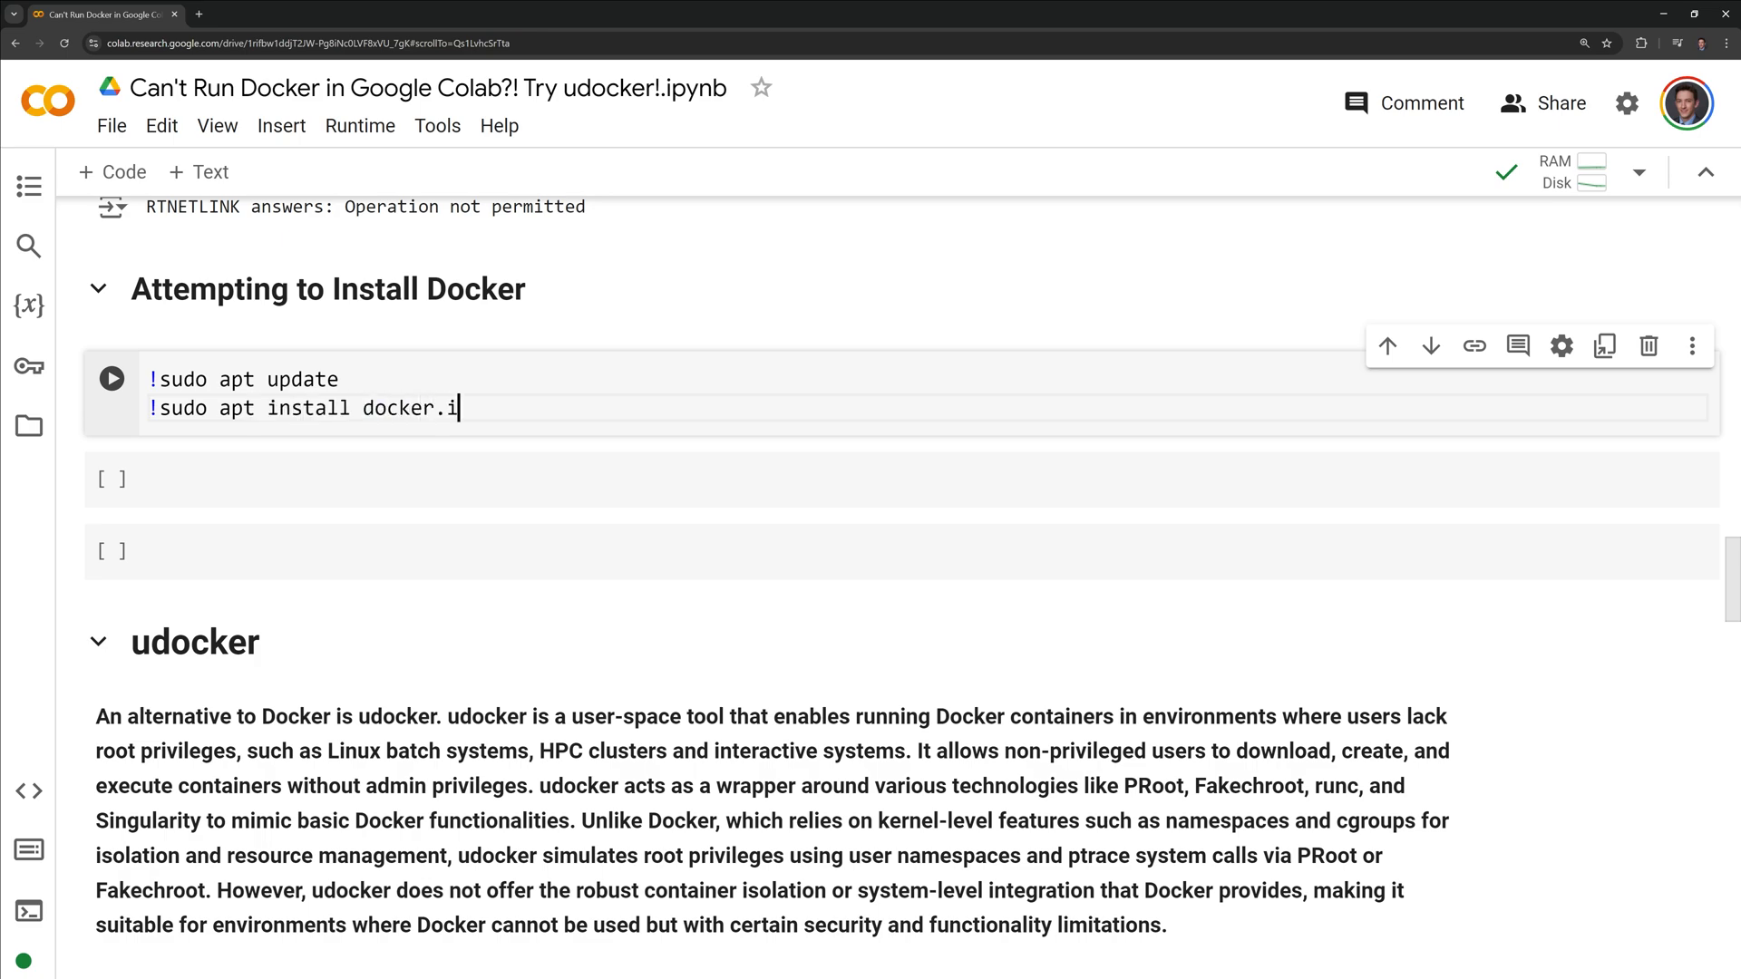
pyautogui.click(111, 378)
pyautogui.write('!se')
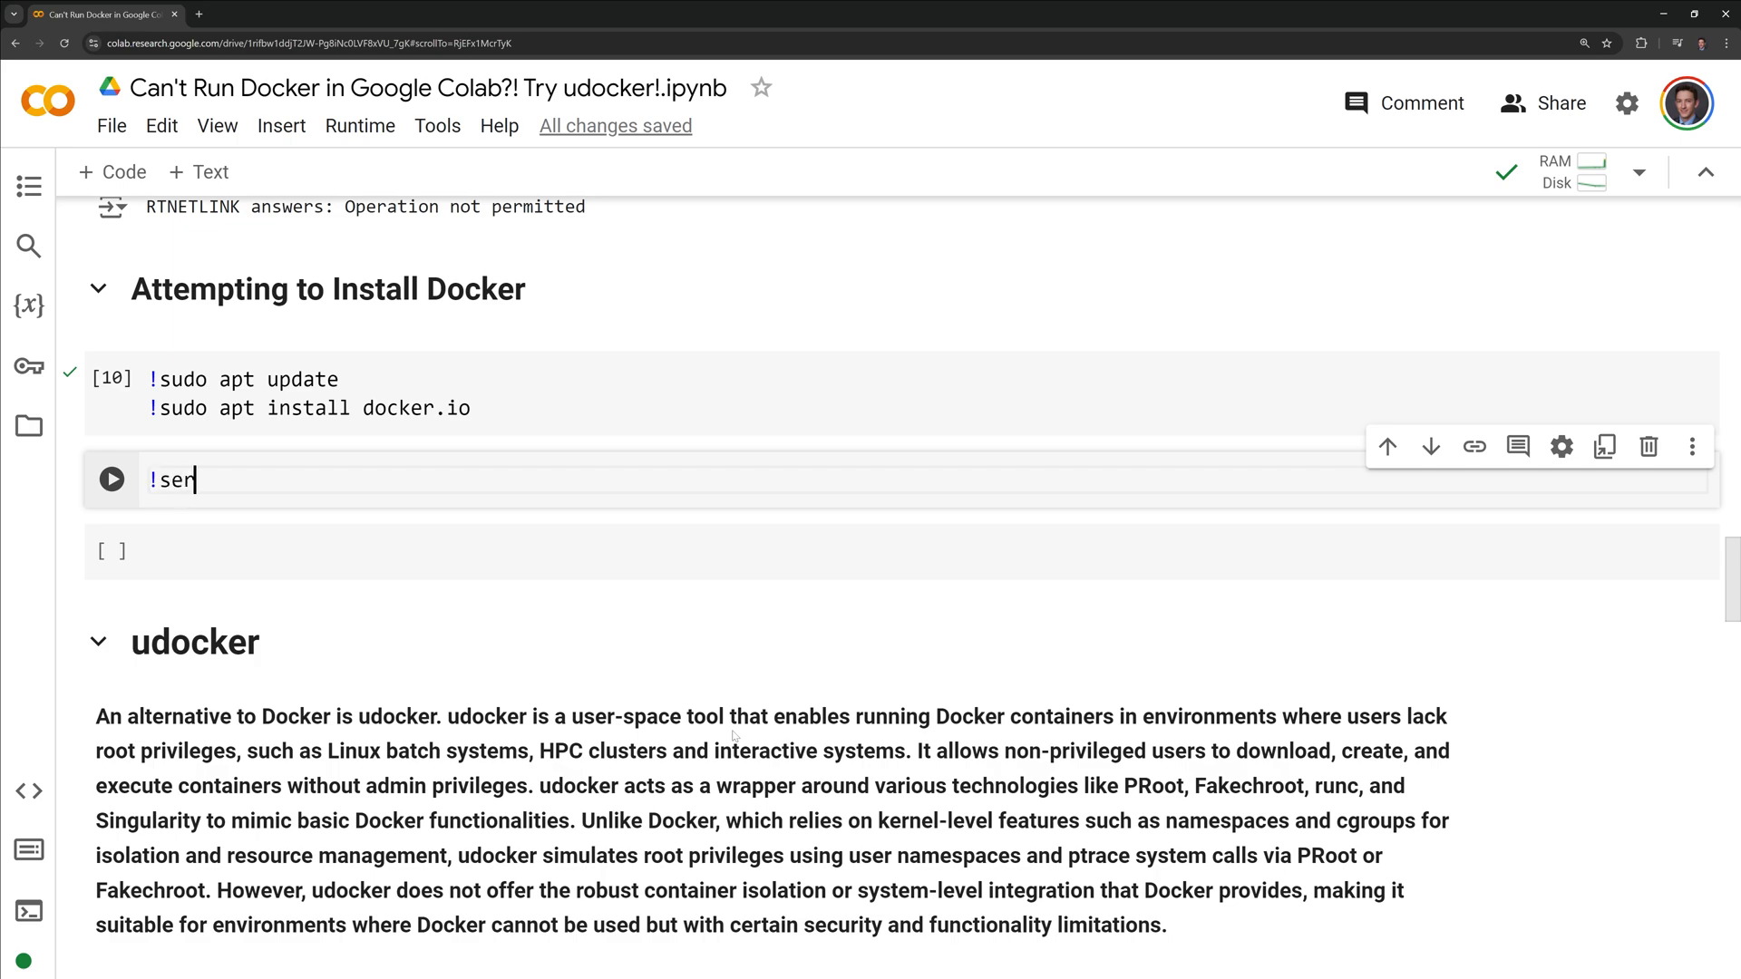
# Step: Run !service docker start (unrecognized service) and !docker run hello-world (cannot reach daemon)
pyautogui.write('rvice docker start')
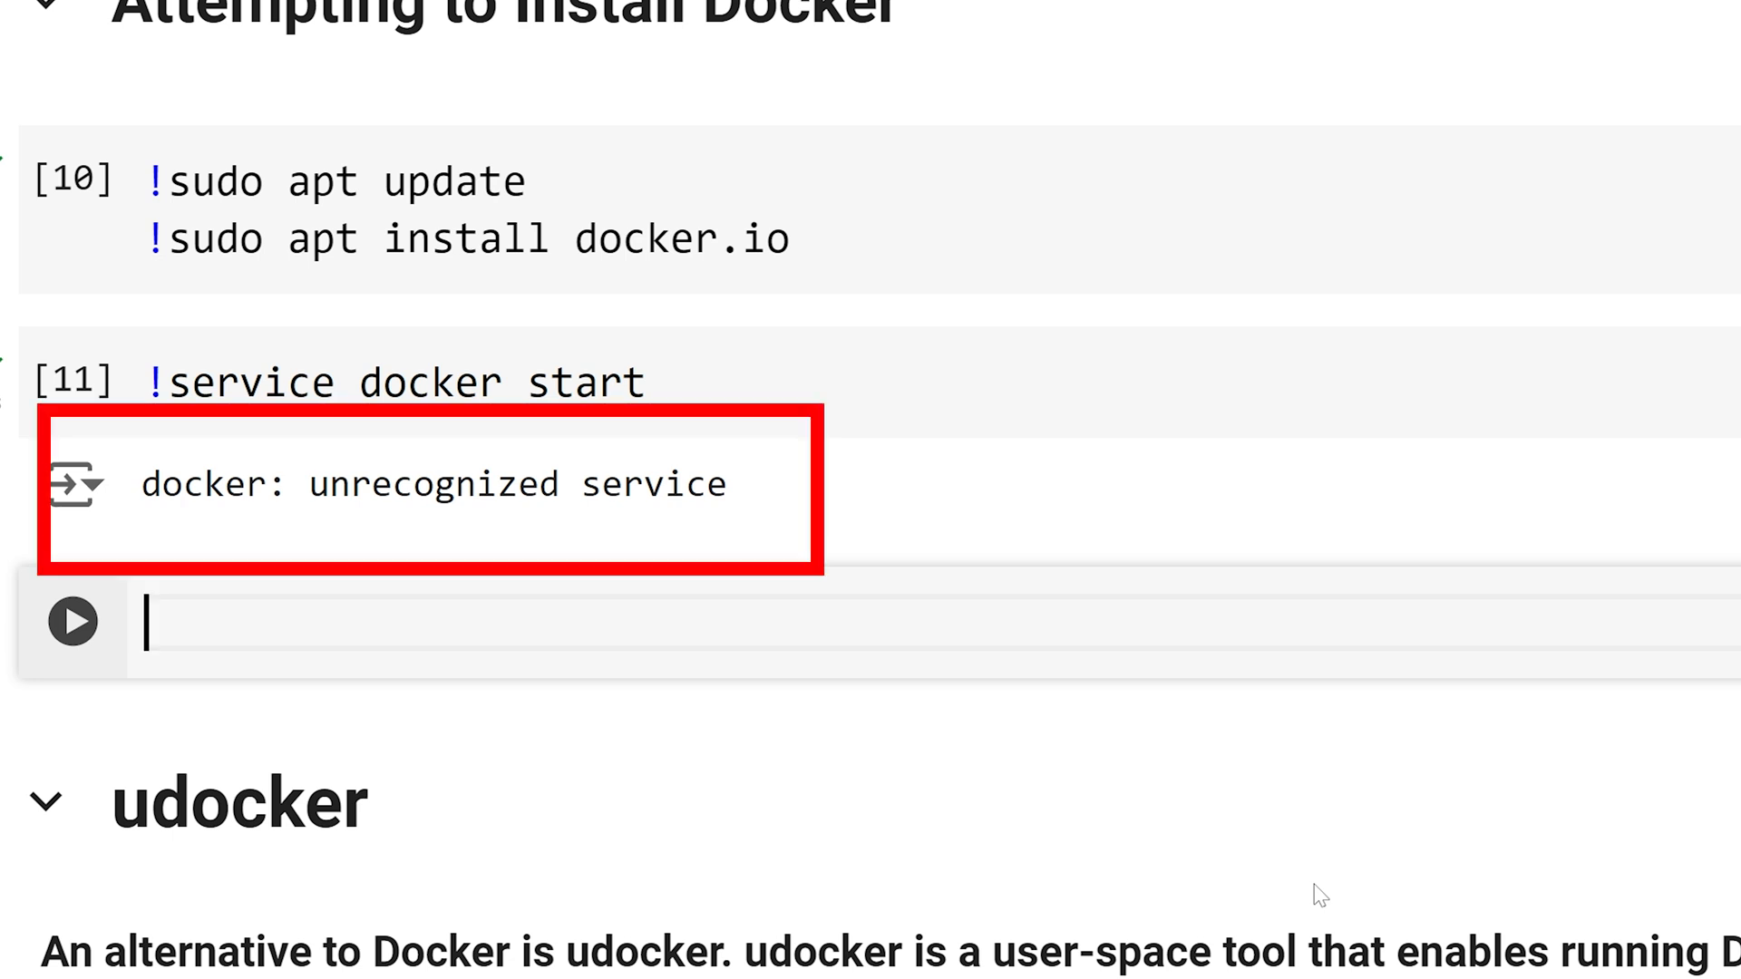
pyautogui.write('!docker ru')
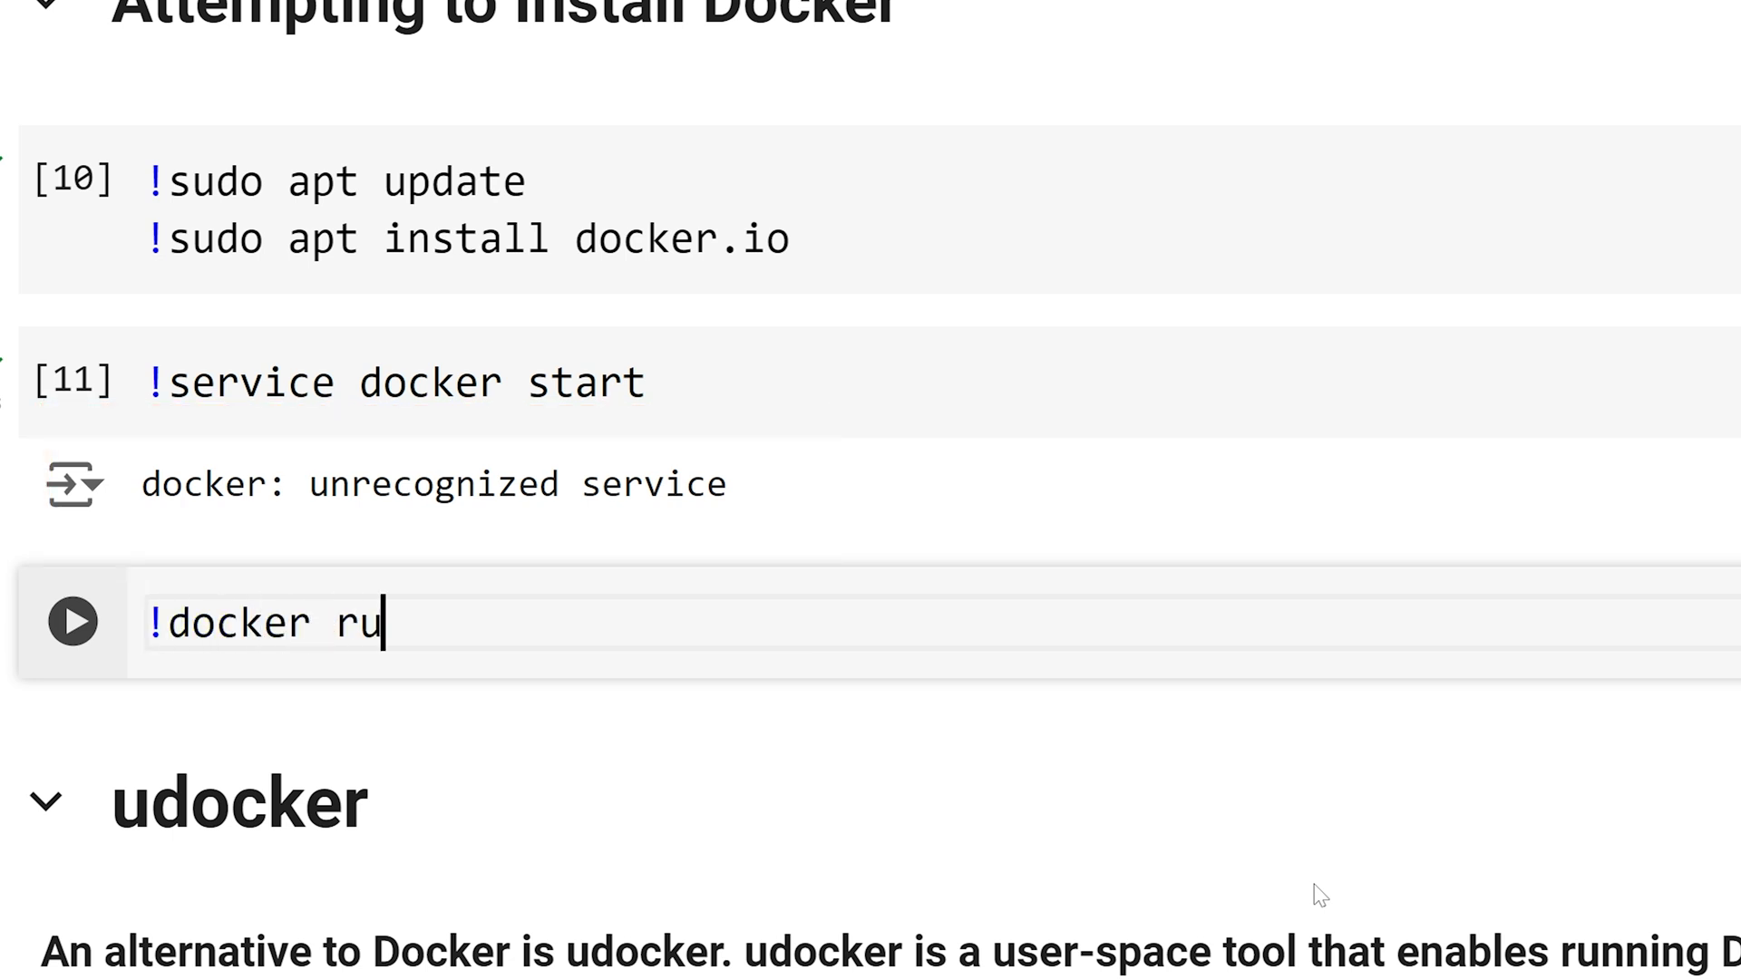
pyautogui.write('n hello-')
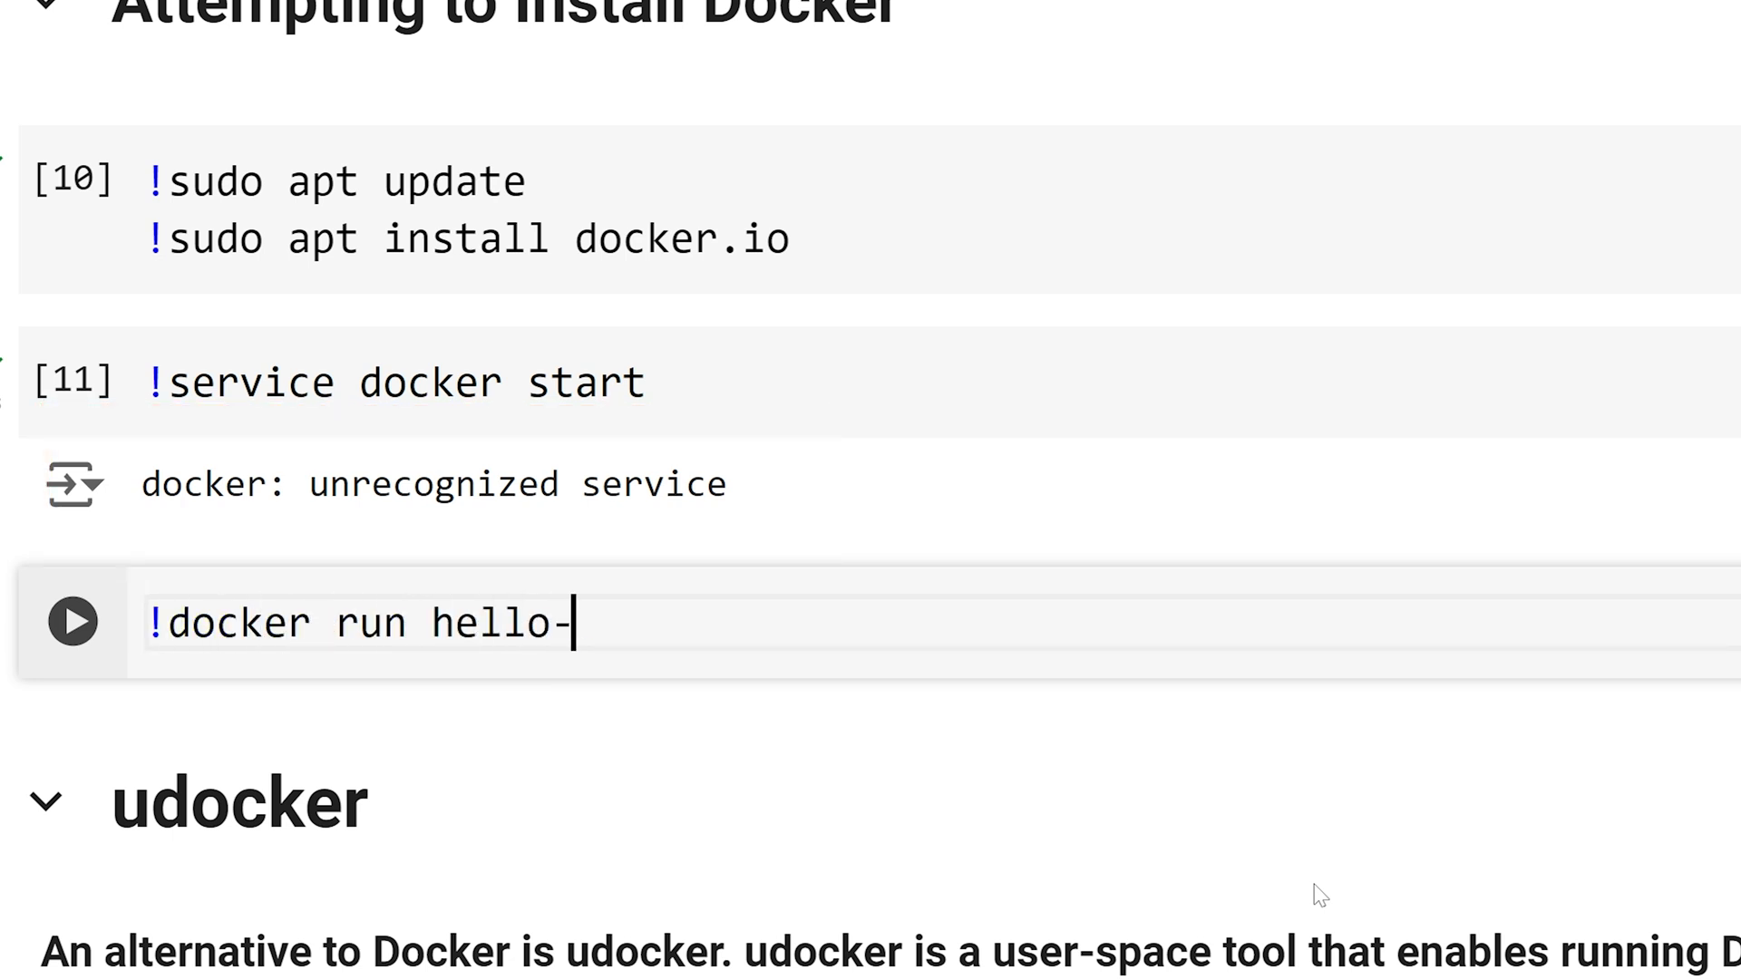
pyautogui.click(73, 620)
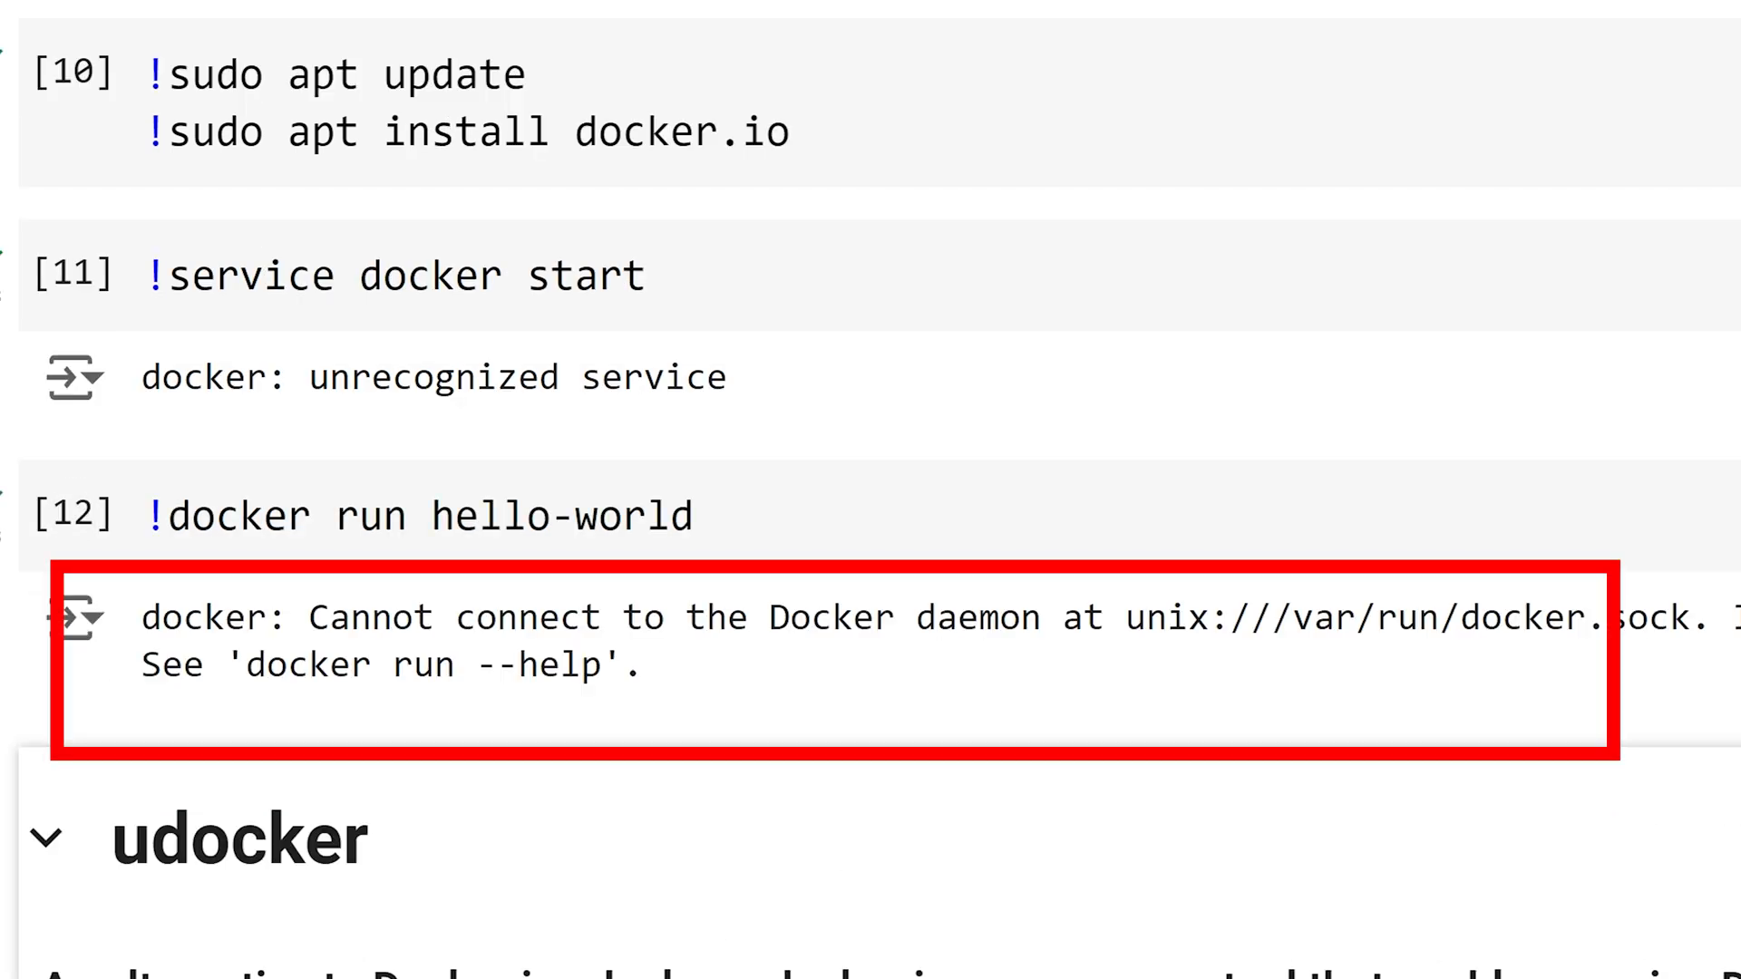
pyautogui.scroll(-3)
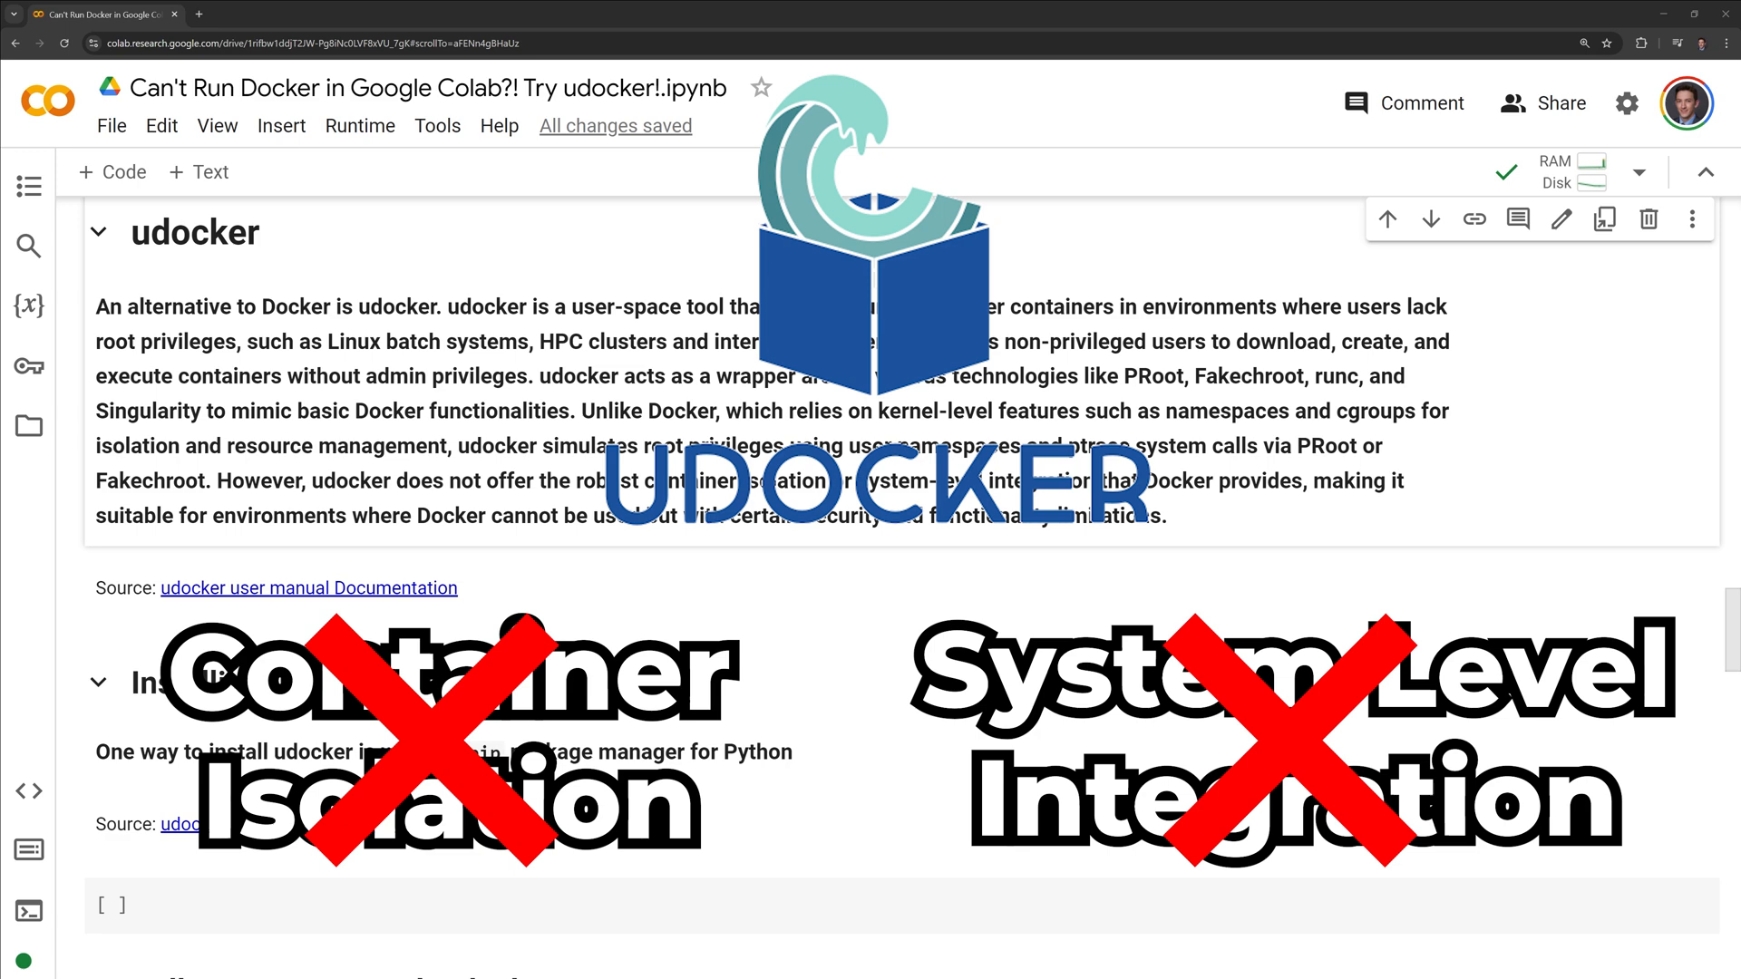
pyautogui.scroll(-3)
pyautogui.write('!')
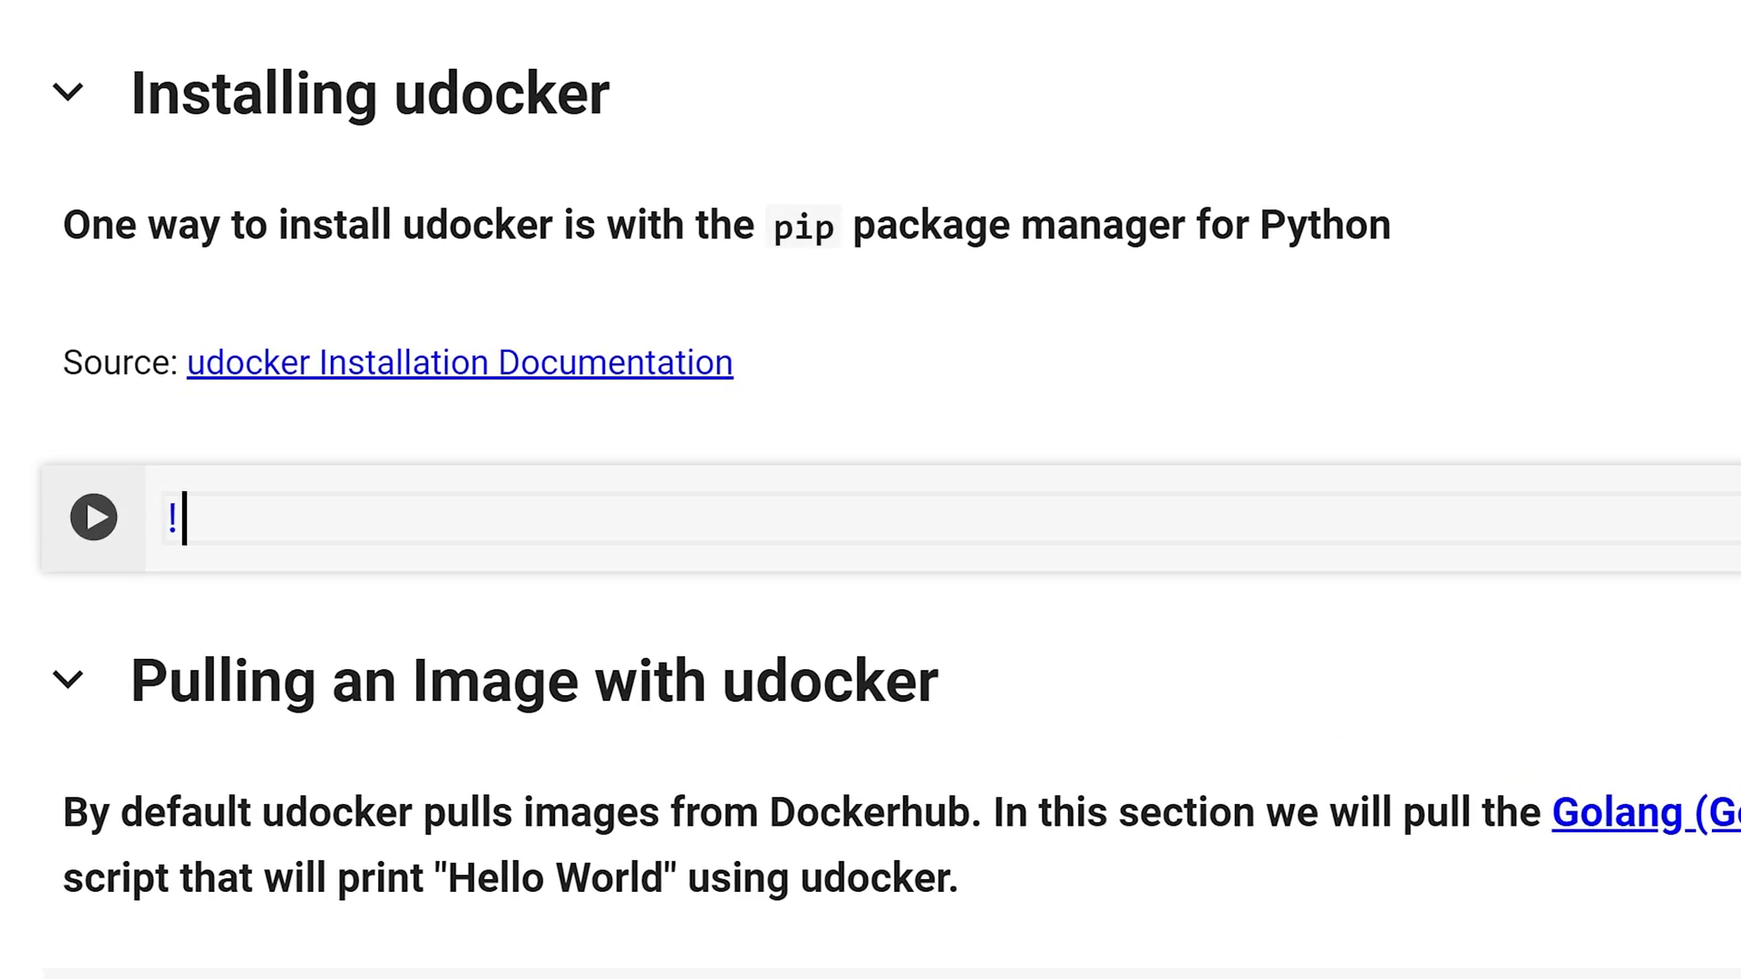
# Step: Install udocker 1.3.17 with !pip install udocker
pyautogui.write('pip install udocker')
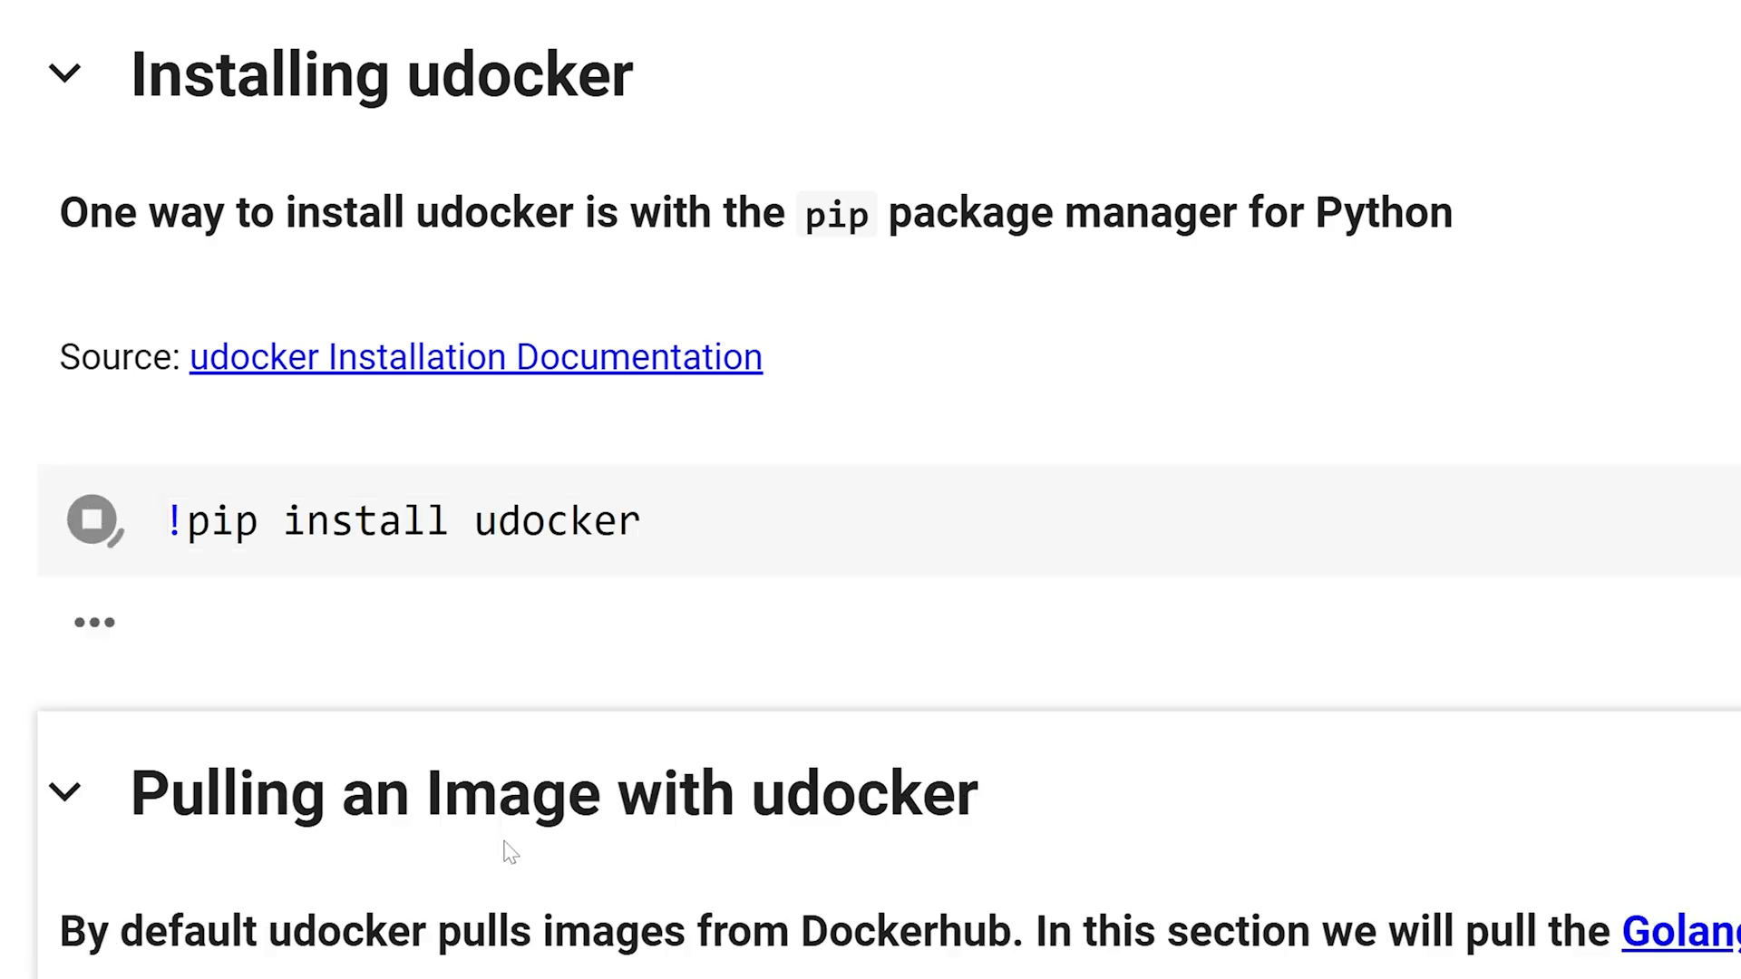
pyautogui.click(94, 521)
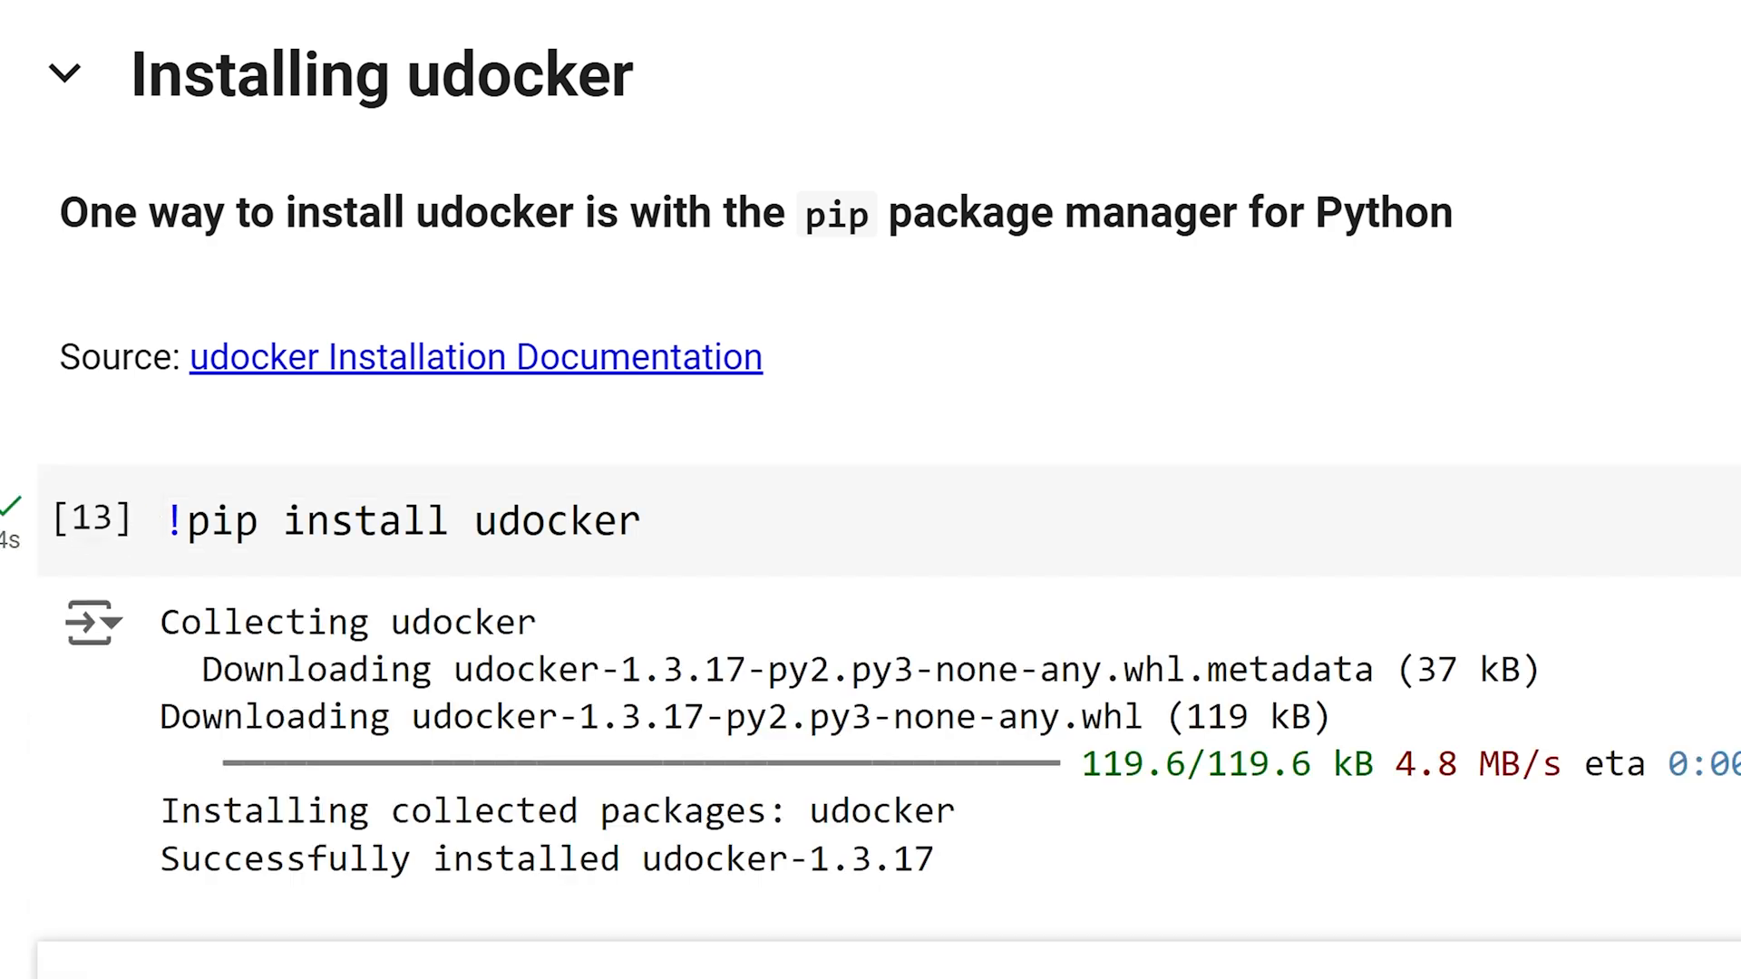
pyautogui.scroll(-3)
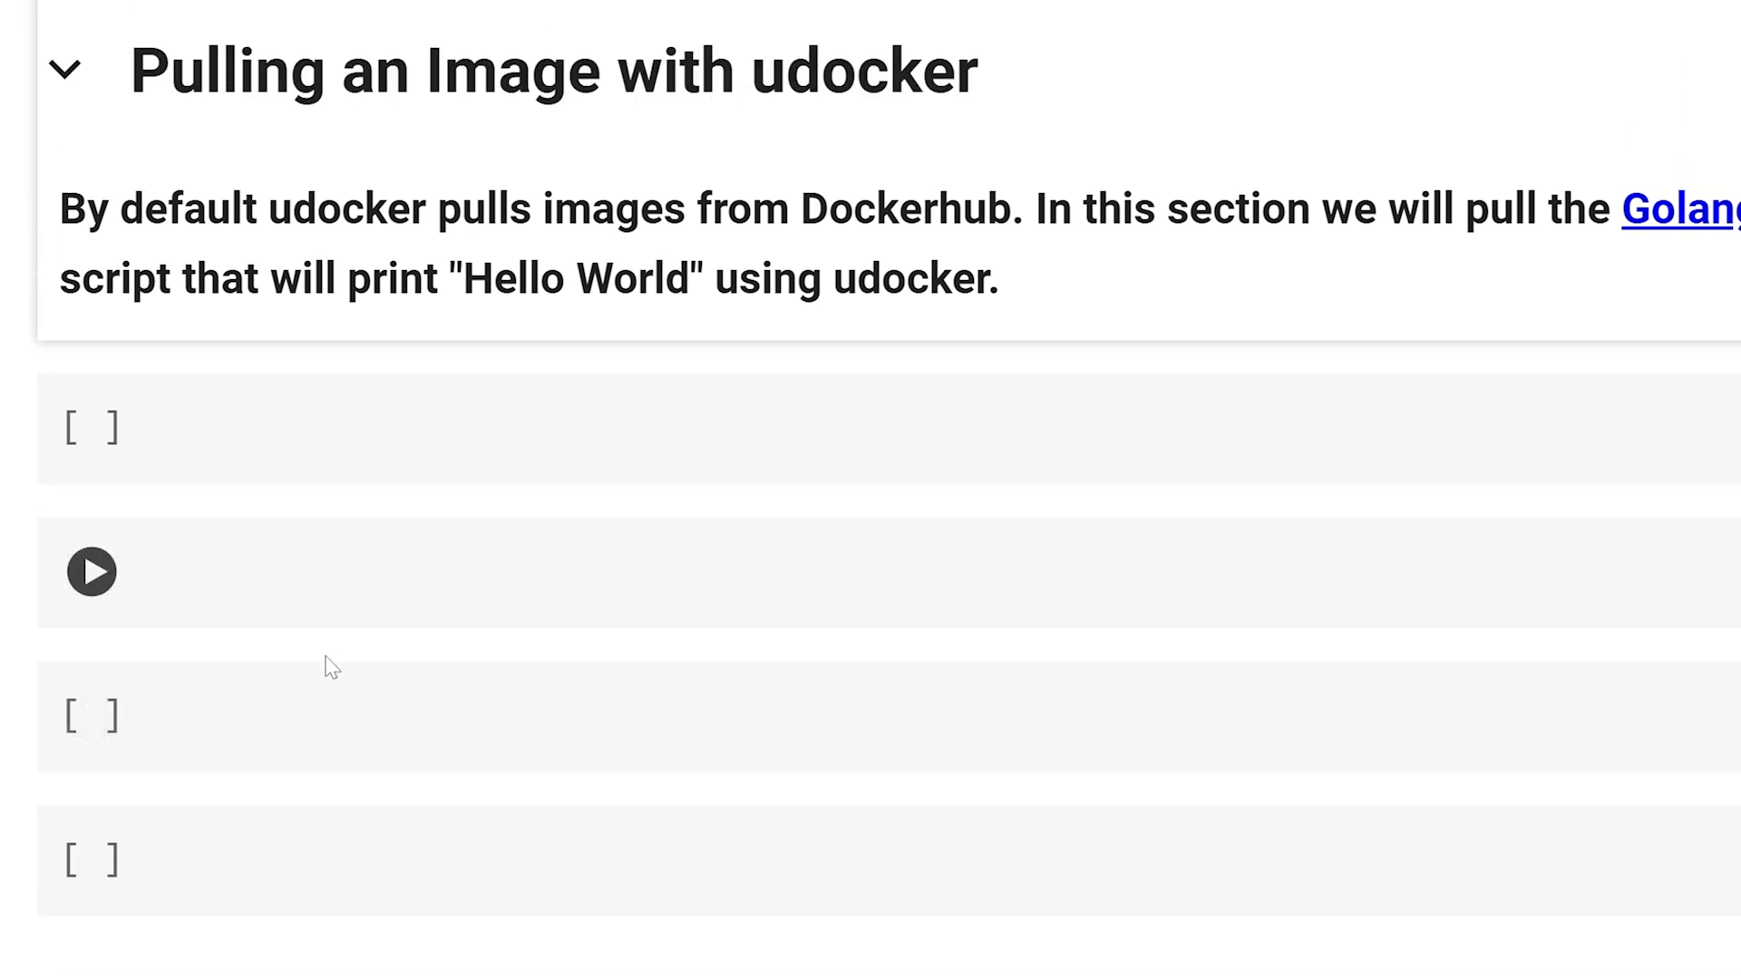
# Step: Run !whoami (root) and !udocker pull golang, which fails with 'do not run as root'
pyautogui.click(91, 571)
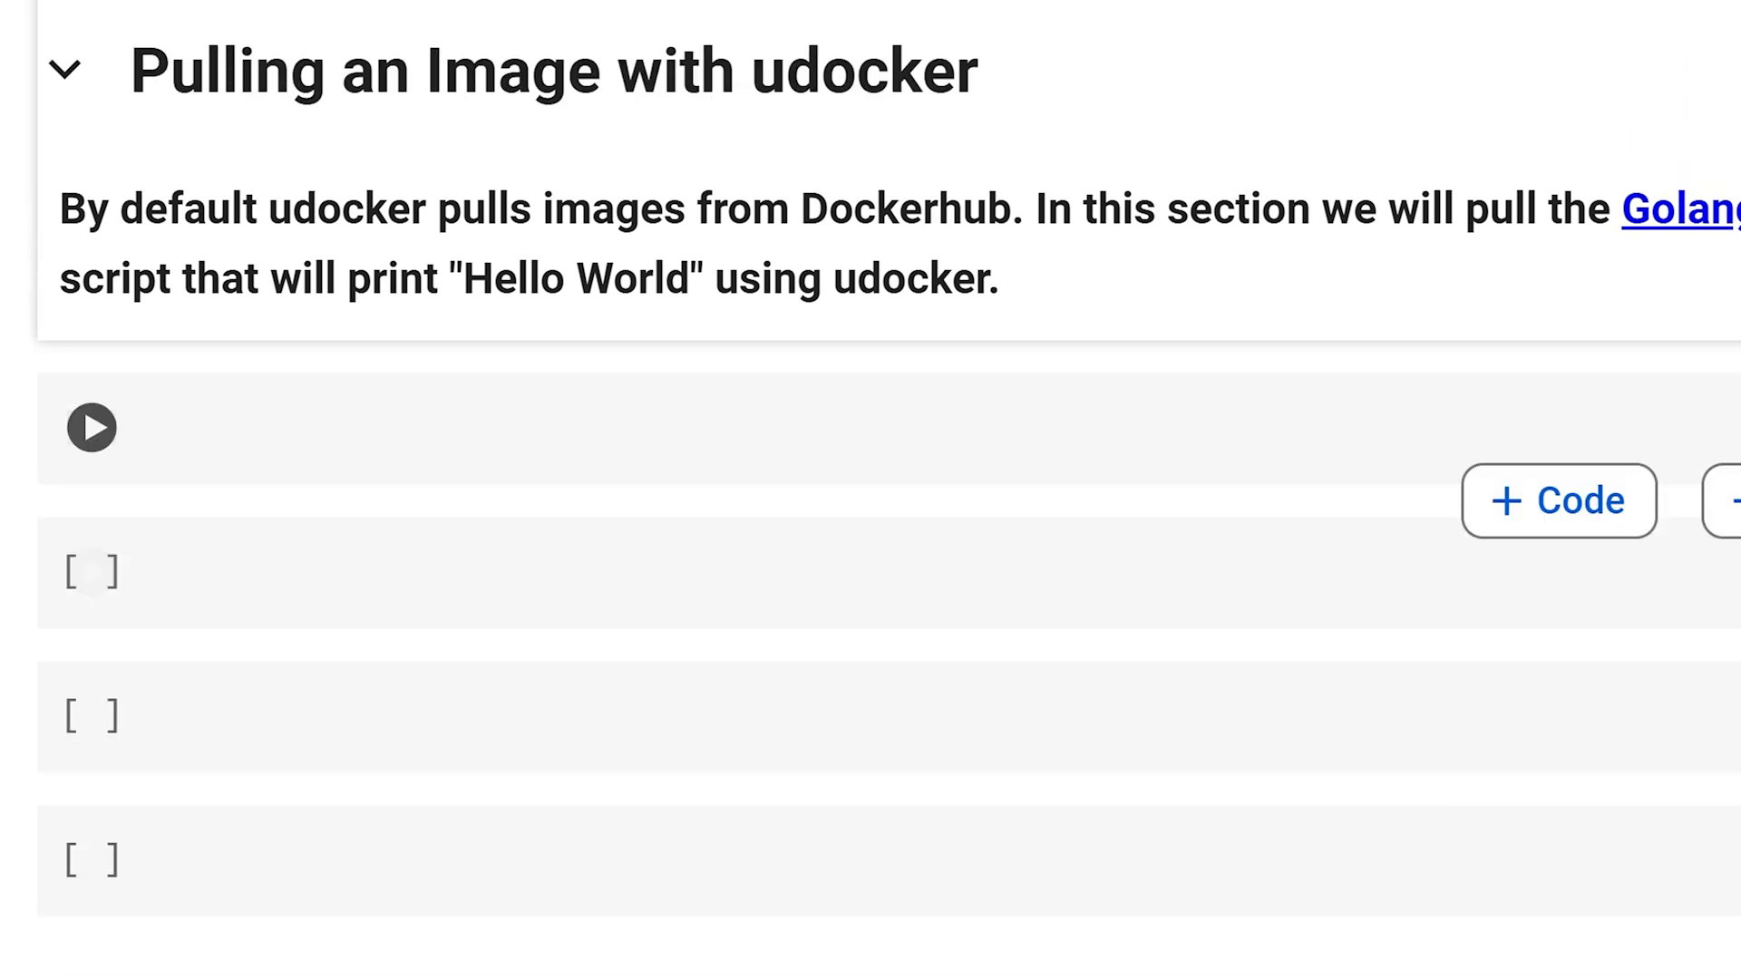
pyautogui.write('!whoami')
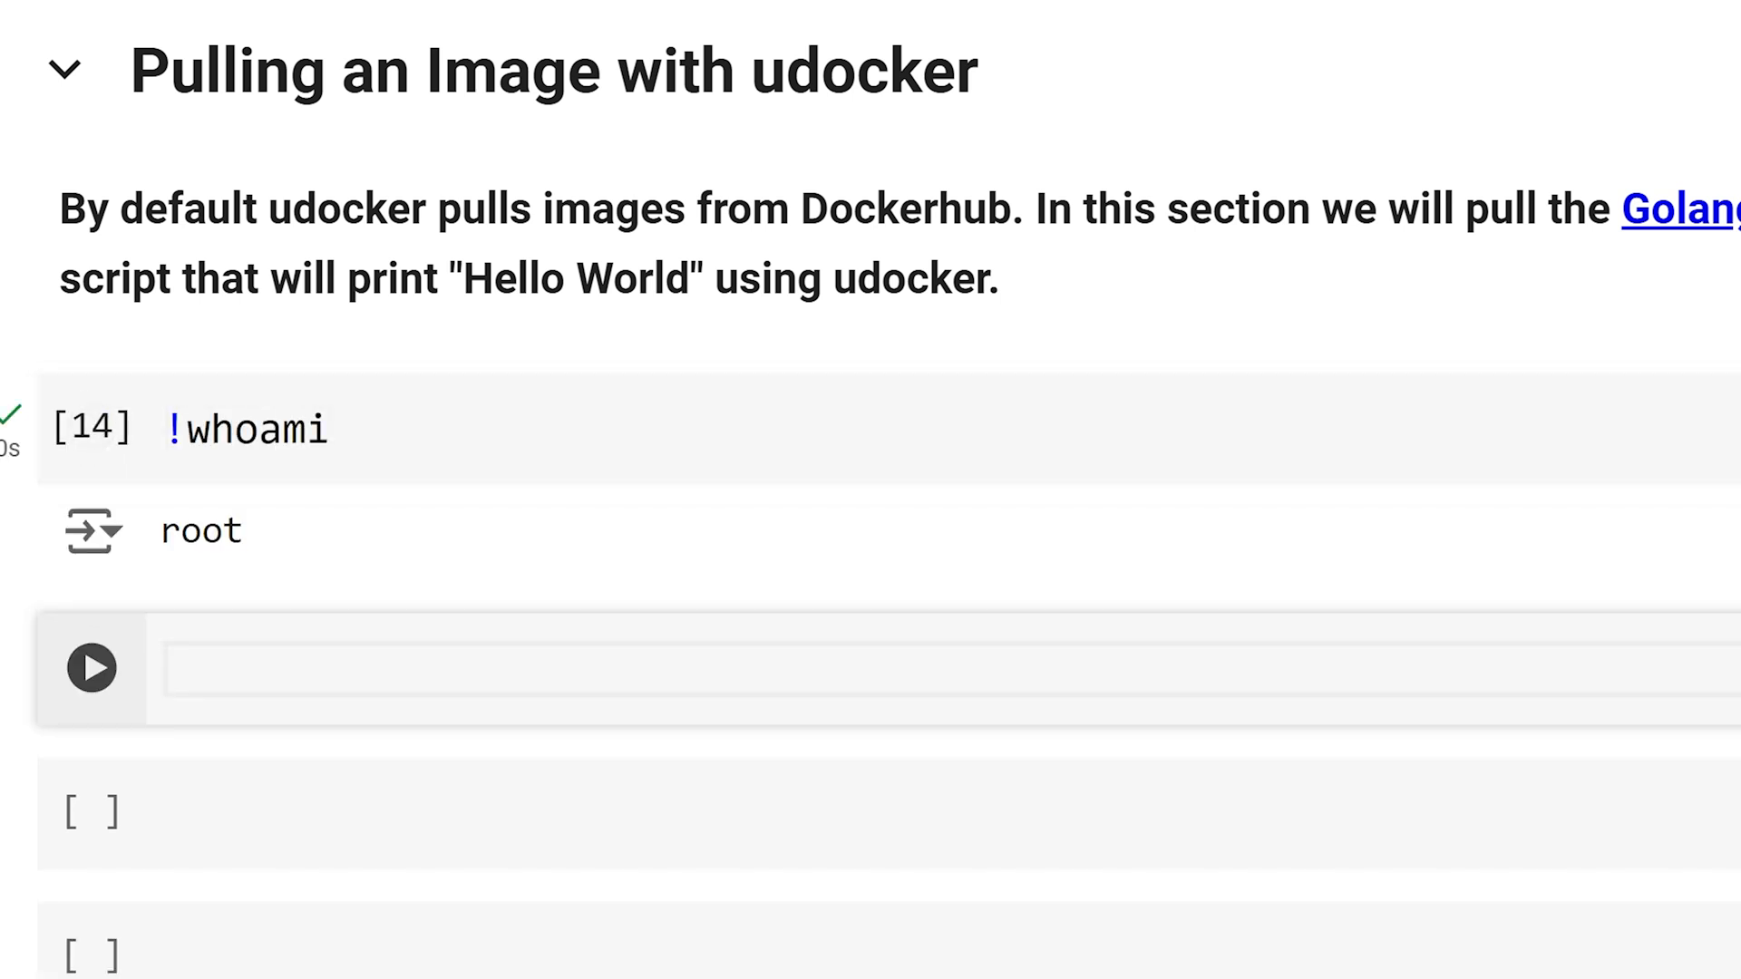
pyautogui.scroll(-3)
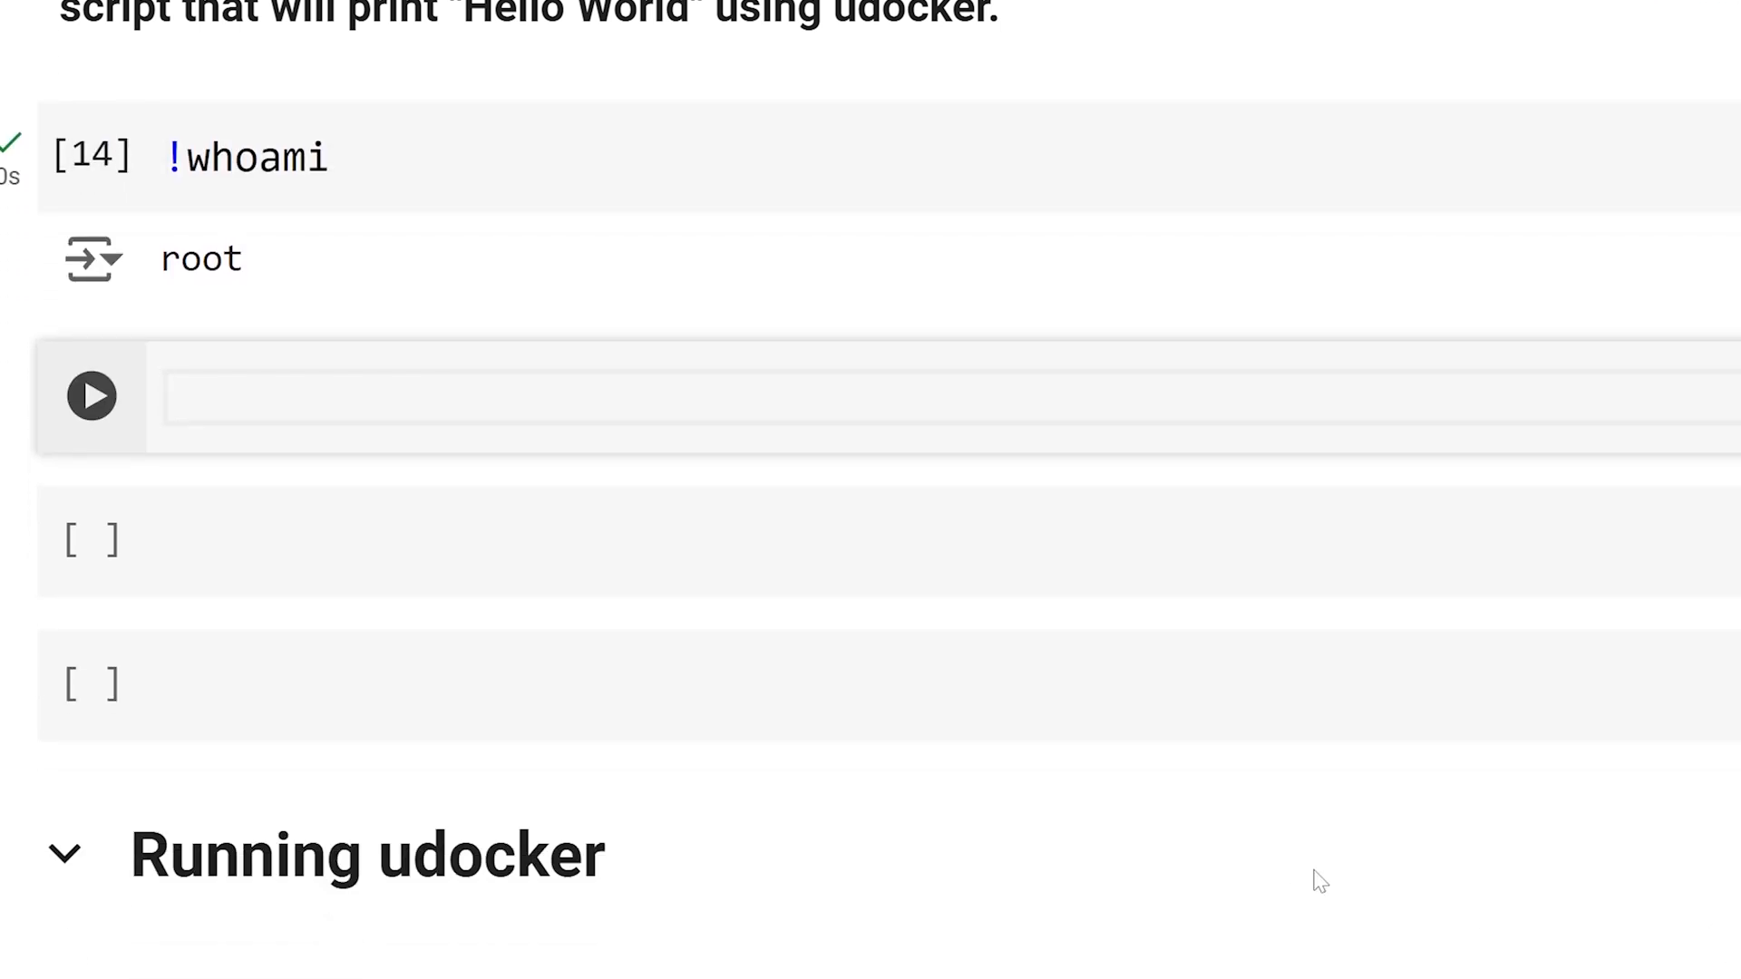
pyautogui.write('!u')
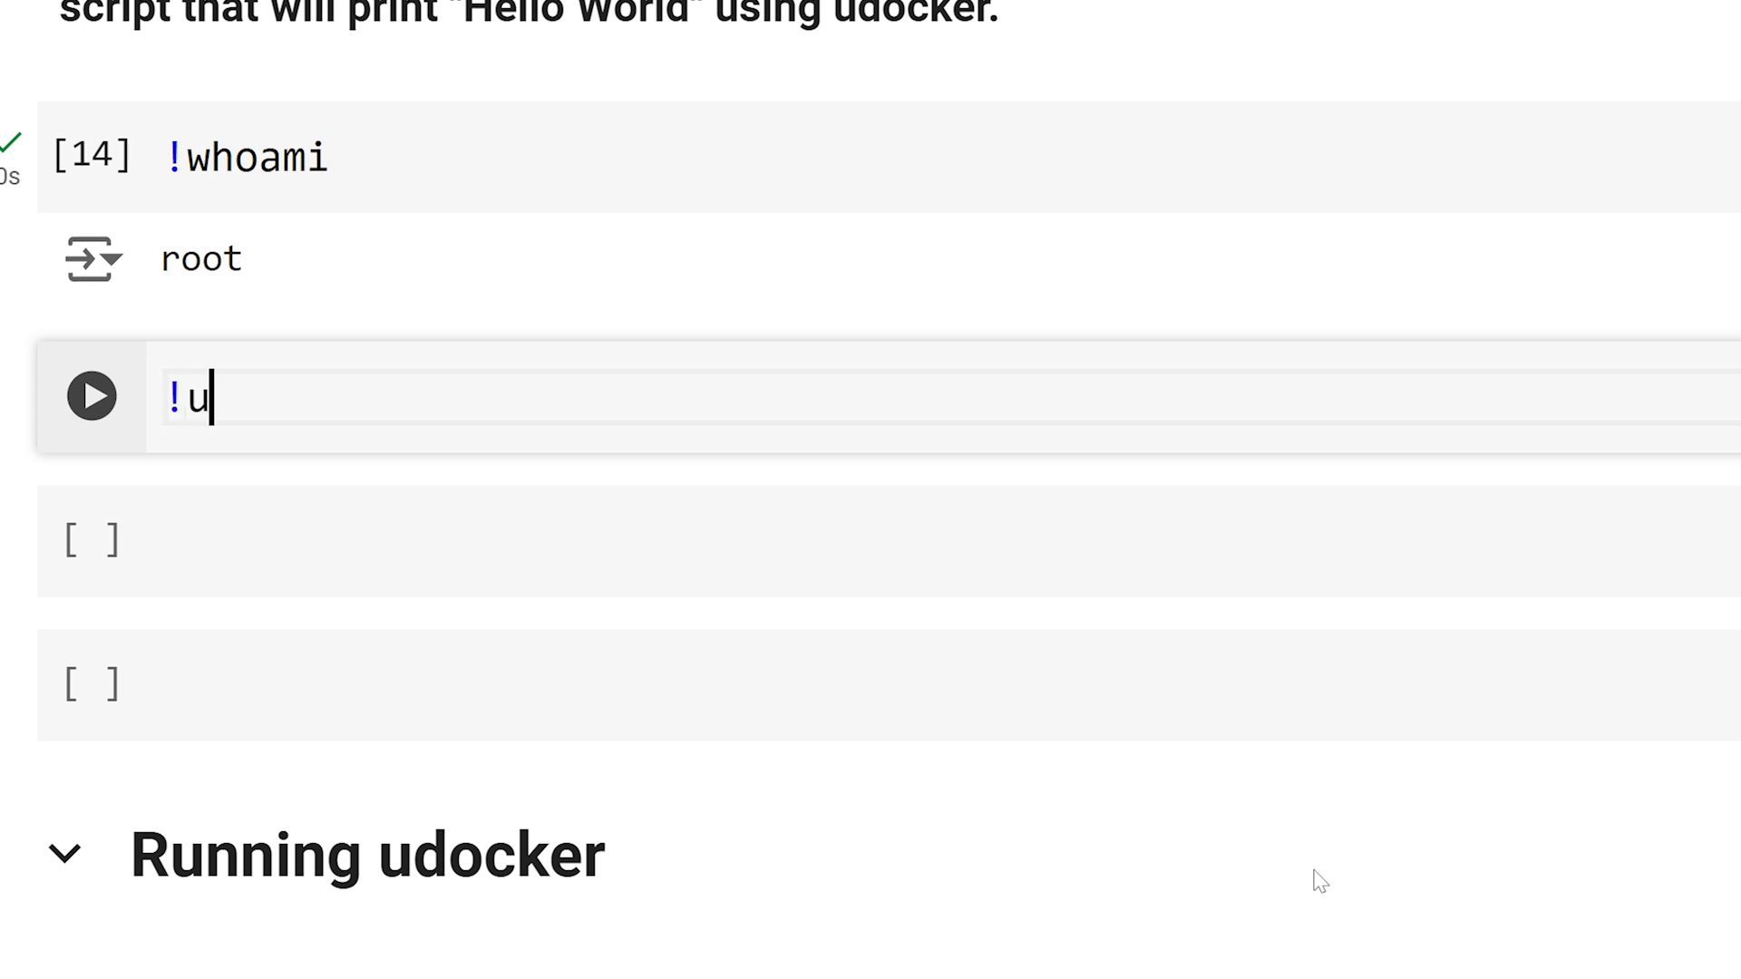
pyautogui.write('docker pull go')
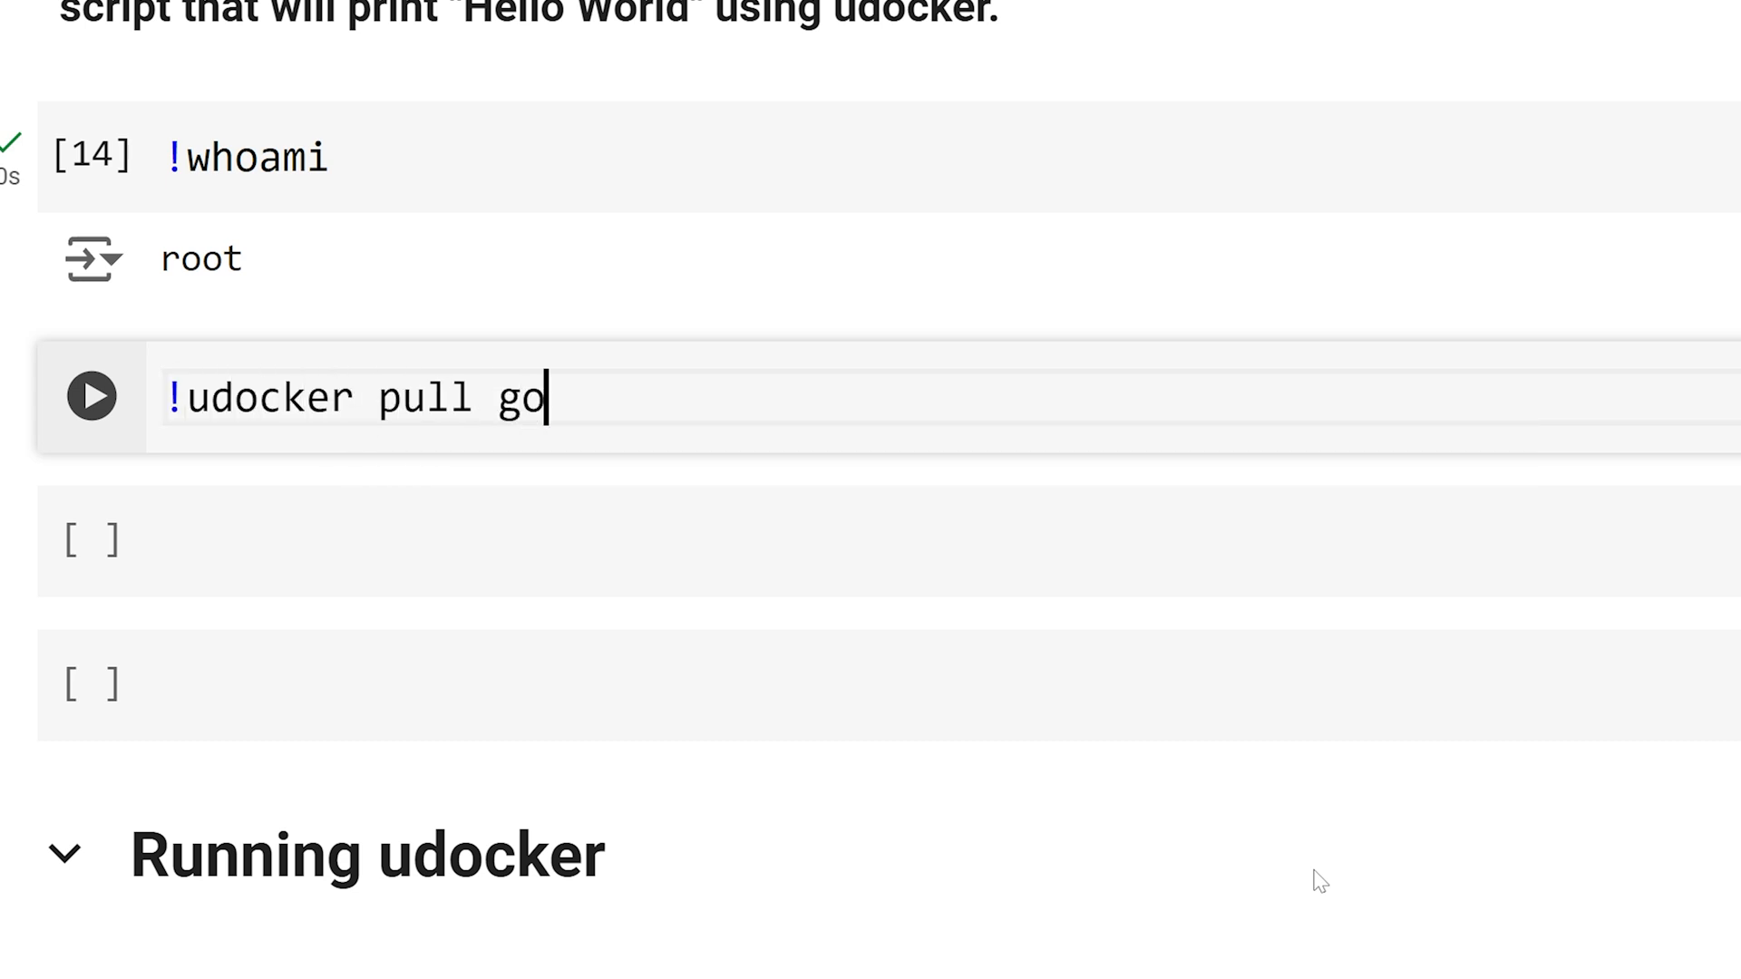
pyautogui.click(91, 397)
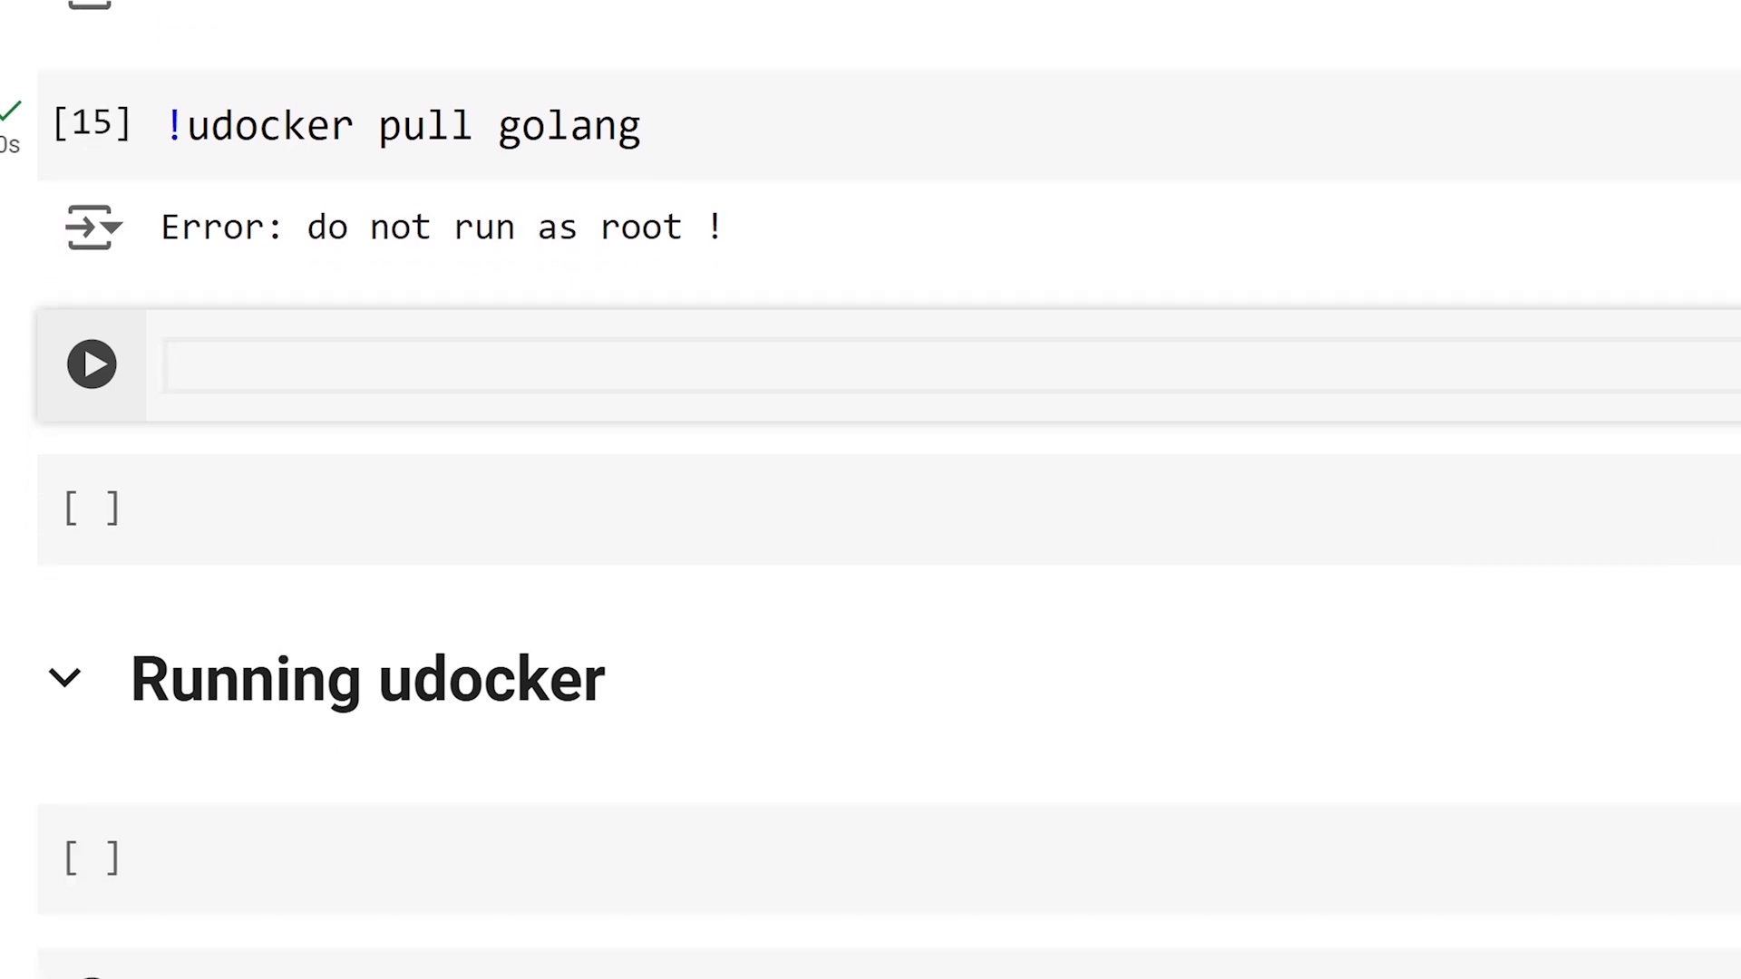
# Step: Create passwordless user newuser with !adduser --disabled-password --gecos '' newuser
pyautogui.write('!a')
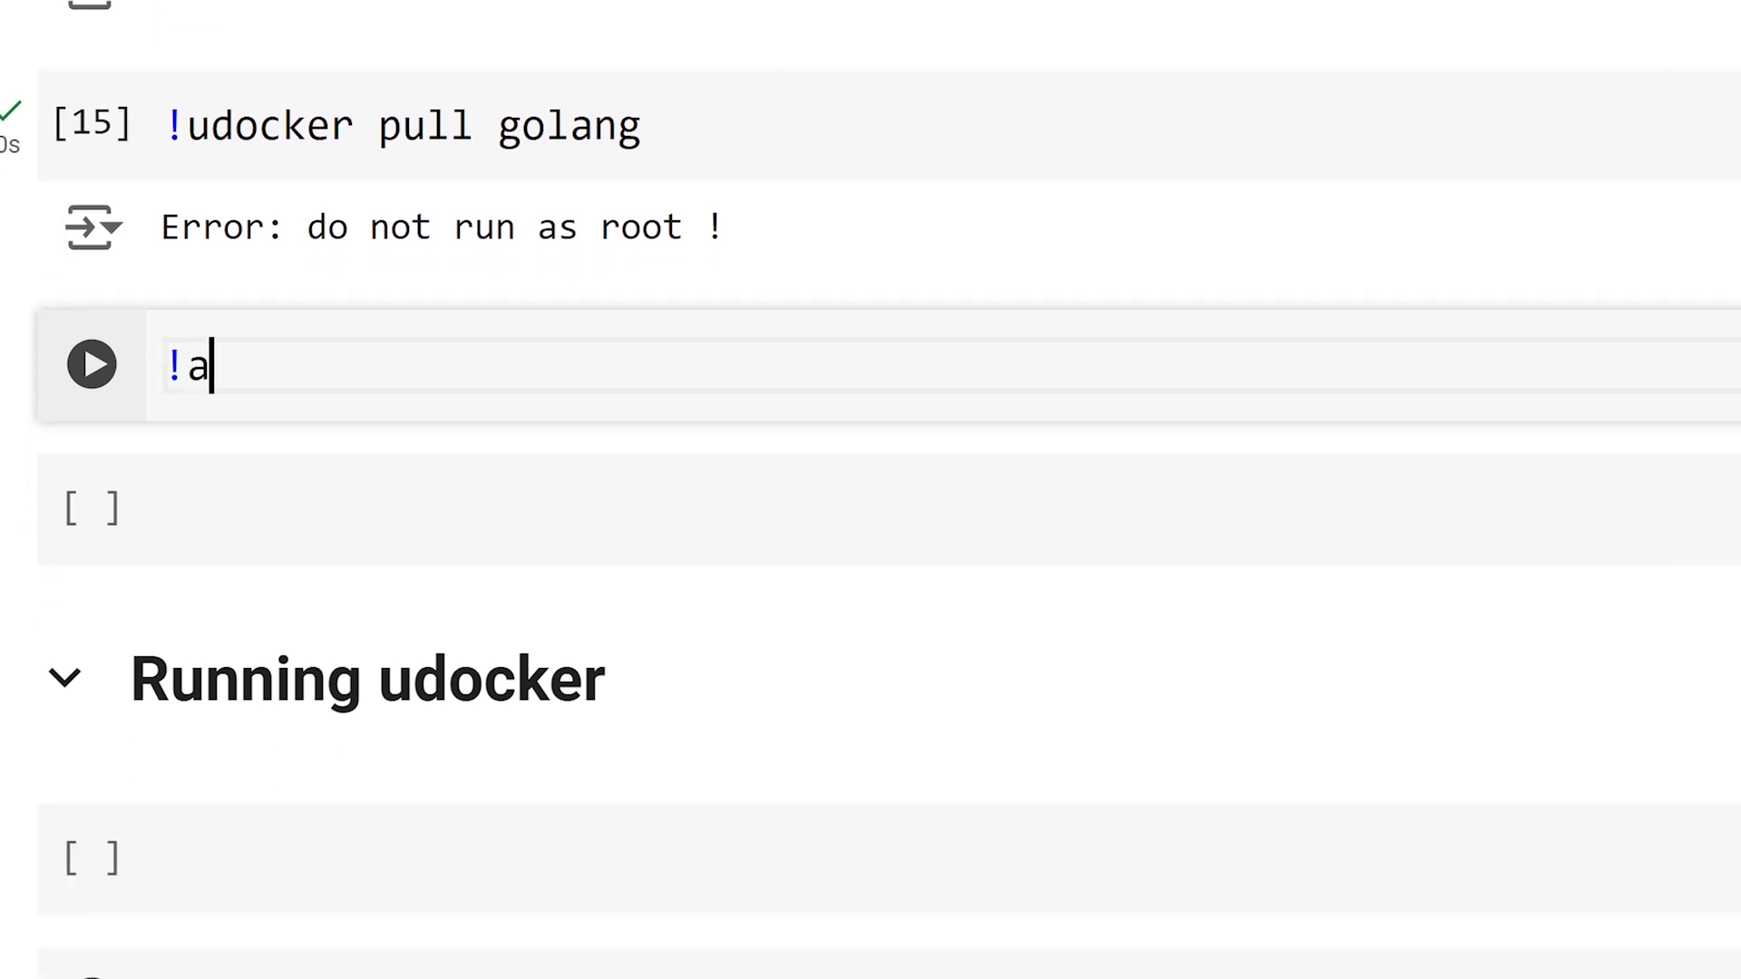
pyautogui.write('dduser -')
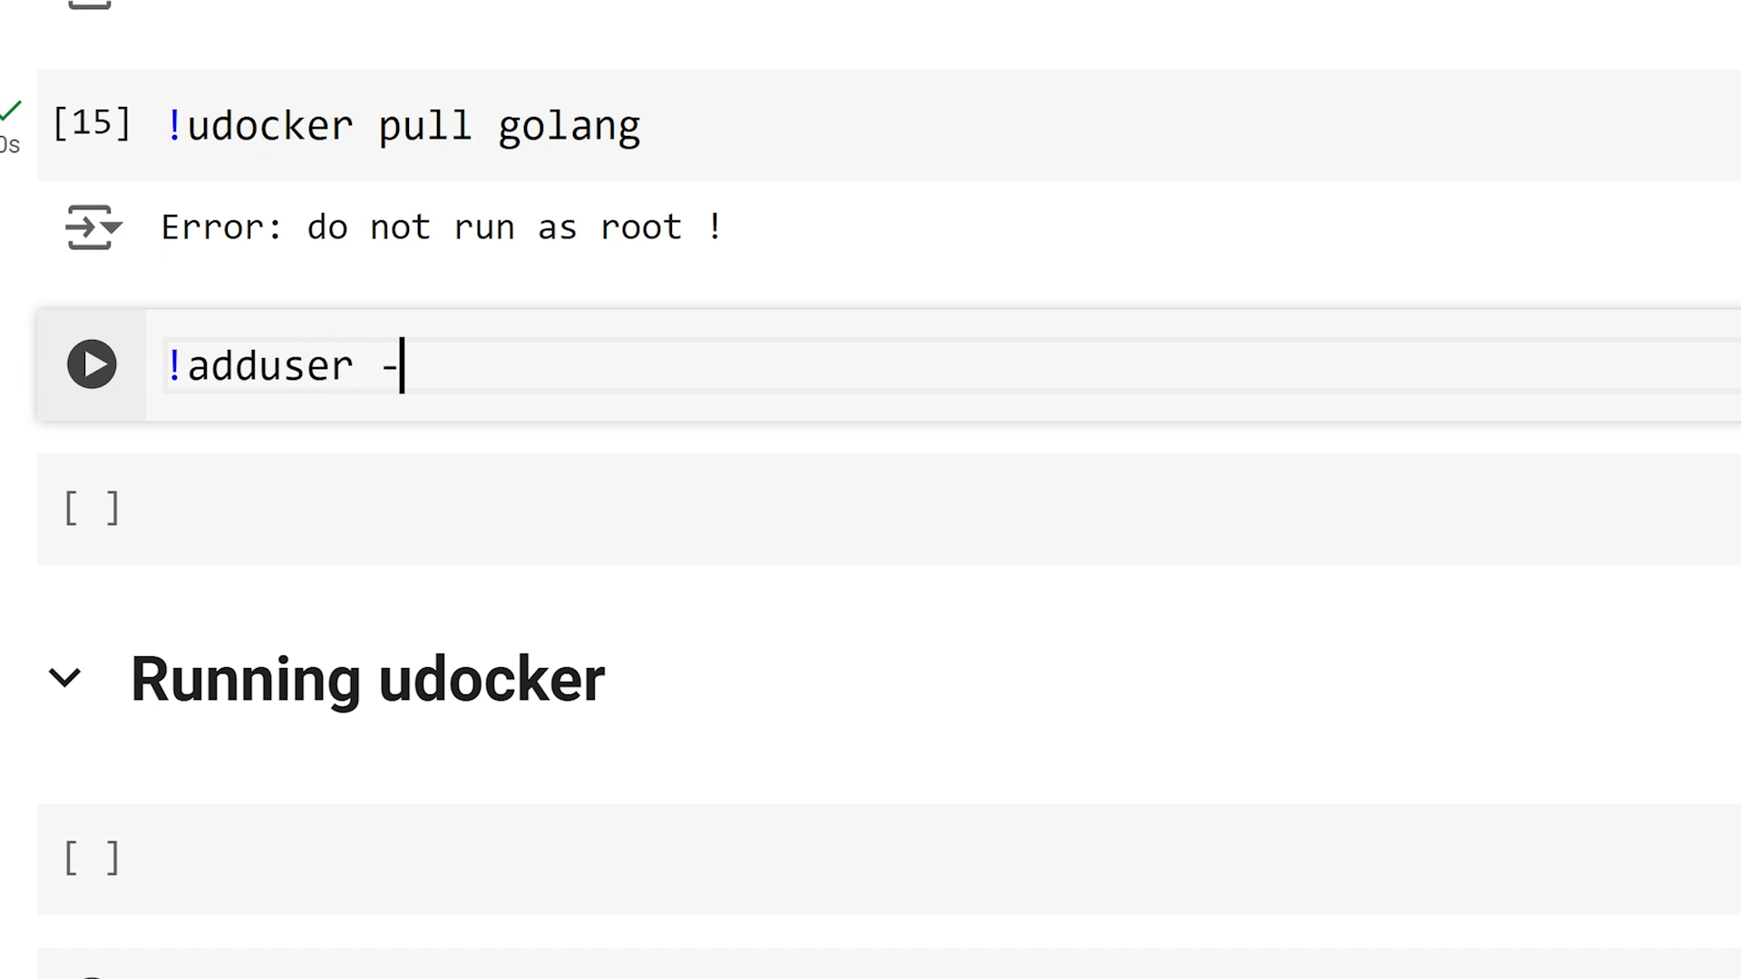
pyautogui.write('-disabled-')
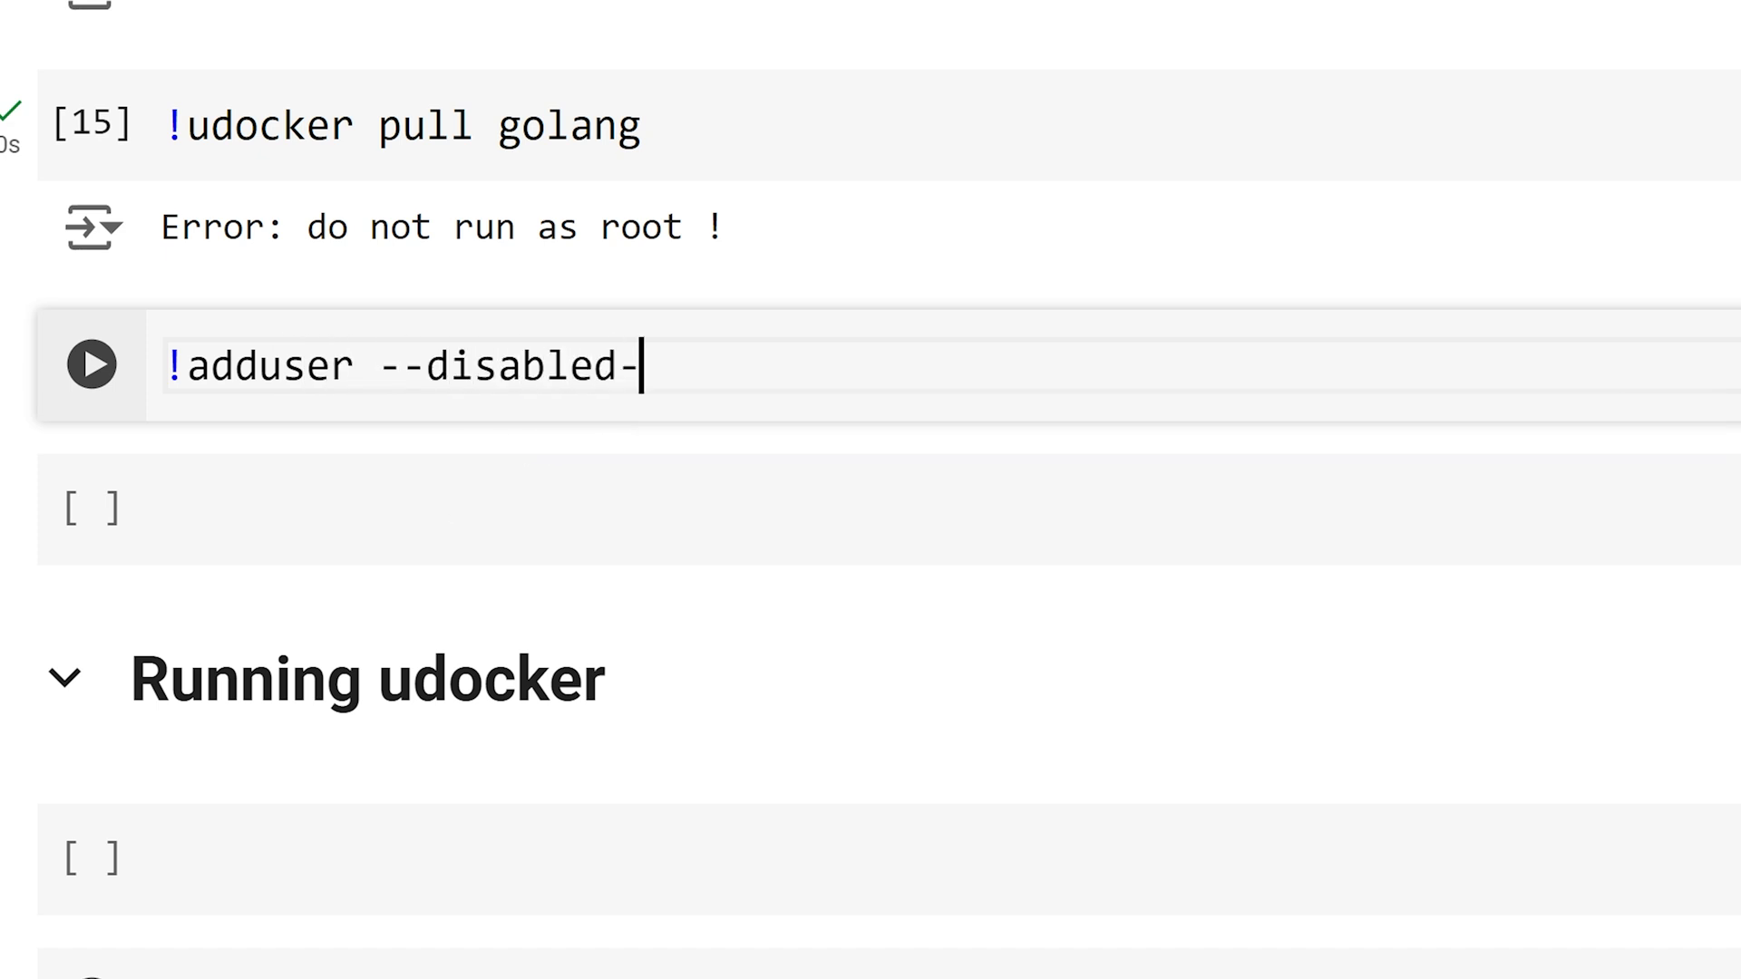
pyautogui.write('password')
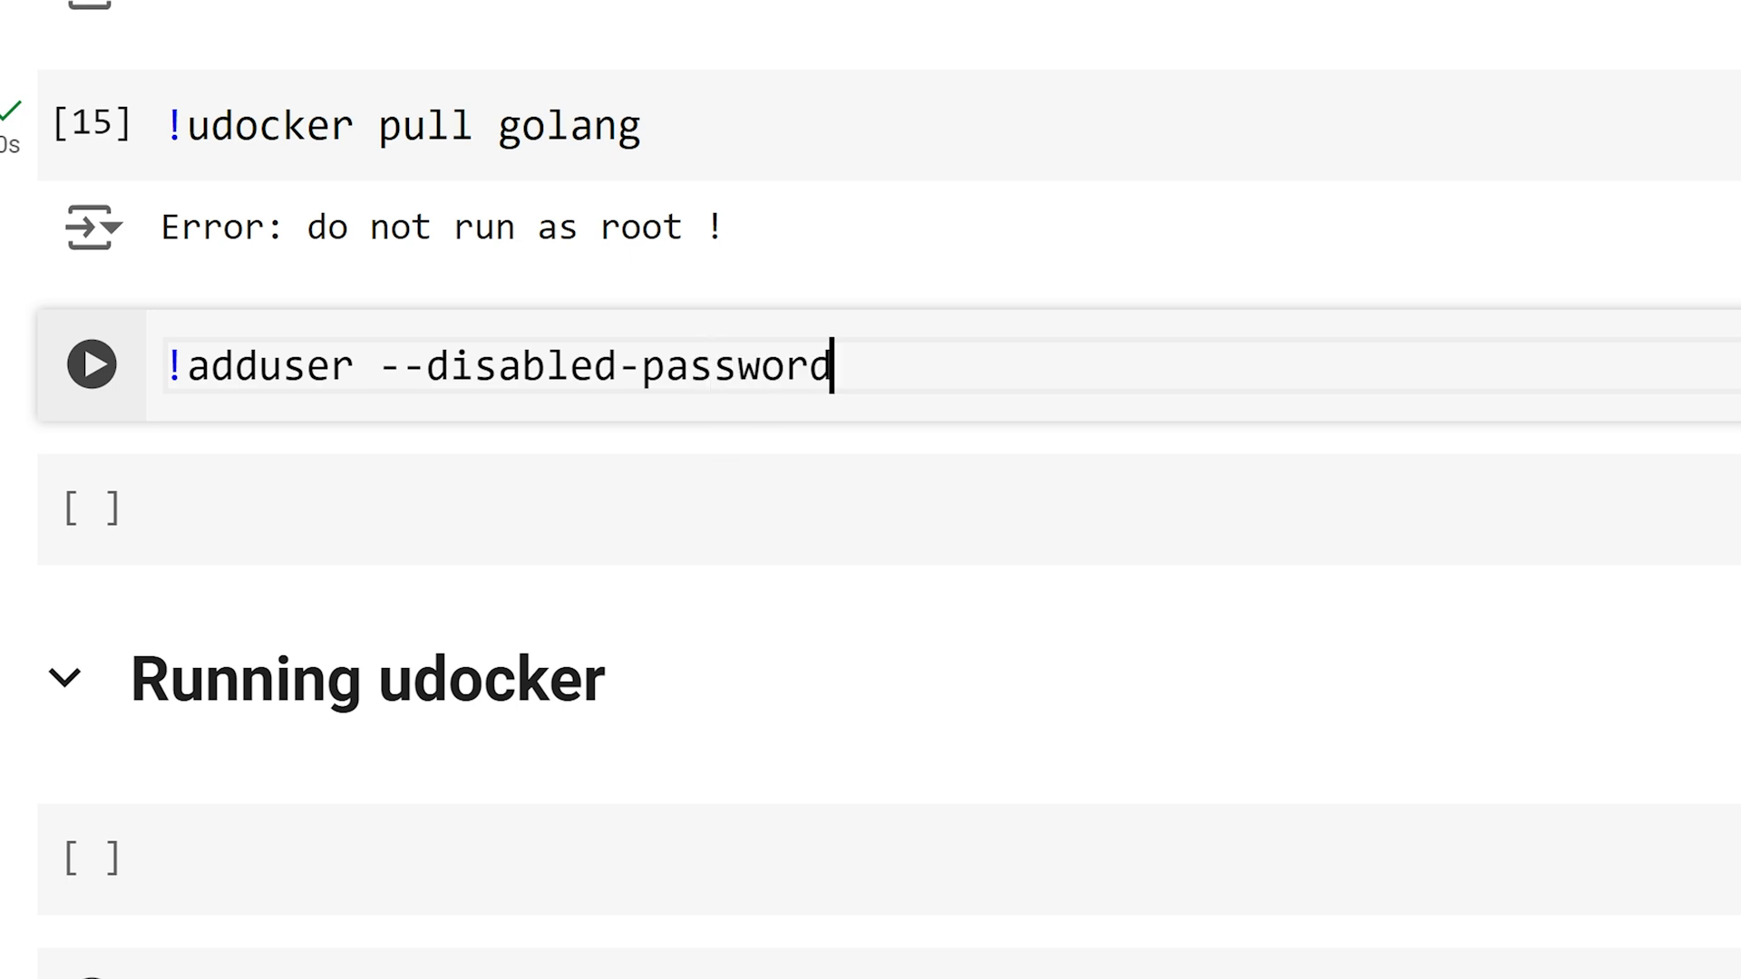
pyautogui.write('--')
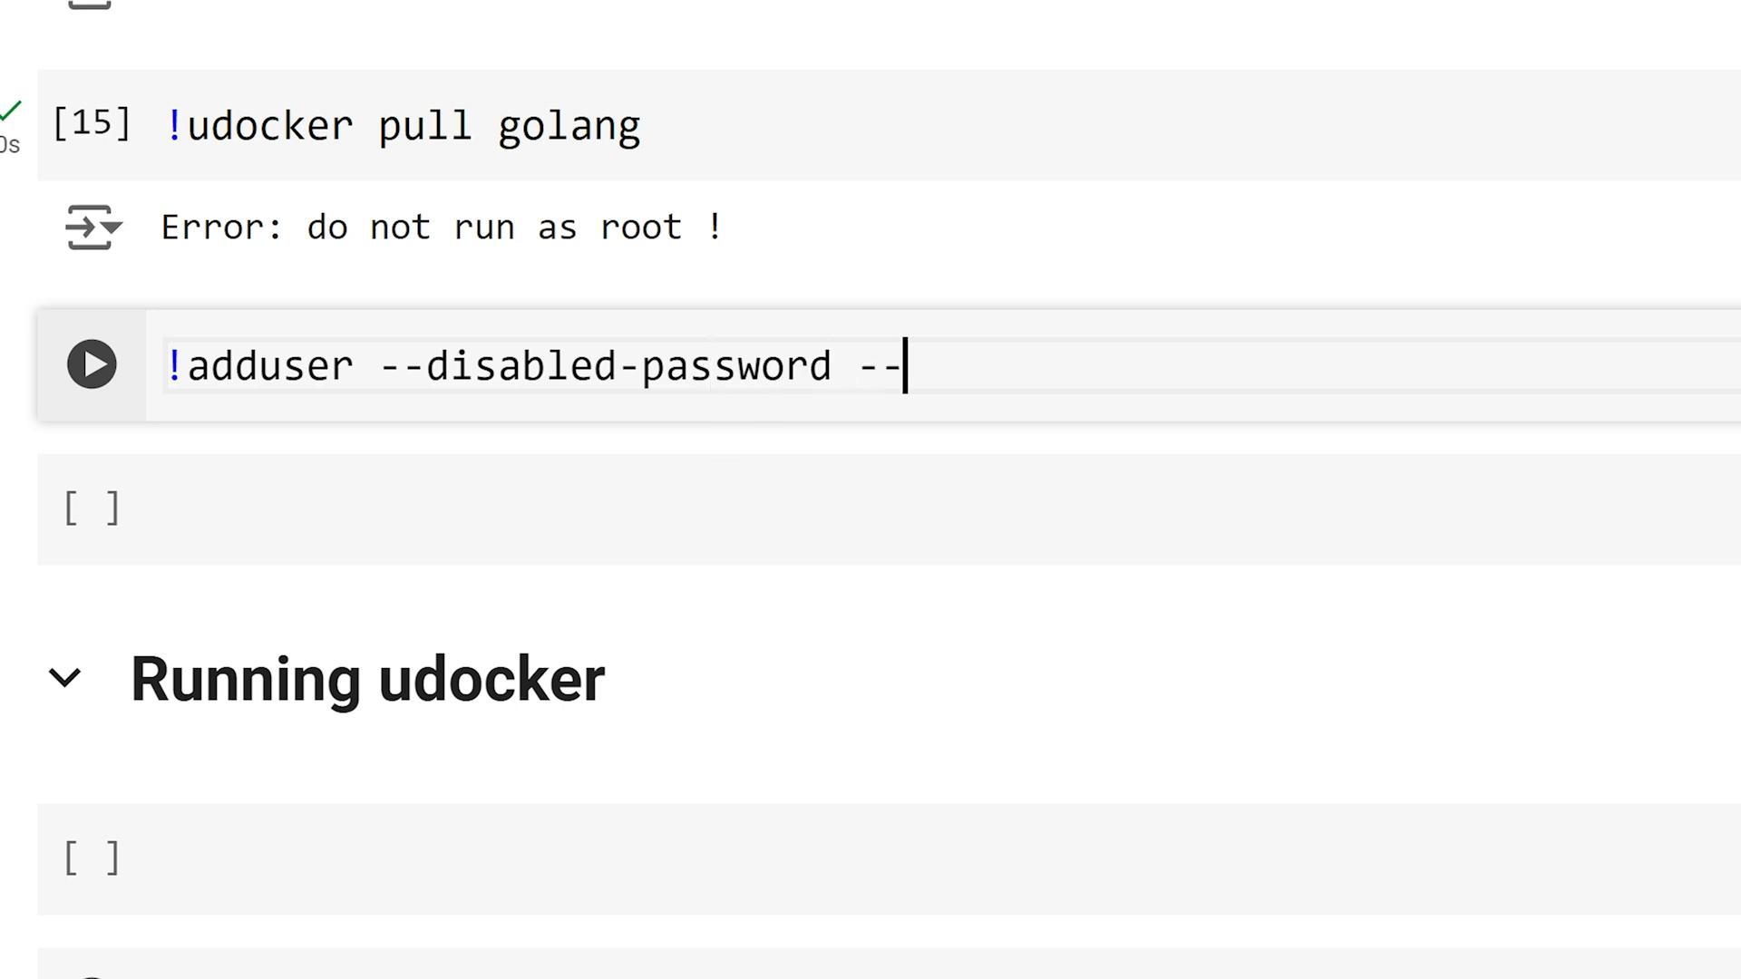
pyautogui.write('gecos')
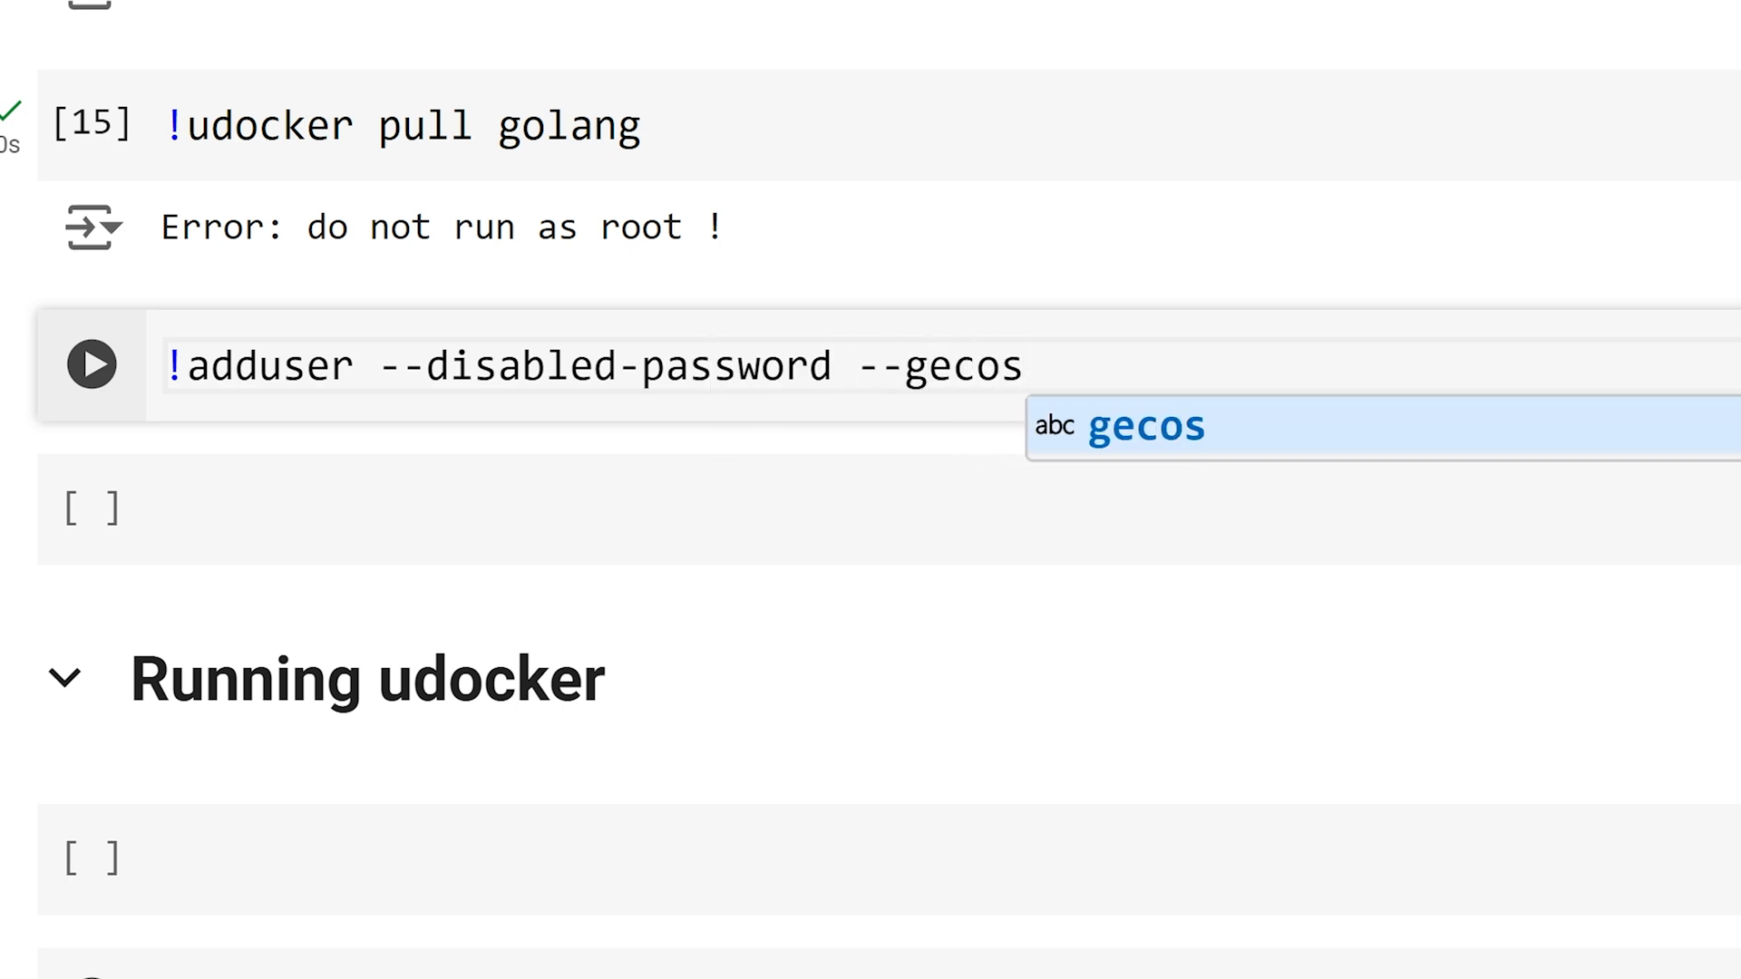
pyautogui.write("''")
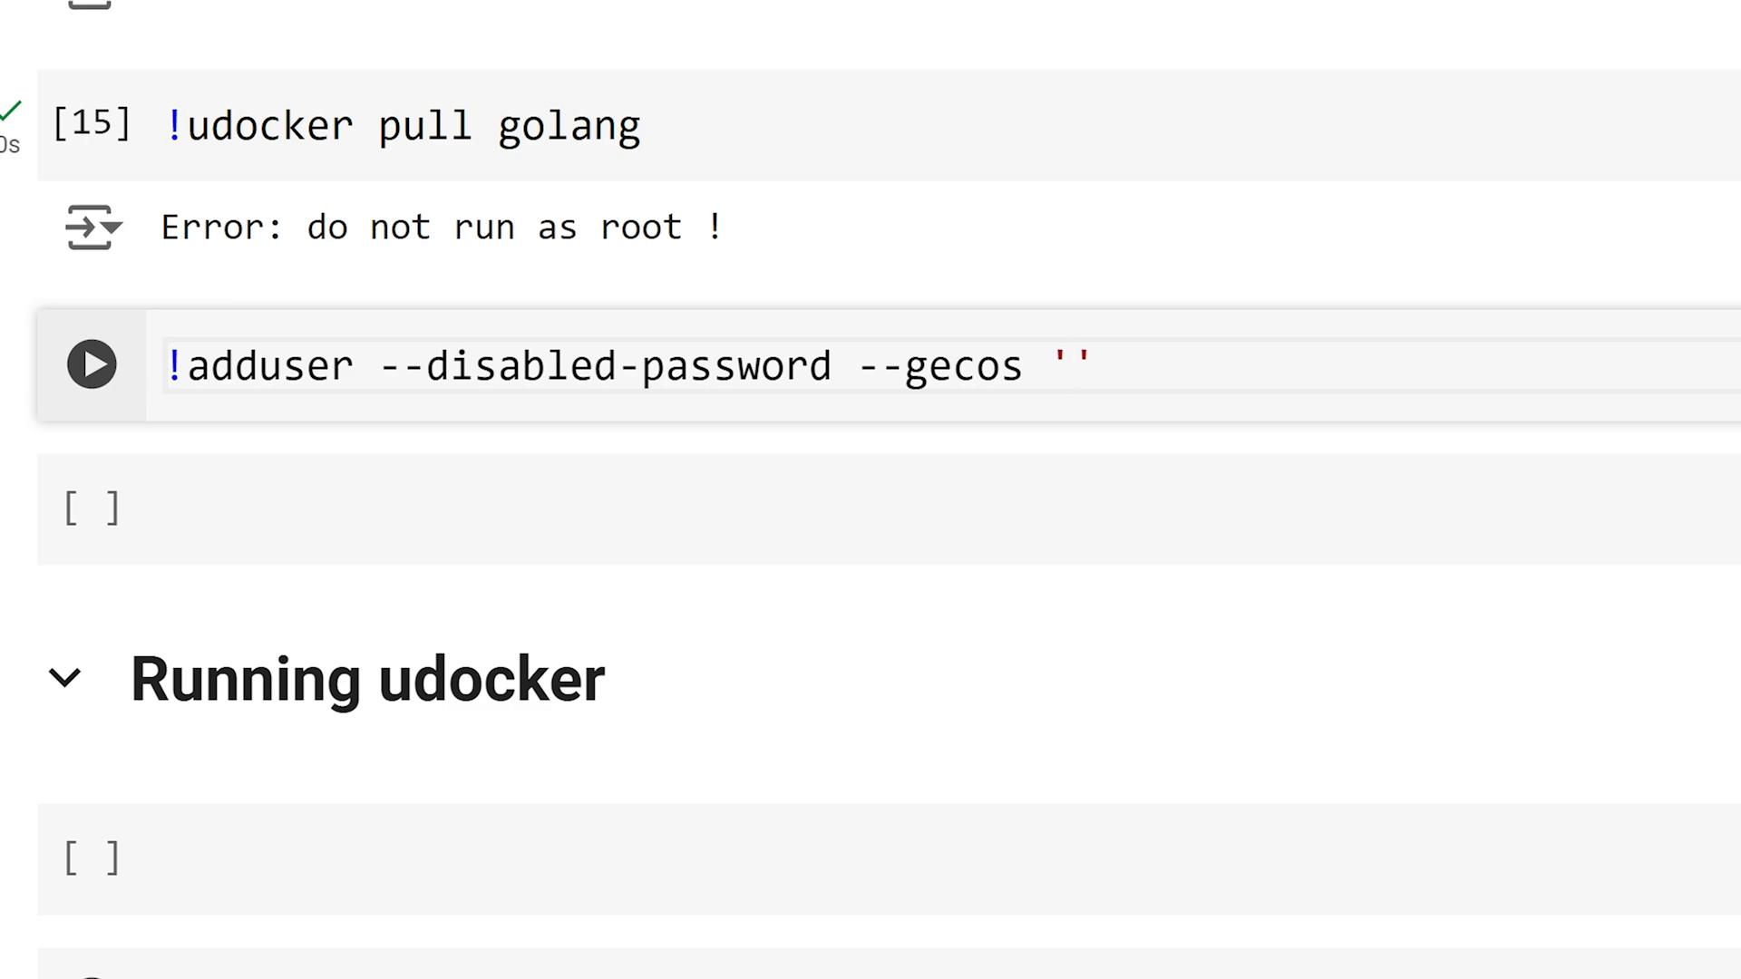
pyautogui.write('newuser')
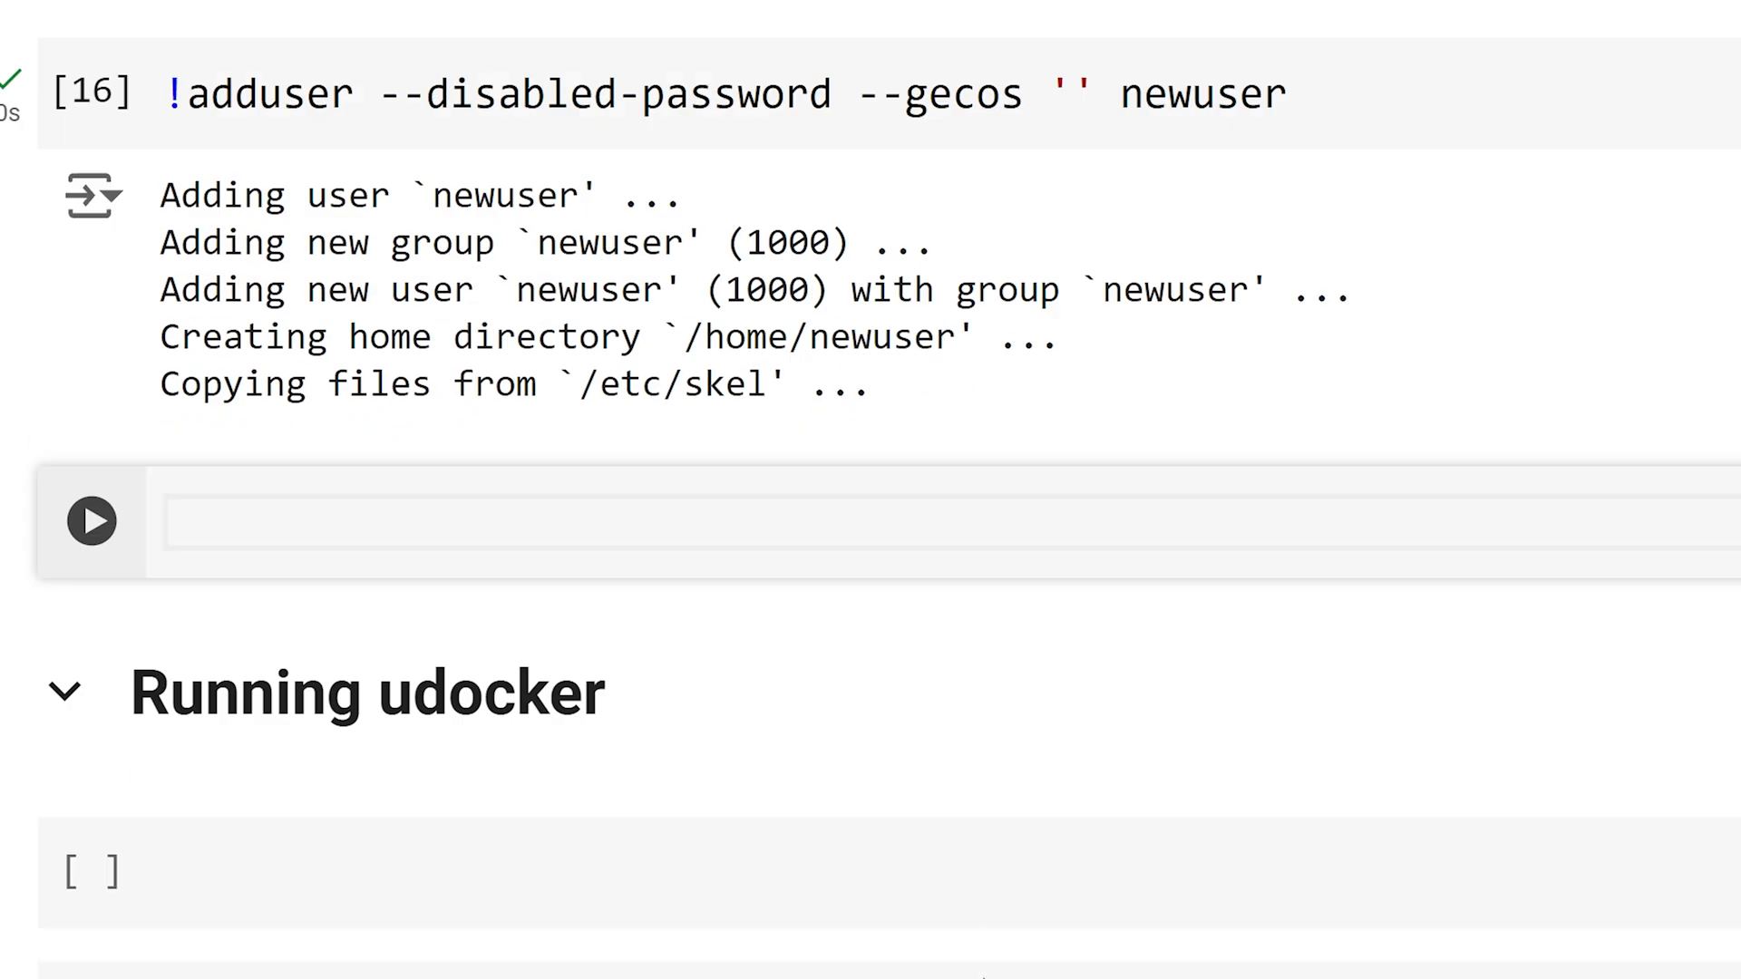
# Step: As newuser, udocker pull golang then run golang go version, reporting go1.23.2 linux/amd64
pyautogui.write('!')
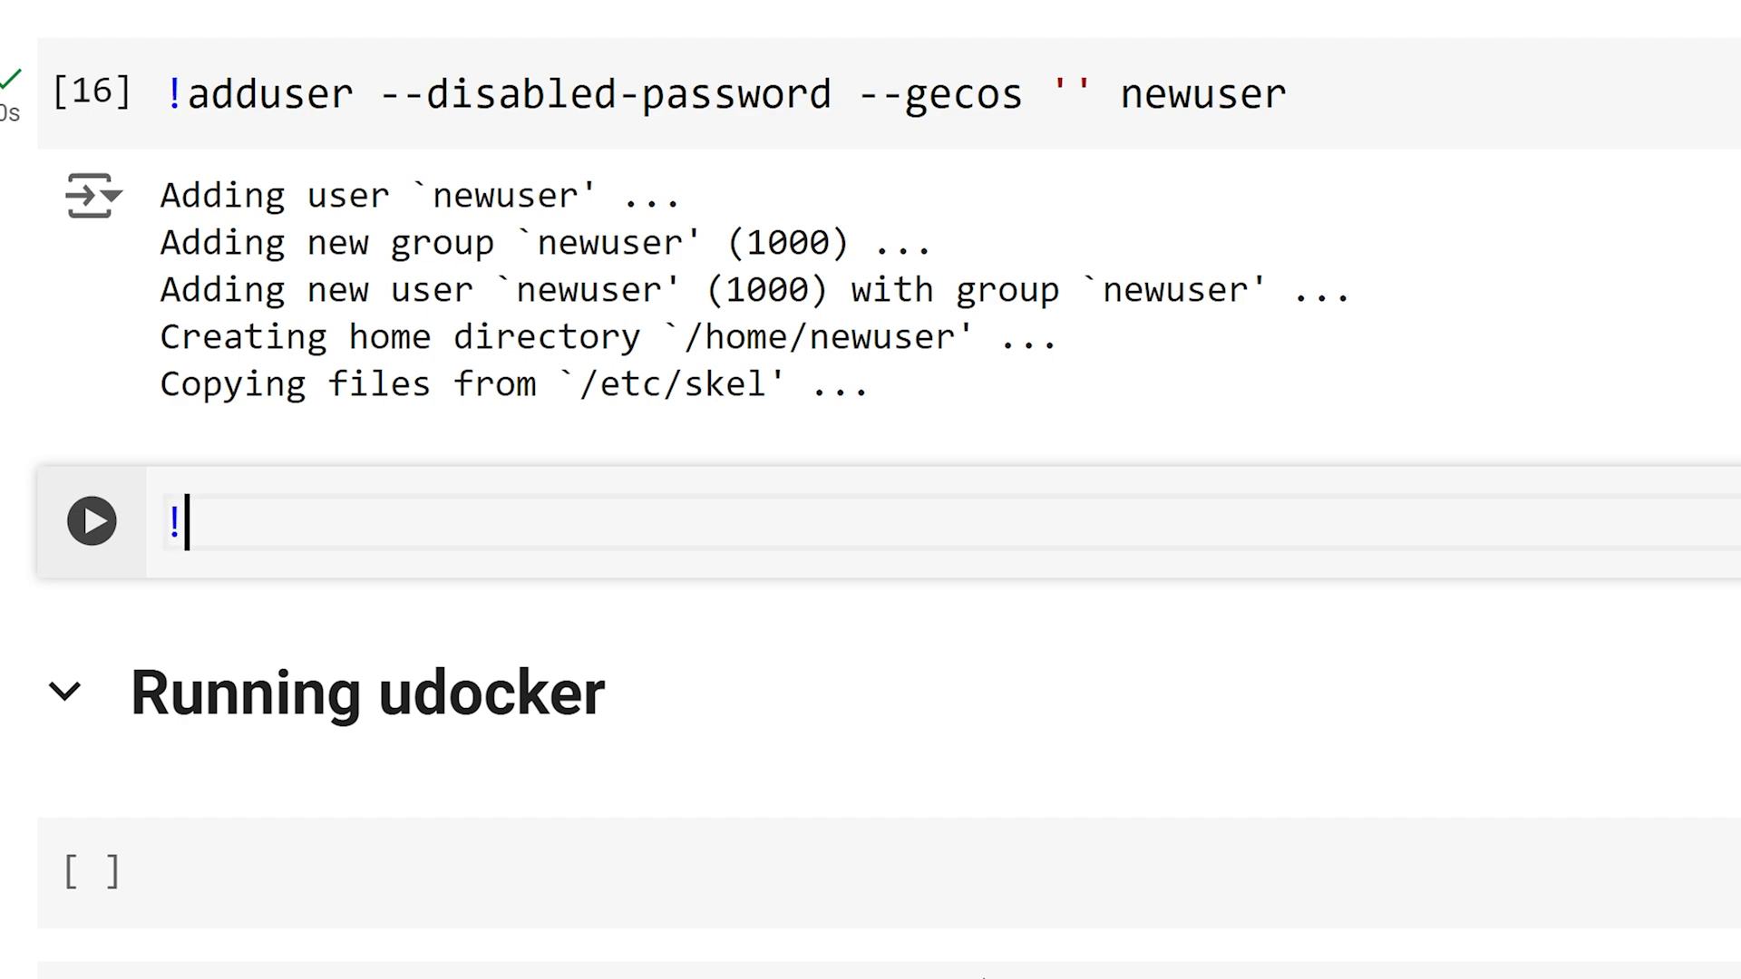
pyautogui.write('sudo')
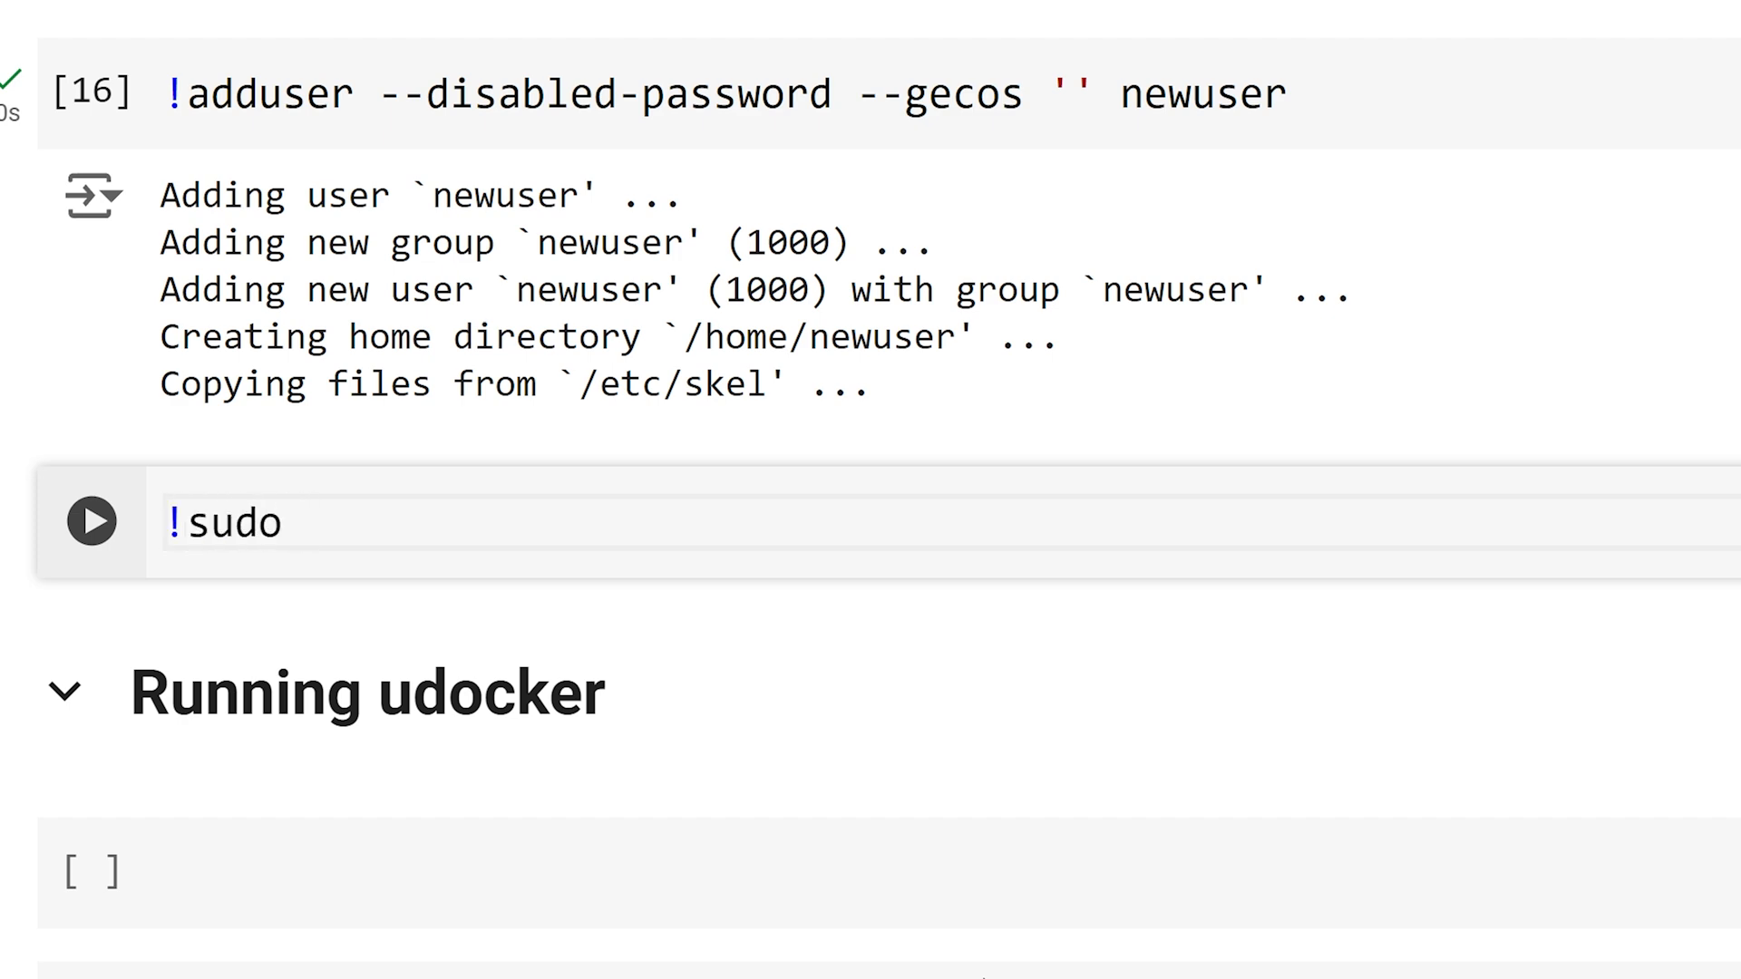
pyautogui.write('-u ne')
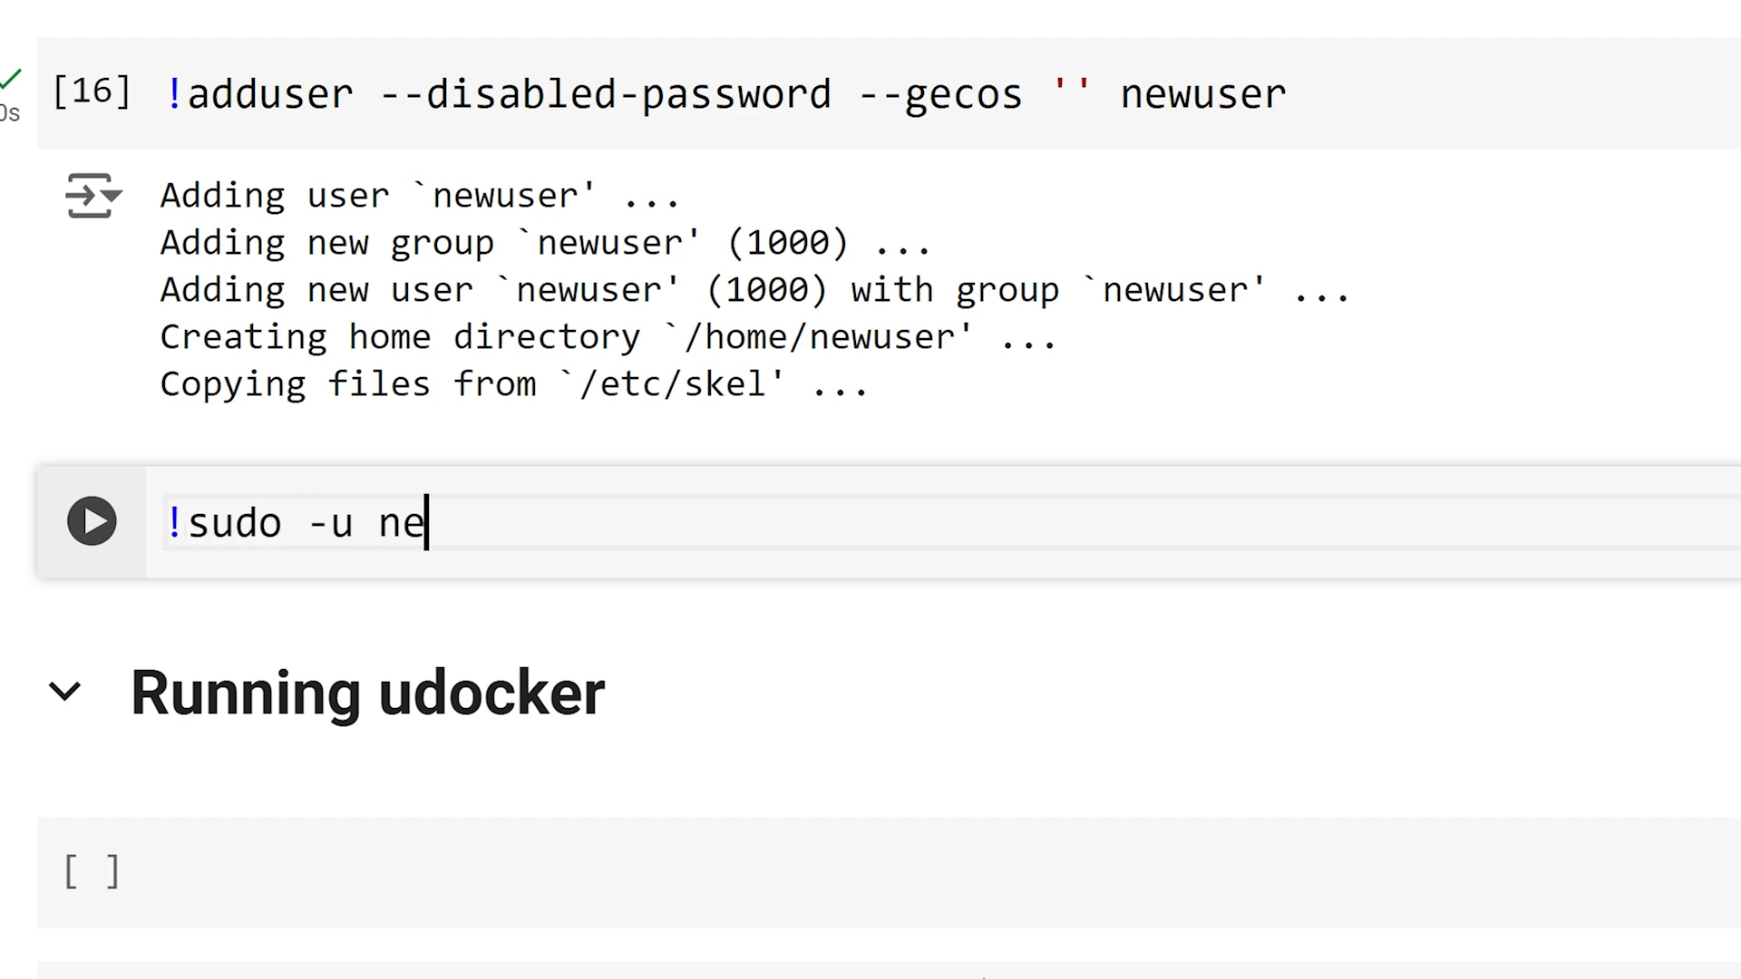
pyautogui.write('wuser')
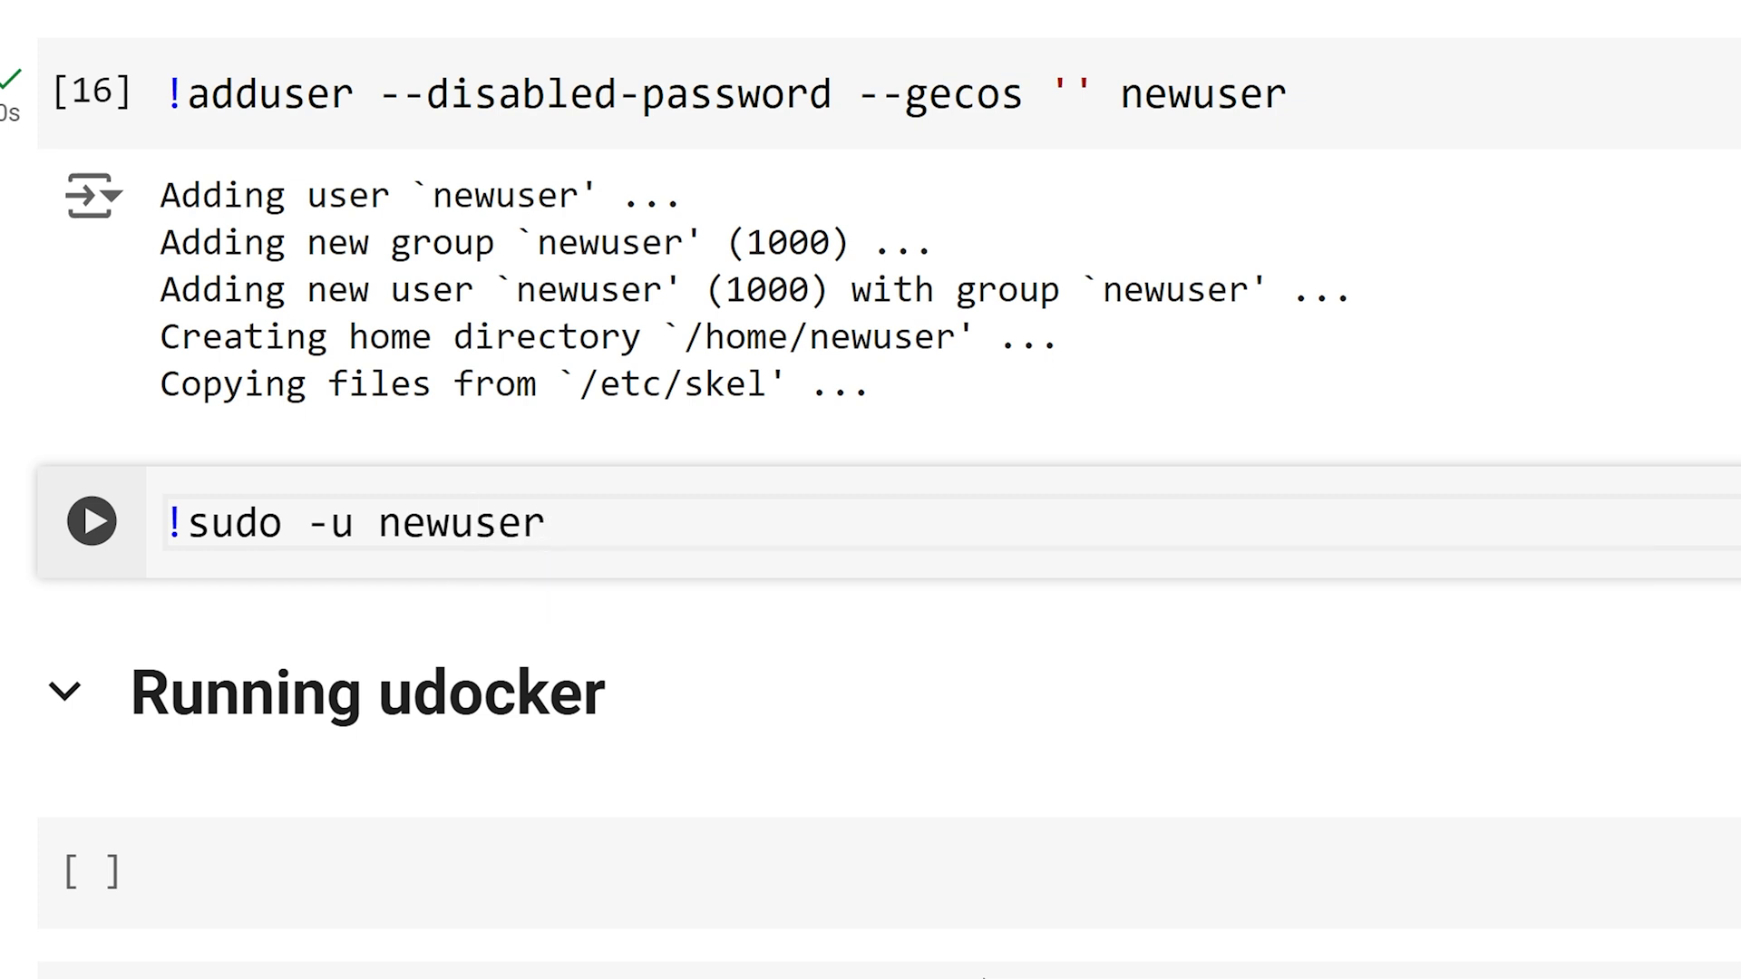
pyautogui.write('udocker')
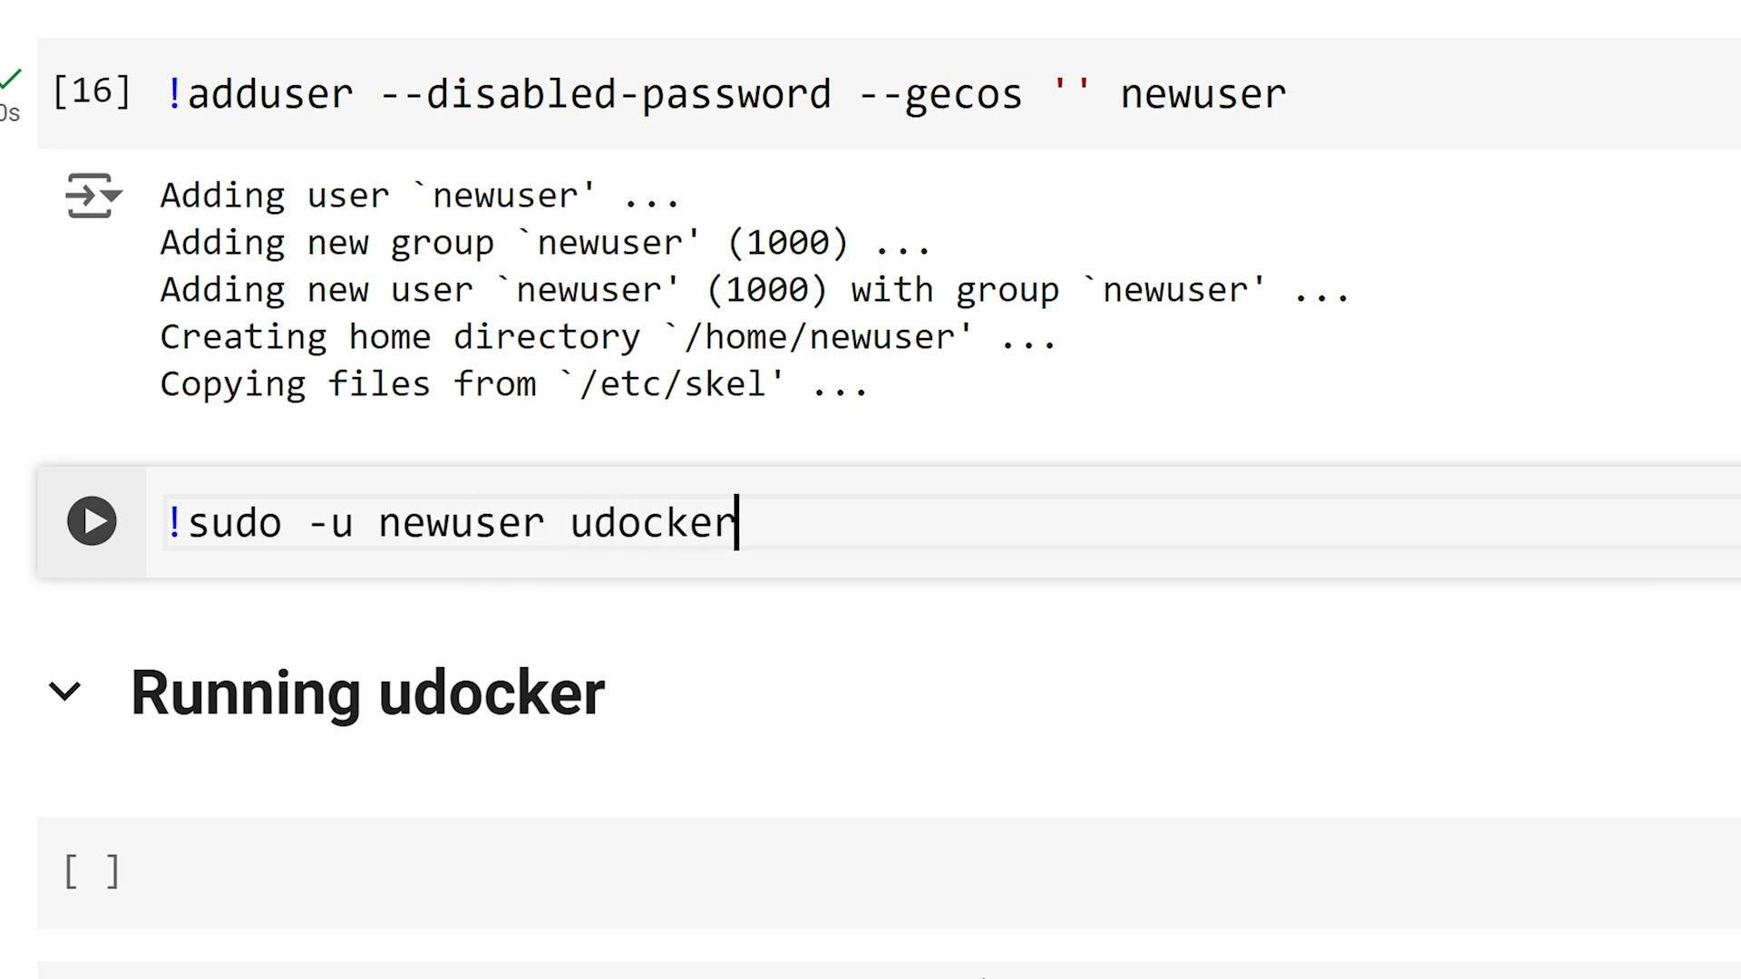
pyautogui.write('pull gola')
pyautogui.click(888, 873)
pyautogui.write('!sudo -')
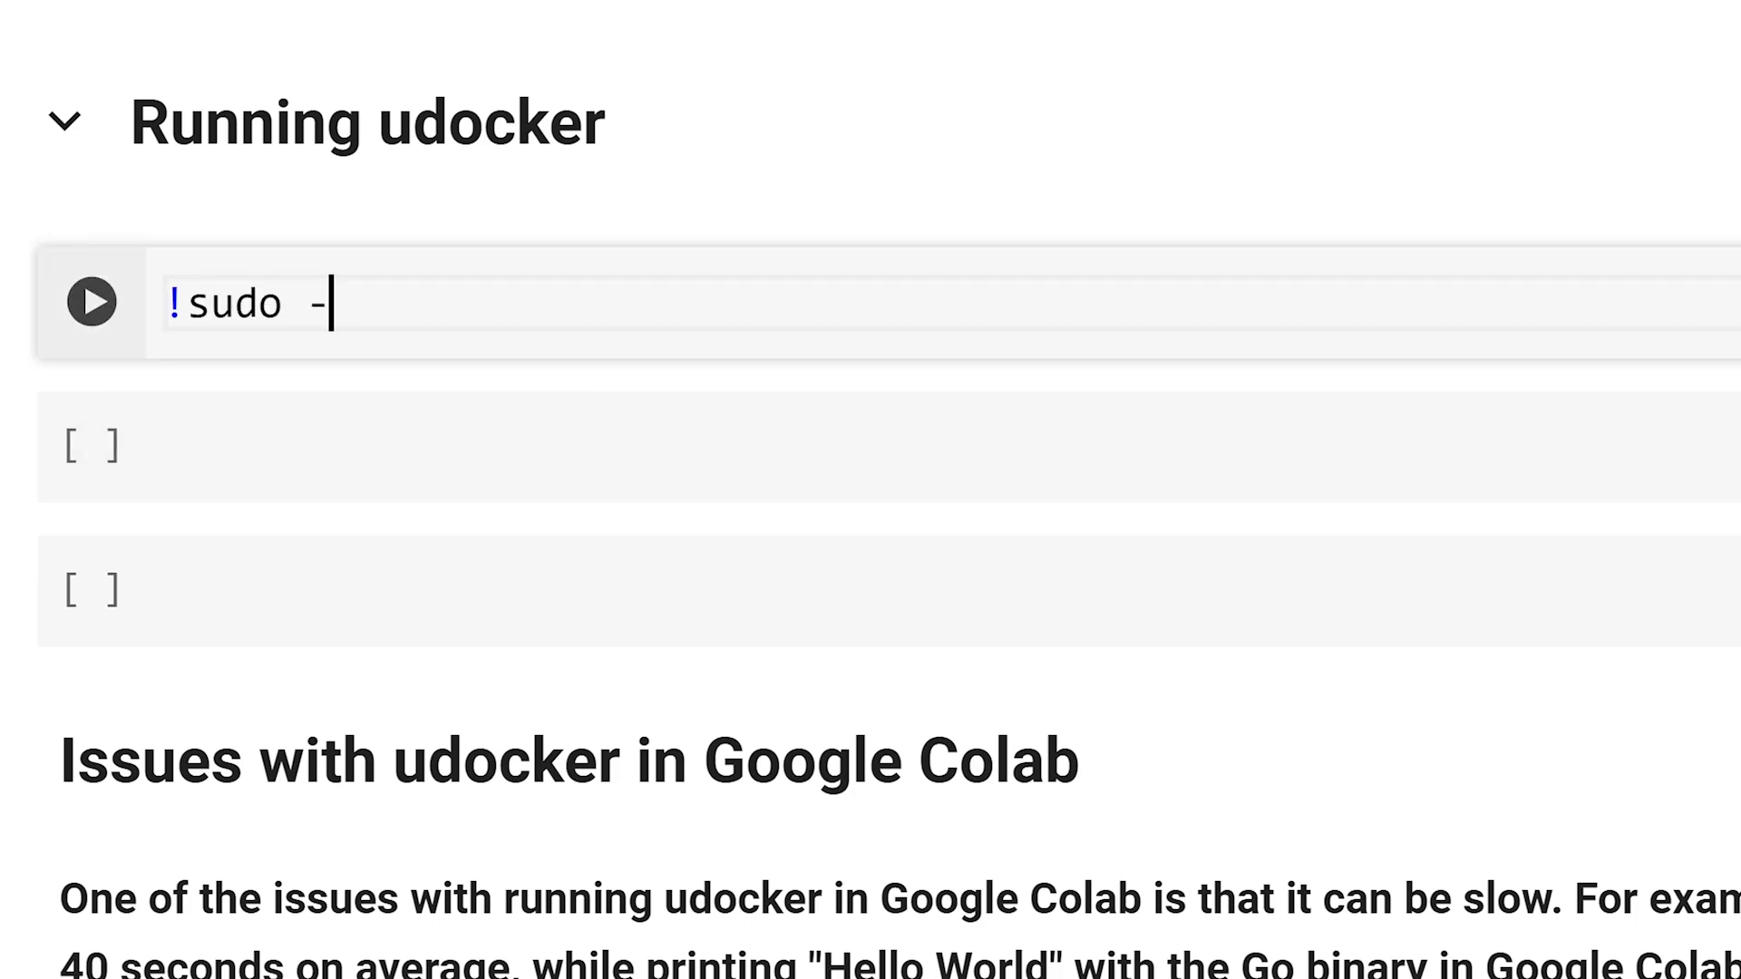
pyautogui.write('u newuser run golang go versi')
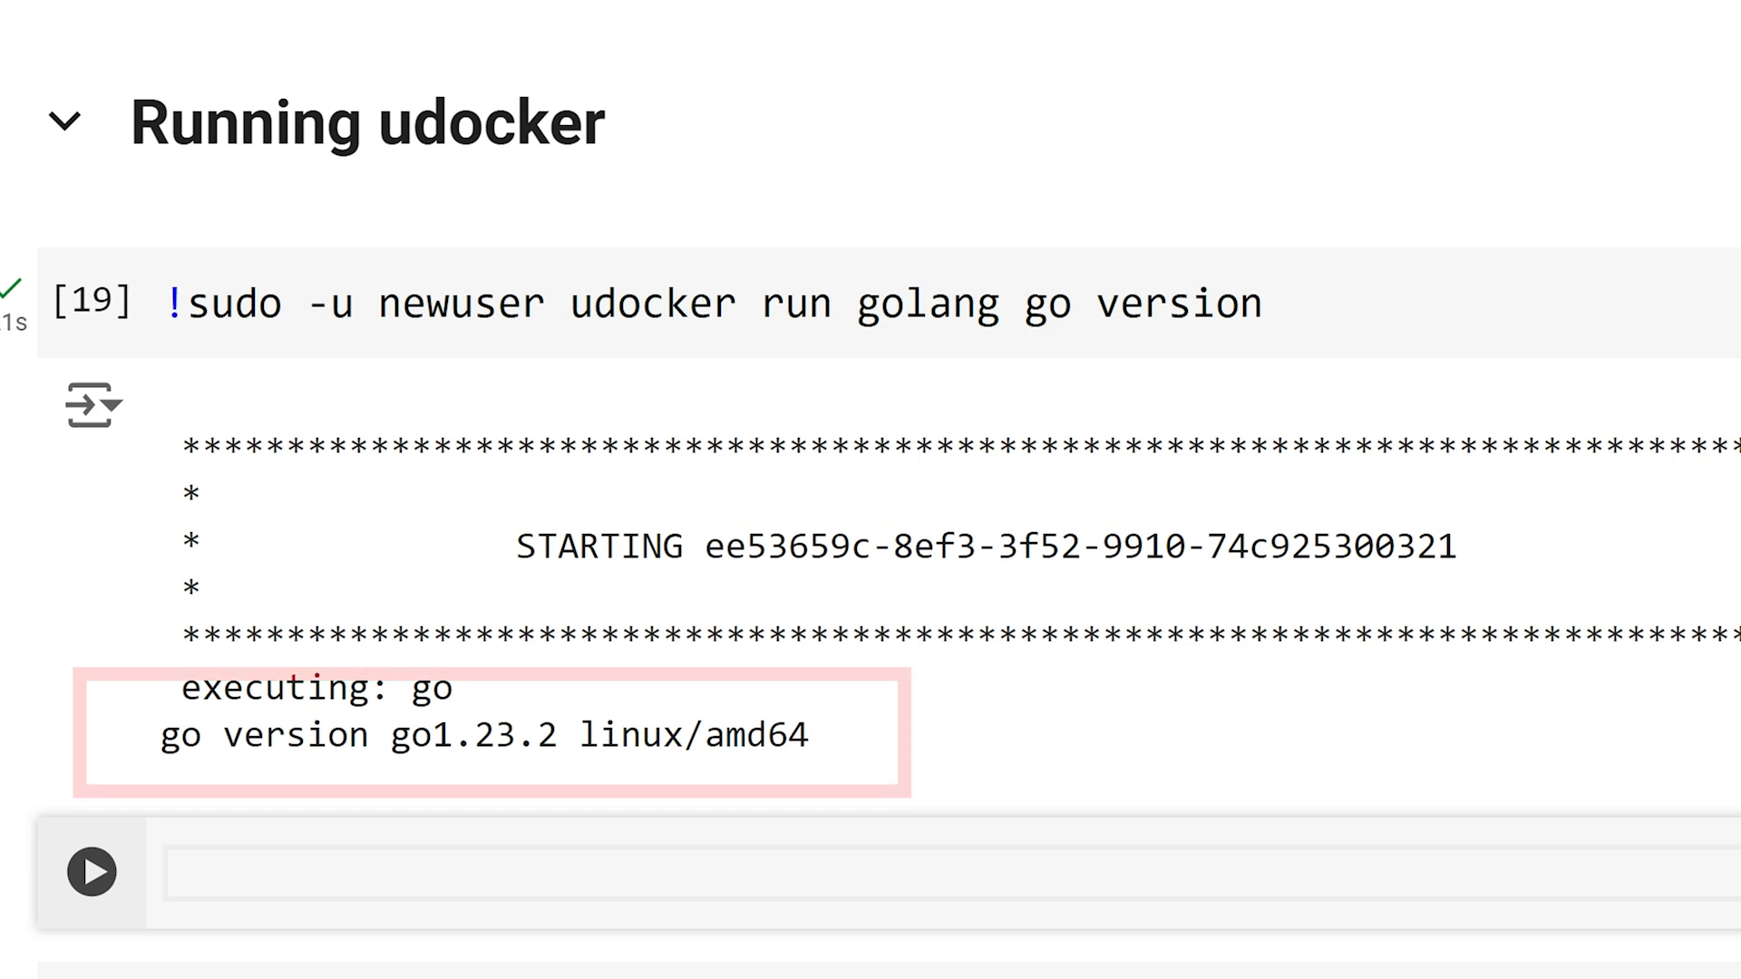
# Step: Write a Go Hello World program to hello.go via a %%bash cat cell and confirm it in session files
pyautogui.scroll(-3)
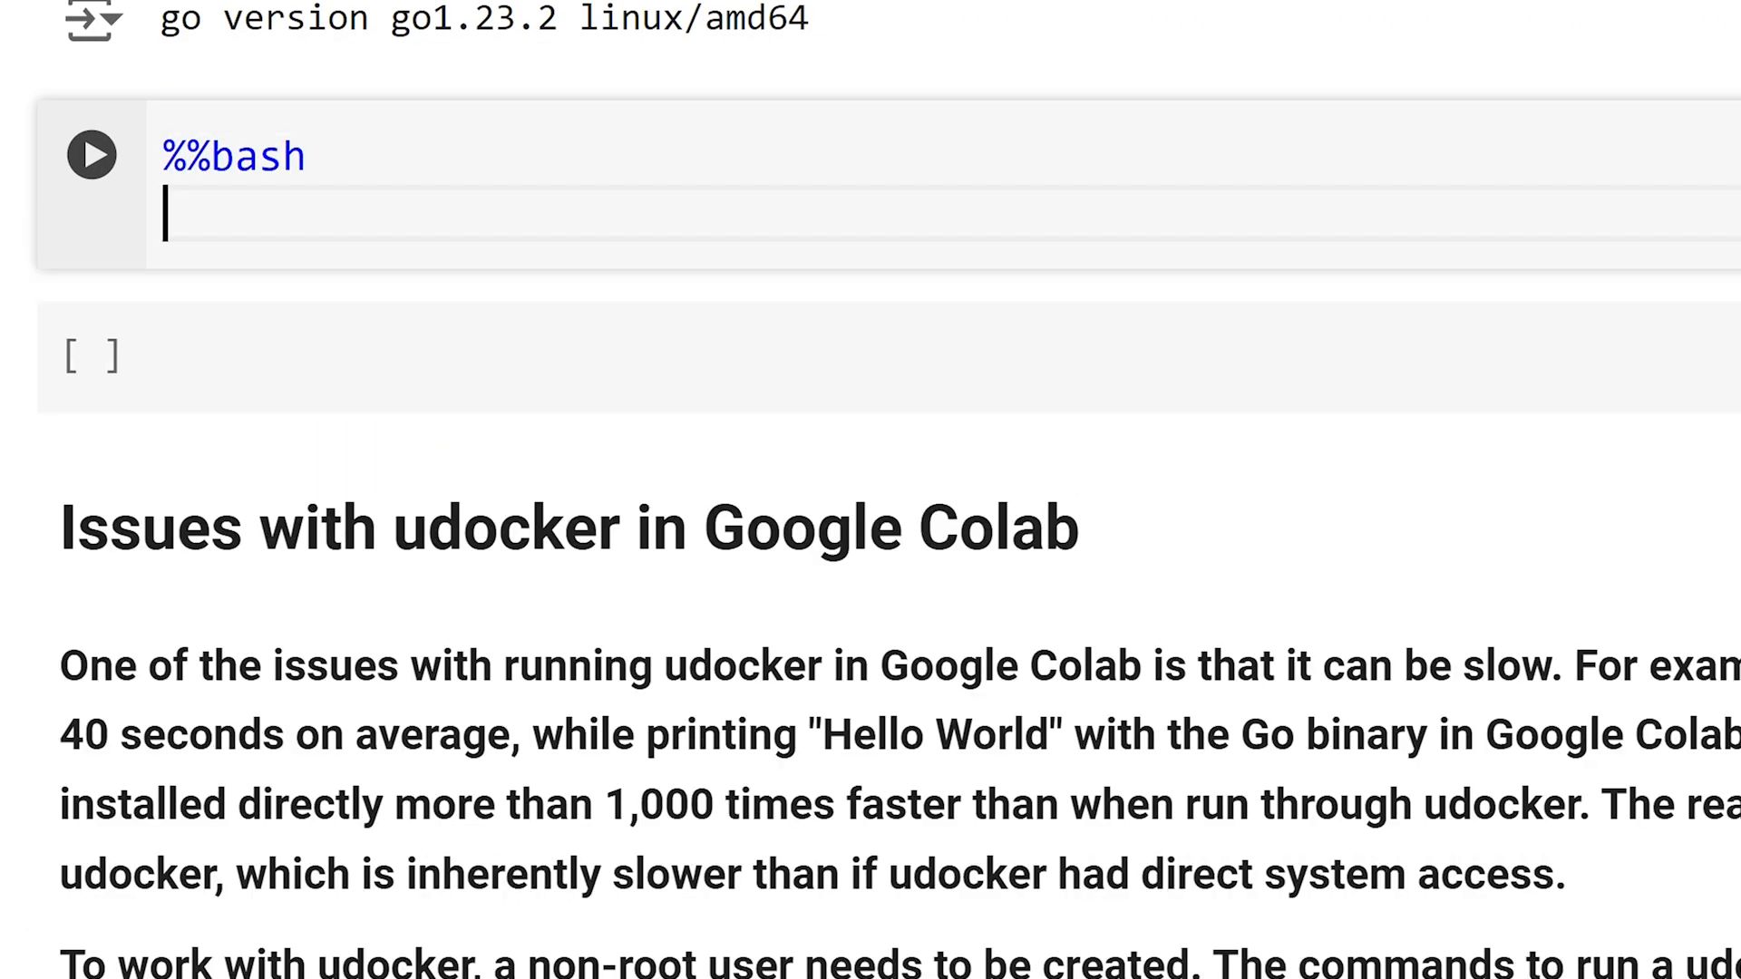
pyautogui.write('cat > hello.go')
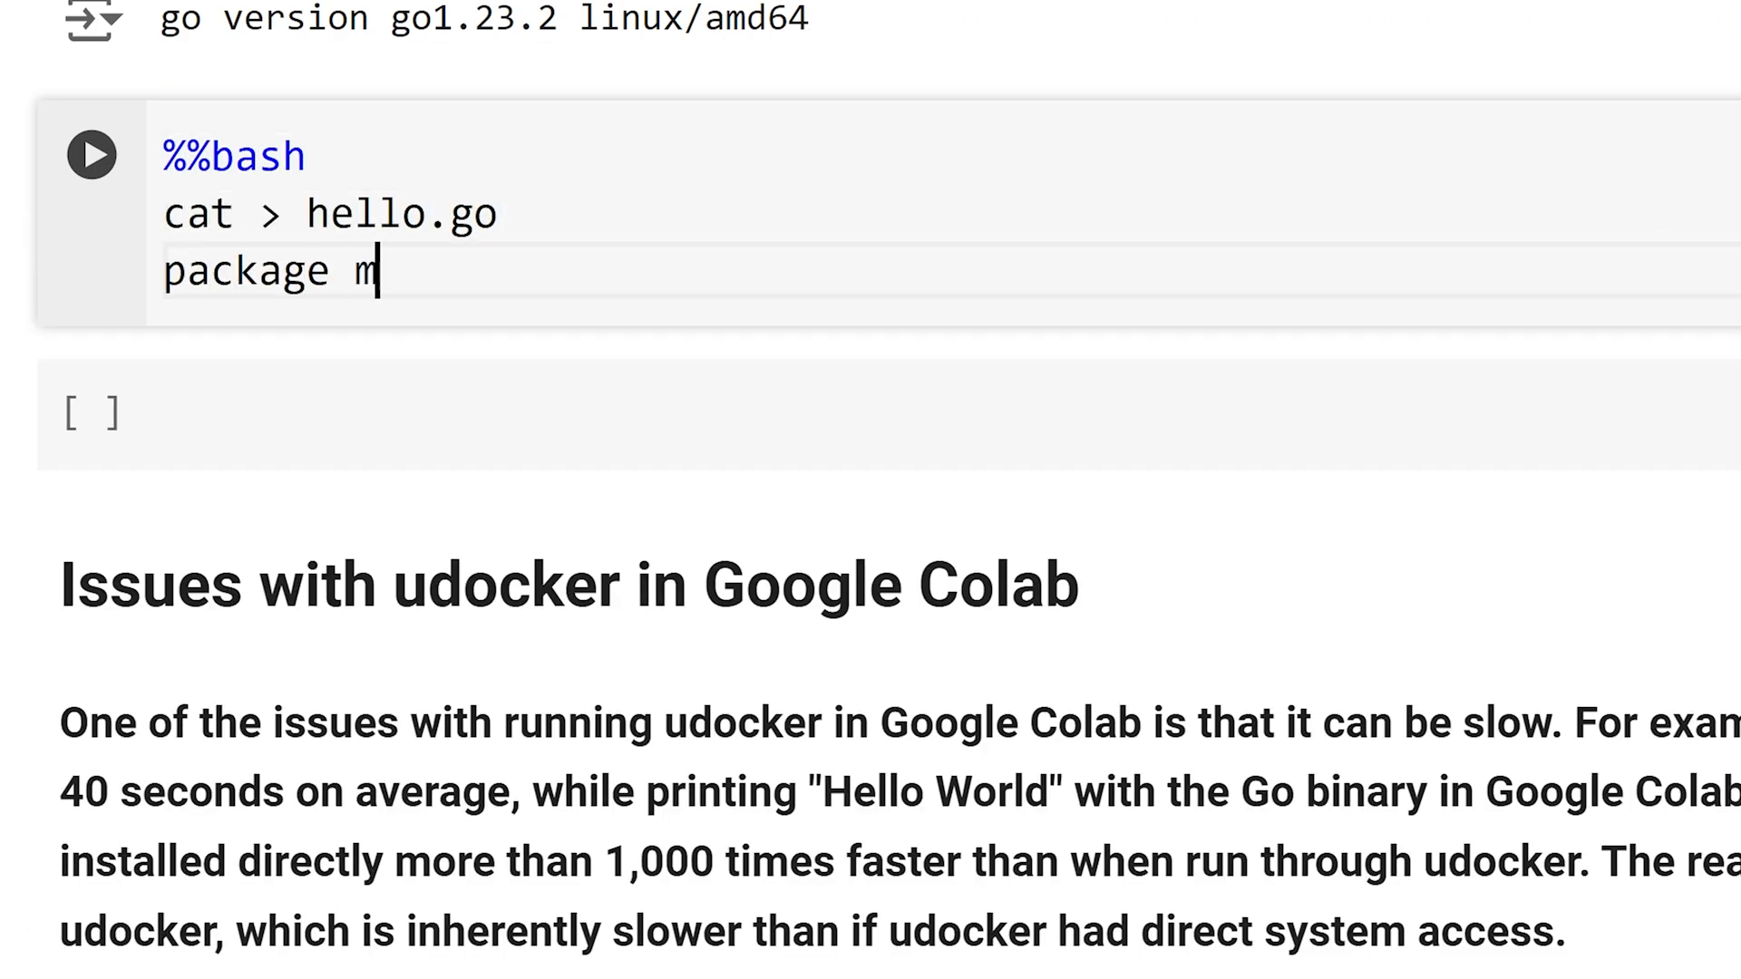
pyautogui.write('ain')
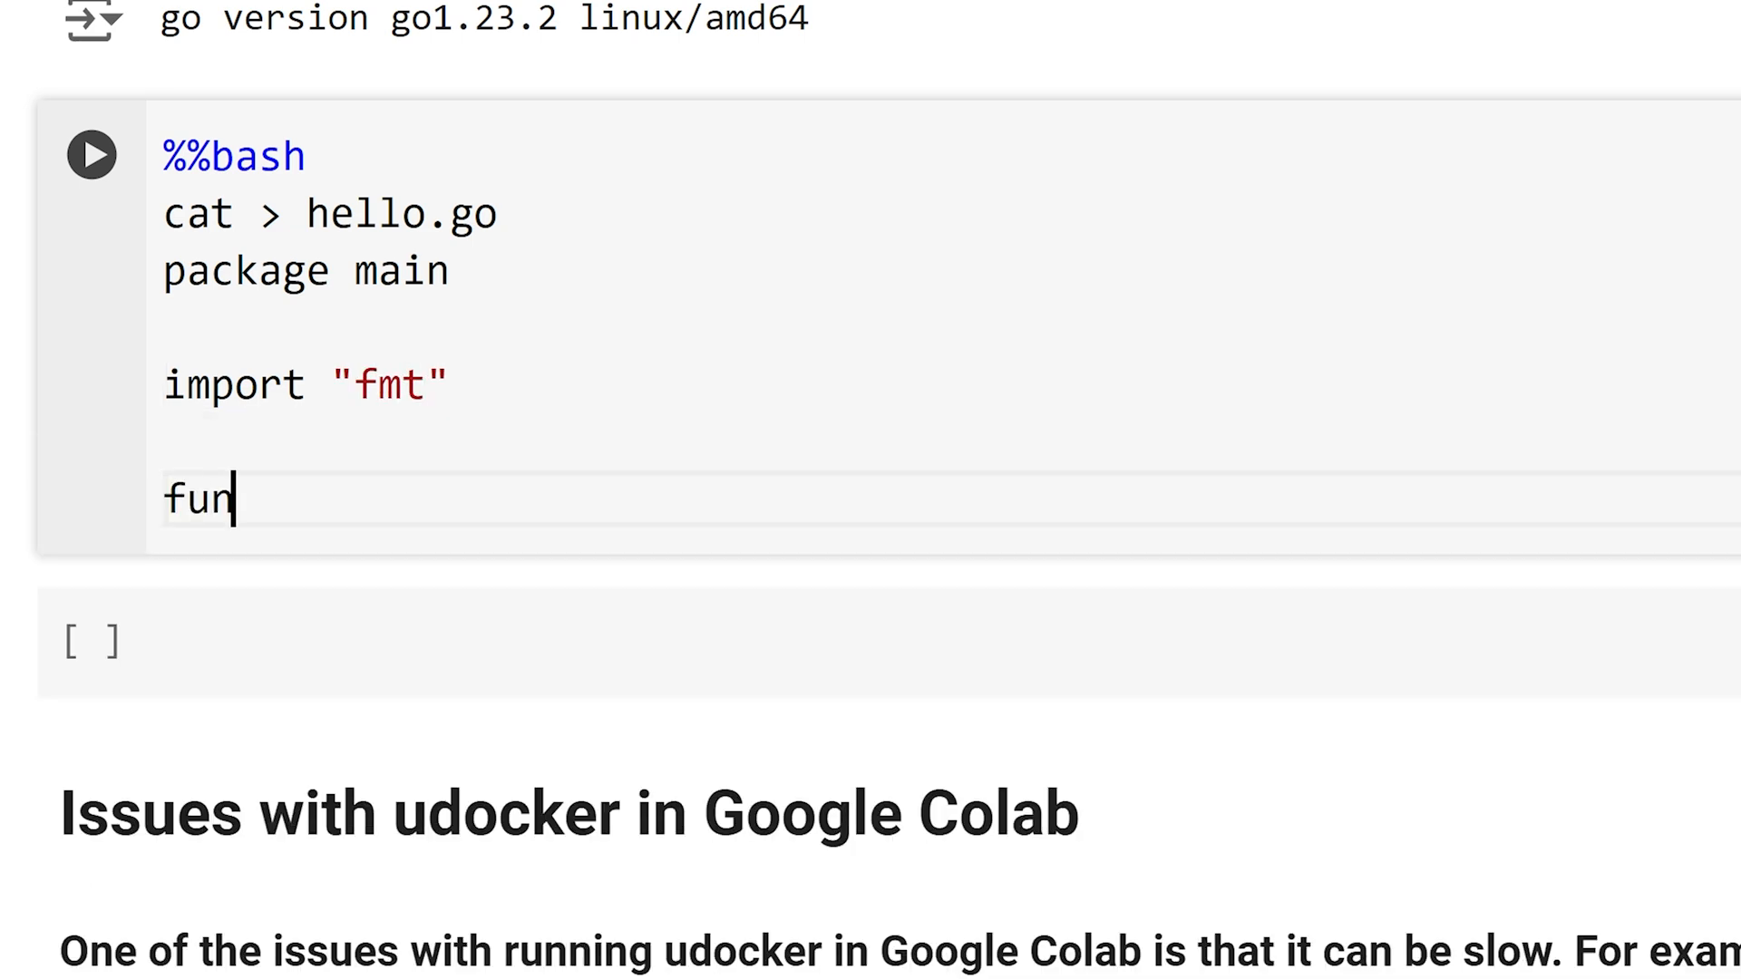
pyautogui.write('c main(){')
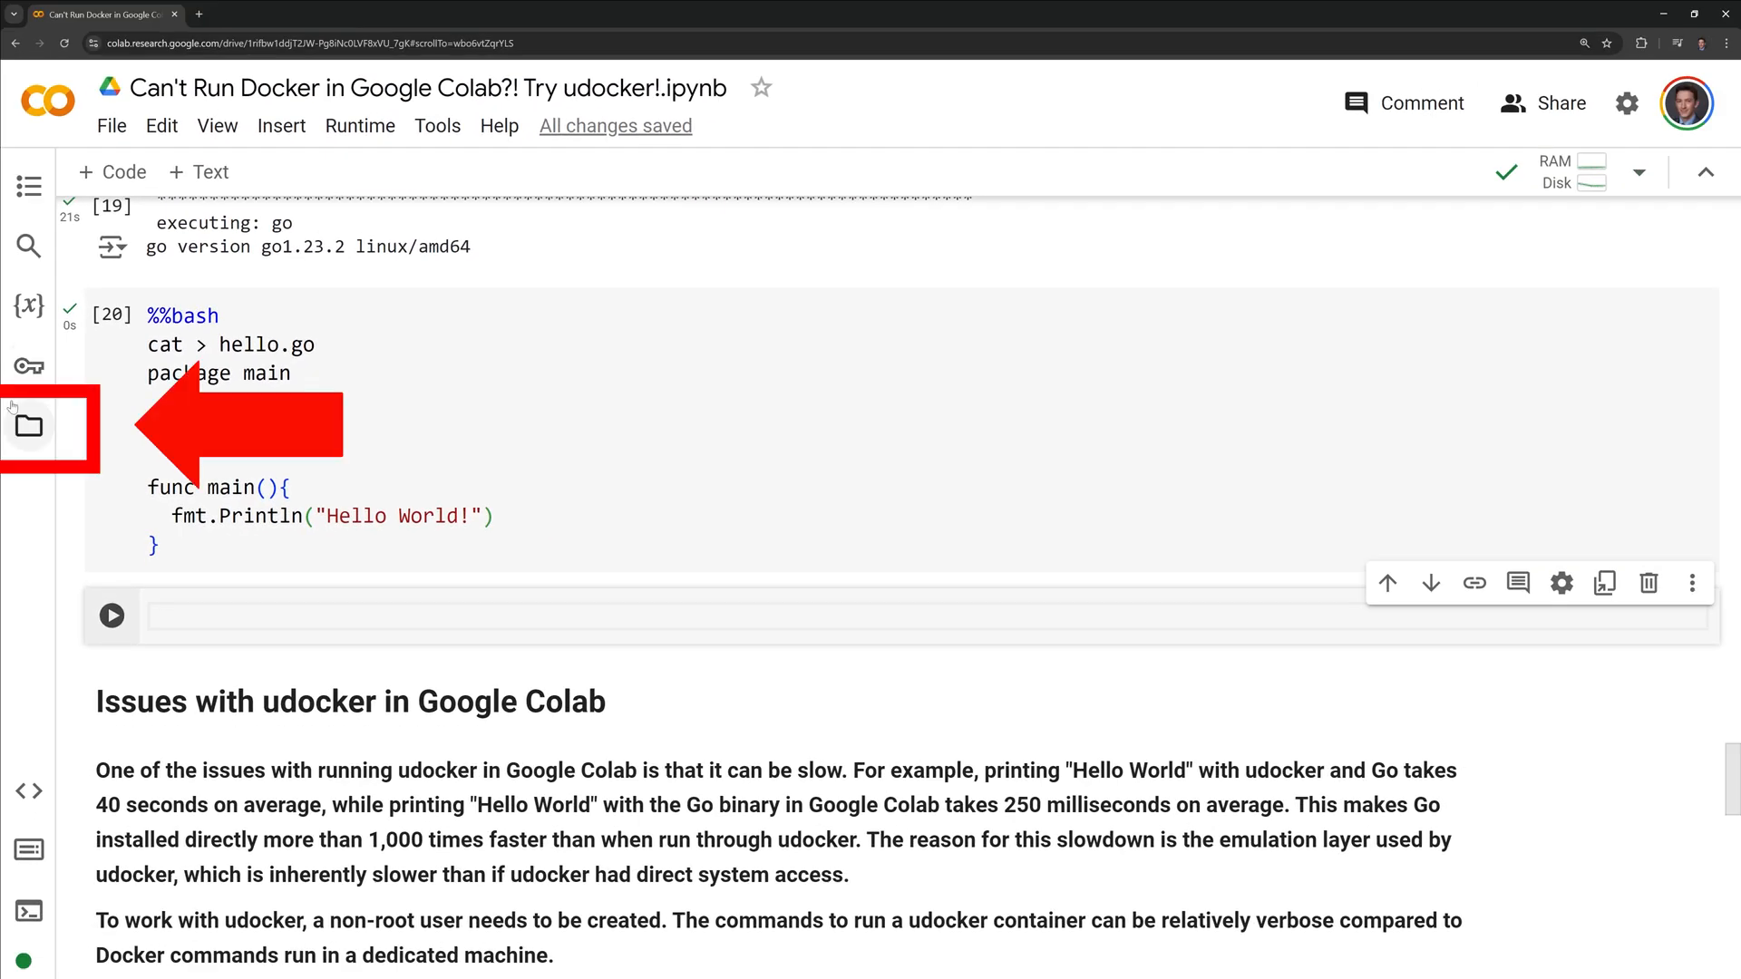
pyautogui.click(27, 427)
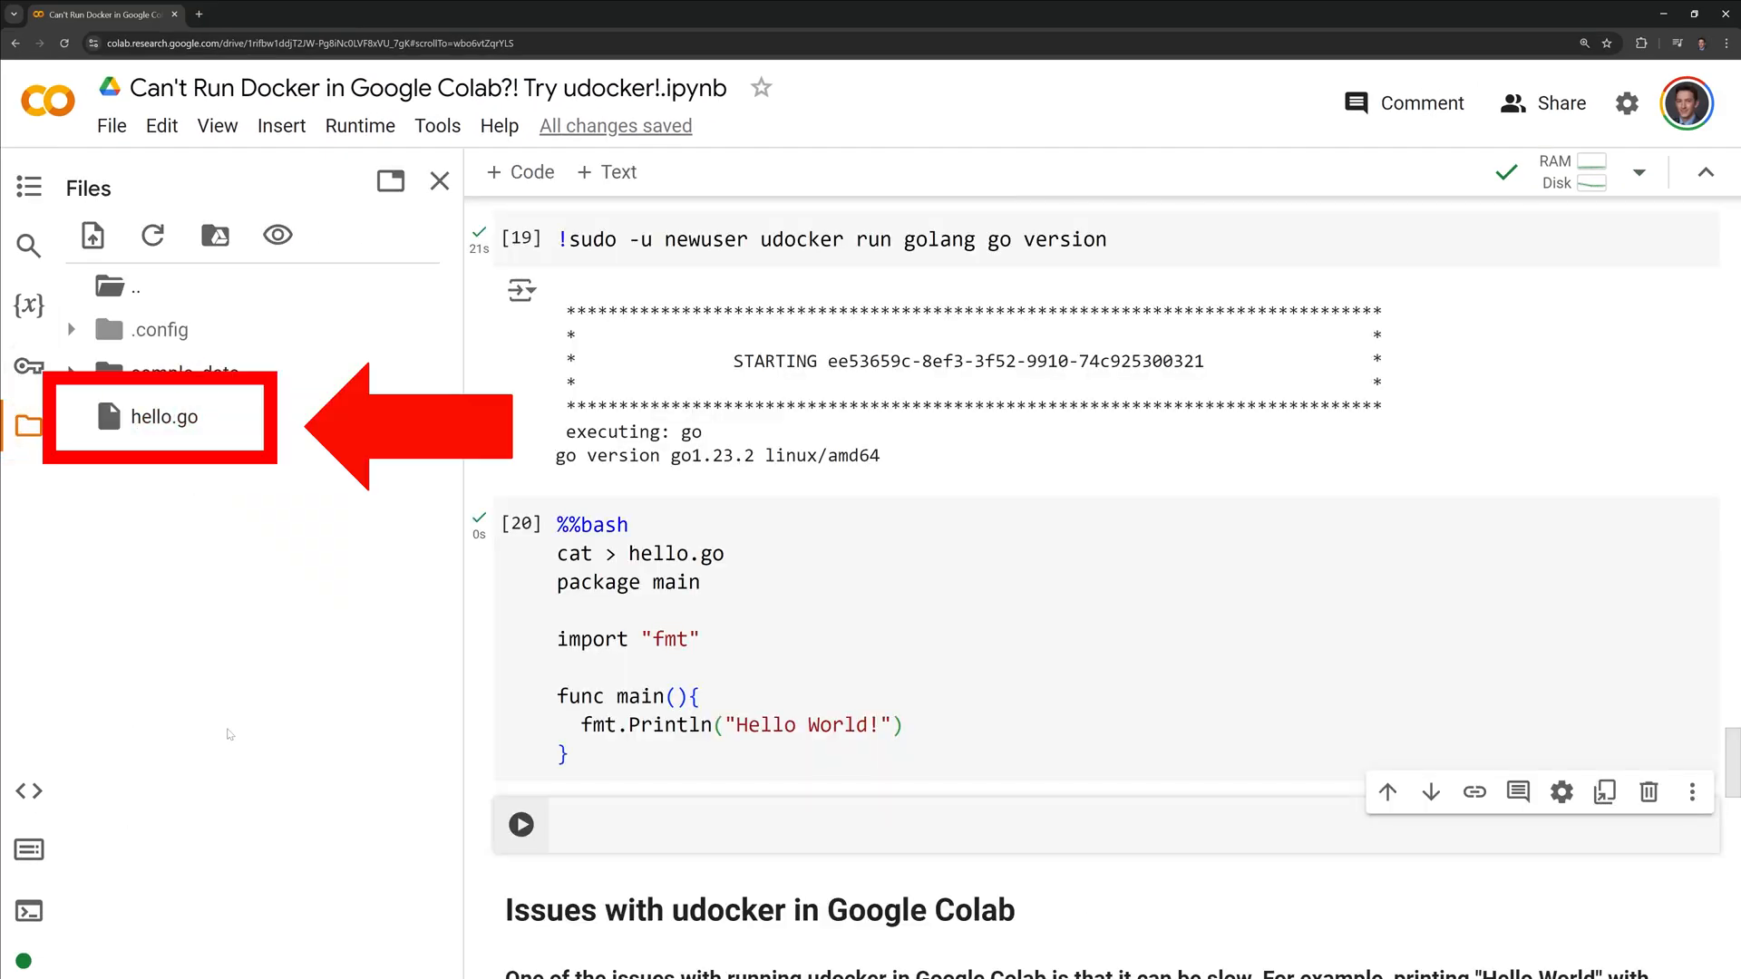
pyautogui.click(439, 180)
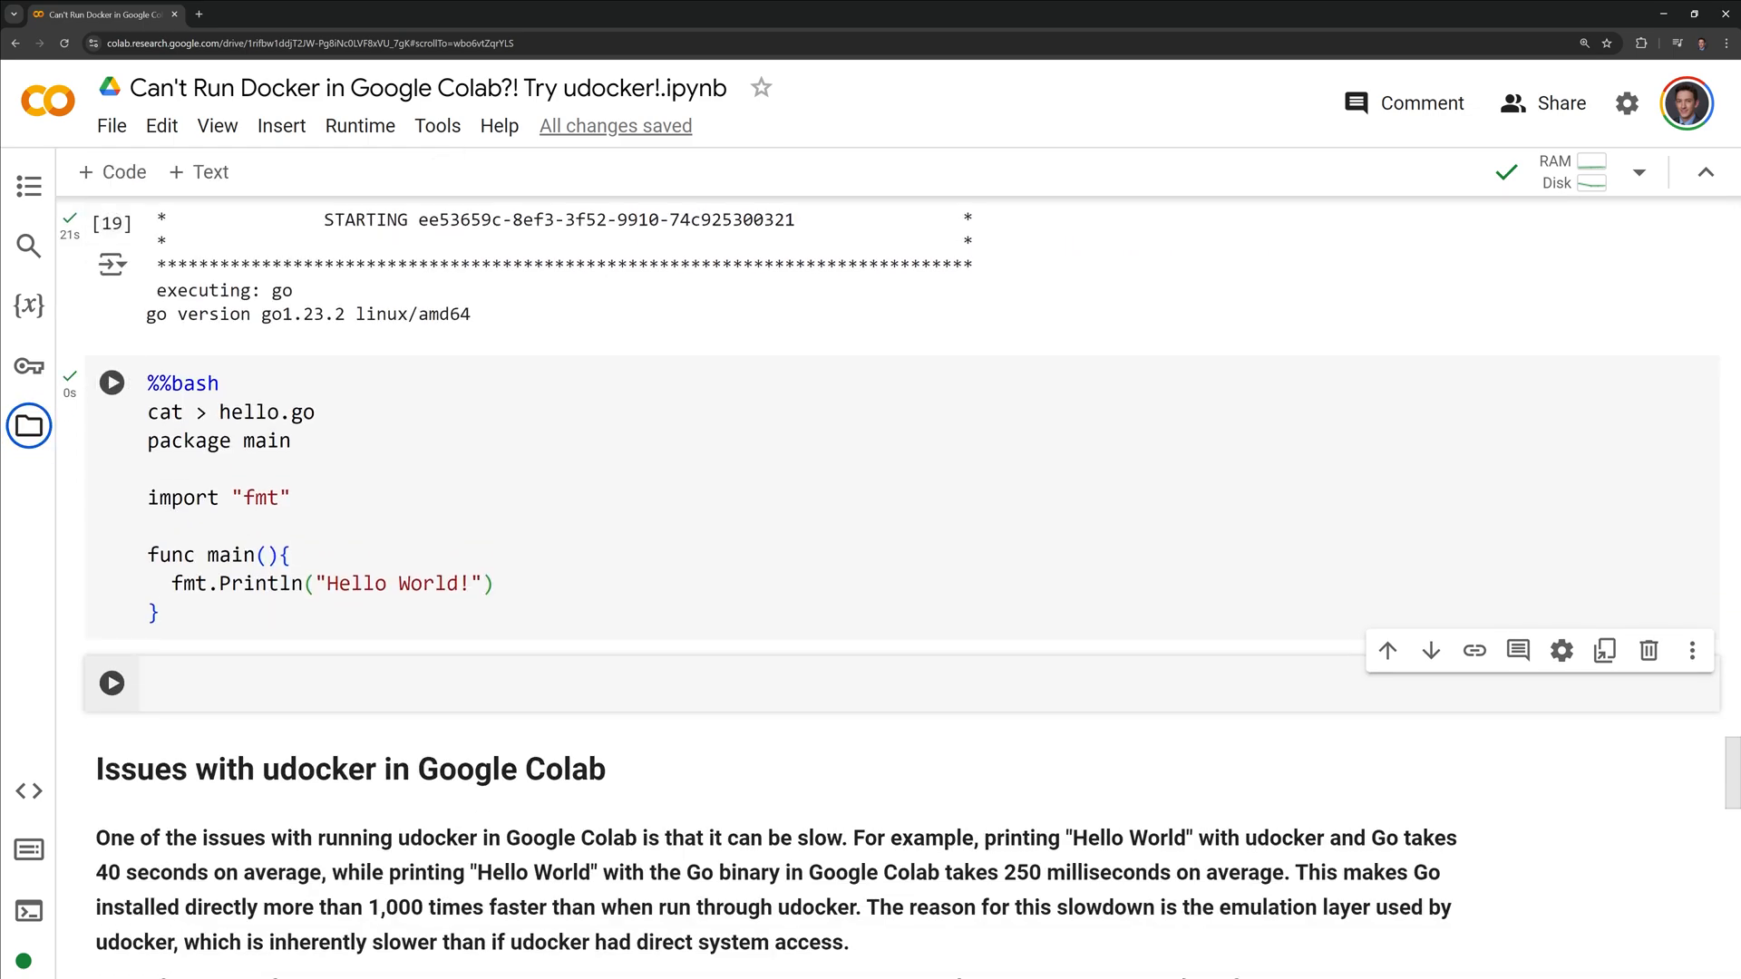
# Step: As newuser, udocker run golang go run hello.go with $(pwd) mounted as /workspace and -w=/workspace
pyautogui.write('!su')
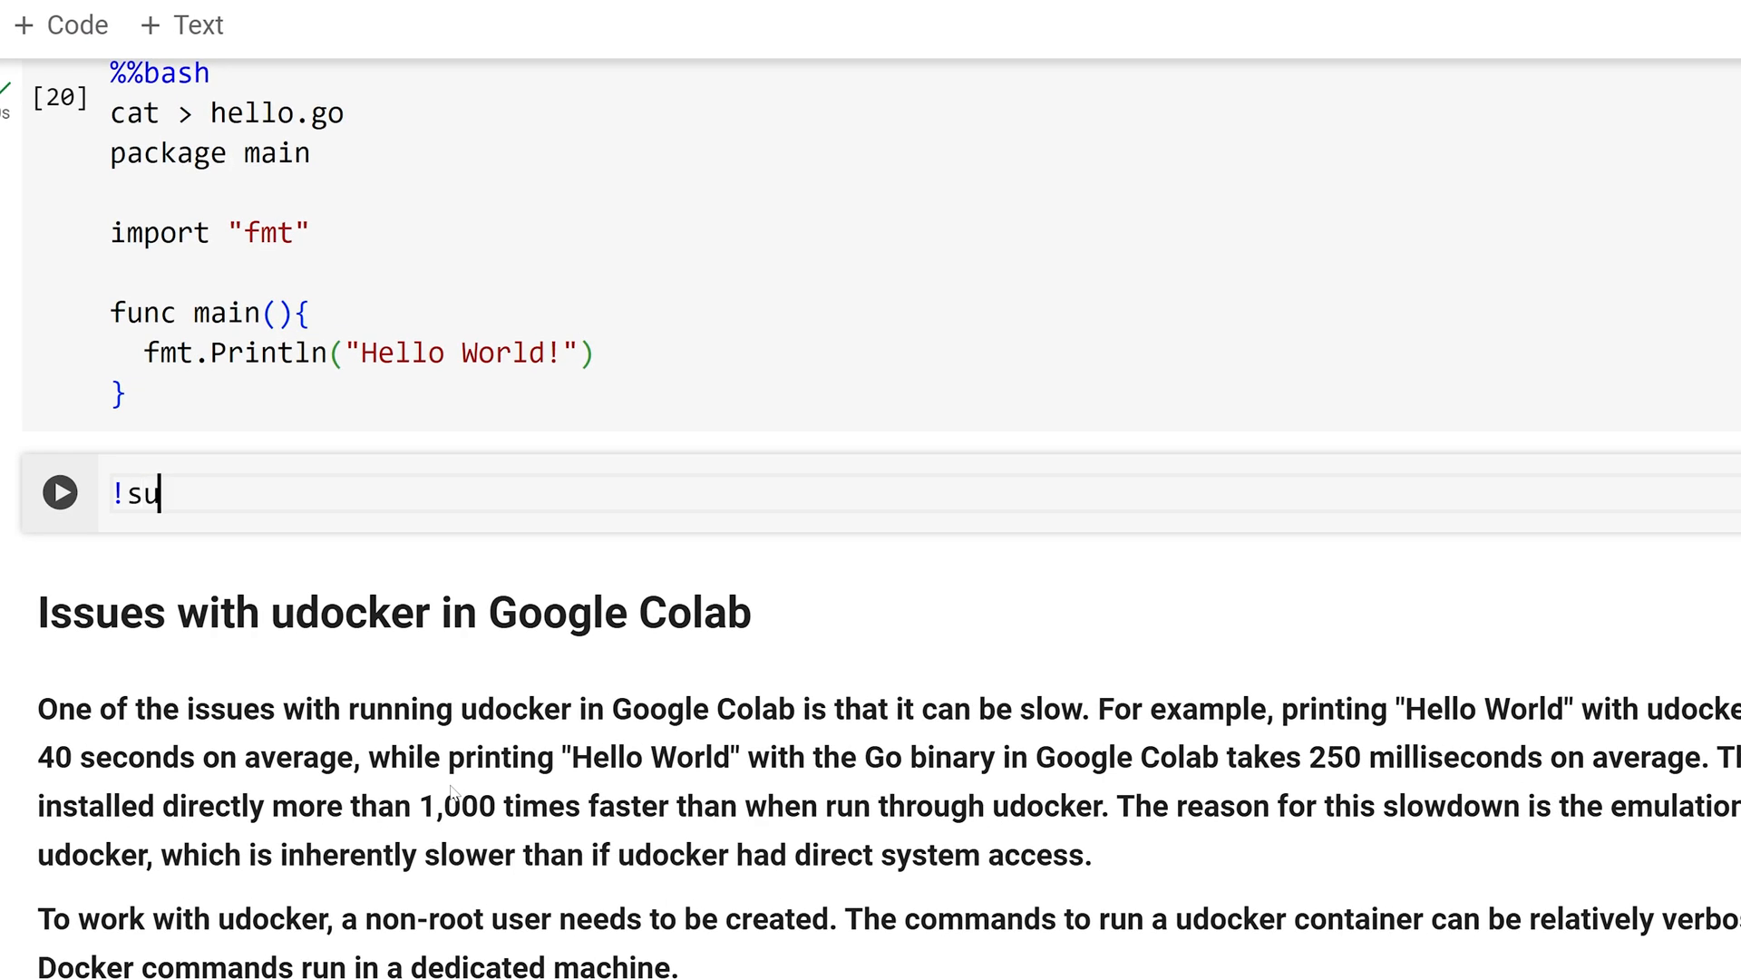
pyautogui.write('do -u ne')
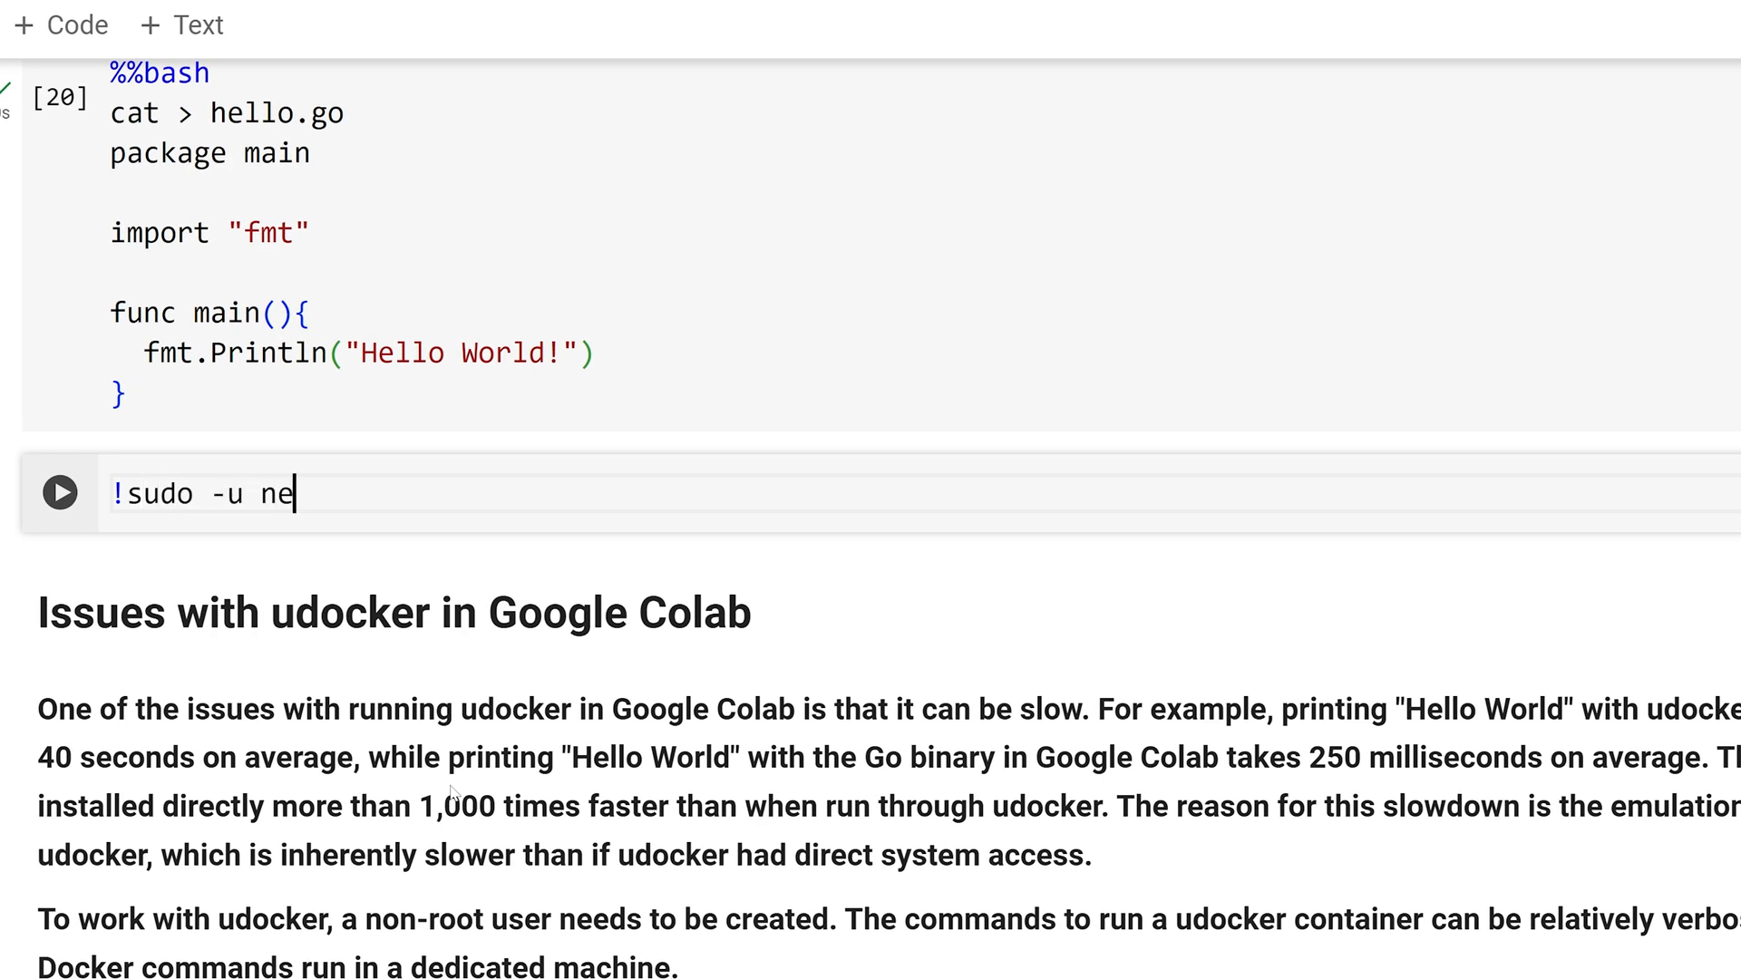
pyautogui.write('wuser')
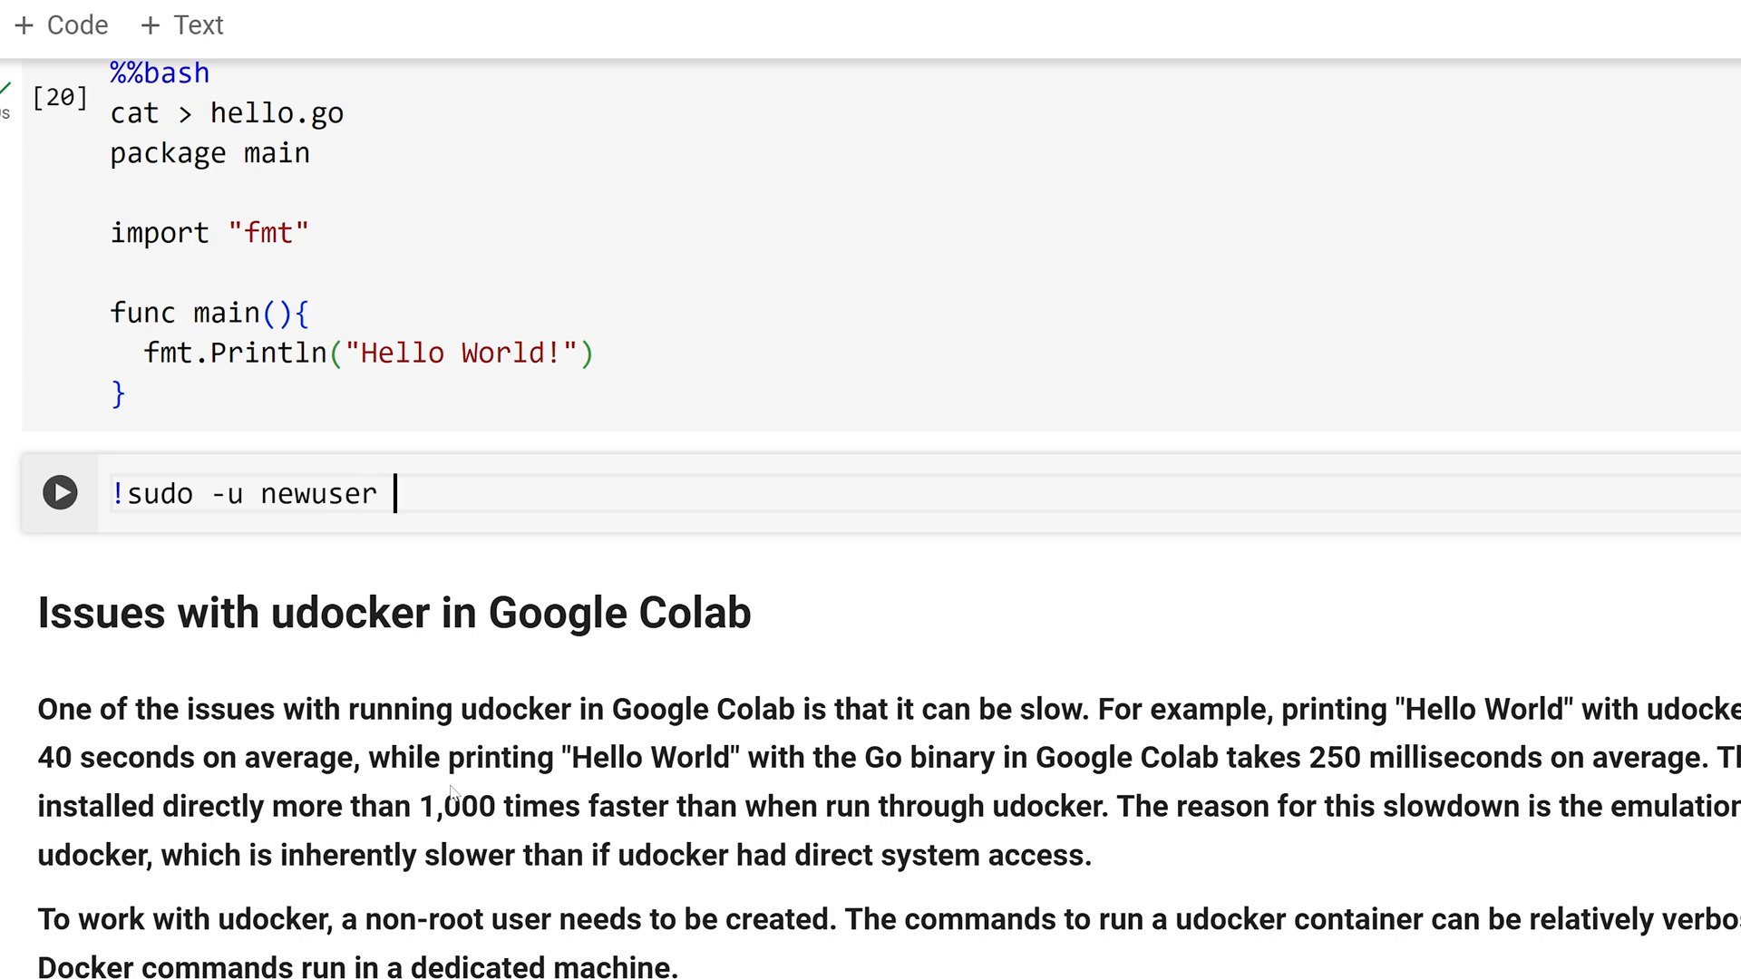
pyautogui.write('udocker run')
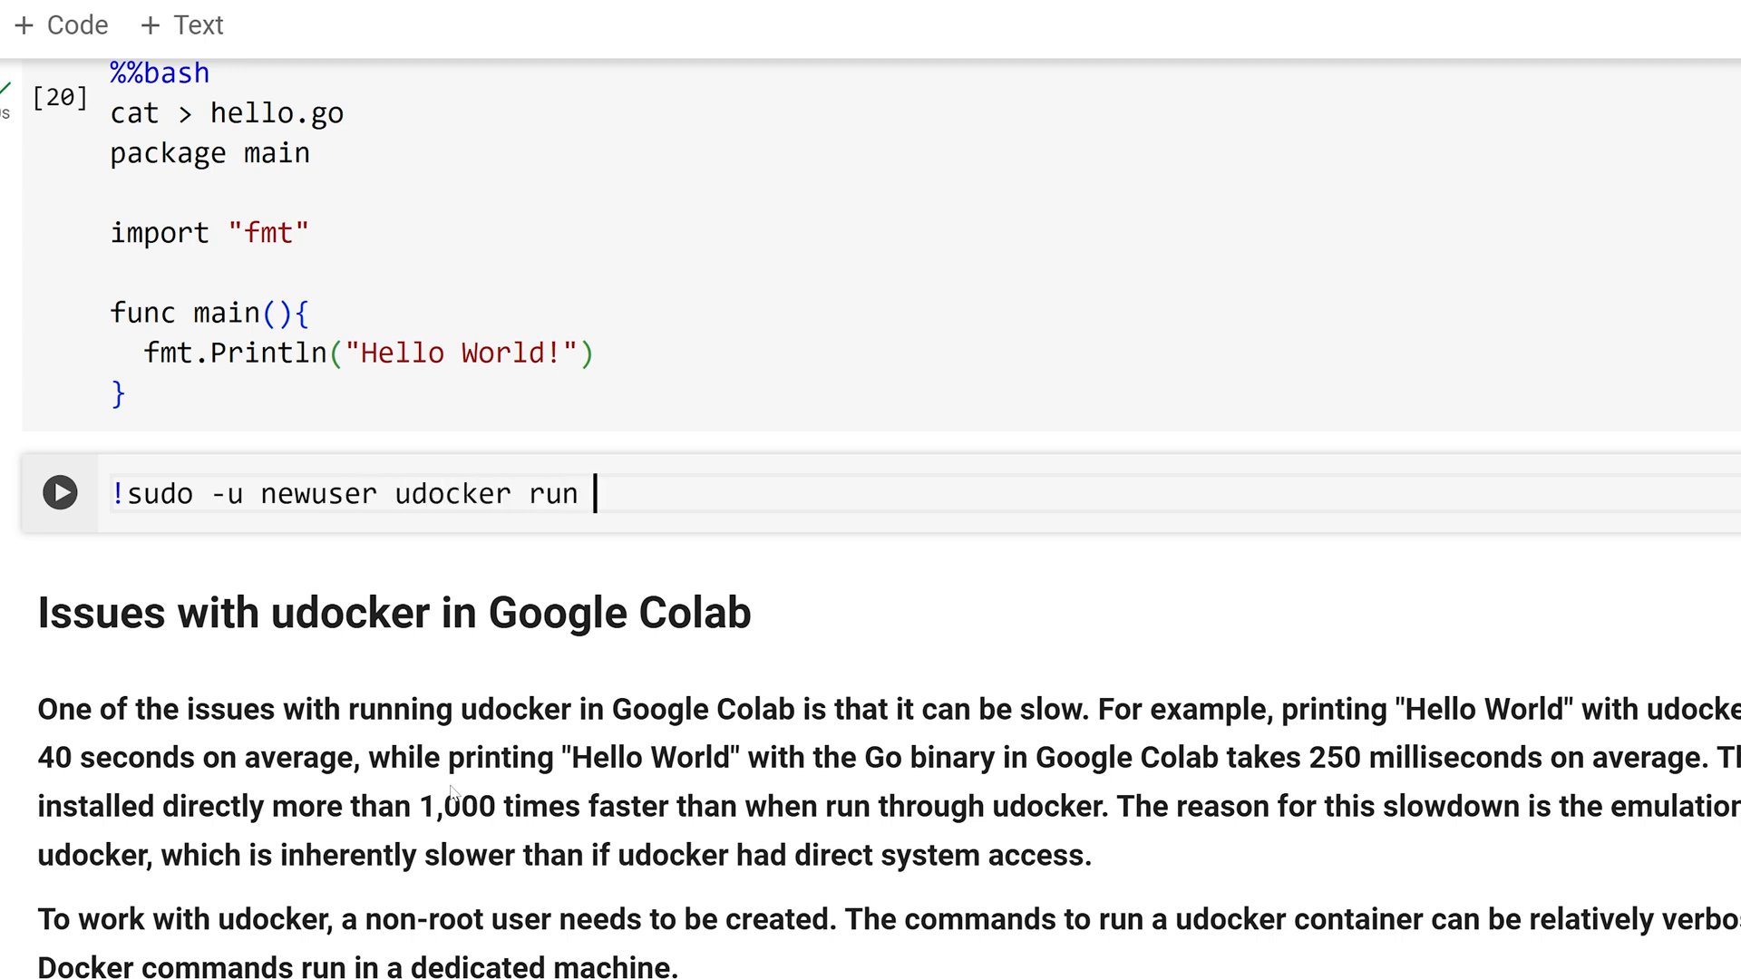
pyautogui.write('--volume')
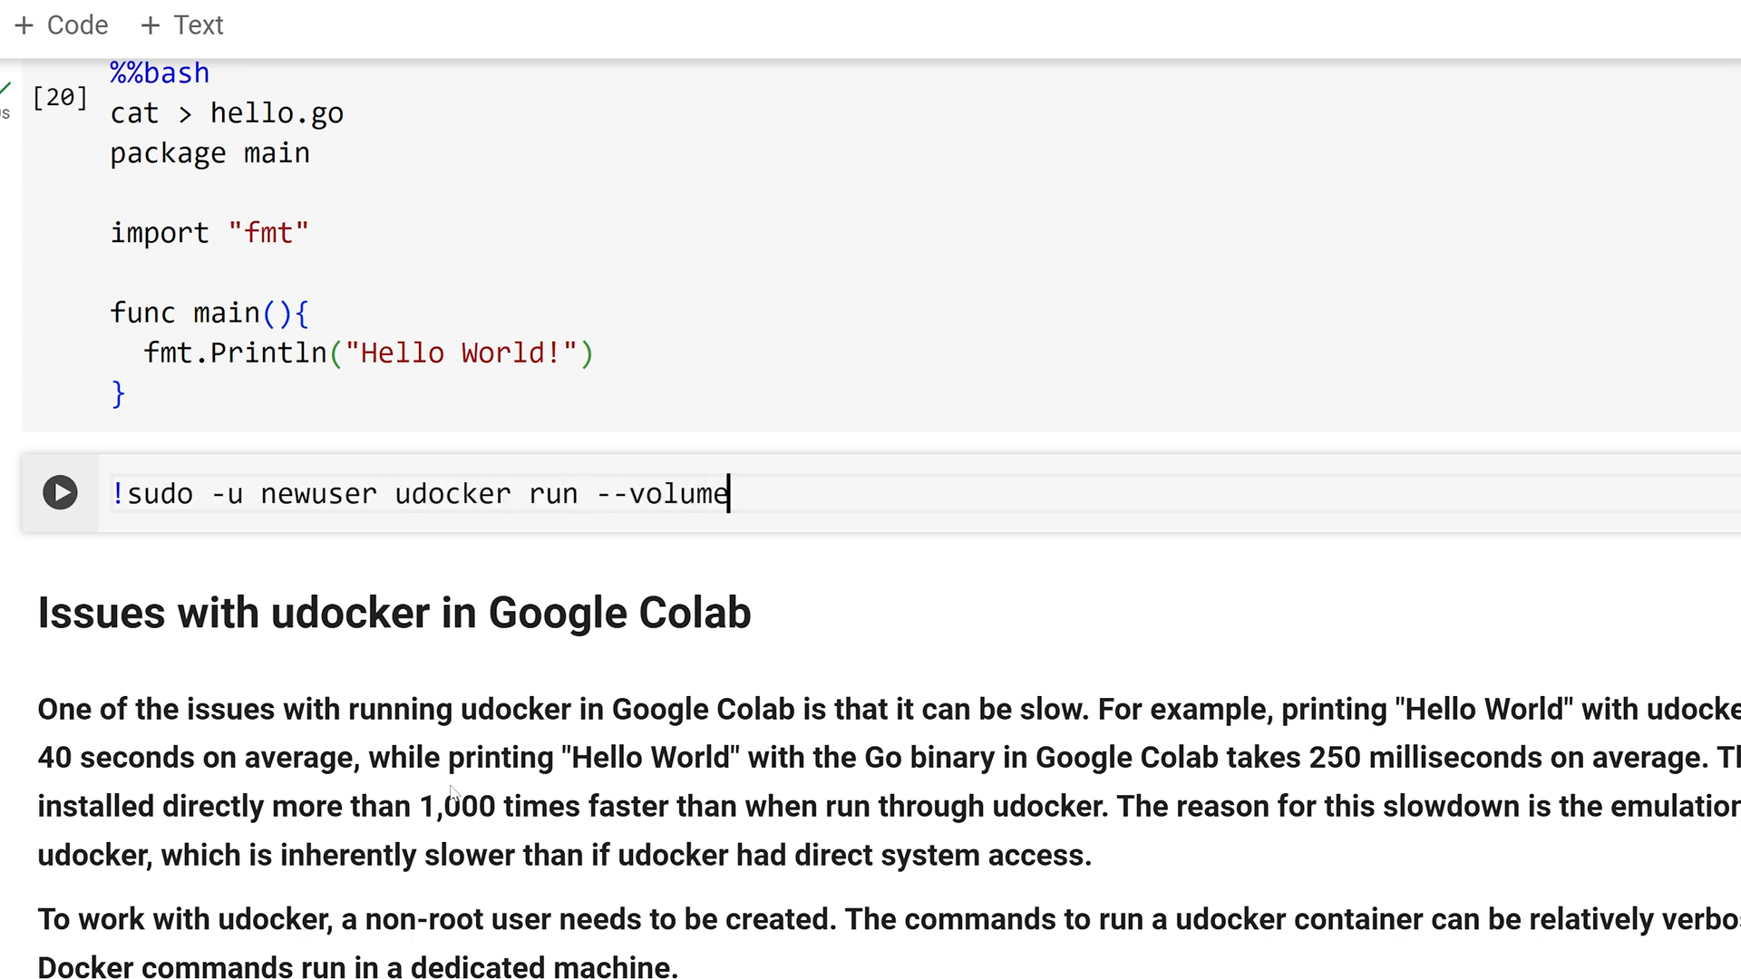
pyautogui.write('=')
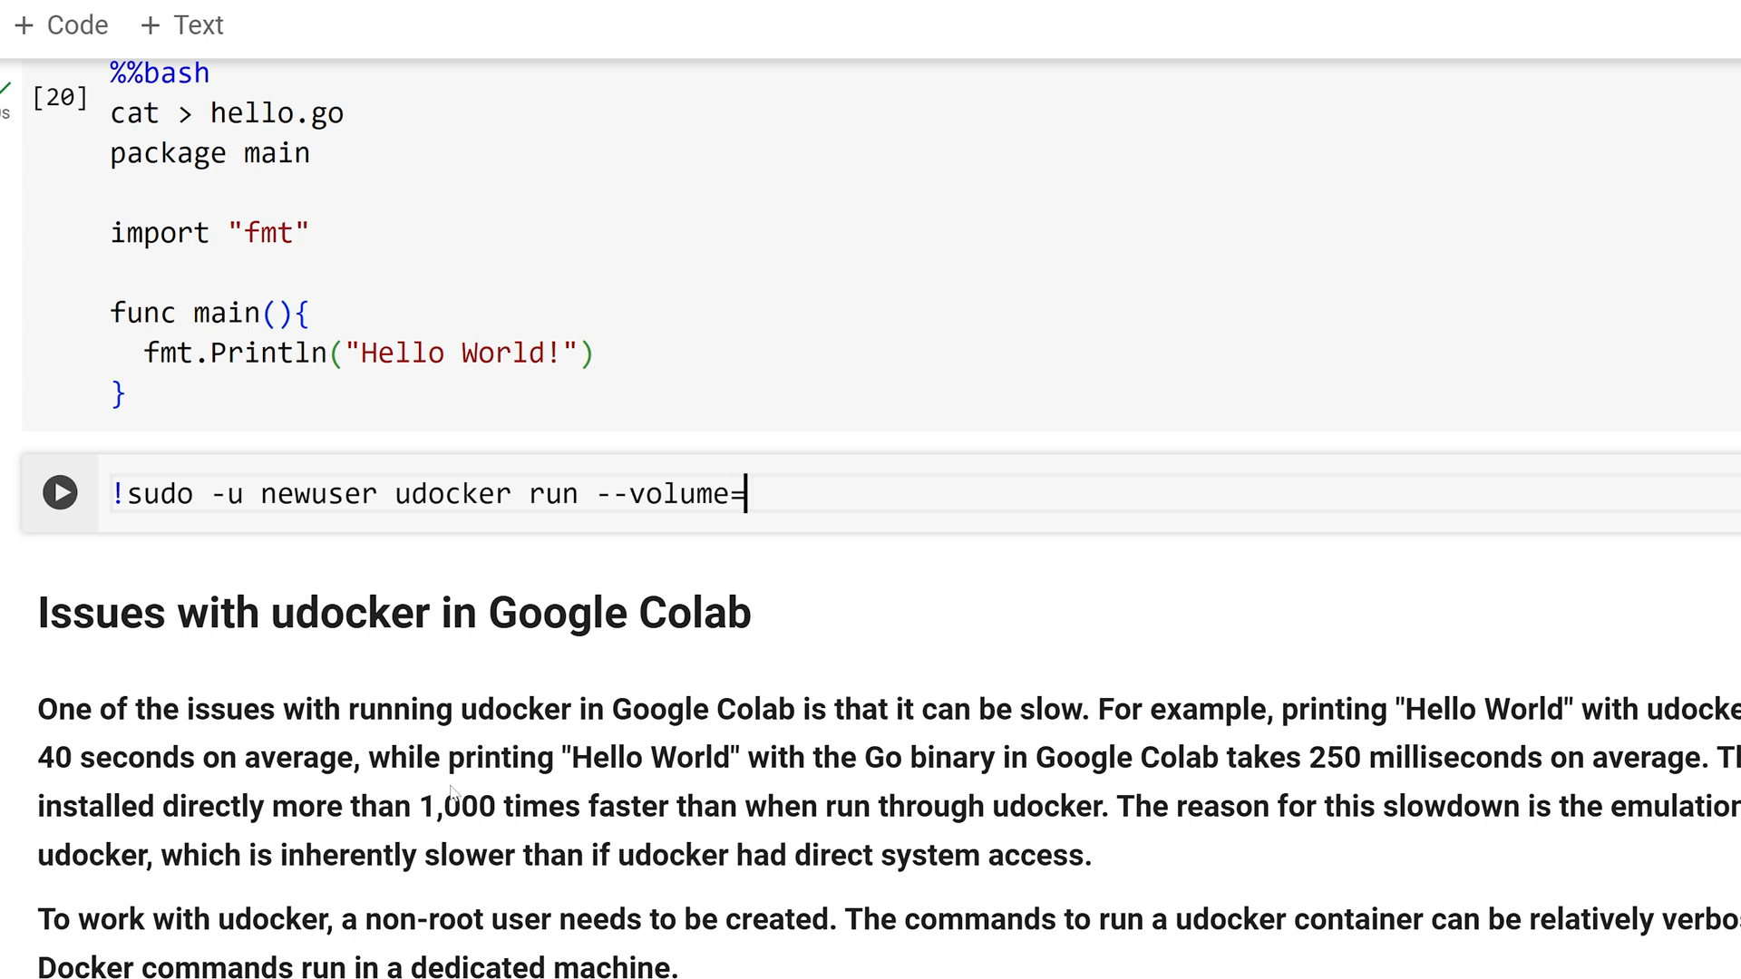
pyautogui.write('$')
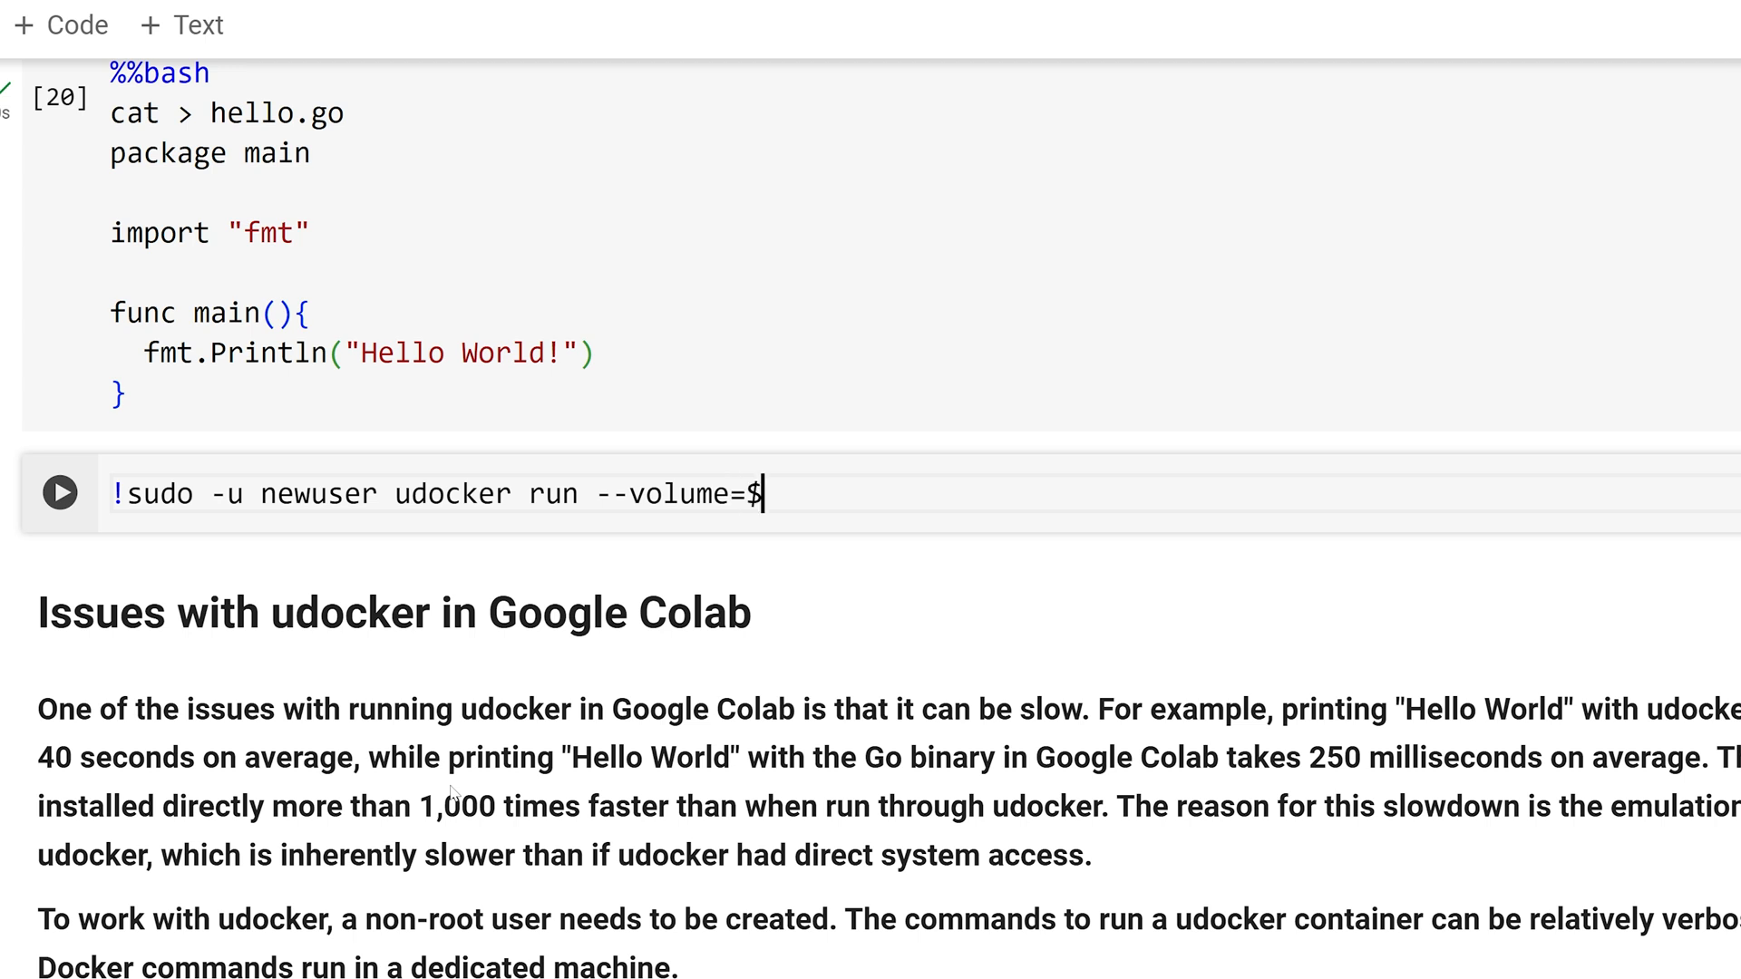
pyautogui.write('(pwd)')
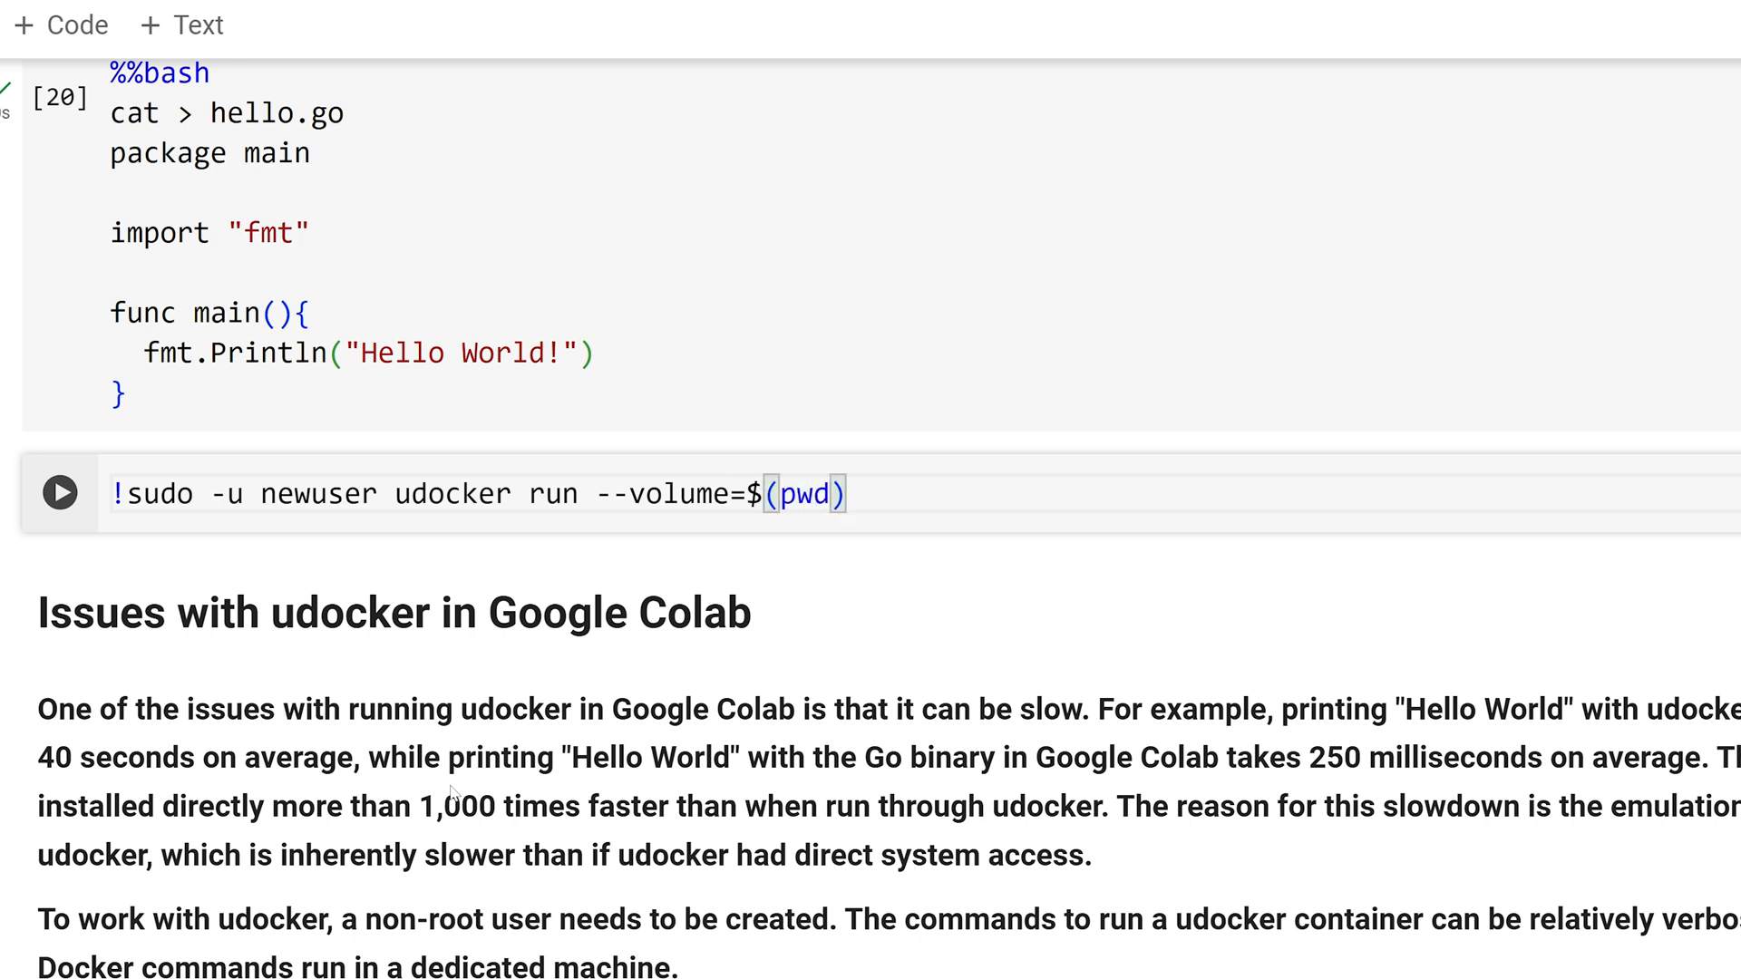
pyautogui.write(':/')
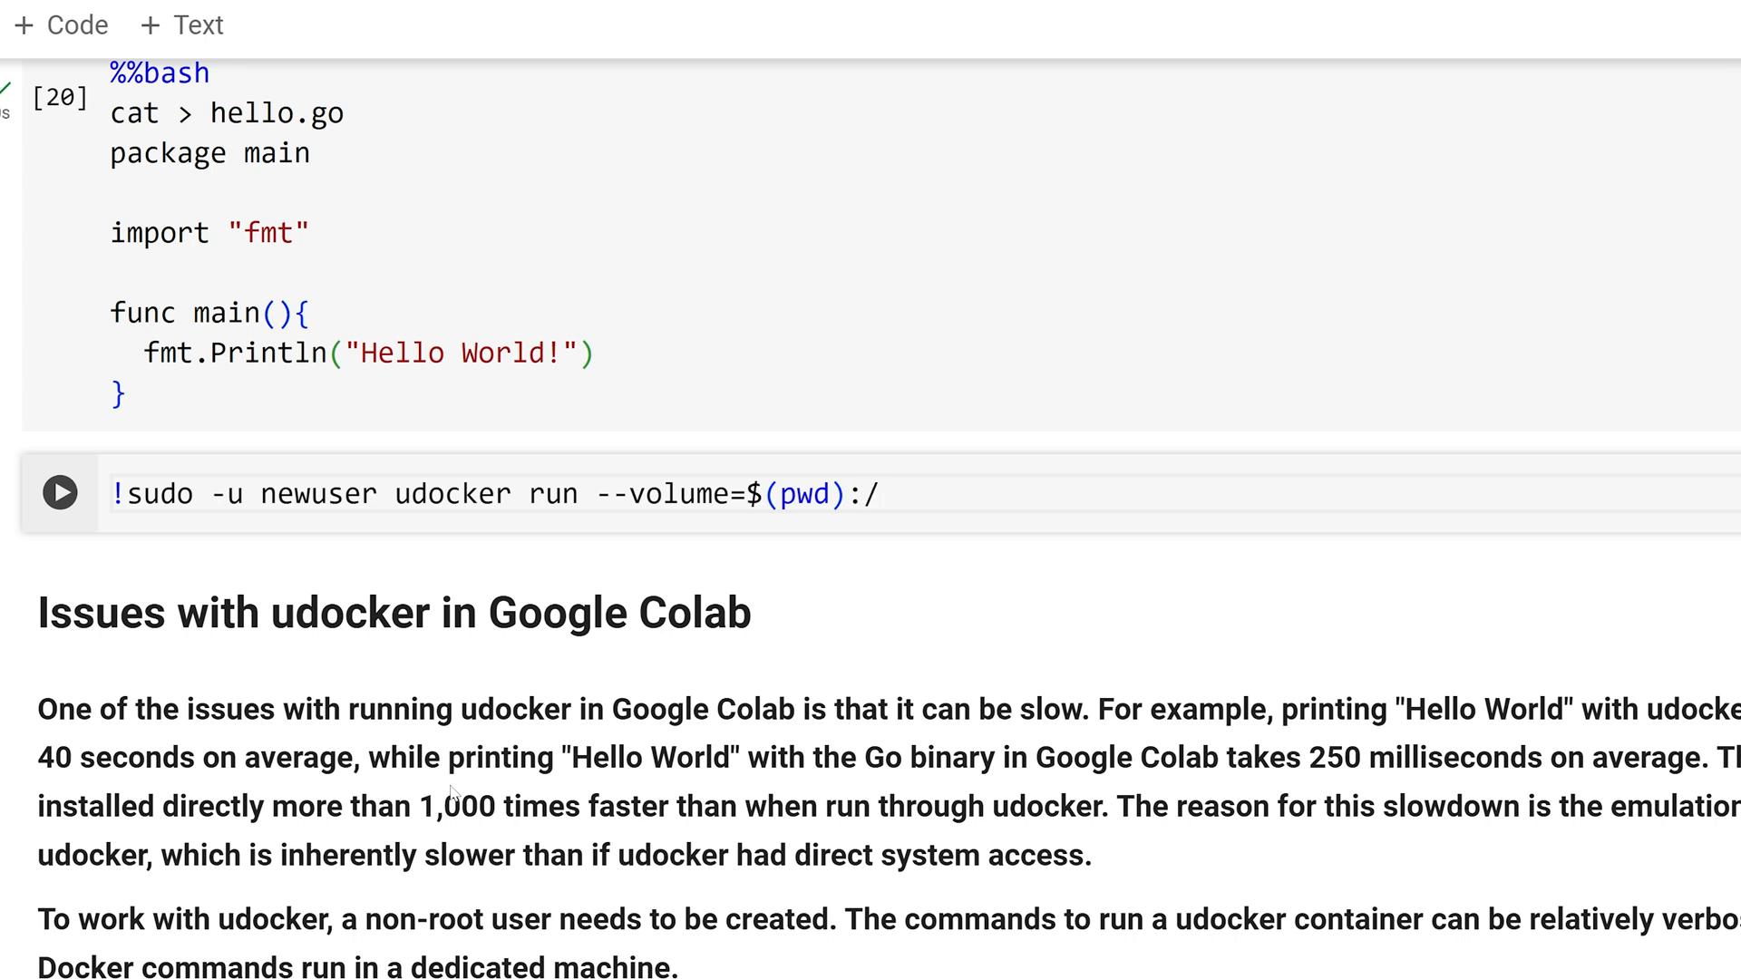
pyautogui.write('workspace')
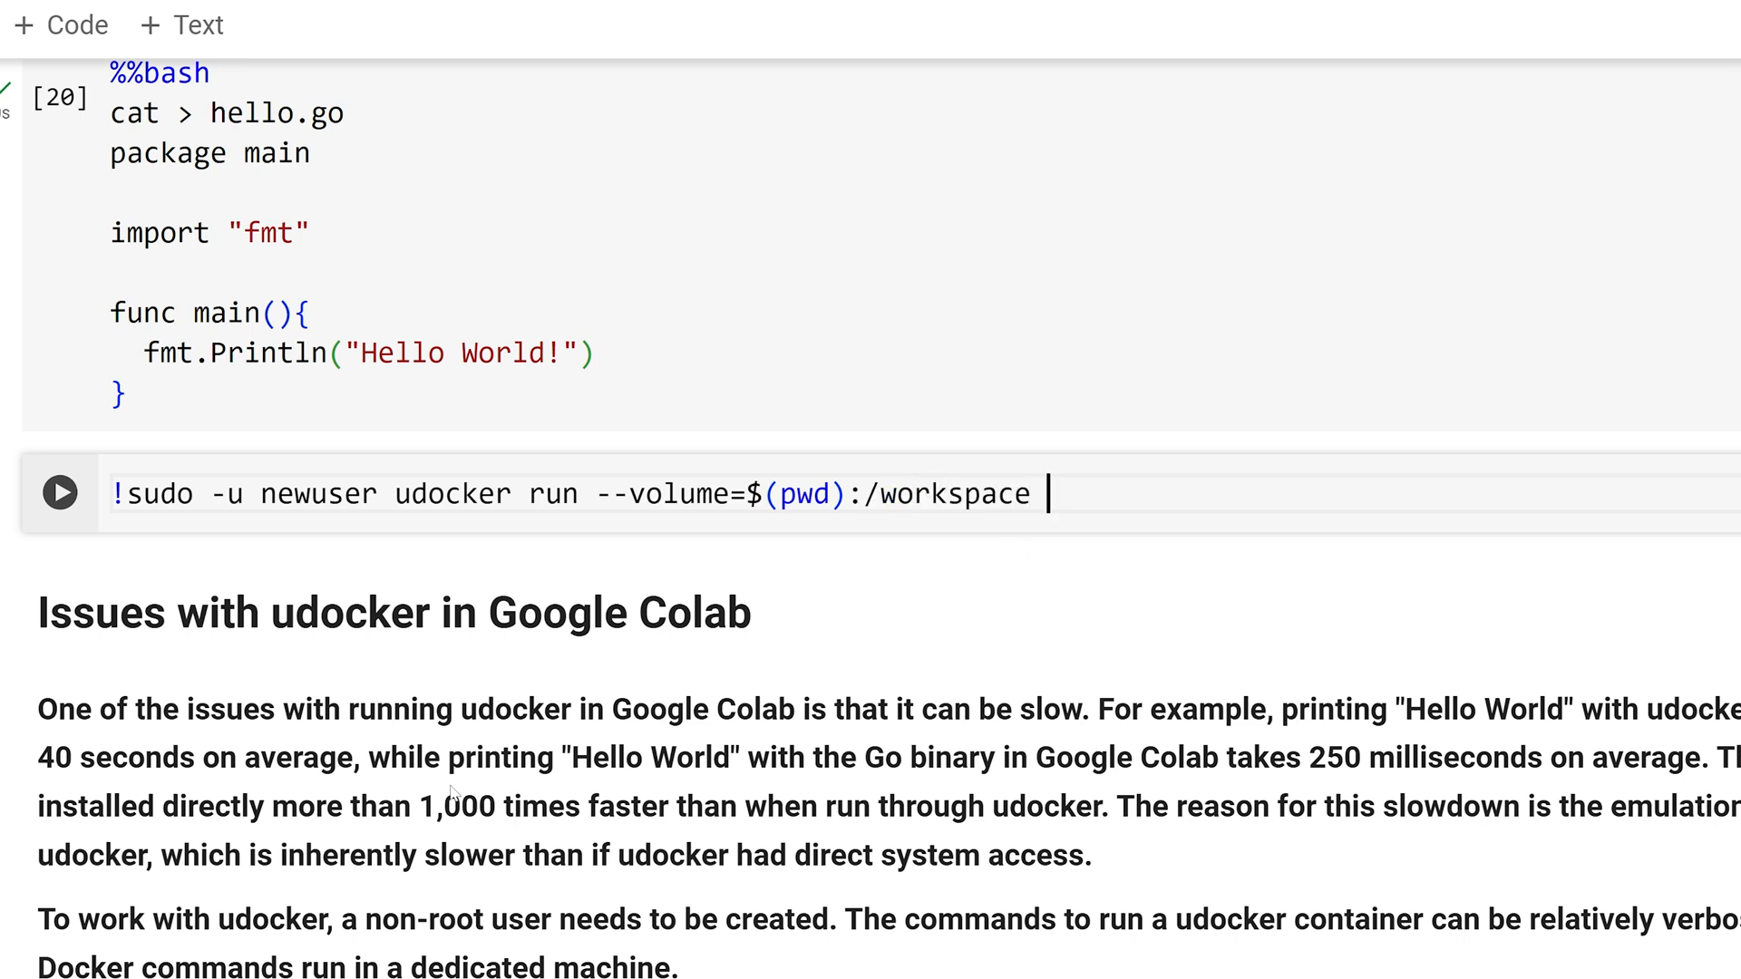
pyautogui.write('-w=')
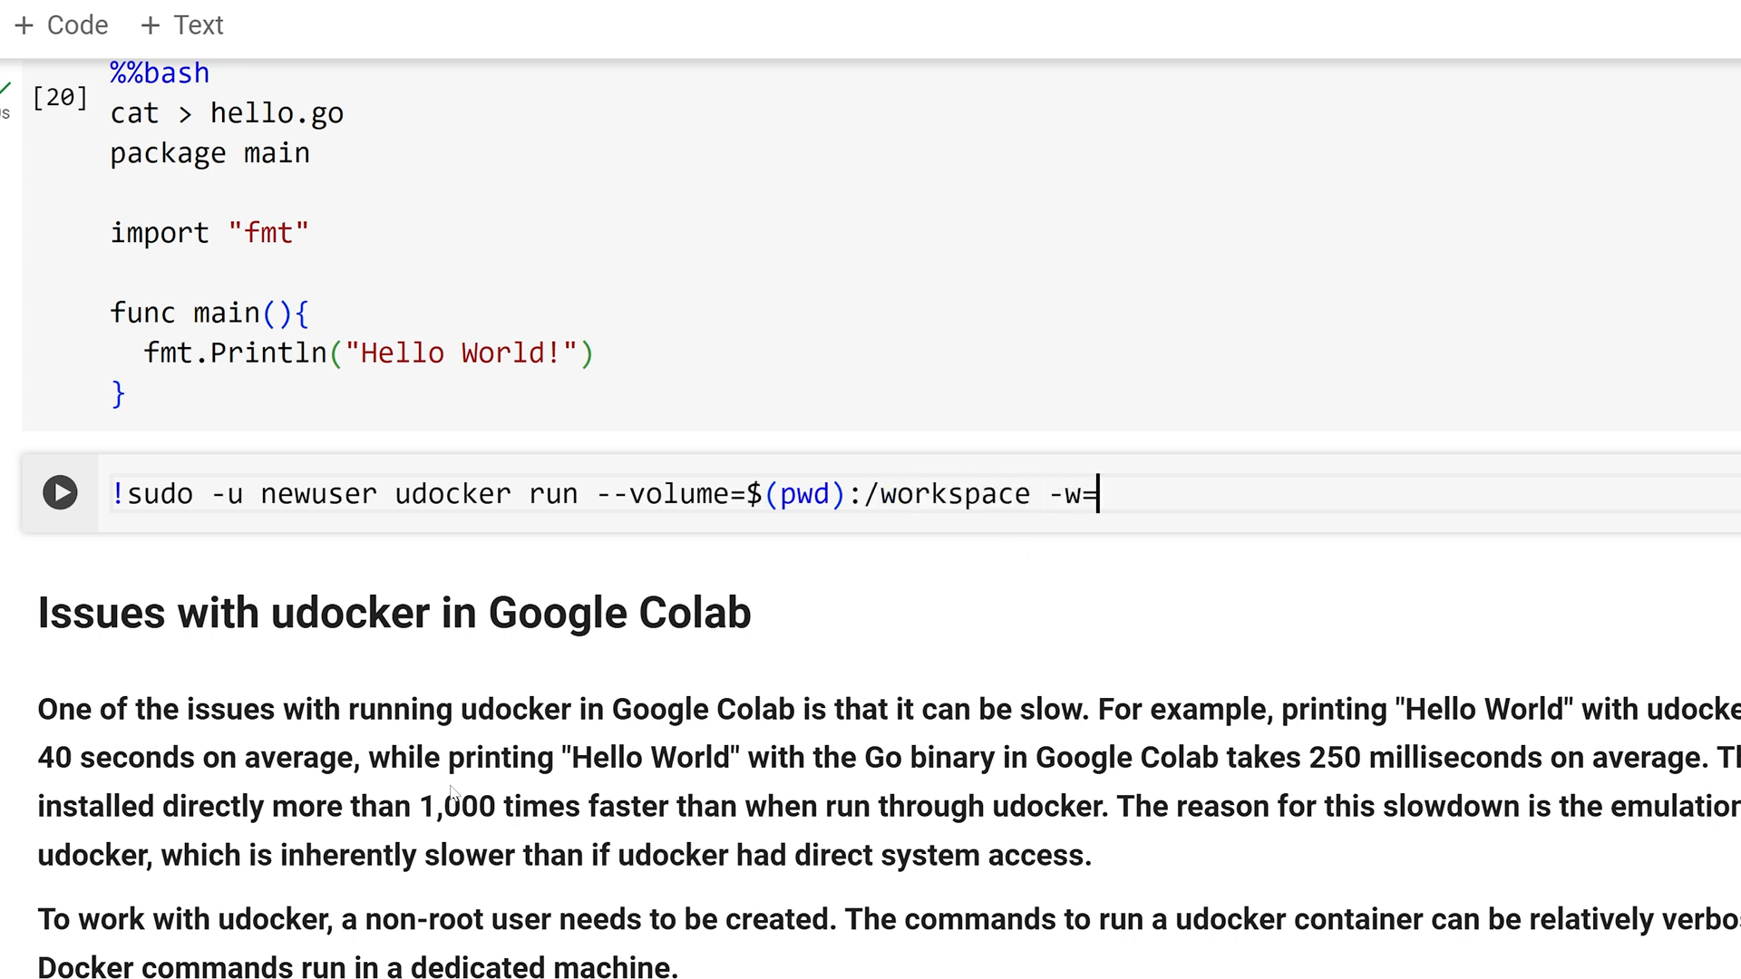
pyautogui.write('/workspace gol')
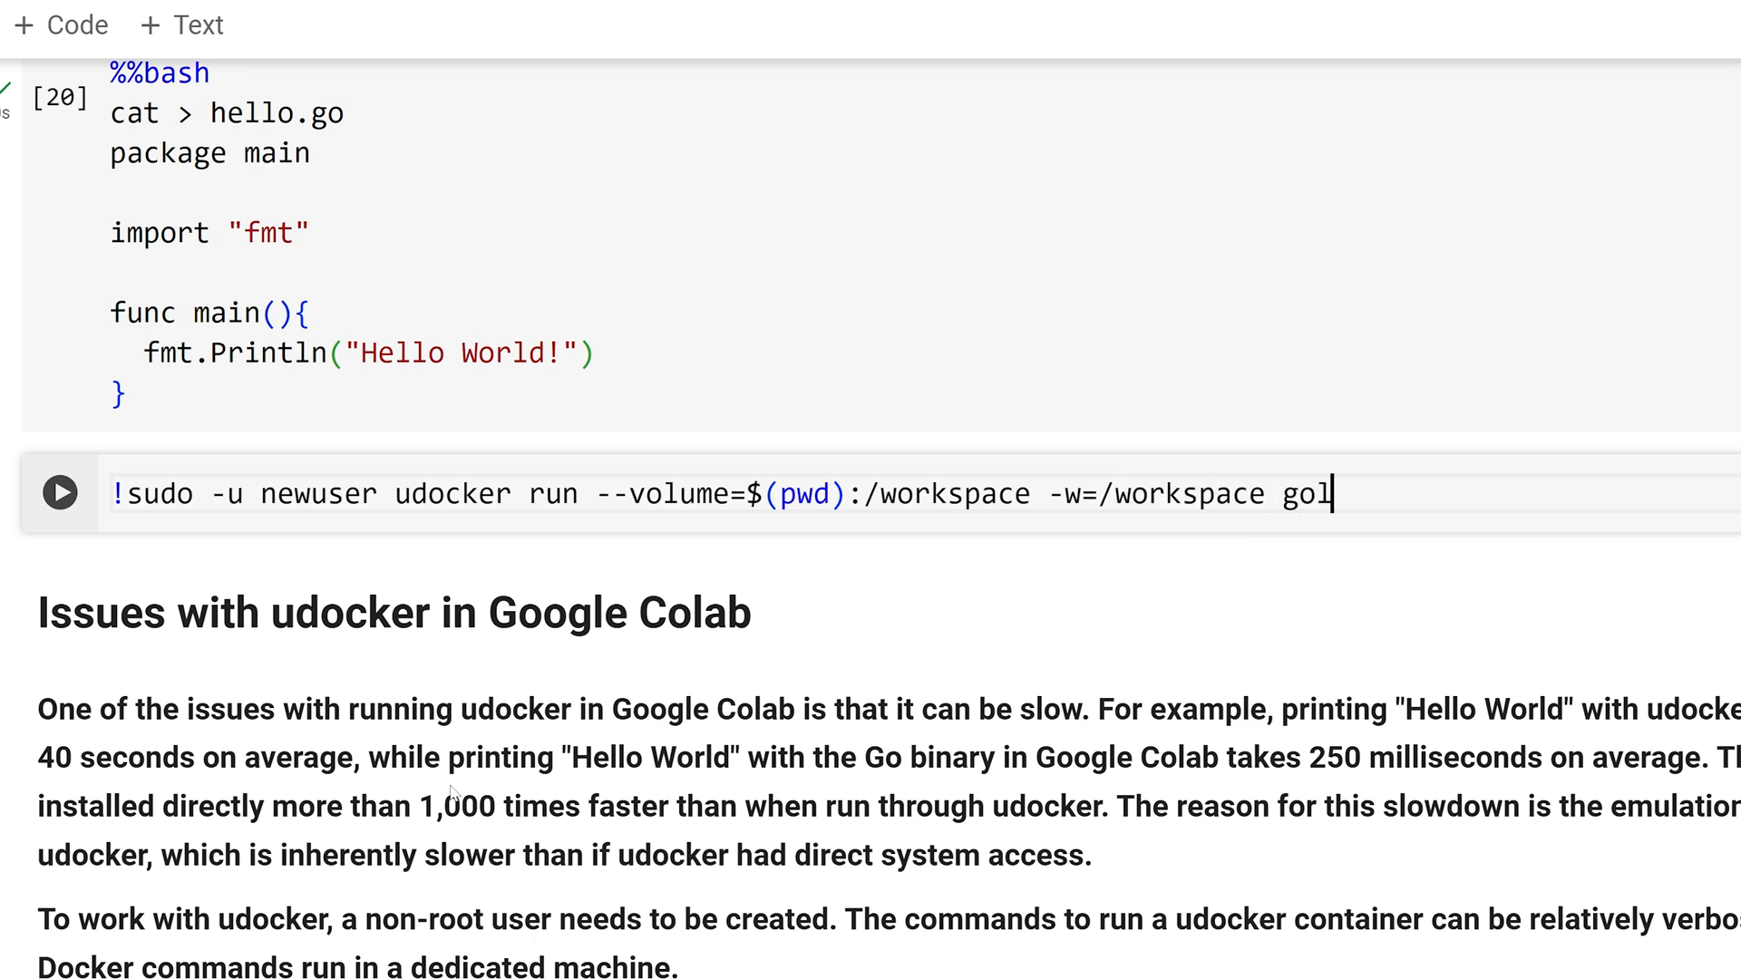
pyautogui.write('ang go run hell')
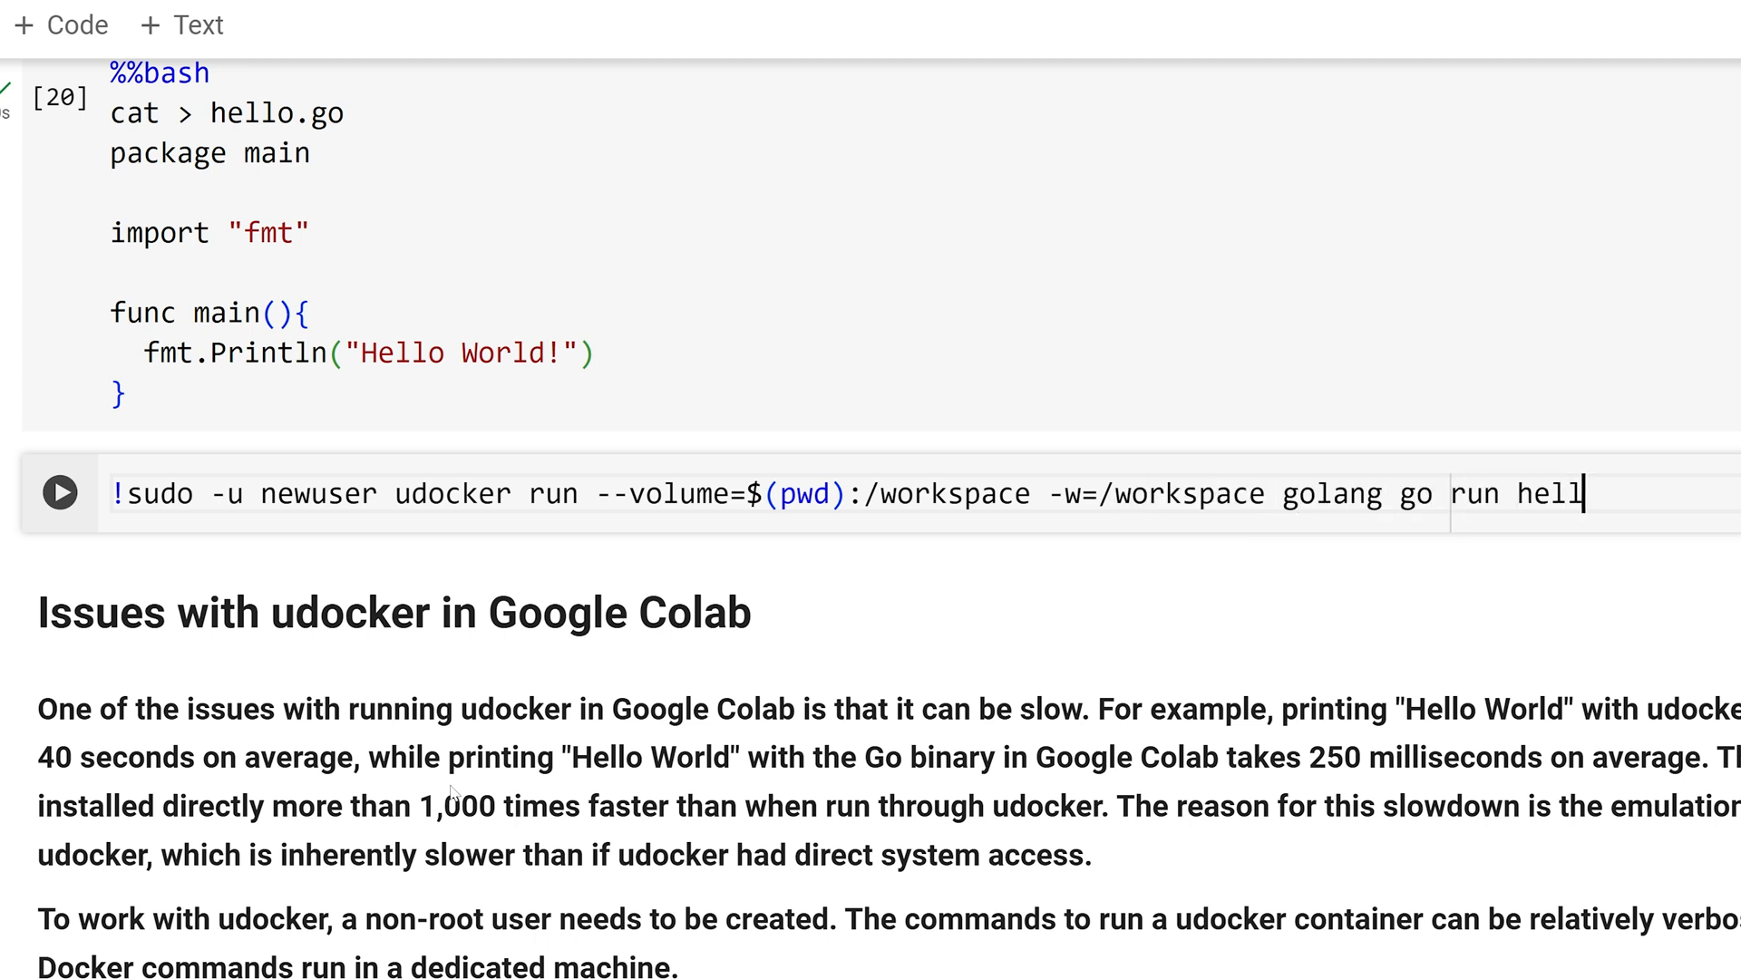
pyautogui.click(60, 494)
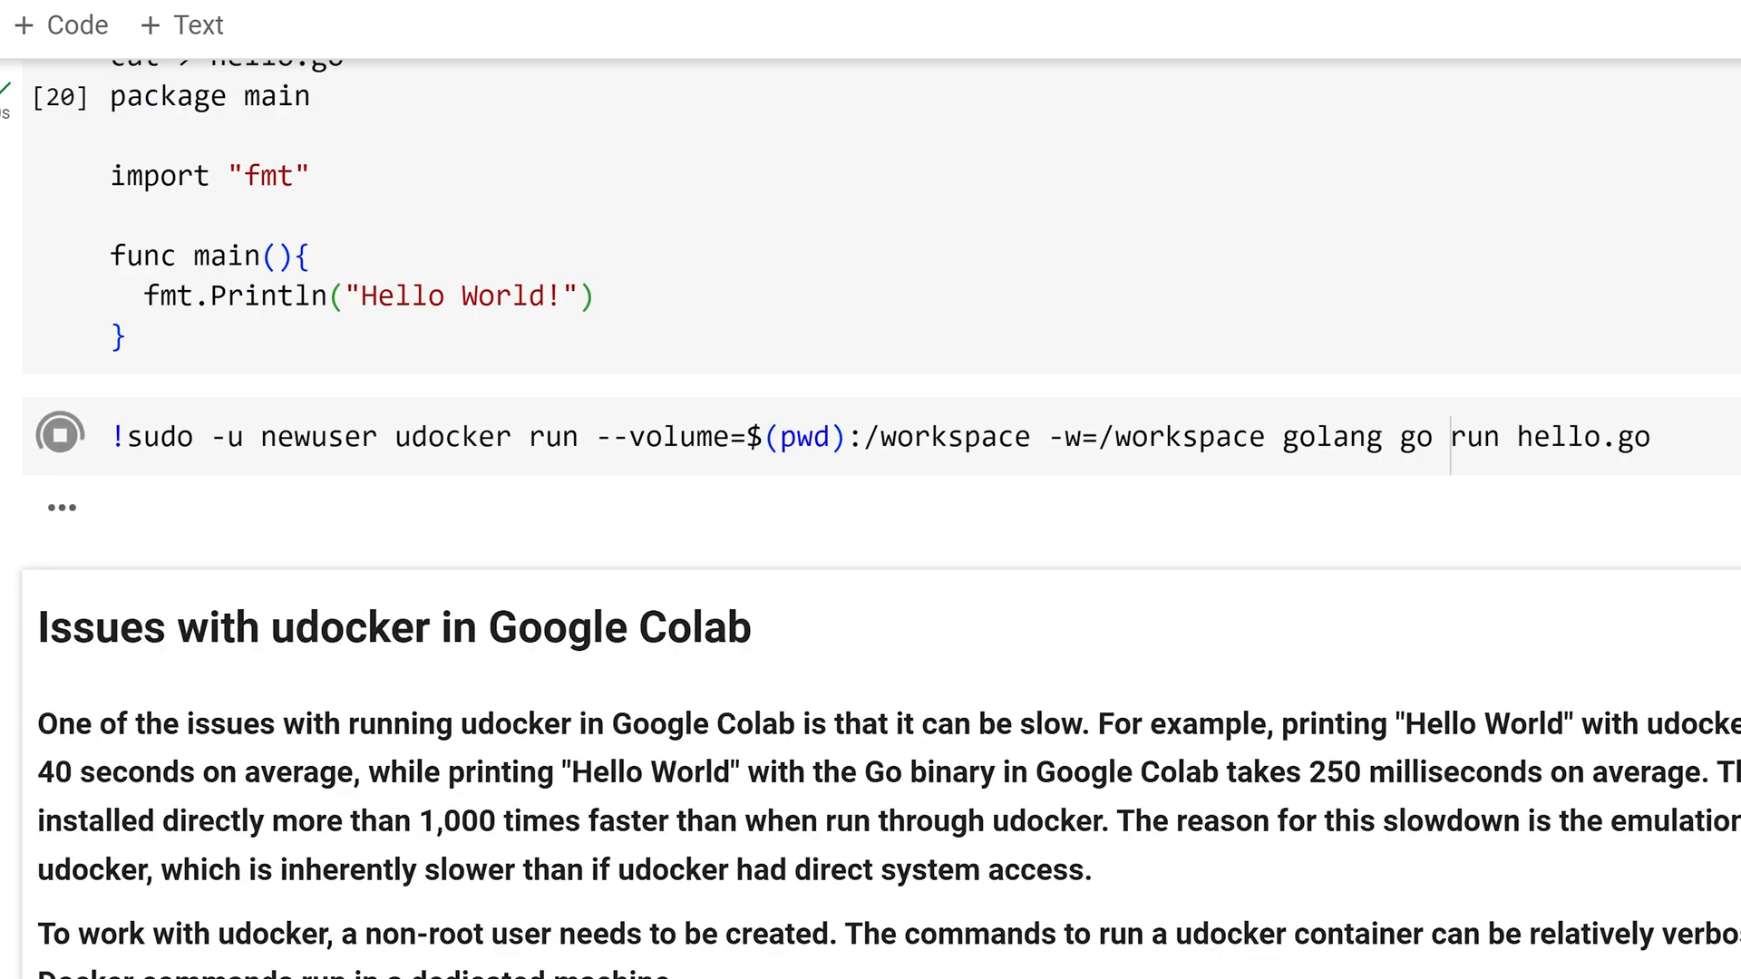
# Step: Let the udocker hello.go run finish (~45 s) and confirm it prints Hello World!
pyautogui.click(58, 433)
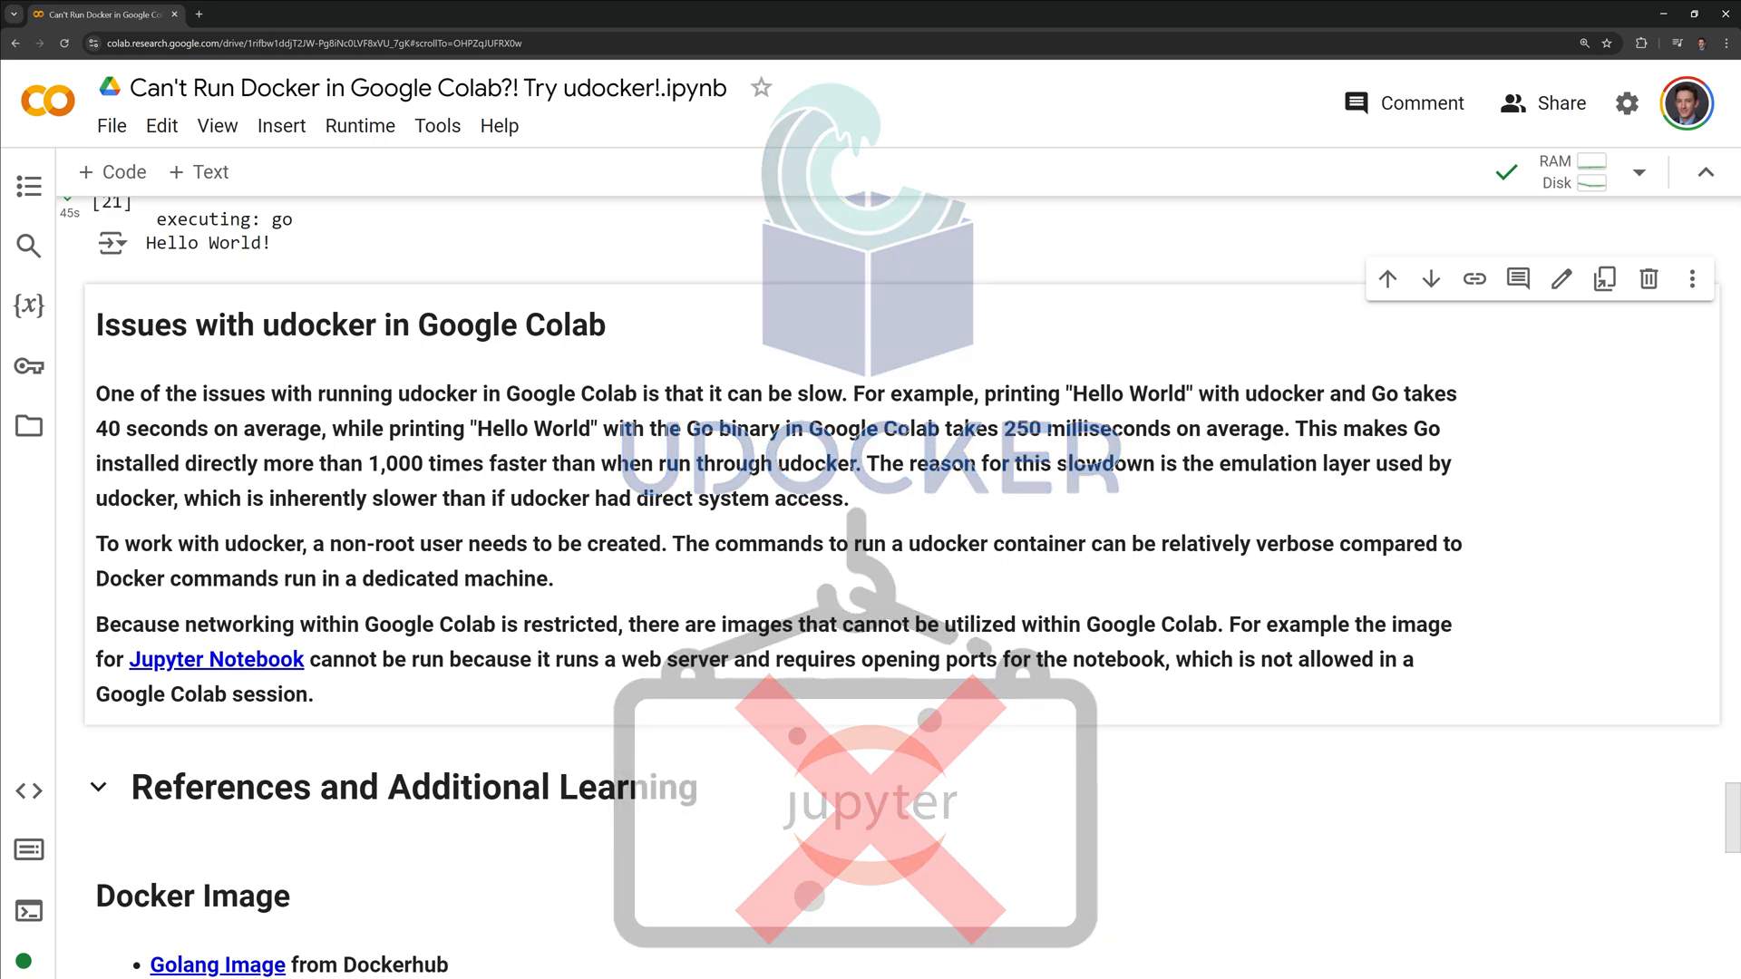
# Step: Review the closing References and Connect sections and save the notebook with Ctrl+S
pyautogui.scroll(-3)
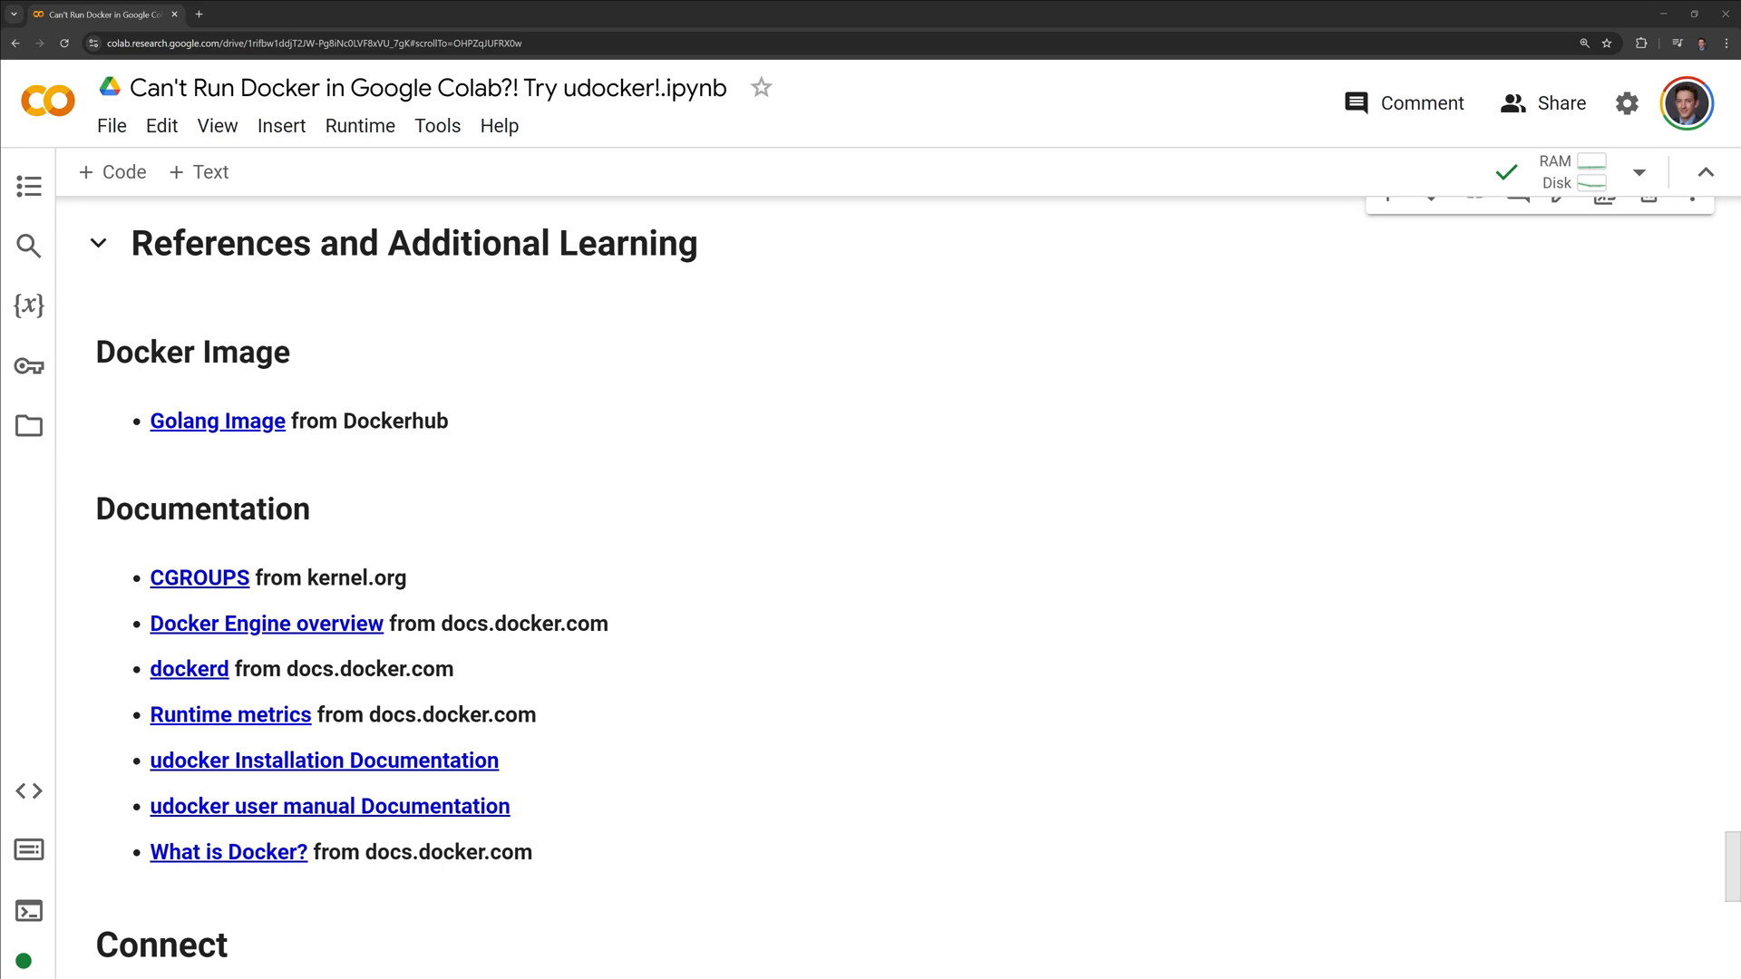
pyautogui.scroll(-3)
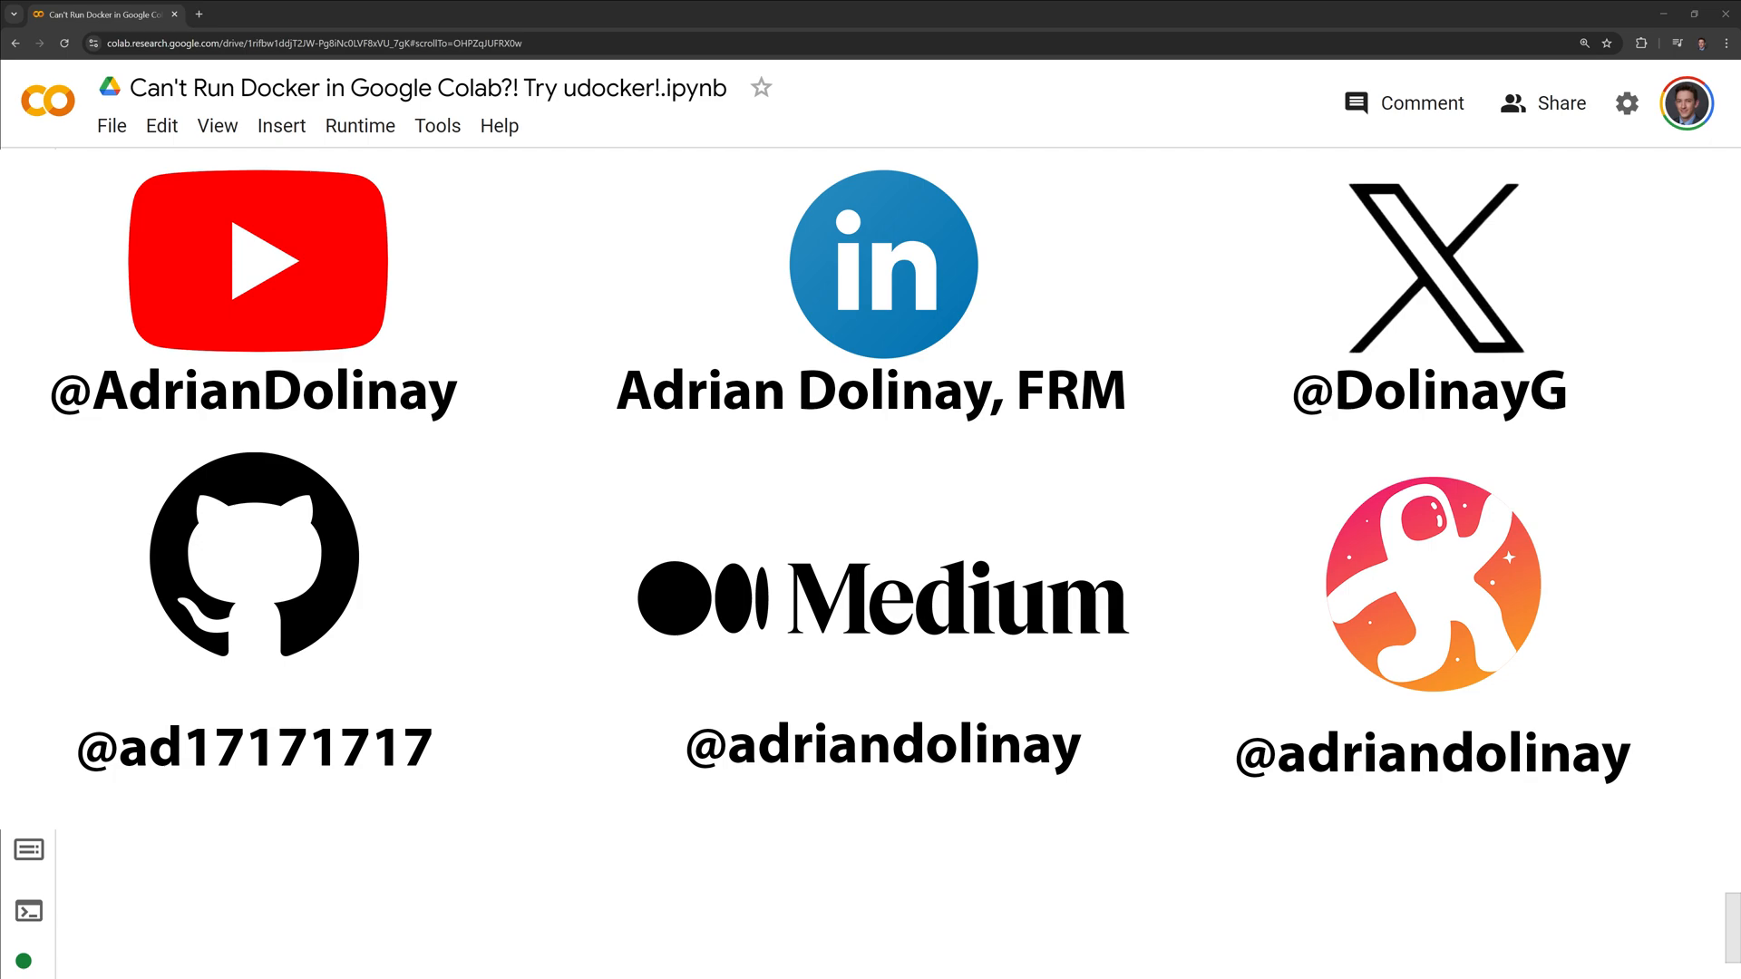
pyautogui.press('ctrl+s')
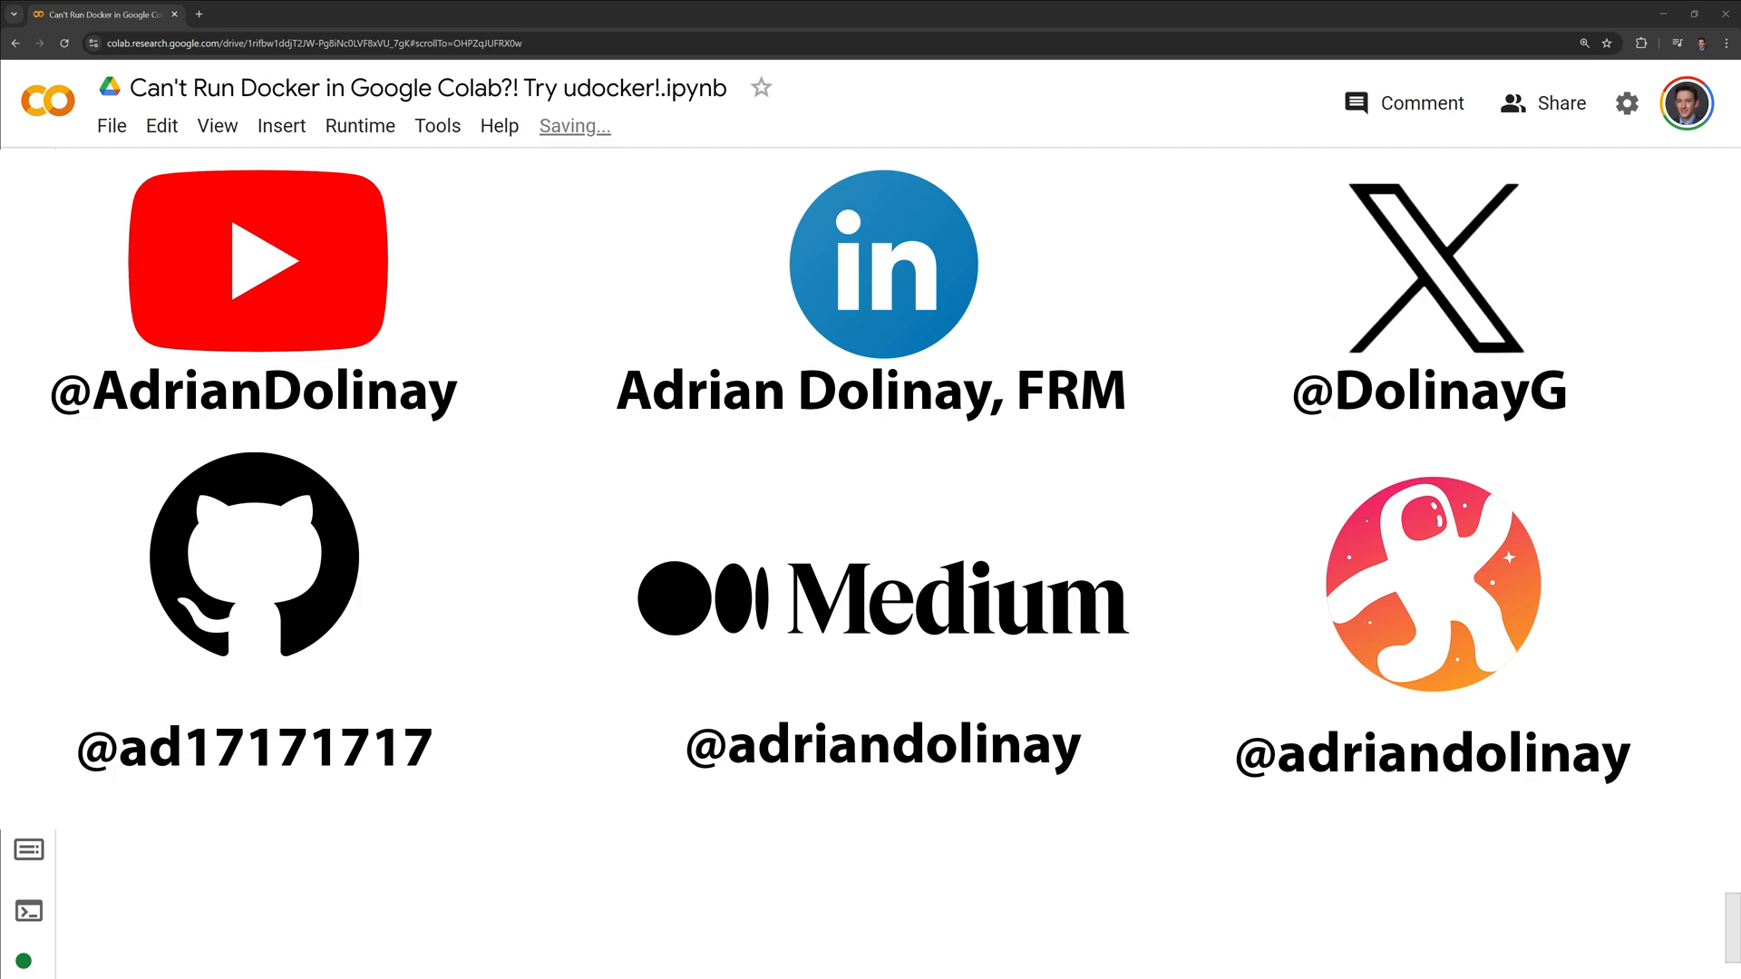